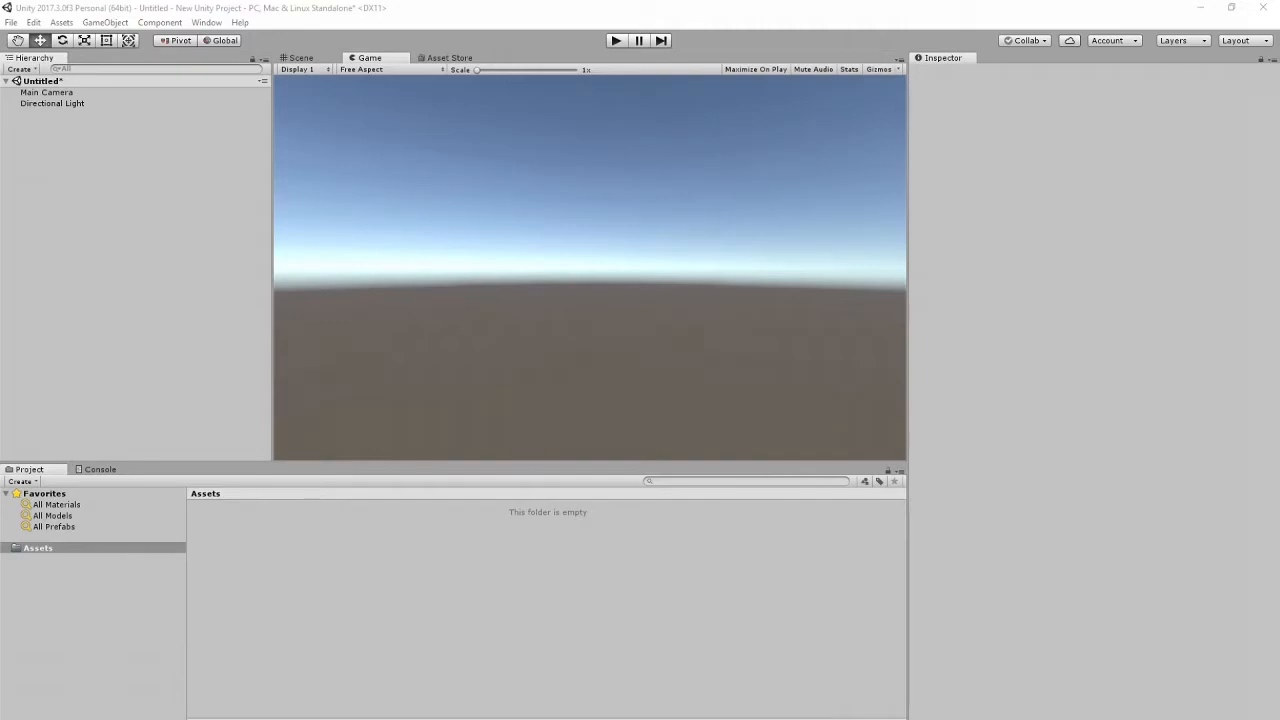
# Create new C# scripts PlayerData and PlayerDataSO in the Project panel's Assets folder.
pyautogui.click(614, 40)
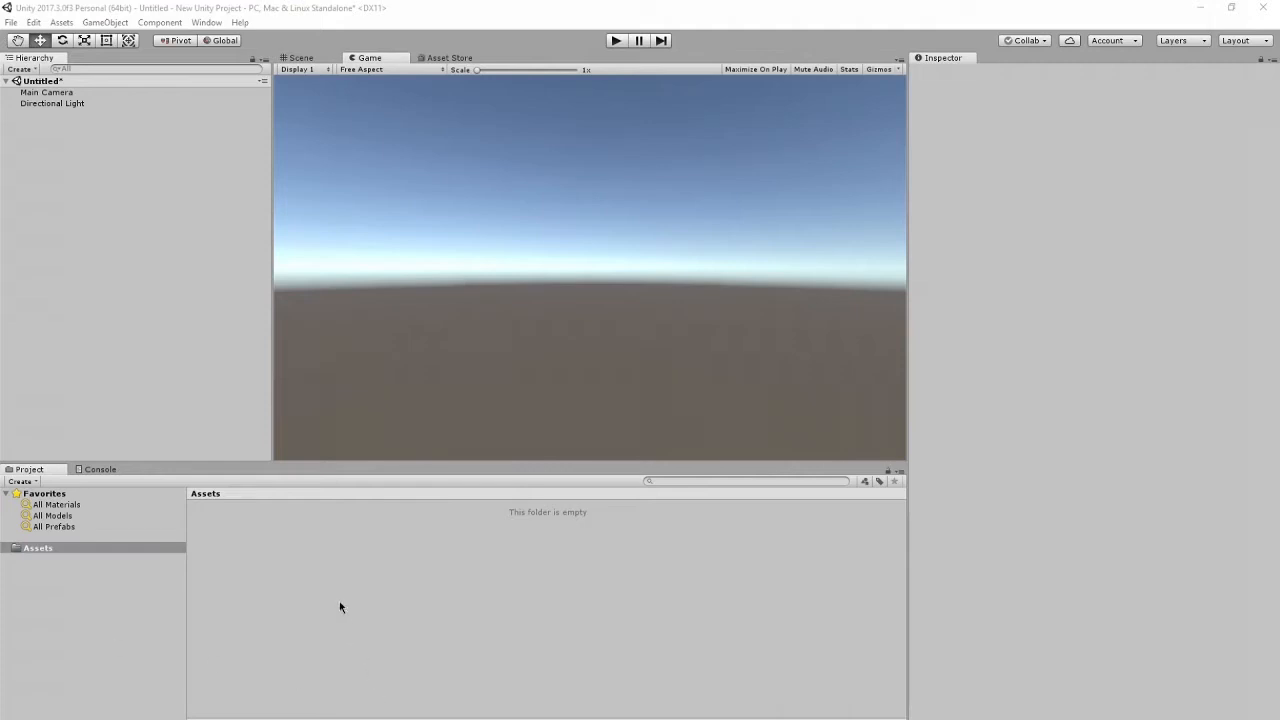
pyautogui.rightClick(340, 608)
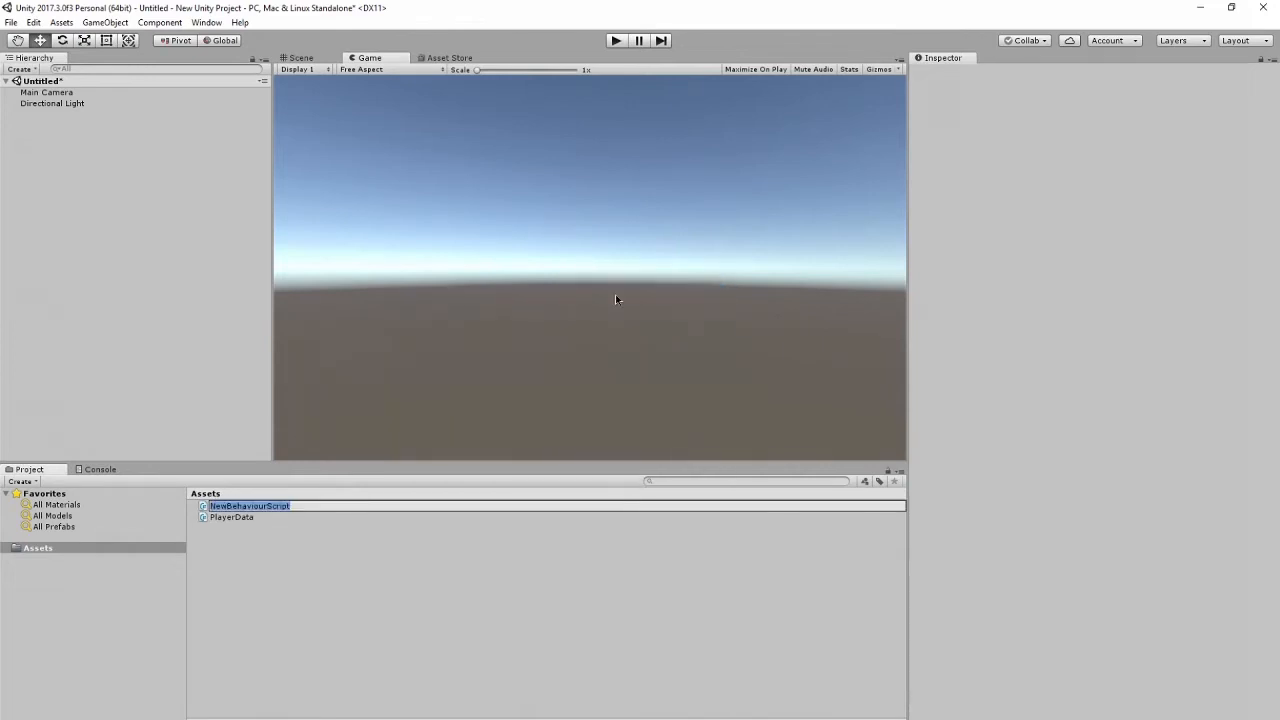
pyautogui.write('PlayerDataSO')
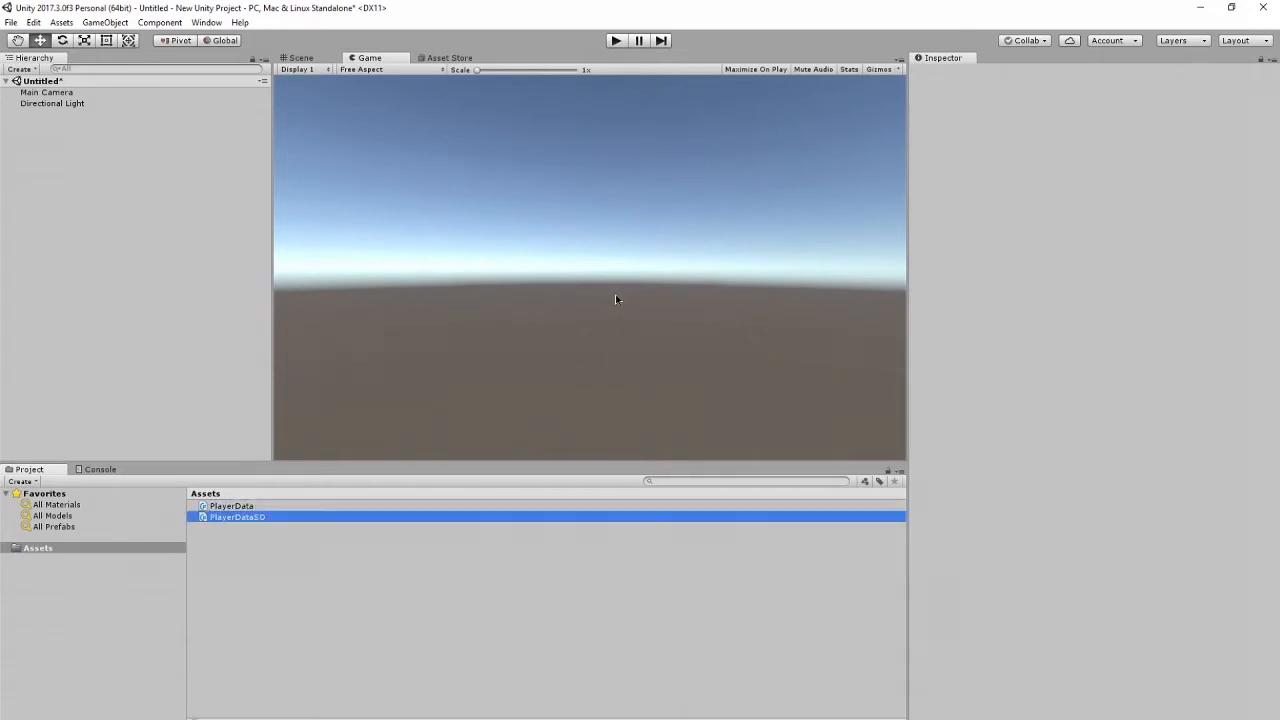
pyautogui.click(236, 516)
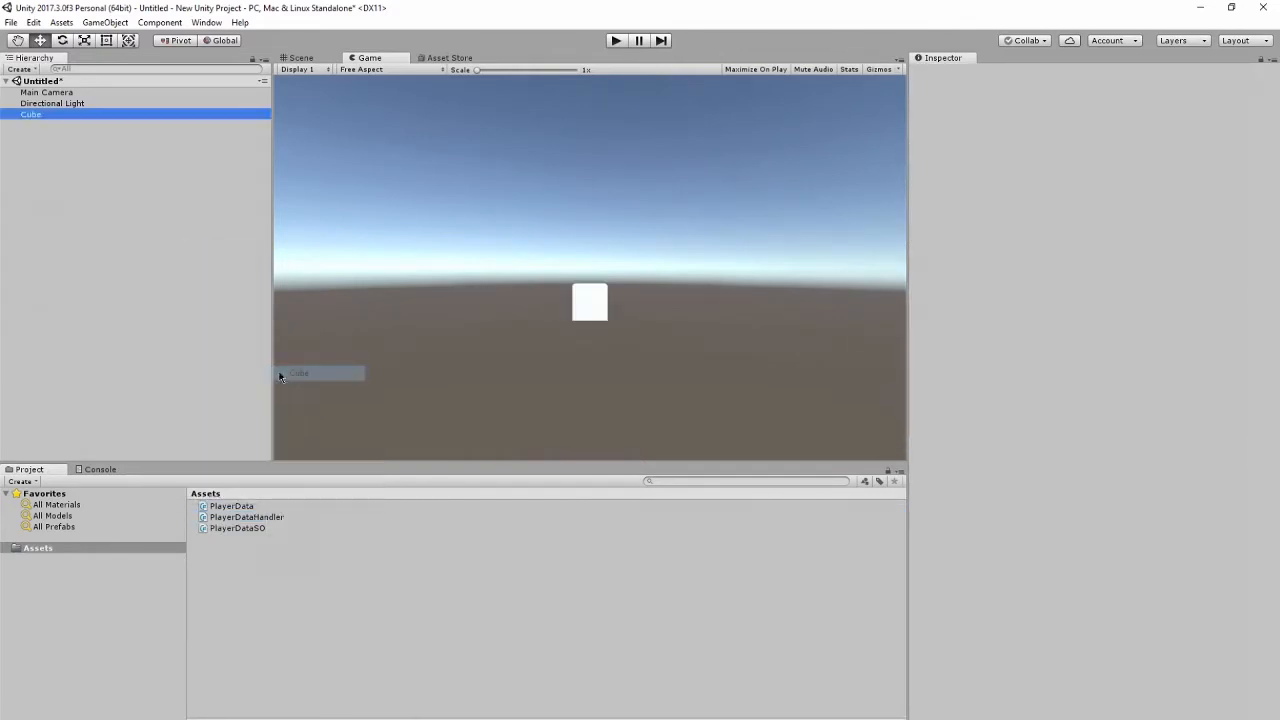
# Inspect the new cube's components and bring PlayerDataSO up for editing.
pyautogui.click(32, 122)
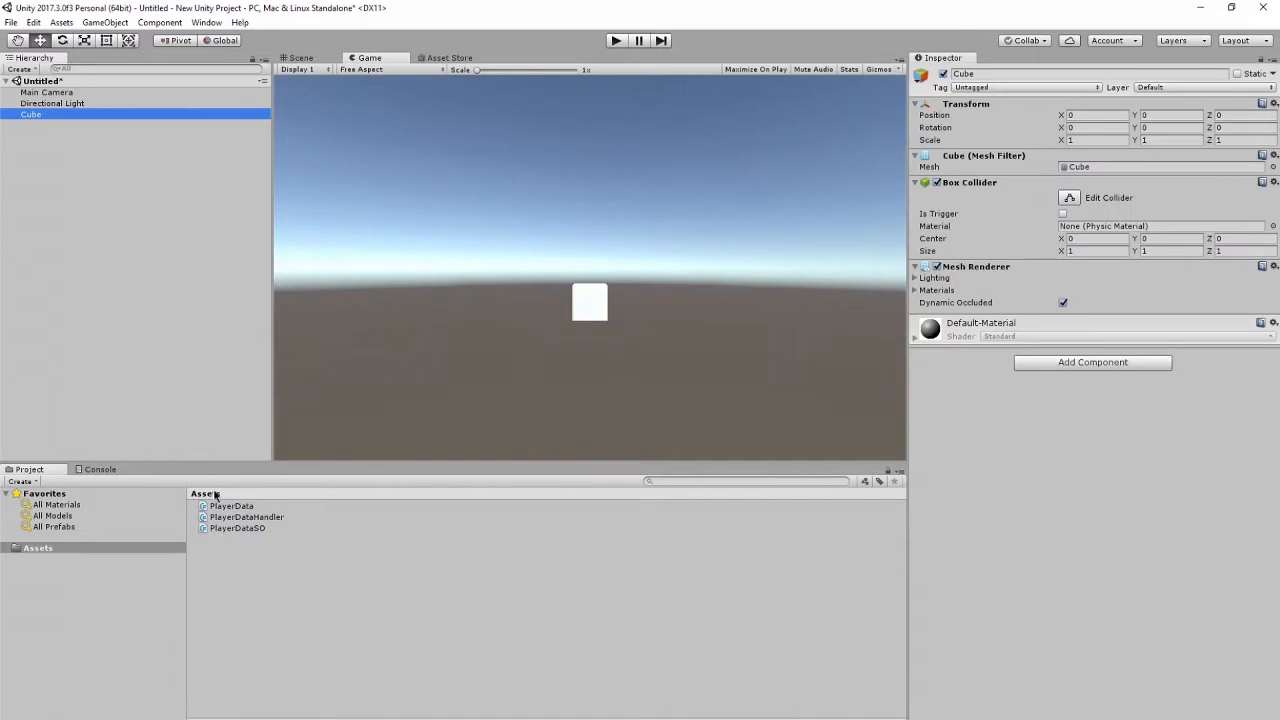
pyautogui.moveTo(228, 554)
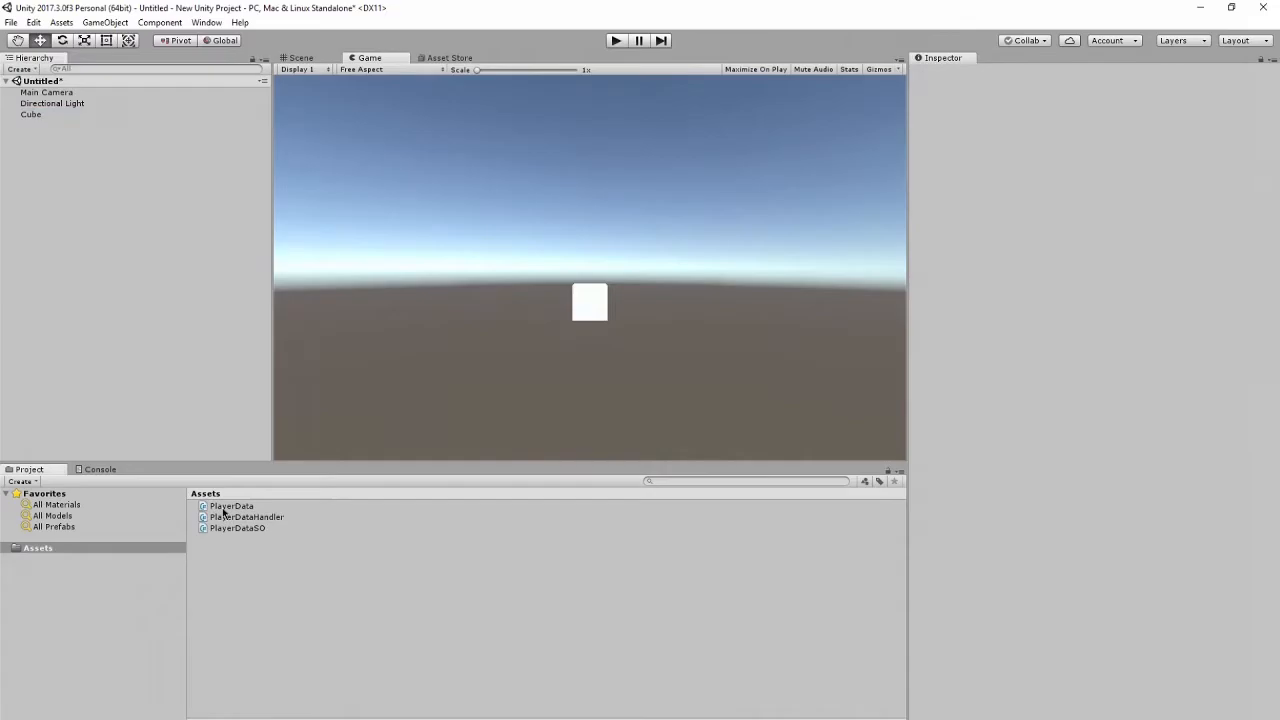
pyautogui.doubleClick(230, 506)
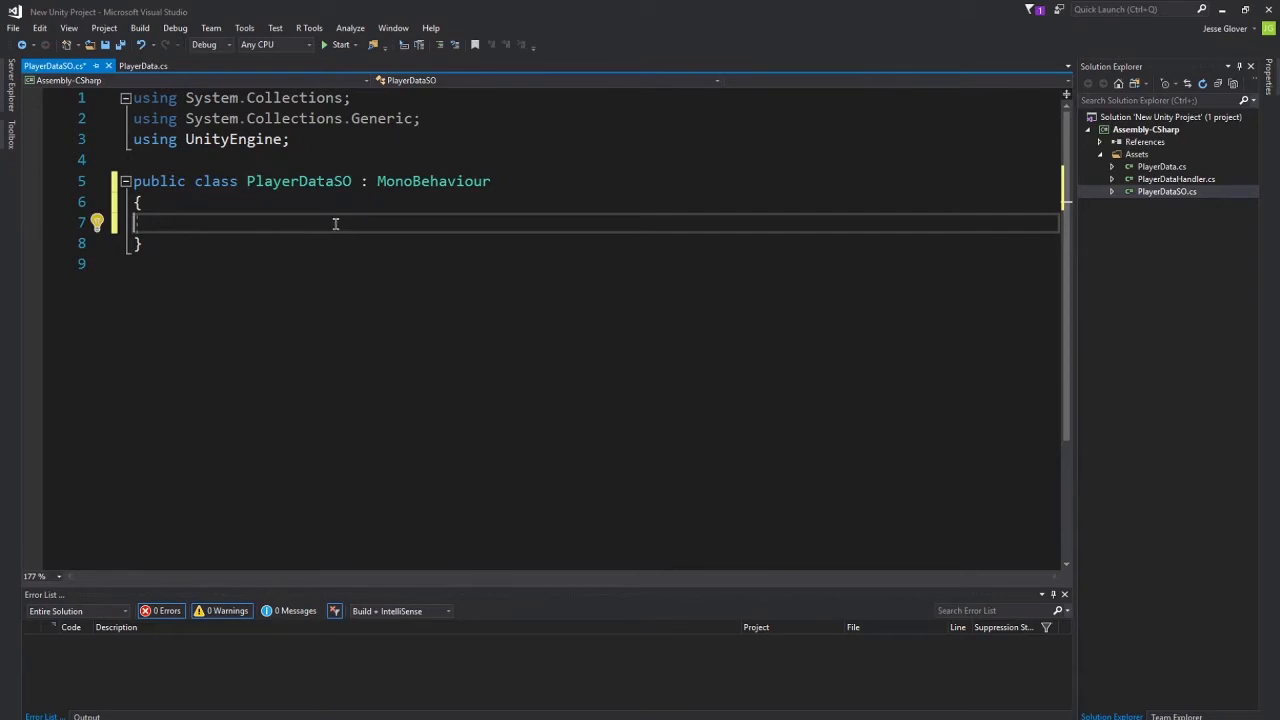
pyautogui.moveTo(404, 188)
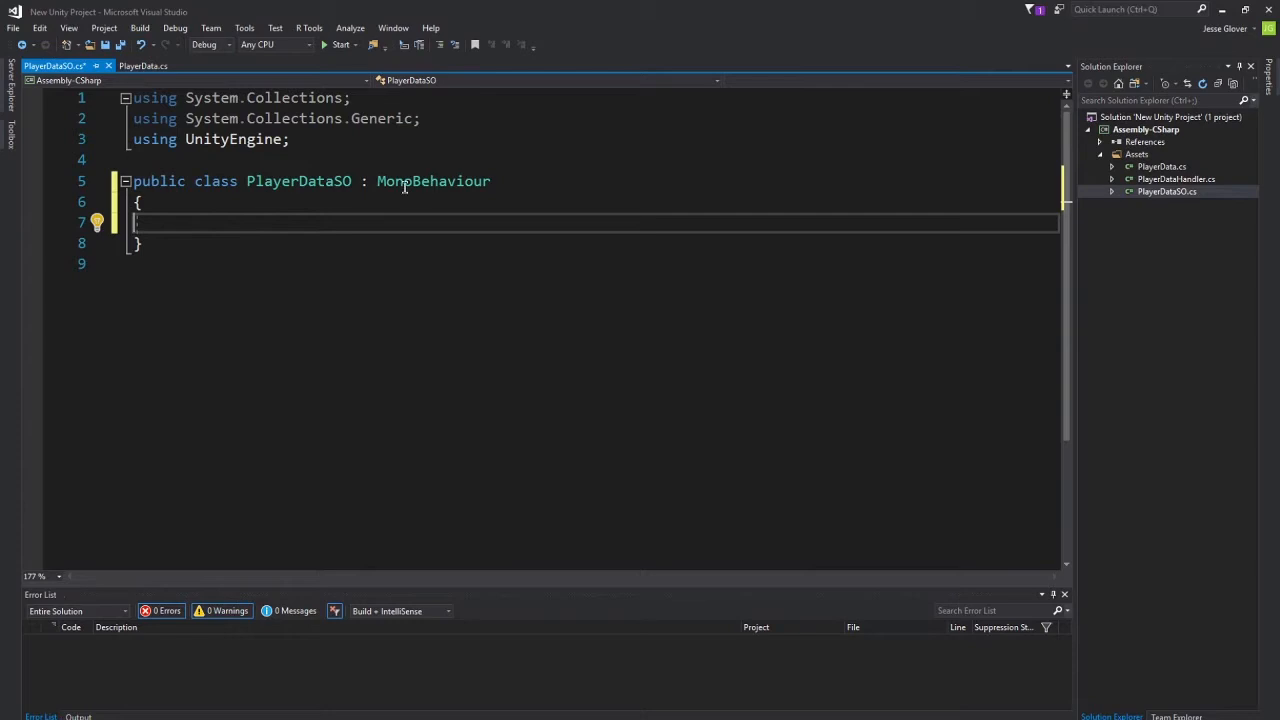
# Change PlayerDataSO's base class from MonoBehaviour to ScriptableObject.
pyautogui.write('S')
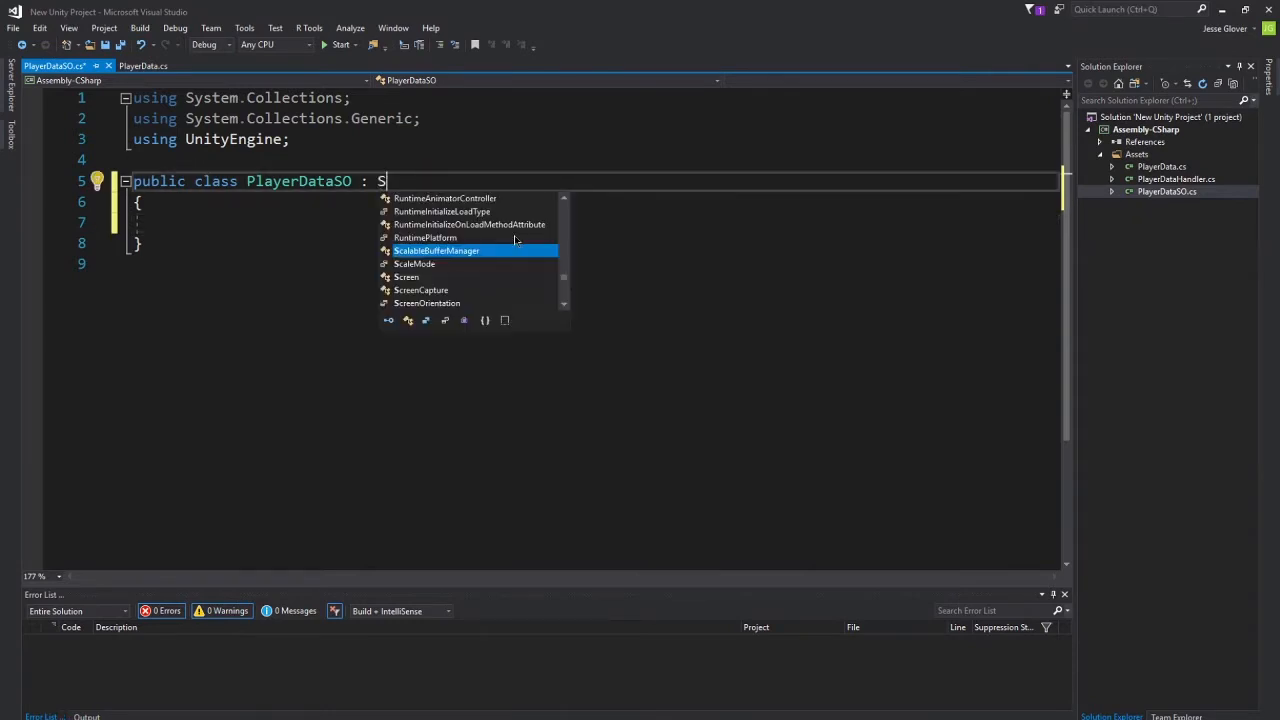
pyautogui.write('c')
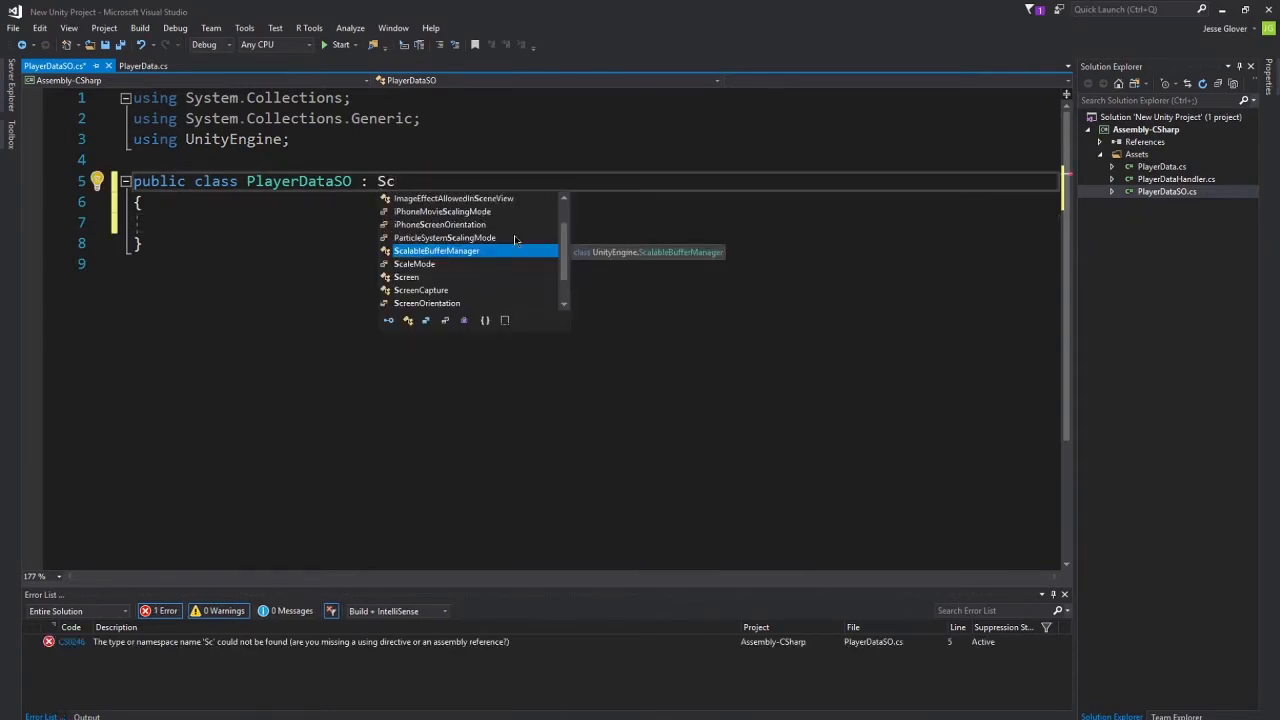
pyautogui.write('riptableObject')
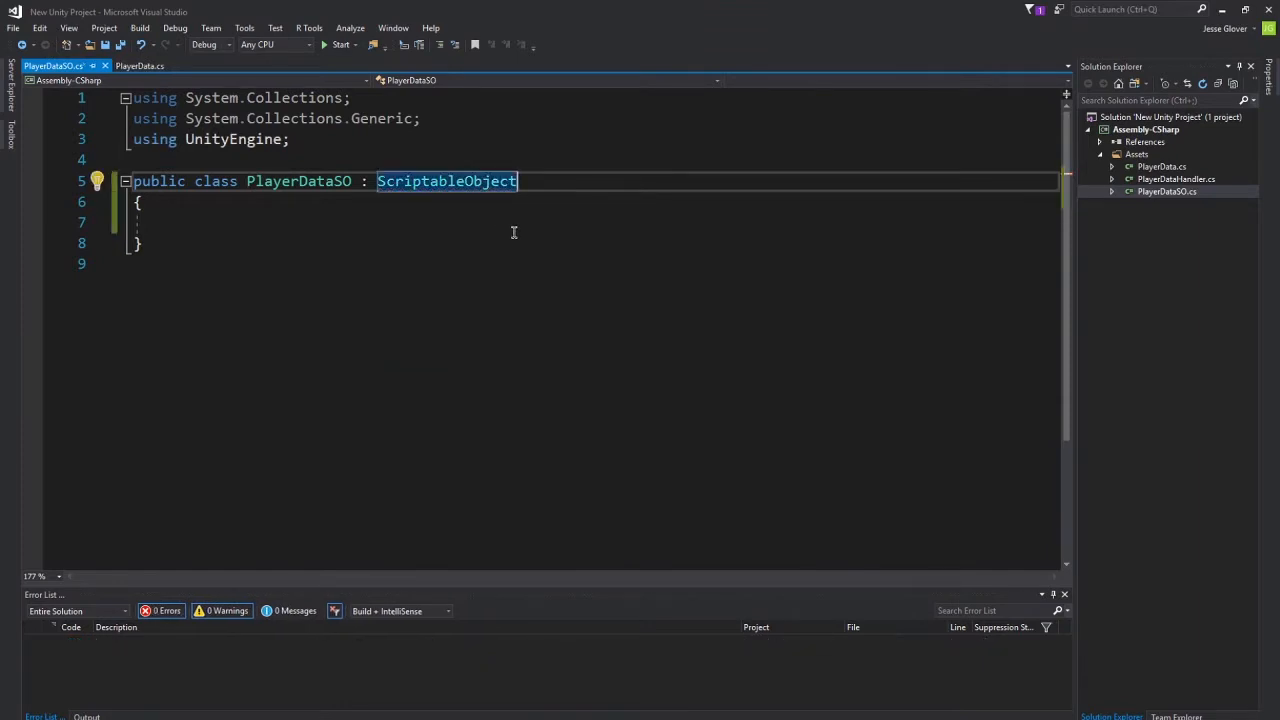
pyautogui.moveTo(448, 180)
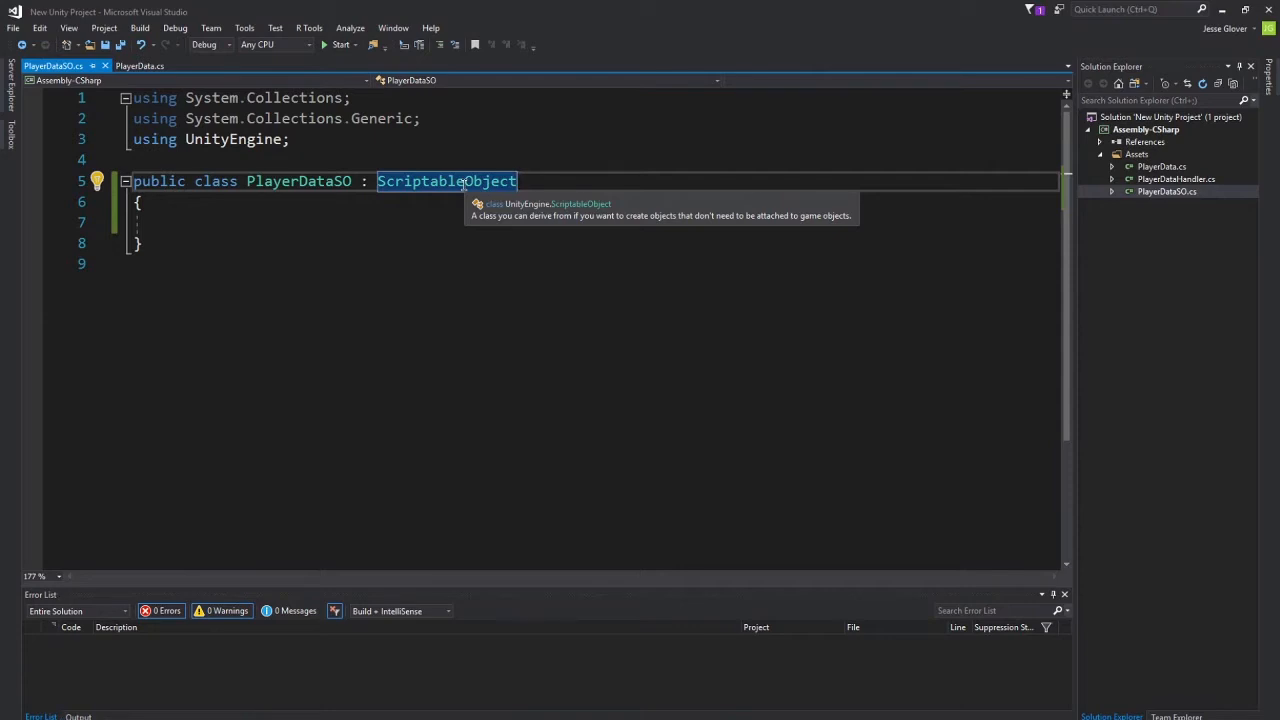
# Write [CreateAssetMenu(fileName = "PlayerData", menuName = "PlayerHealthandPosition", order = 1)] above the class.
pyautogui.press('Enter')
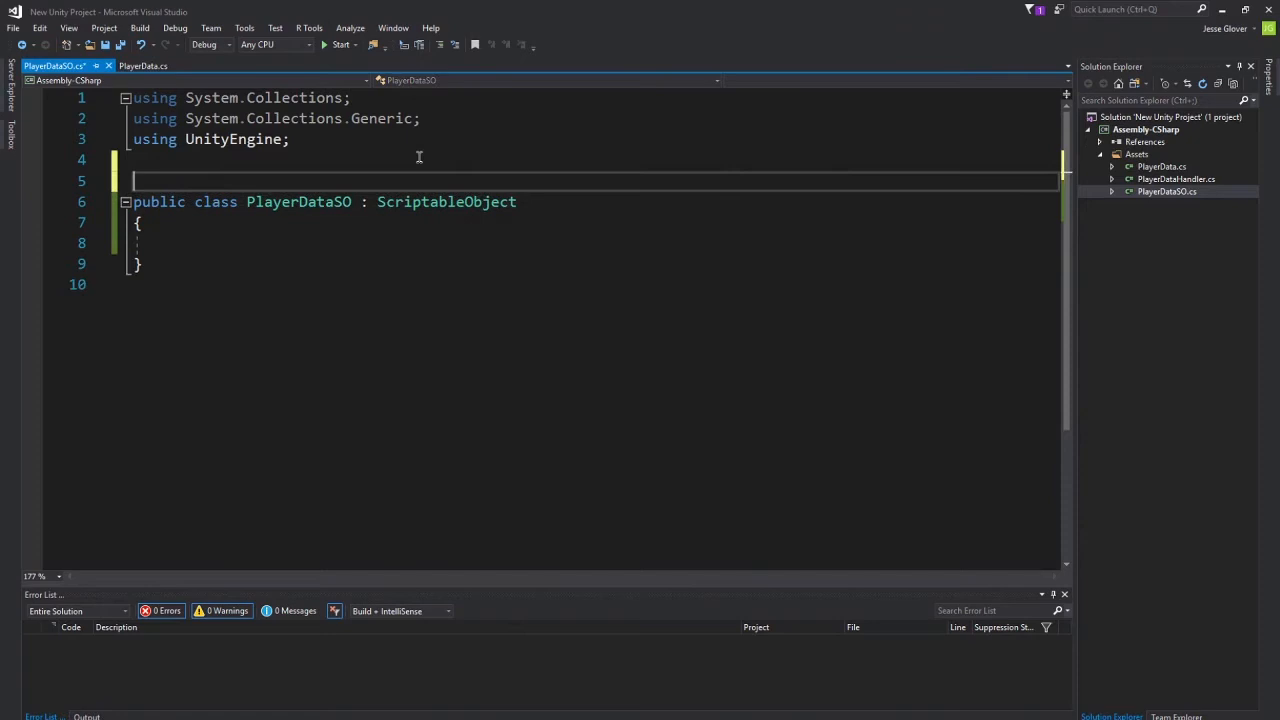
pyautogui.write('{')
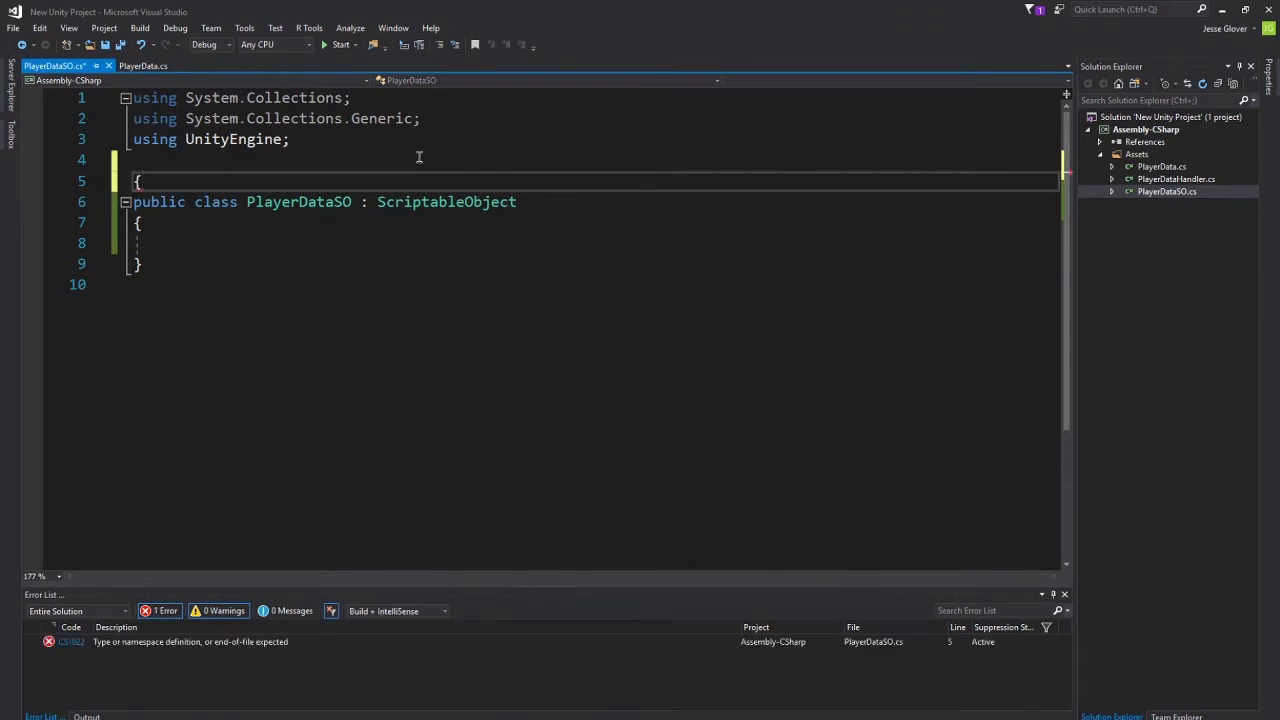
pyautogui.write('[Creat')
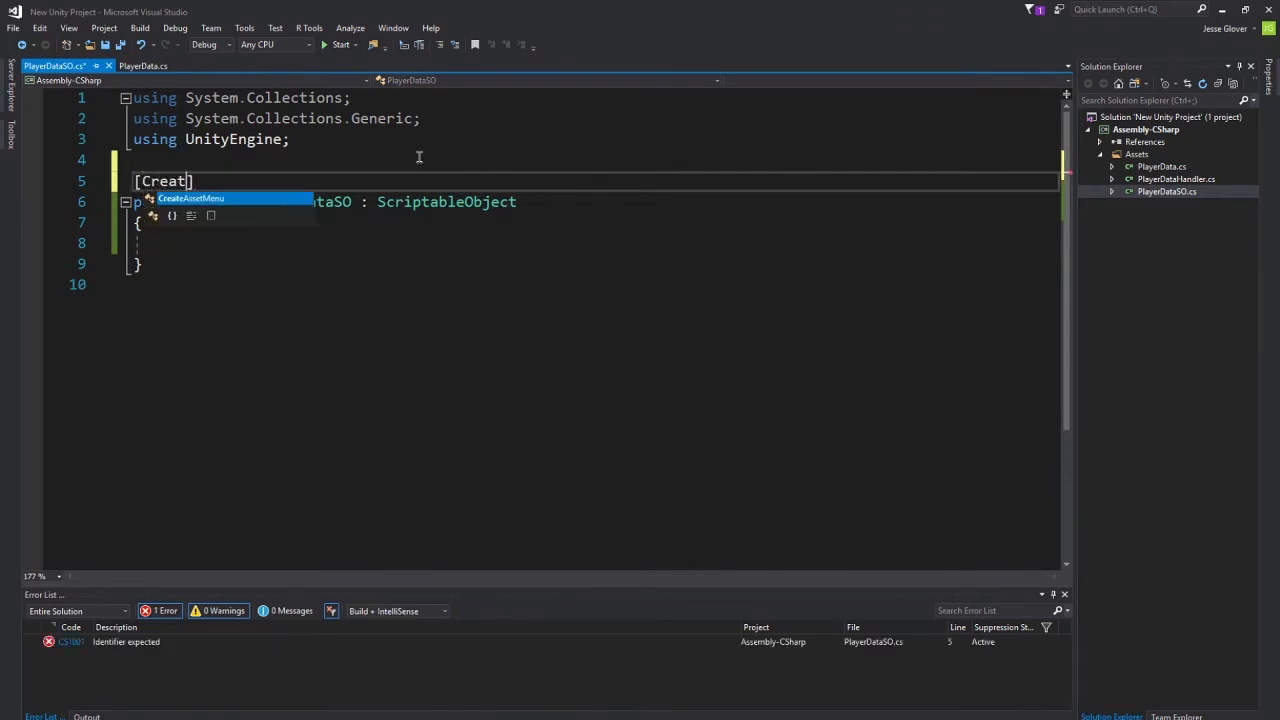
pyautogui.write('eAssetMenu(fileName ="')
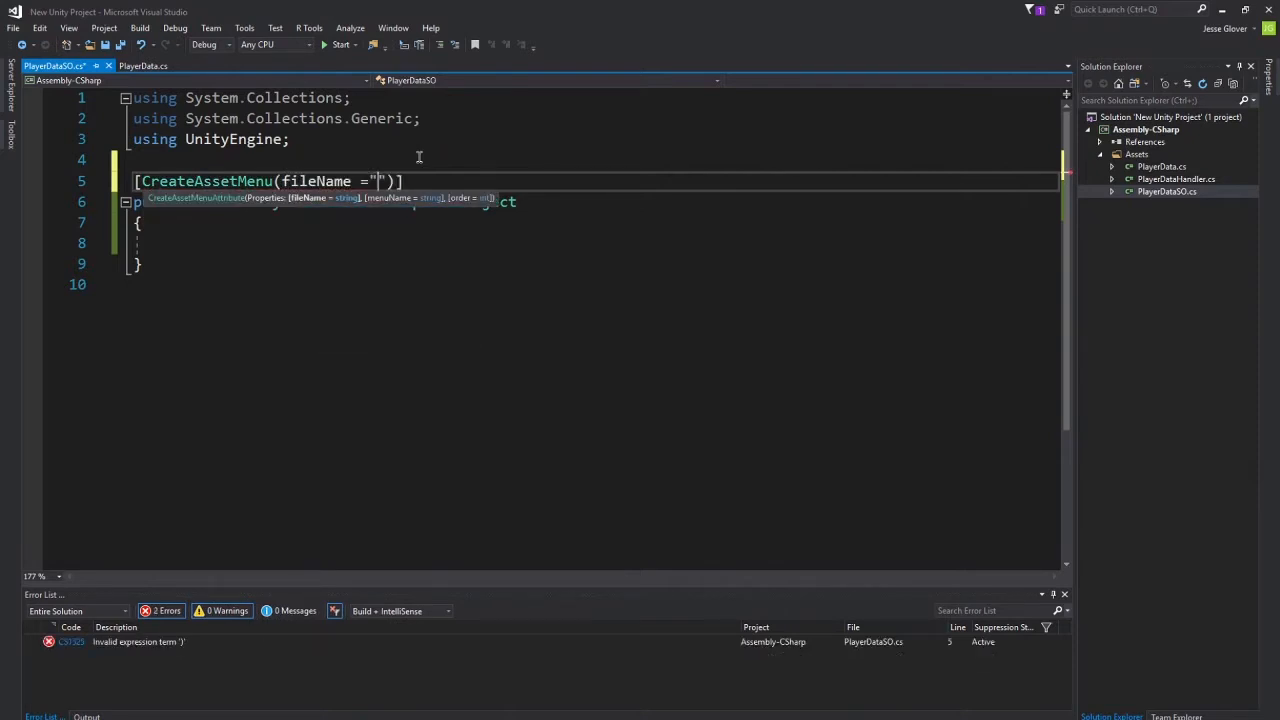
pyautogui.write('PlayerD')
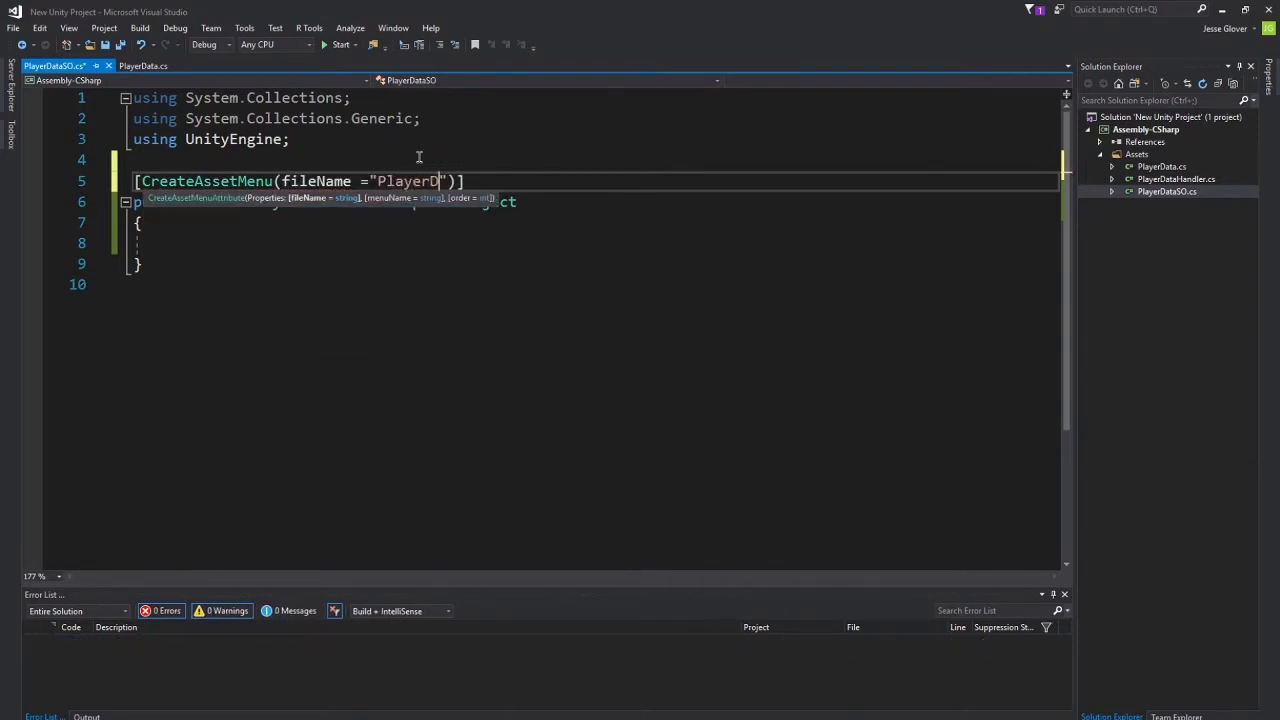
pyautogui.write('ata')
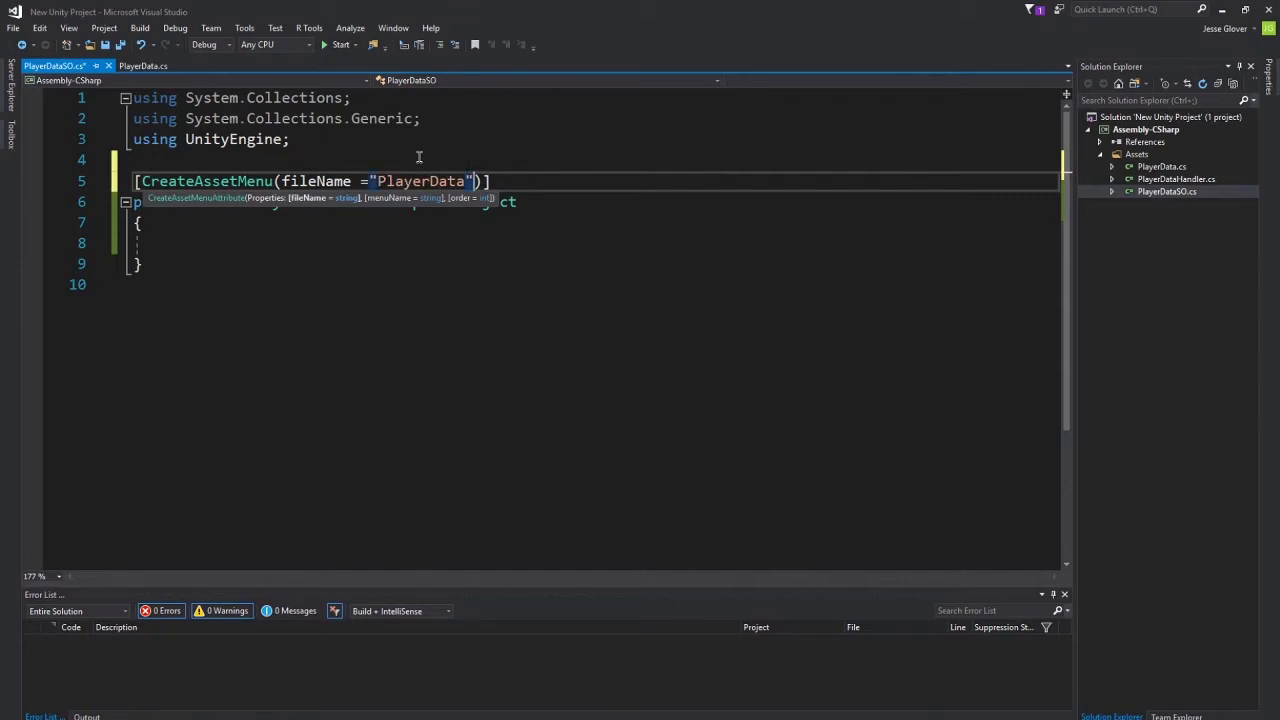
pyautogui.write(', menuName =')
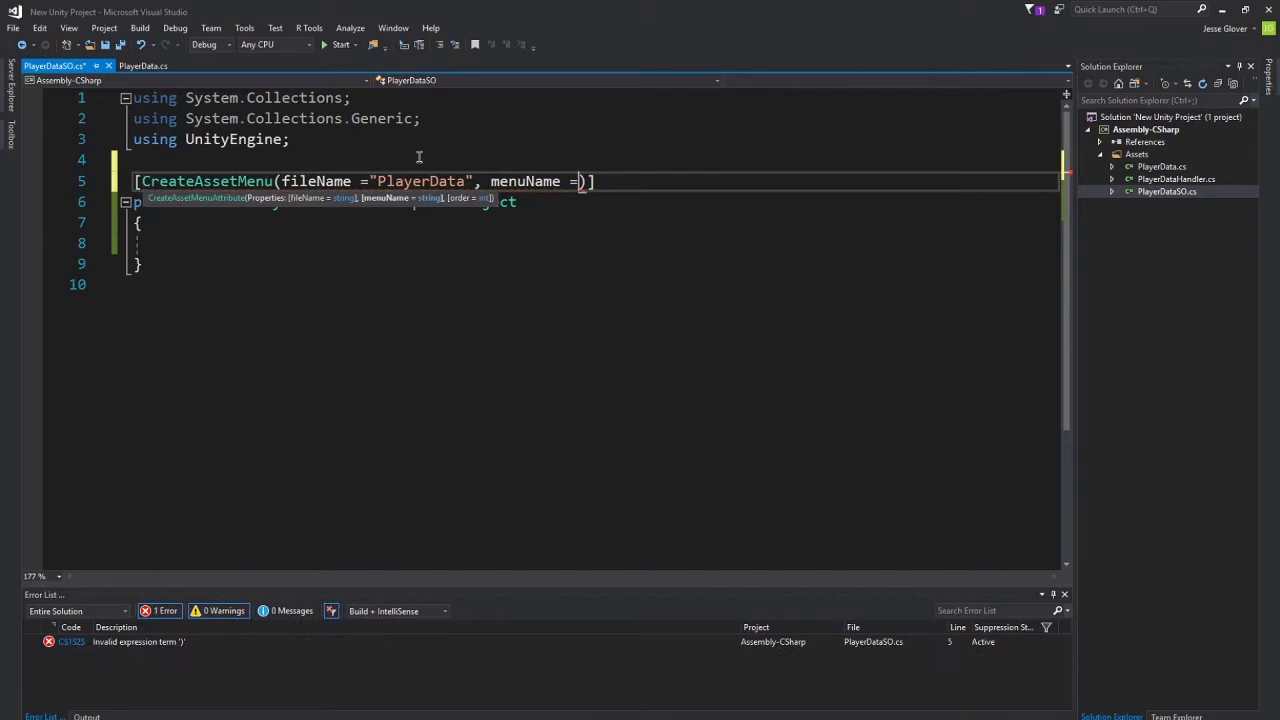
pyautogui.write('PlayerHealthandPosition",')
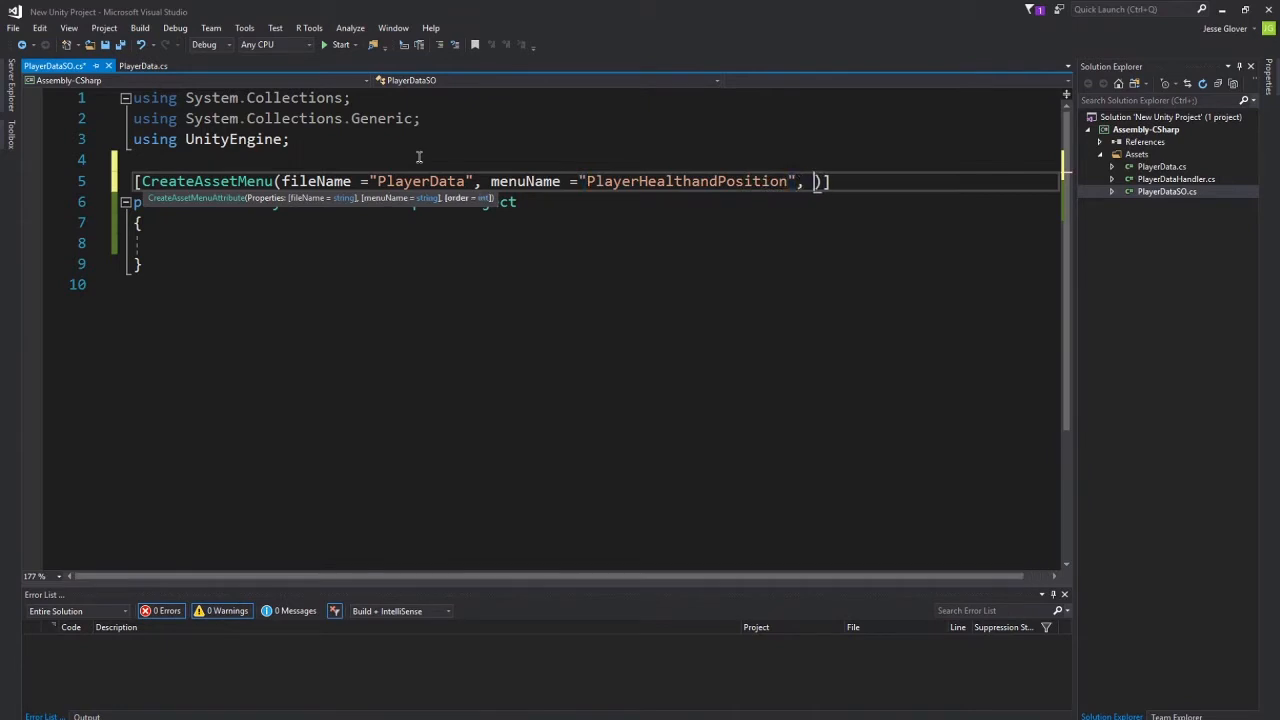
pyautogui.write('order =1')
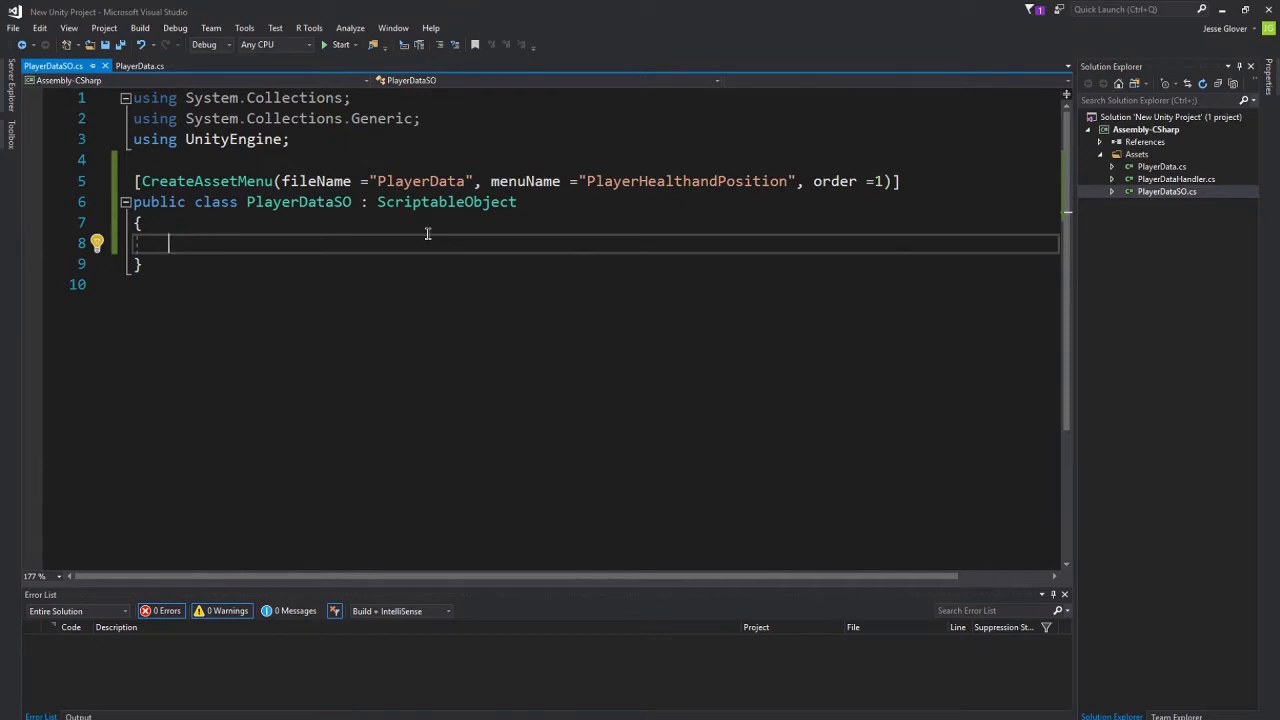
# Add public string objectName = "StoredPlayerData"; to the class body.
pyautogui.write('public s')
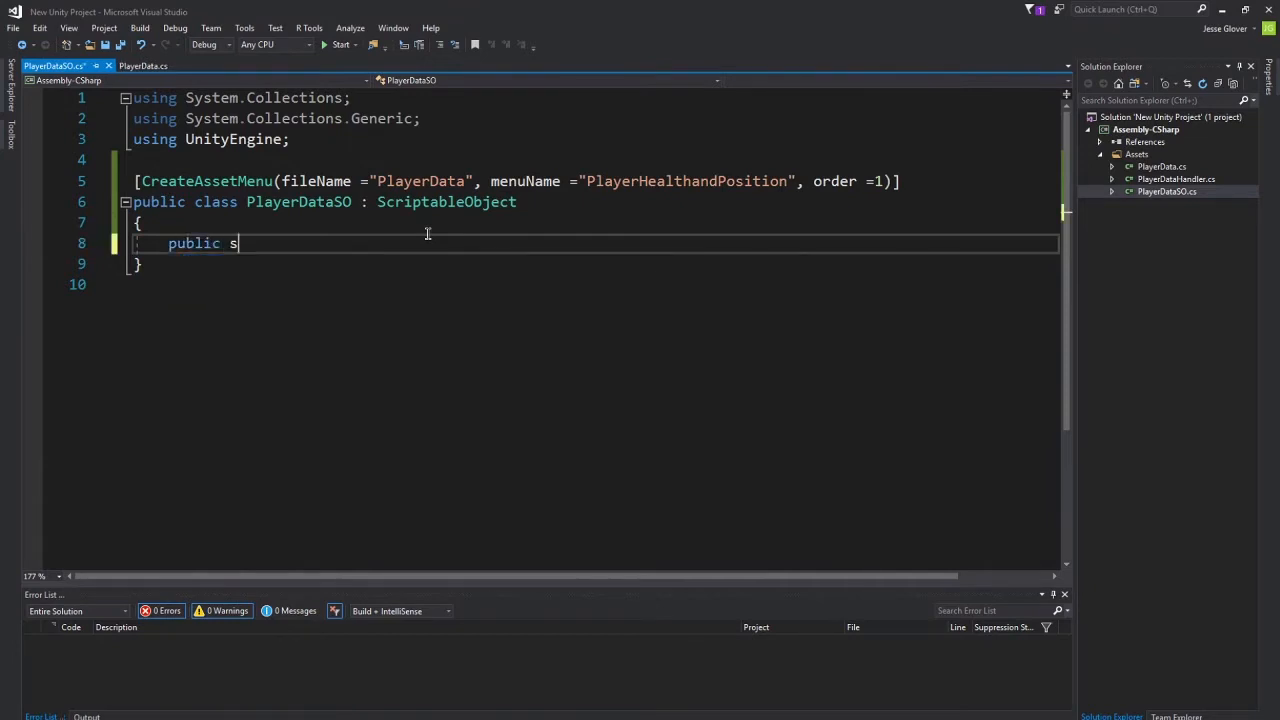
pyautogui.write('tring objectN')
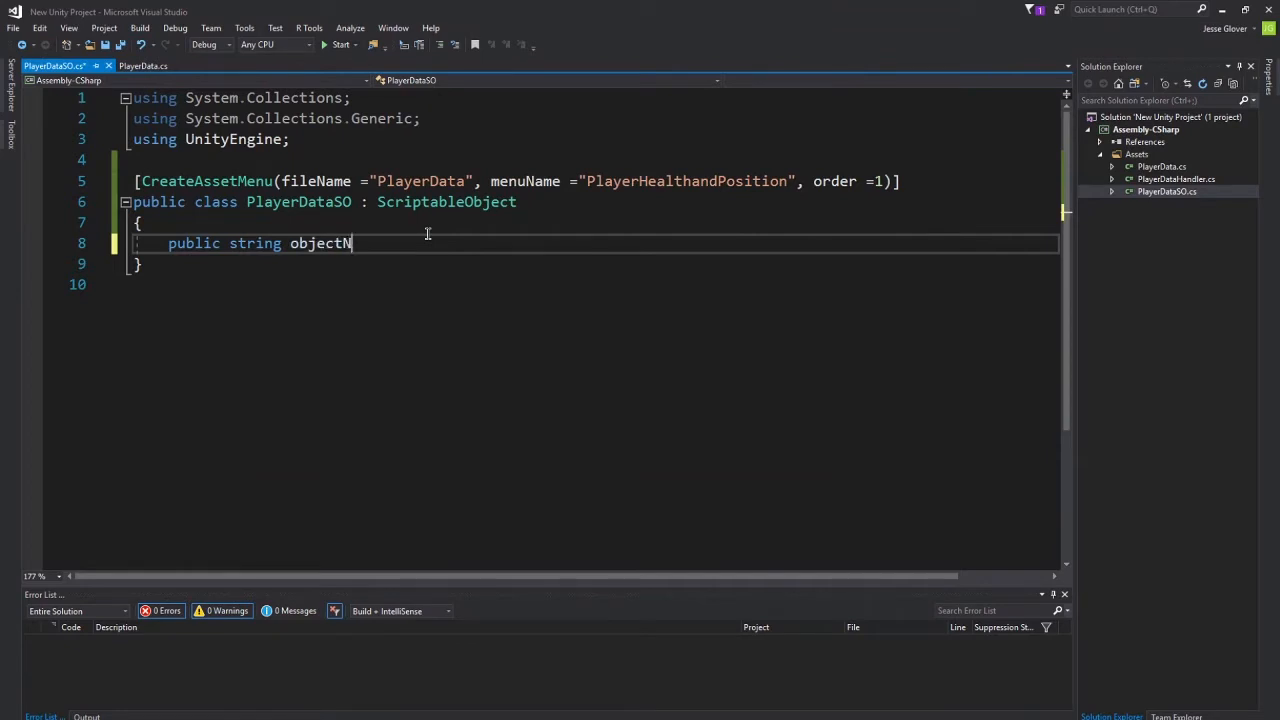
pyautogui.write('ame = "S')
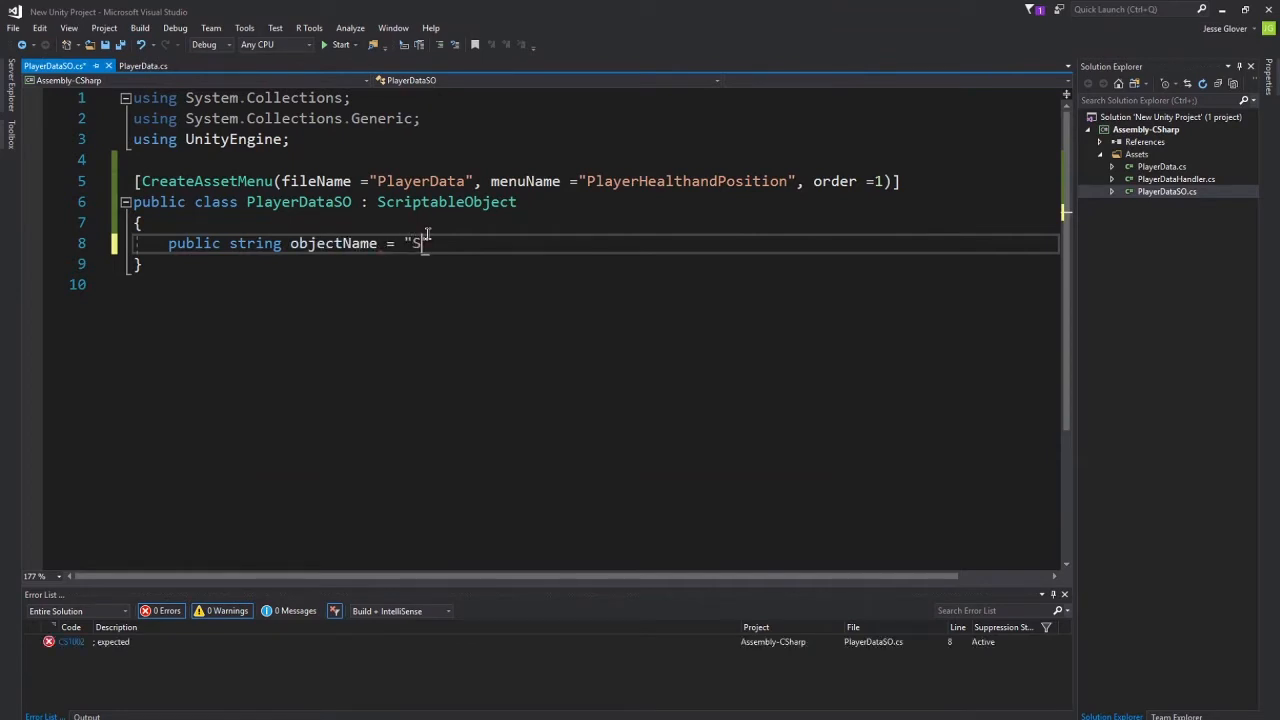
pyautogui.write('toredPlayer')
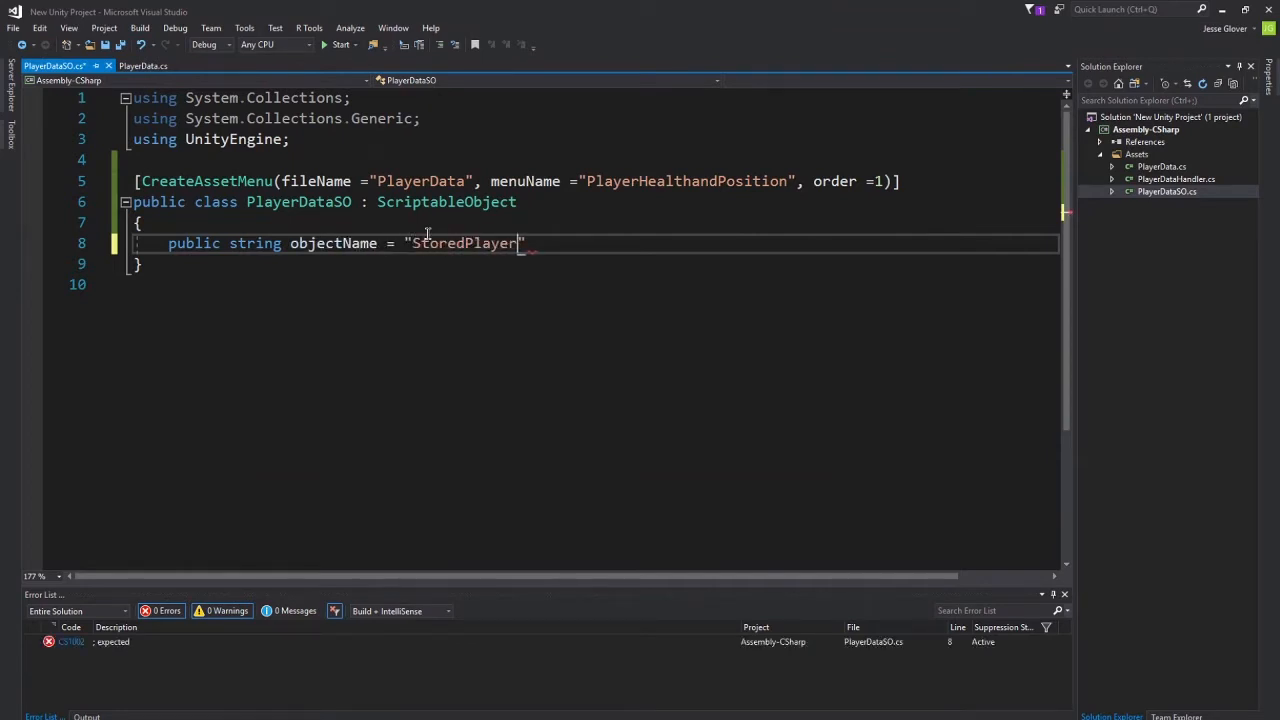
pyautogui.write('Data";')
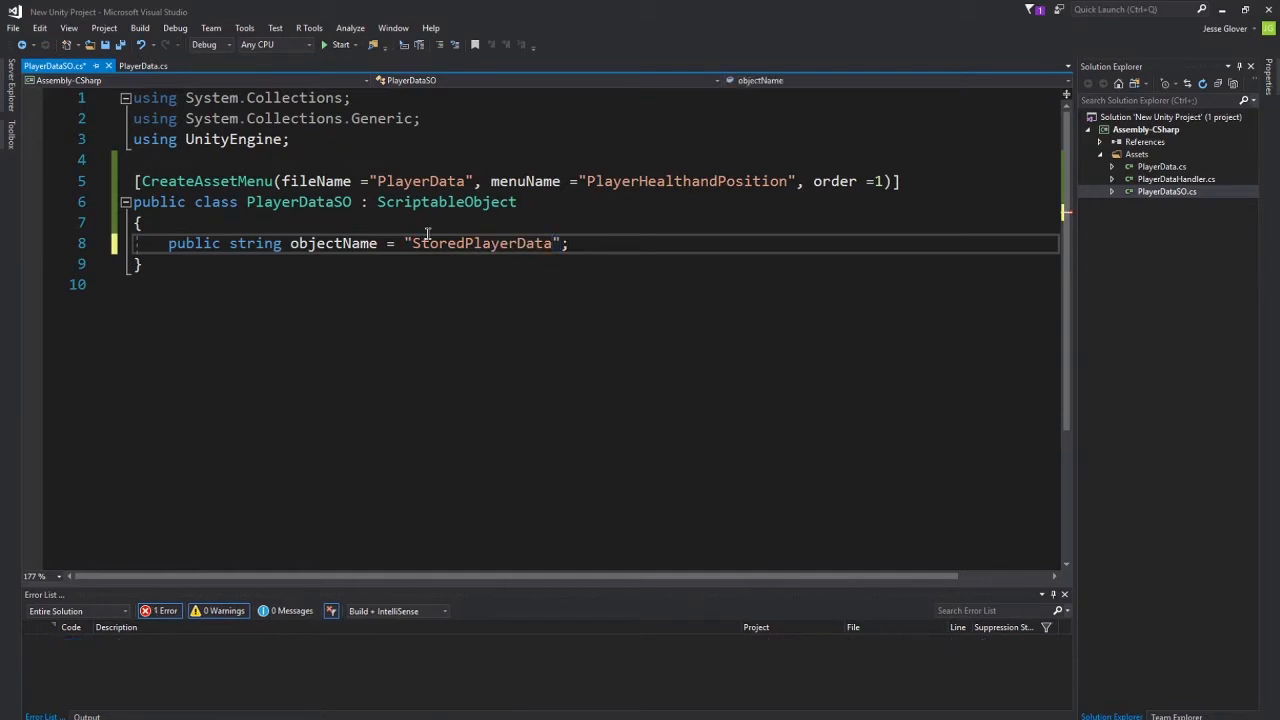
# Add public Vector3 Position; and public float Health; fields.
pyautogui.write('public')
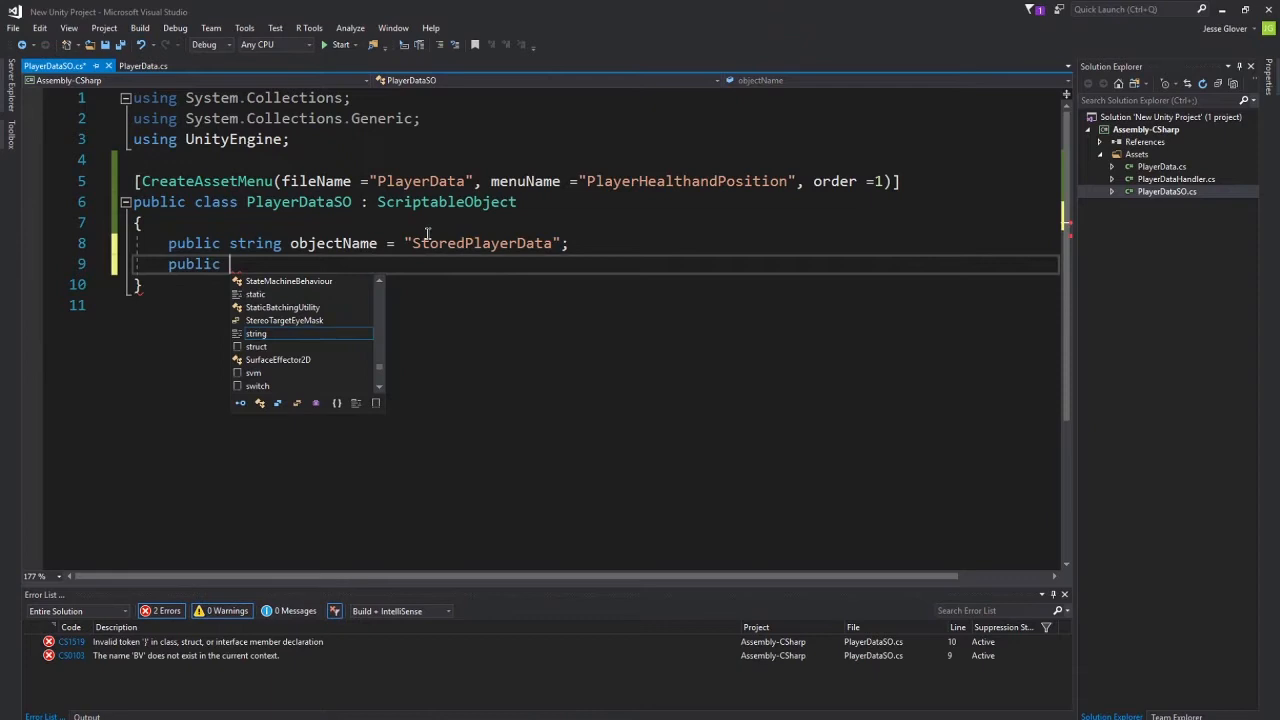
pyautogui.write('Vector3')
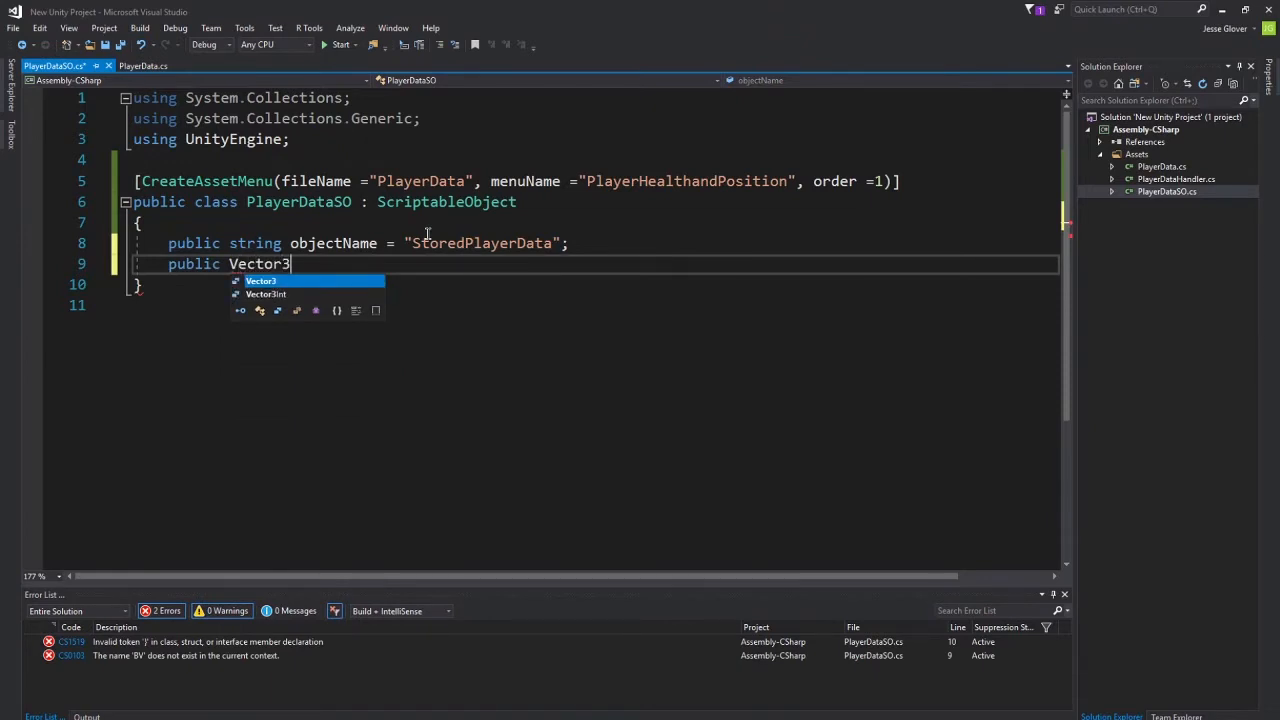
pyautogui.write('Position')
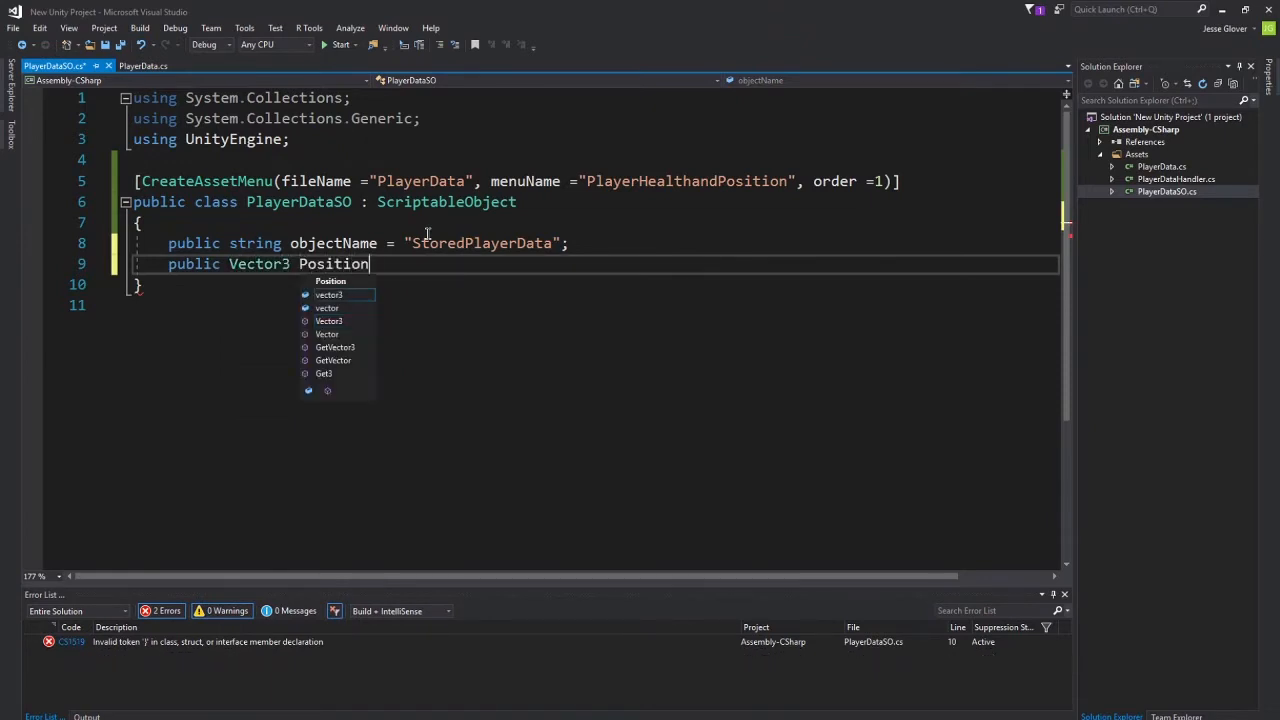
pyautogui.write(';')
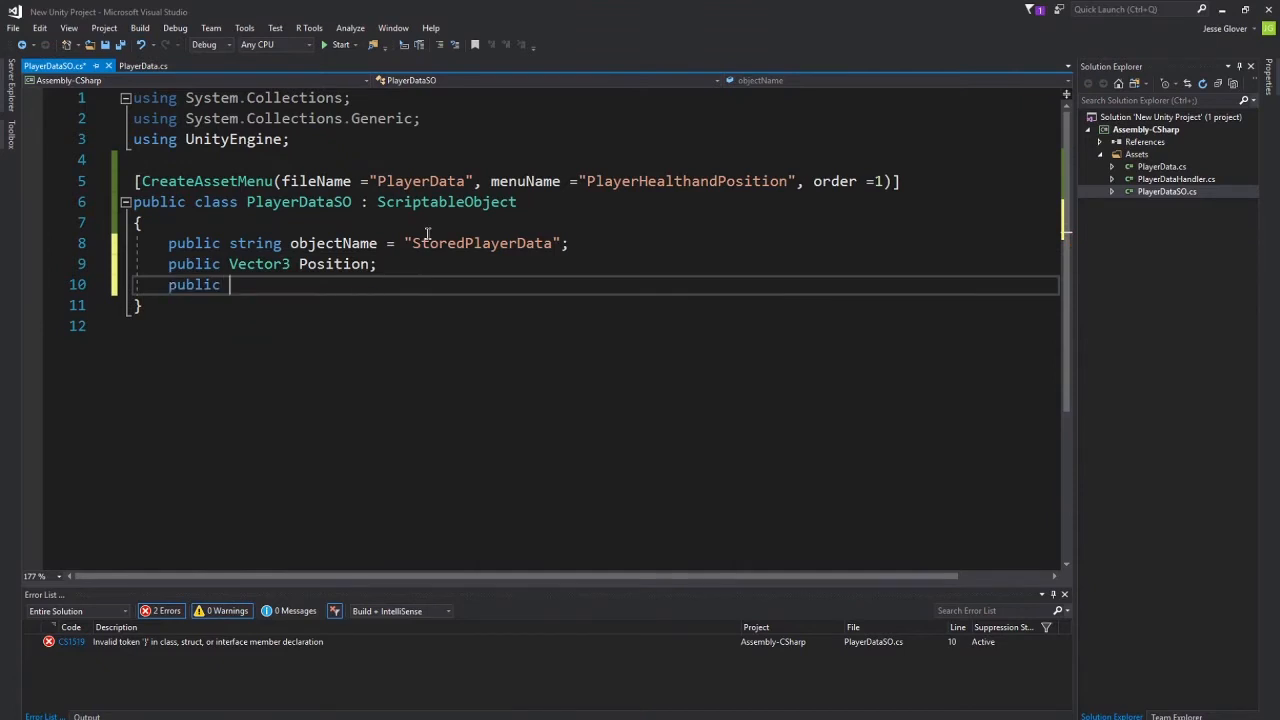
pyautogui.write('float Hea')
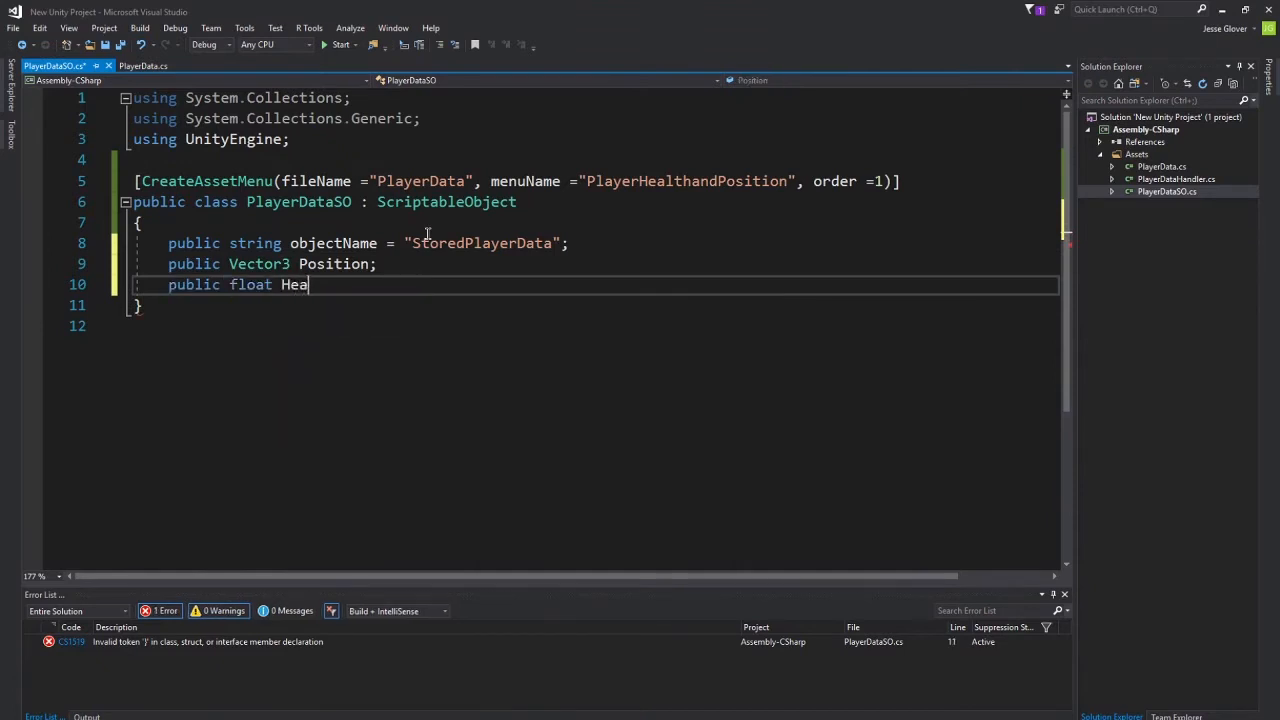
pyautogui.write('lth;')
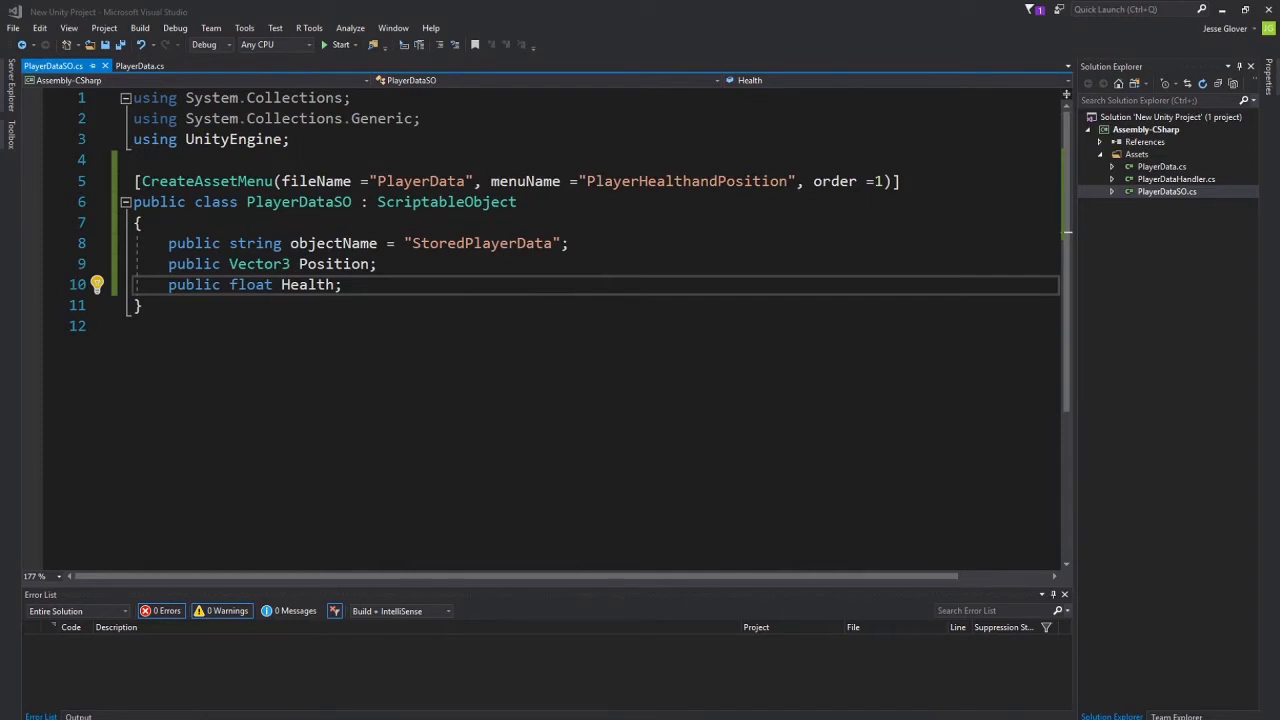
# Strip PlayerDataHandler of Start/Update and its MonoBehaviour base, leaving an empty class body.
pyautogui.click(1176, 180)
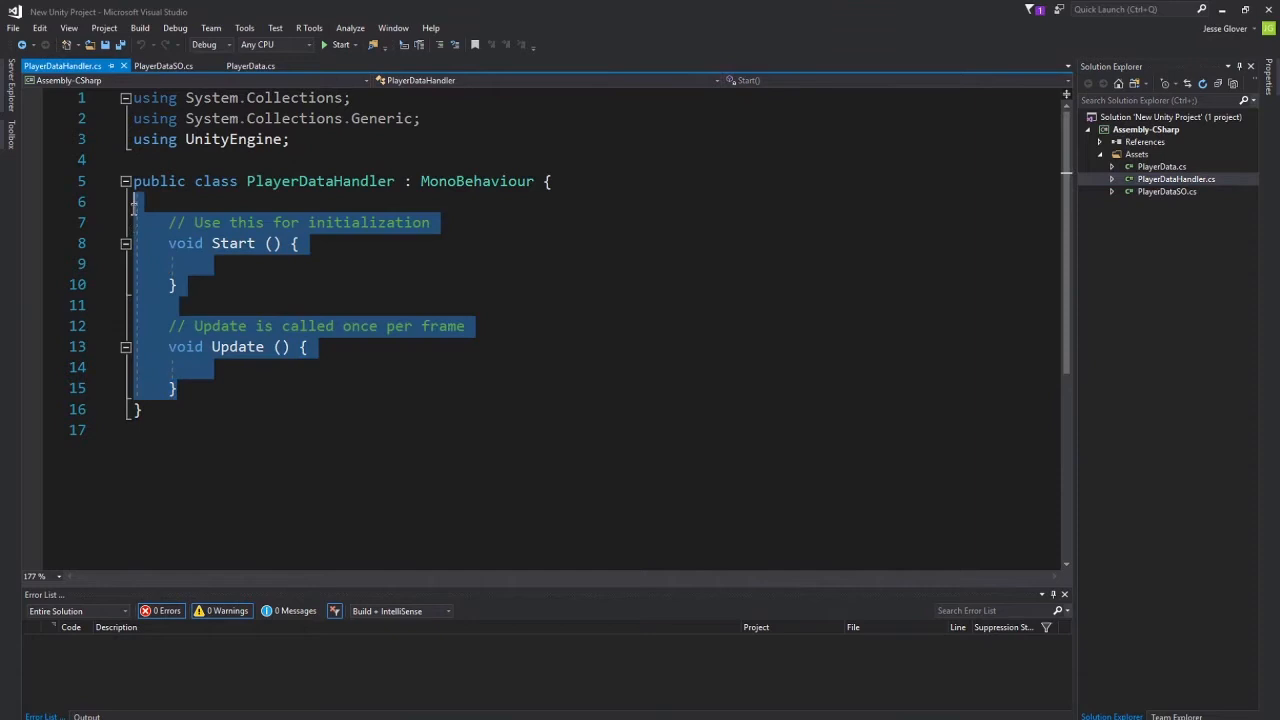
pyautogui.press('Delete')
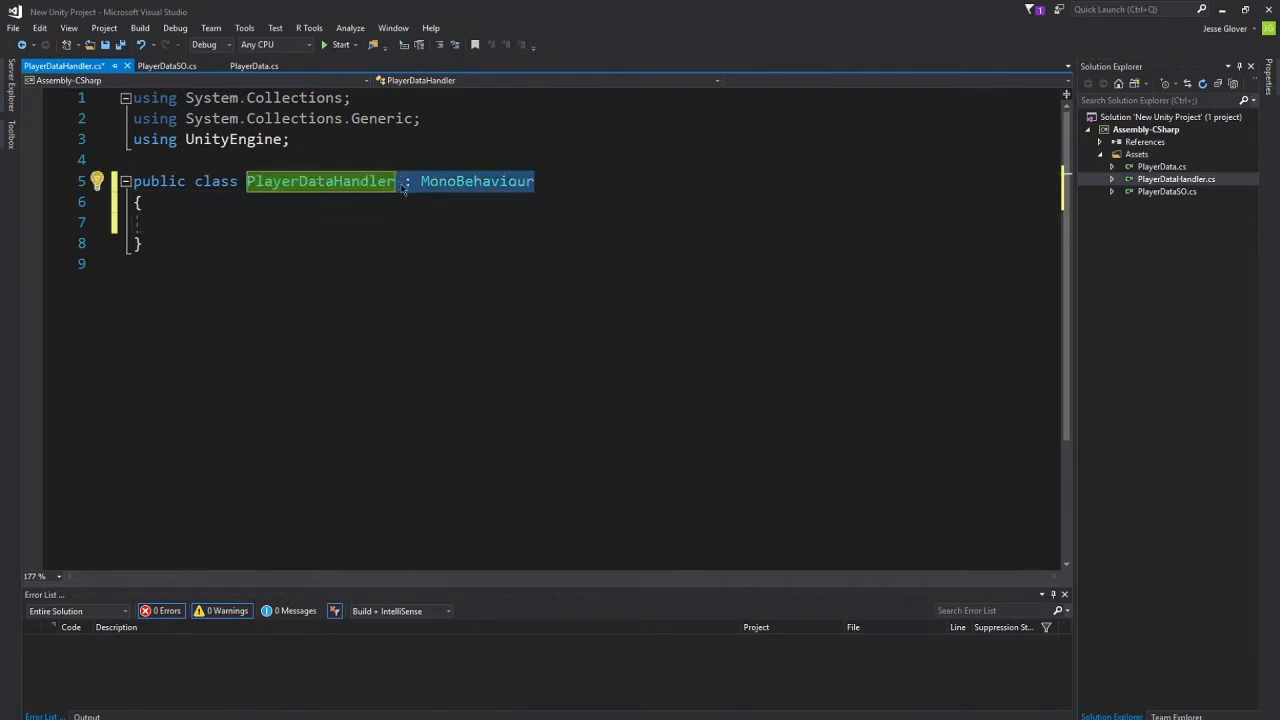
pyautogui.press('Delete')
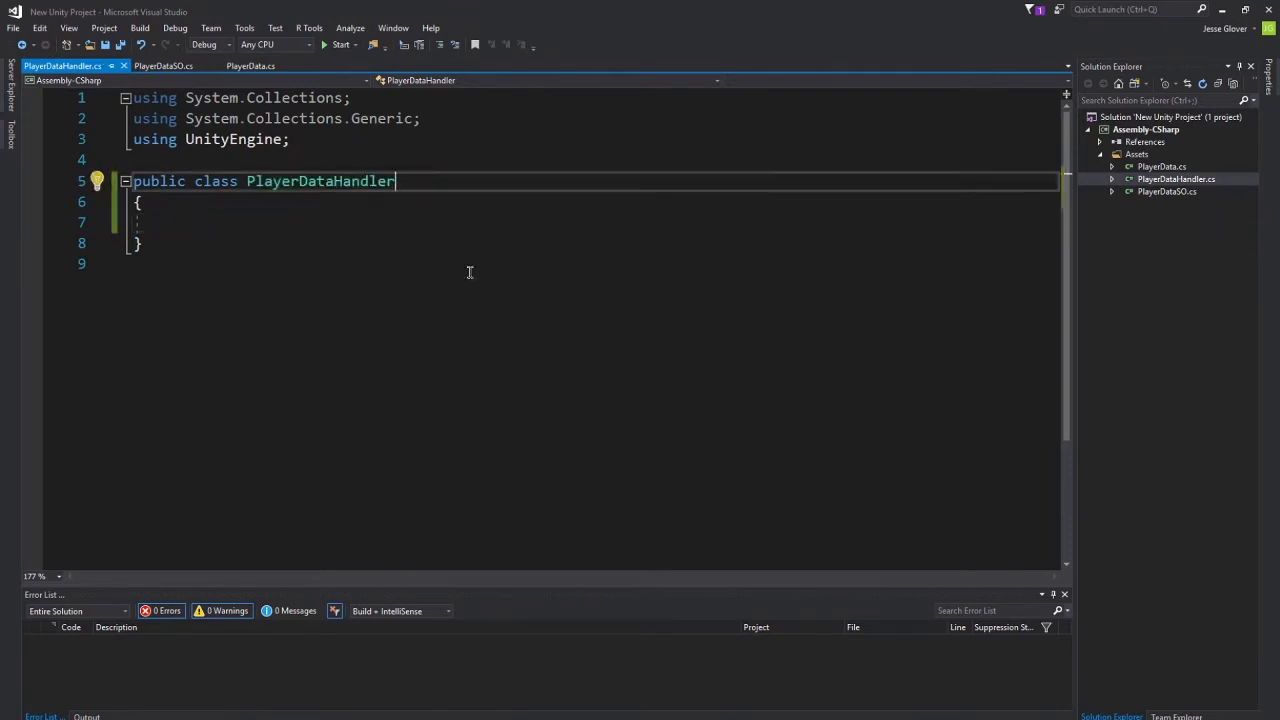
pyautogui.doubleClick(320, 180)
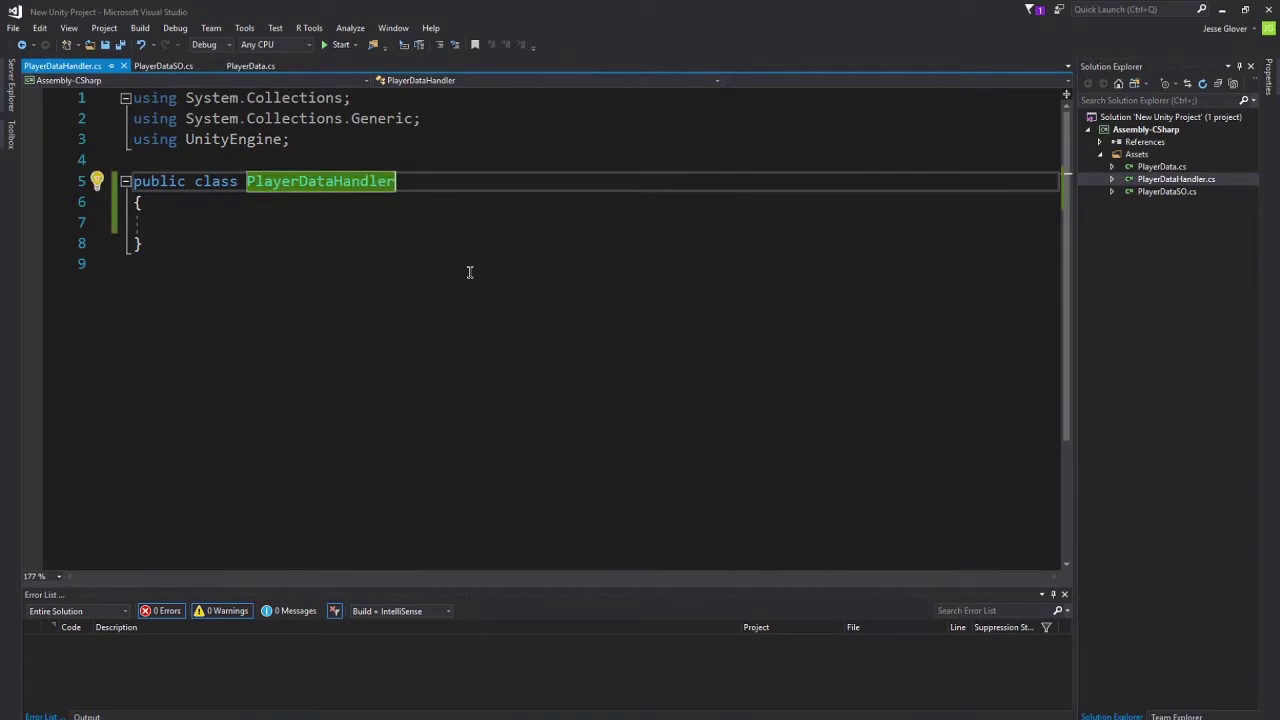
pyautogui.click(362, 222)
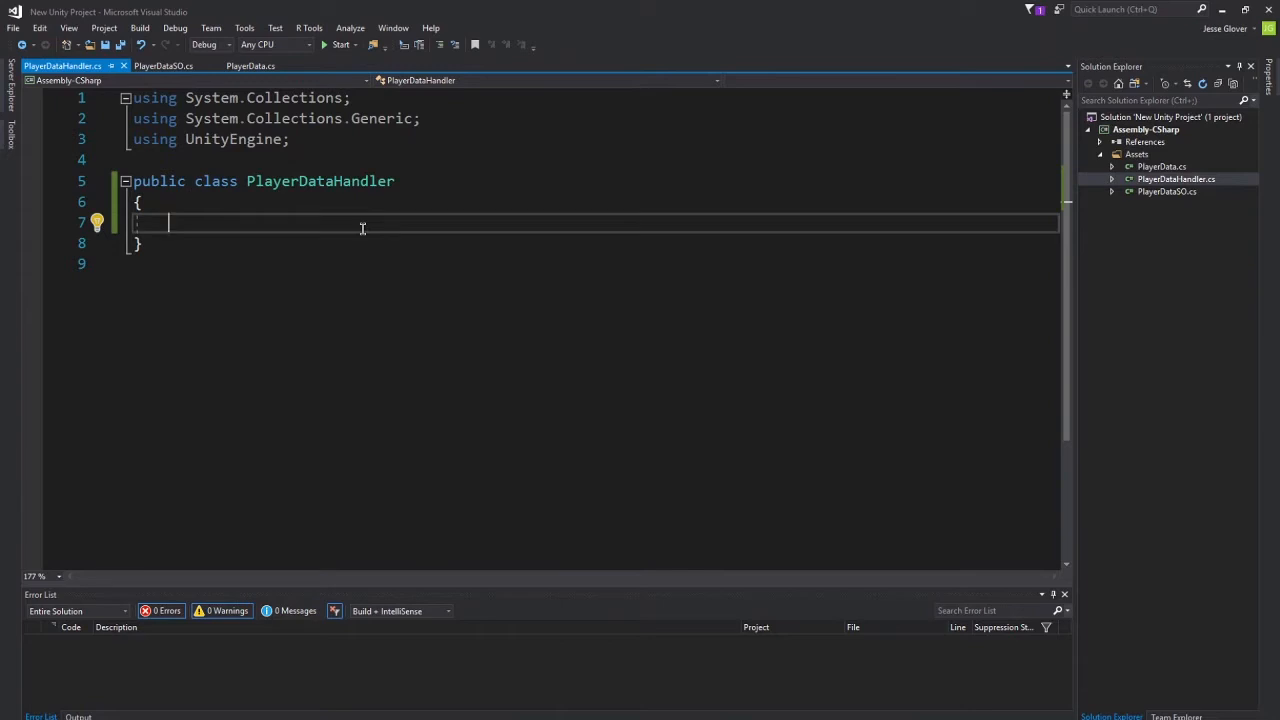
# Write a [MenuItem("Assets/Create/StoredPlayerData")] attribute inside PlayerDataHandler.
pyautogui.write('[Men')
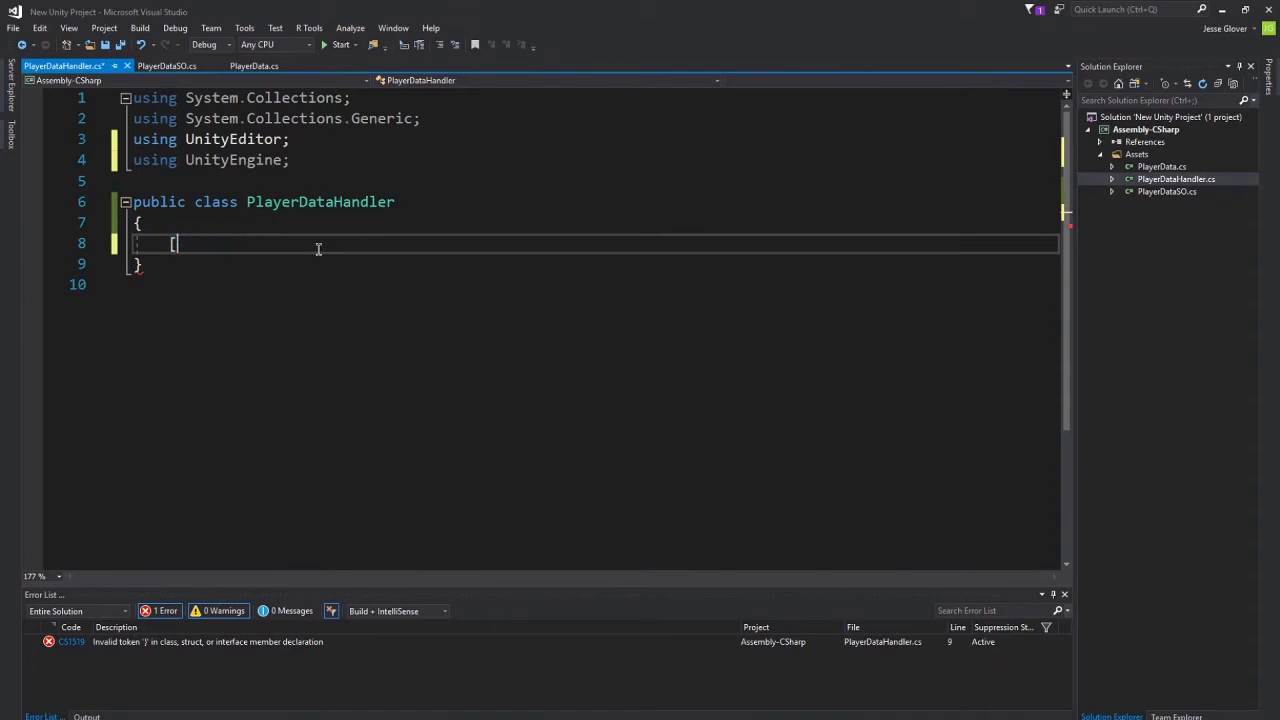
pyautogui.write('Menu')
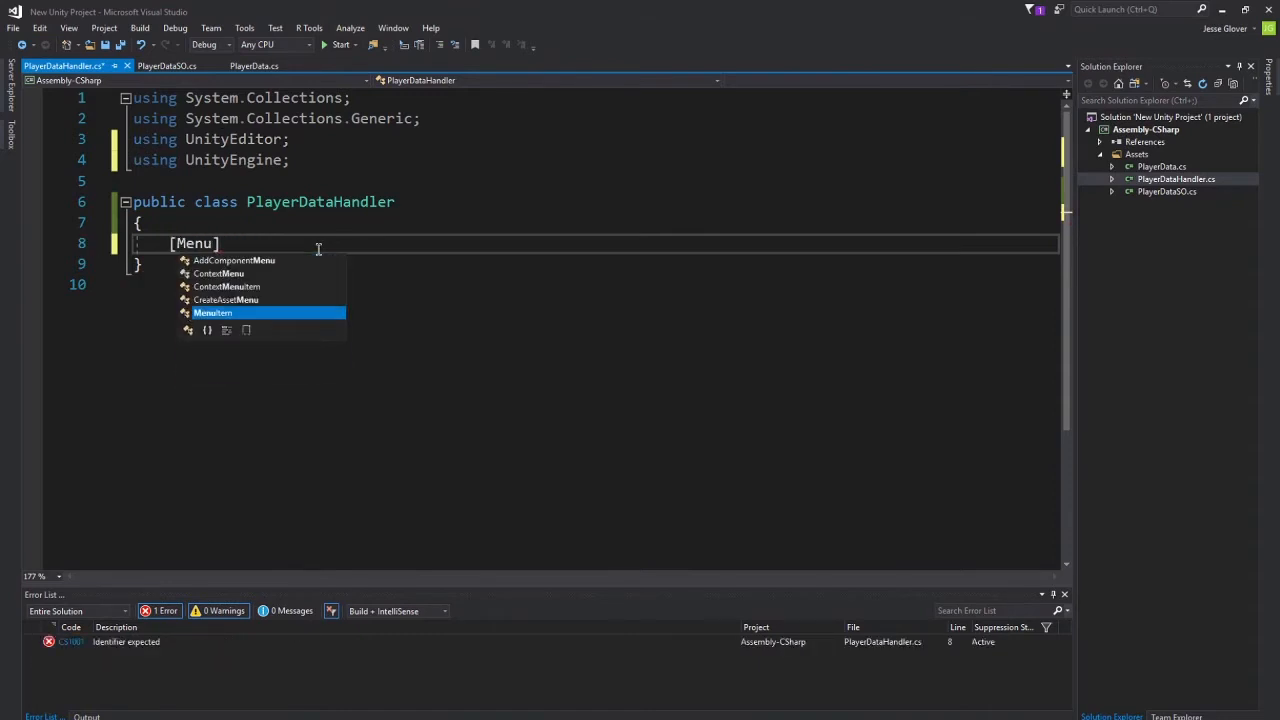
pyautogui.press('Tab')
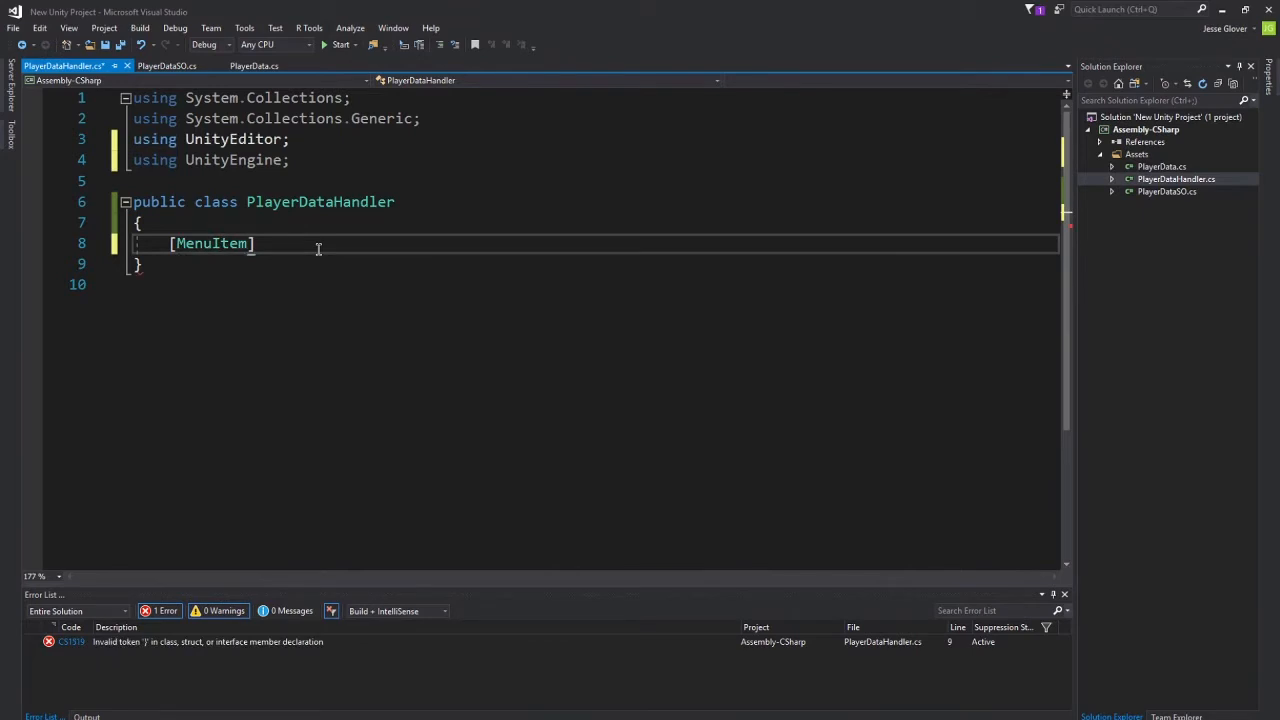
pyautogui.write('("Ass')
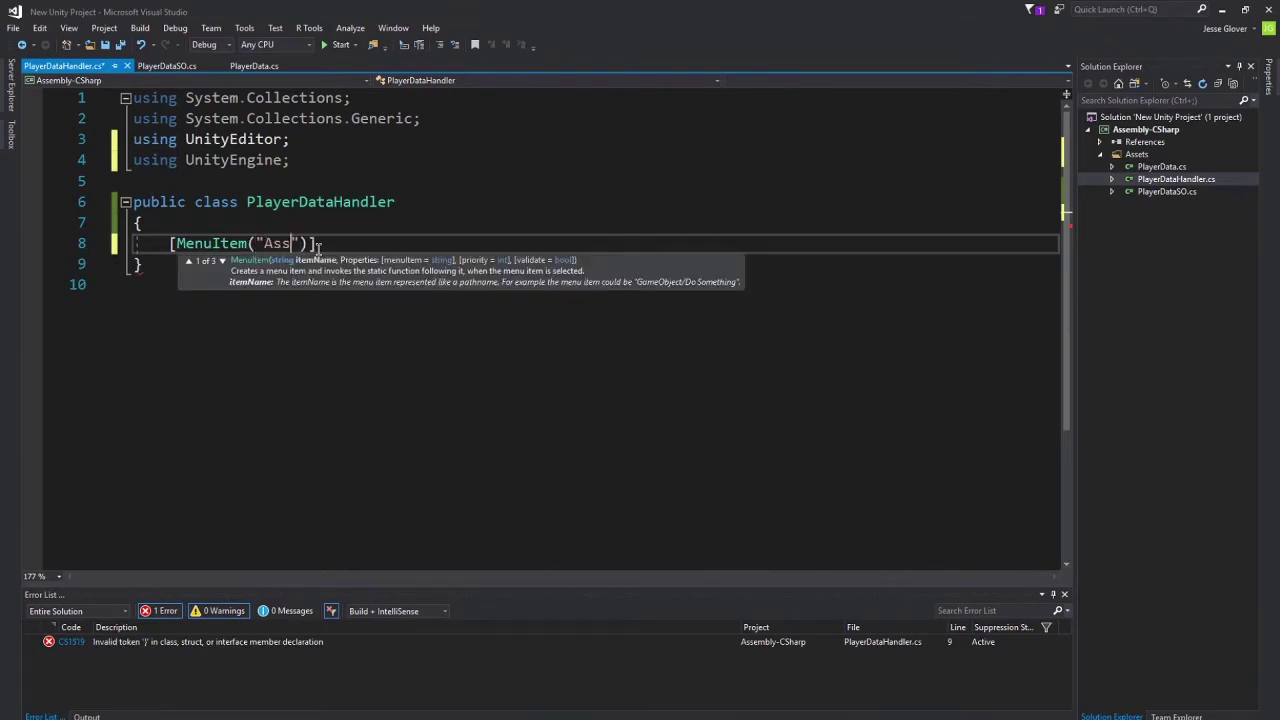
pyautogui.write('ets/Create')
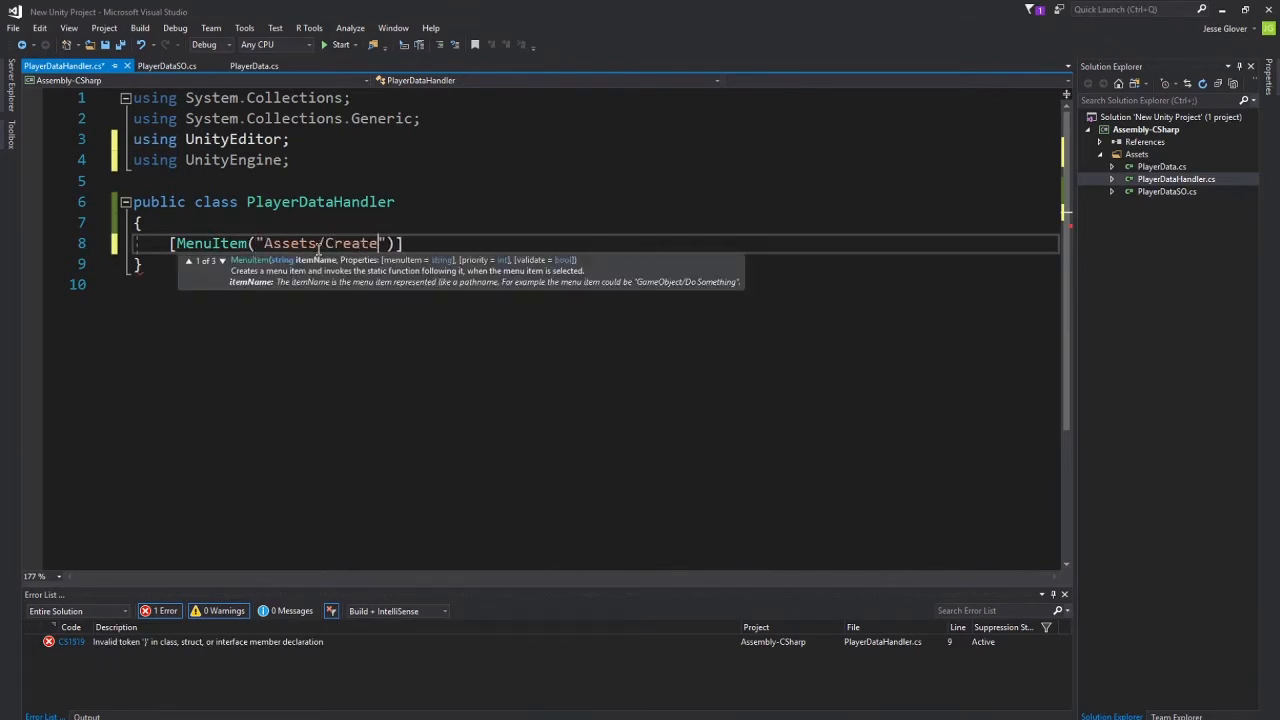
pyautogui.write('/')
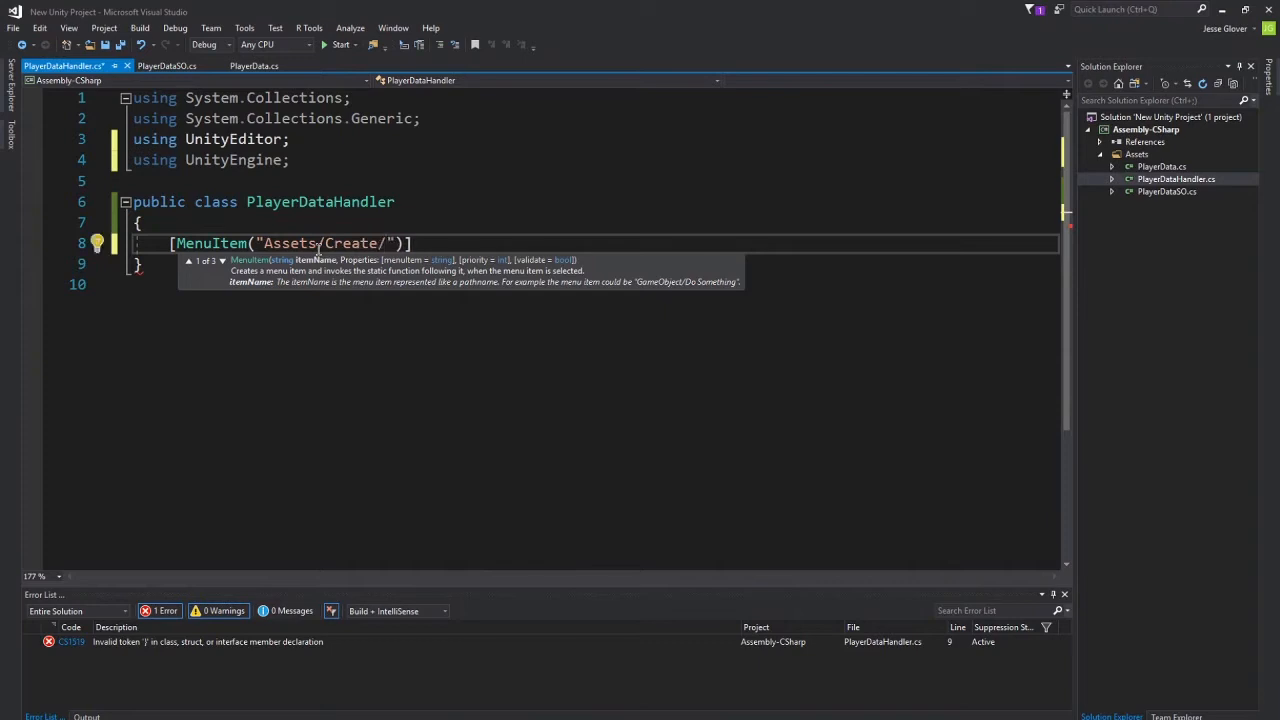
pyautogui.write('StoredPlayerData')
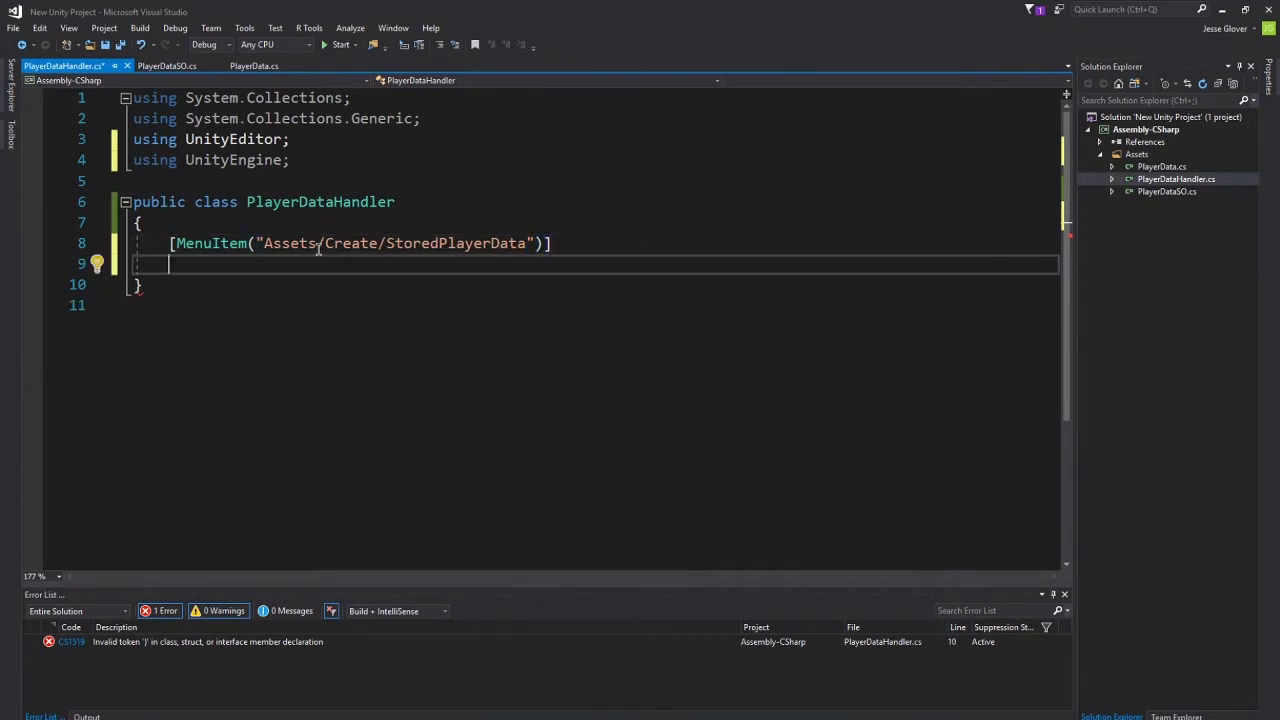
# Declare an empty public static void CreateAsset() method under the attribute.
pyautogui.write('public static')
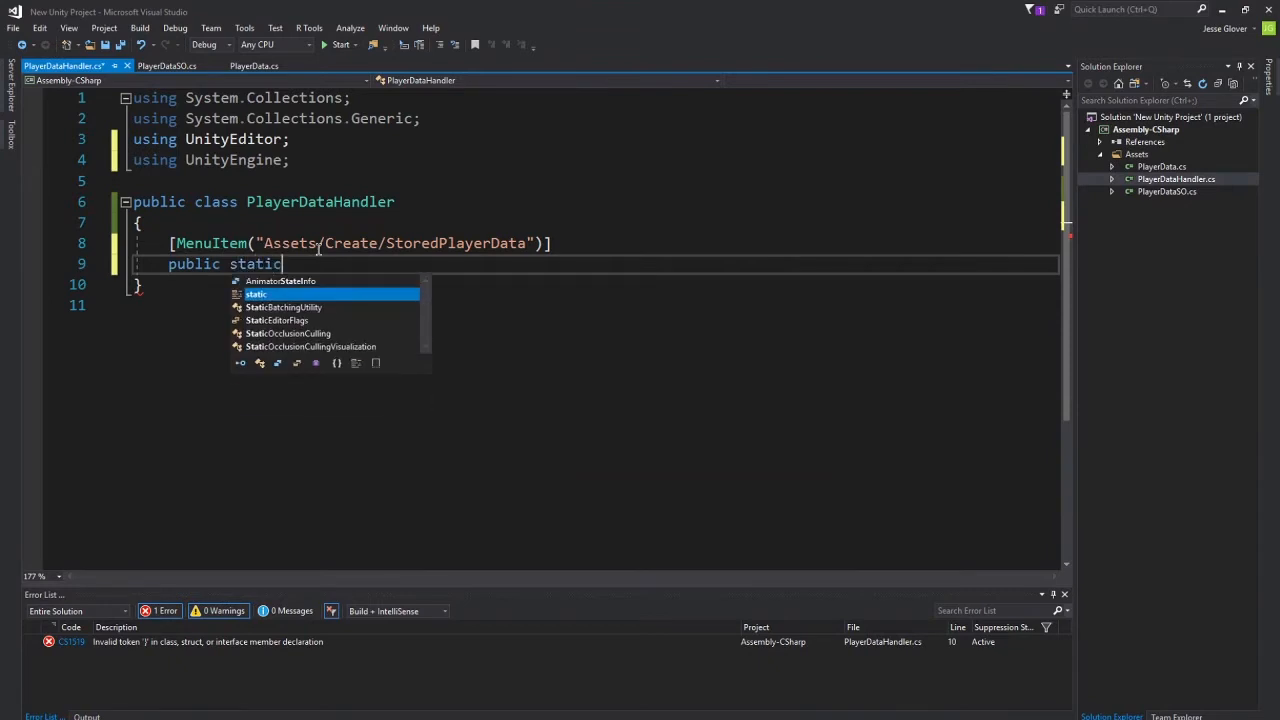
pyautogui.write('void CreateAsset(')
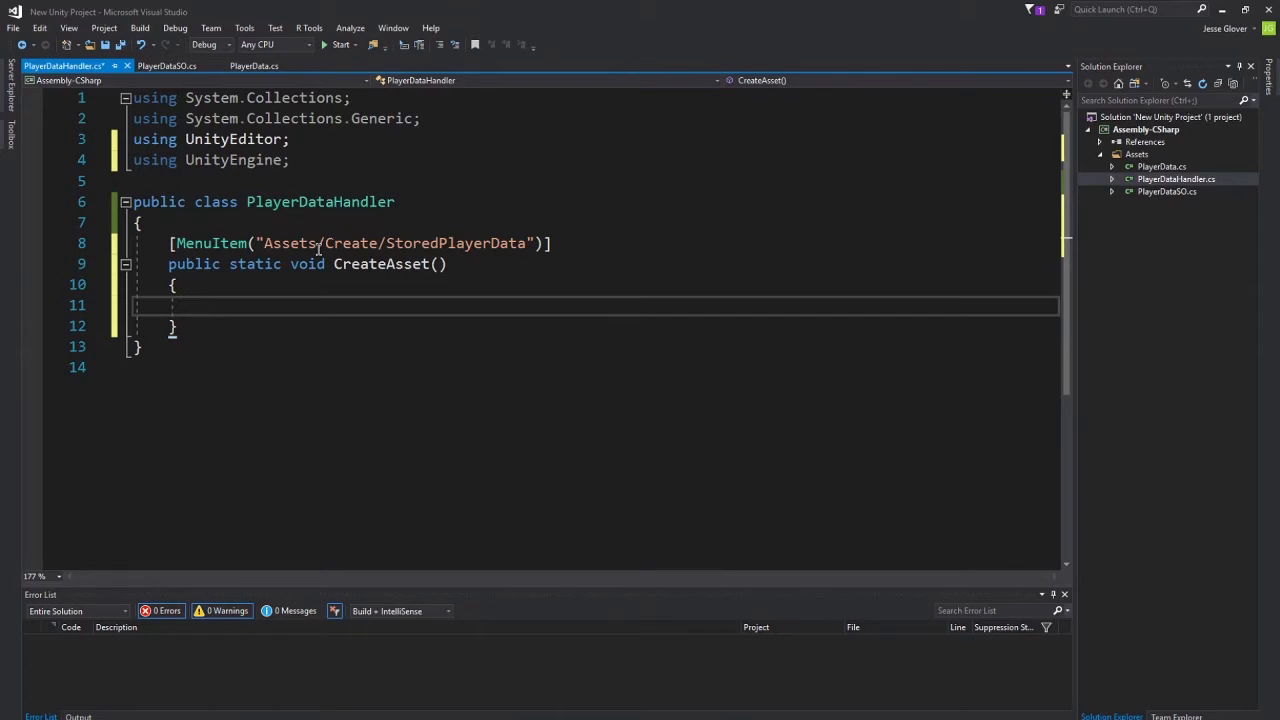
# Write PlayerDataSO asset = ScriptableObject.CreateInstance<PlayerDataSO>(); inside CreateAsset.
pyautogui.write('PlayerDataSO asset =')
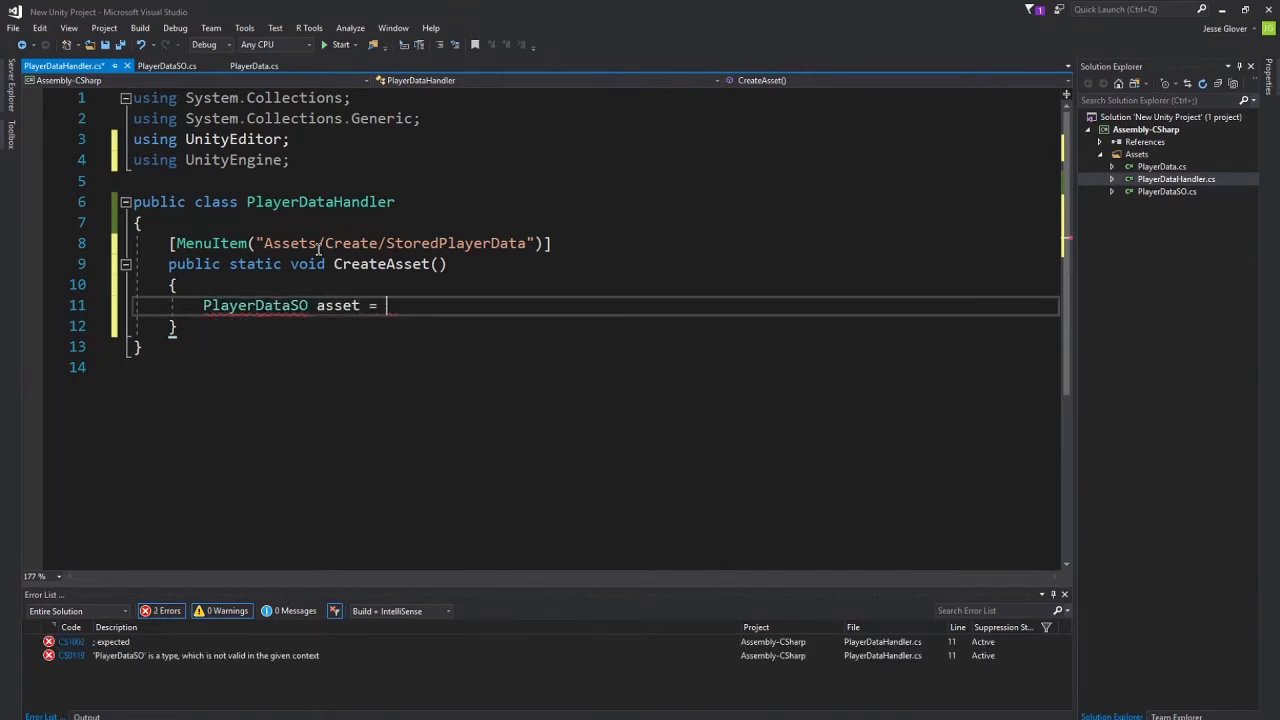
pyautogui.write('ScriptableObject.CreateInstance')
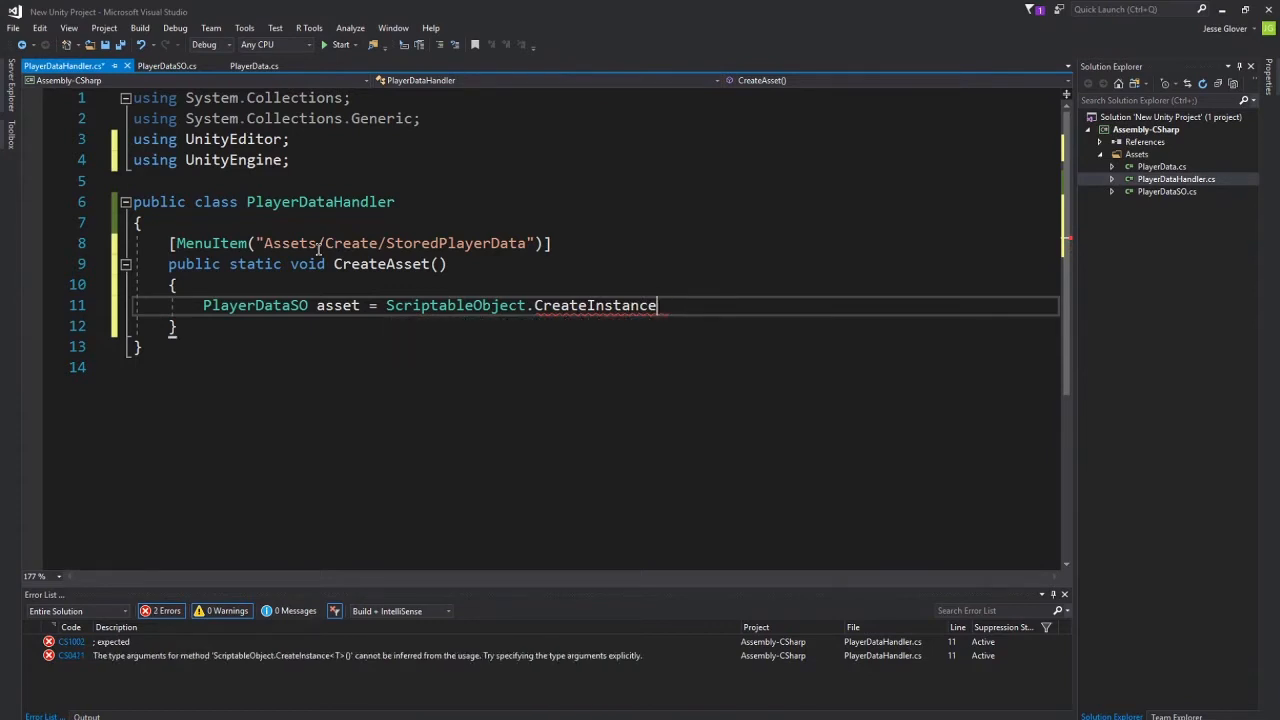
pyautogui.write('<>')
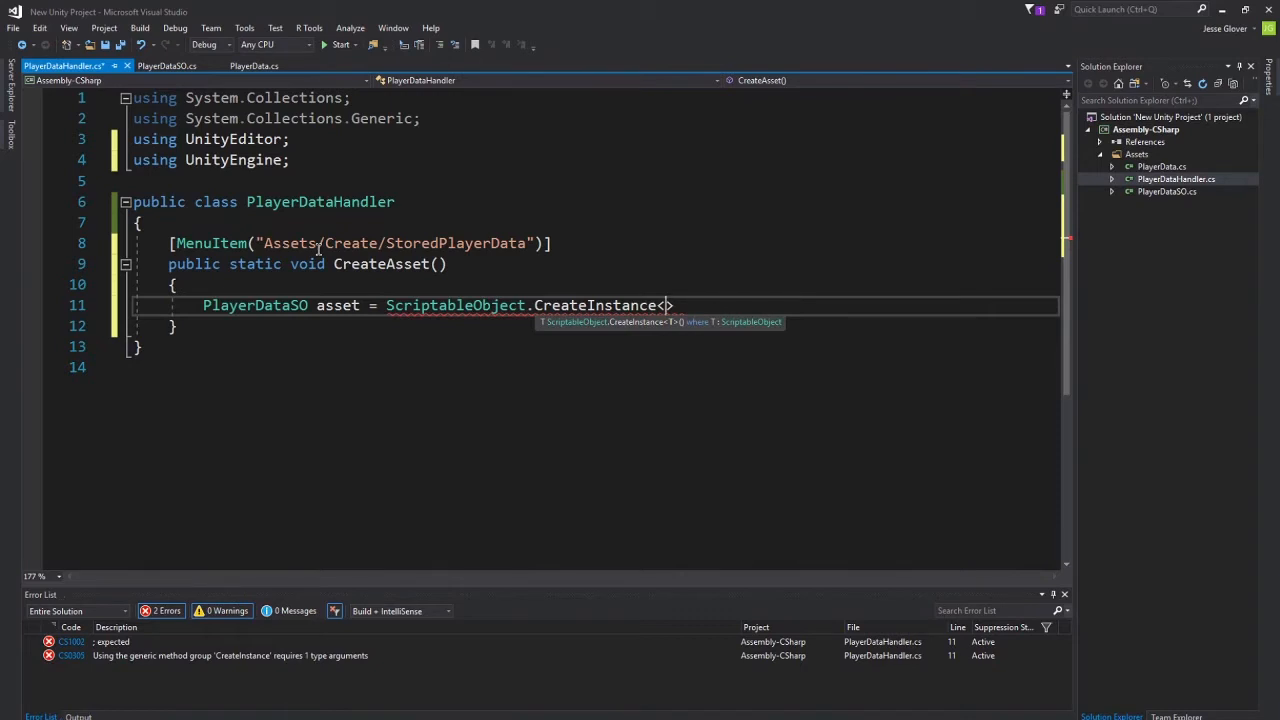
pyautogui.write('PlayerDataSO')
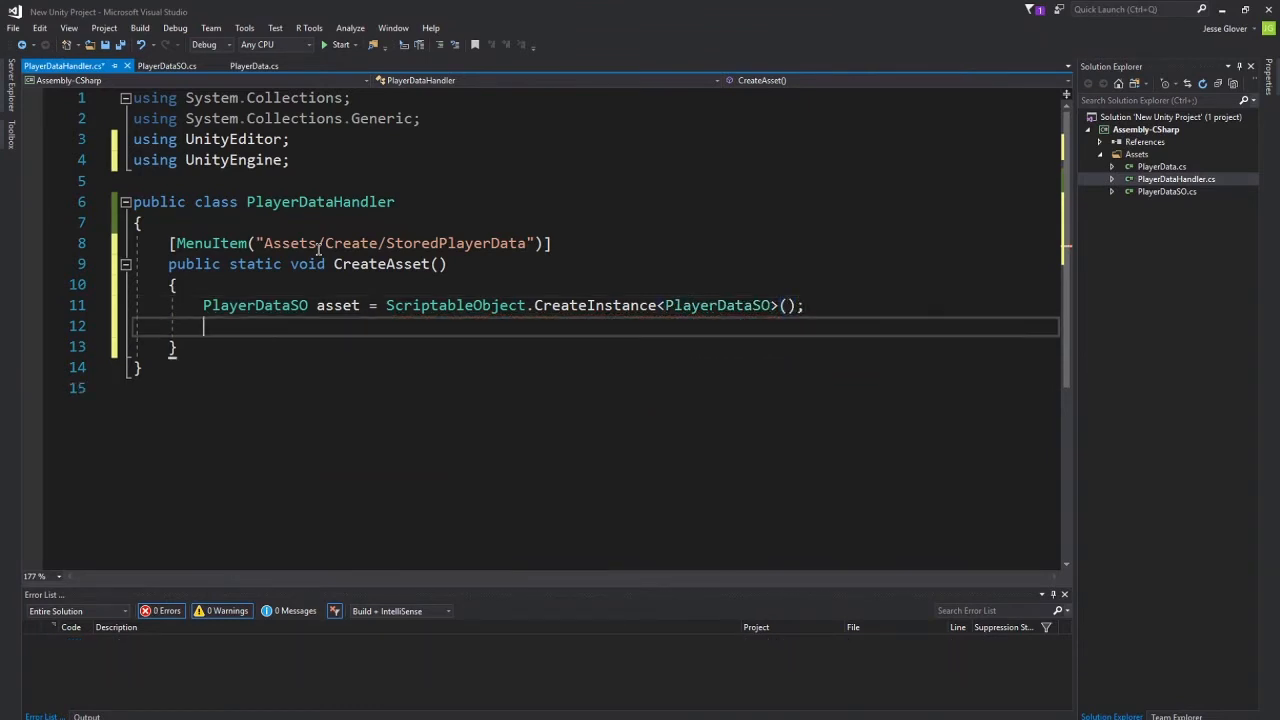
# Add AssetDatabase.CreateAsset(asset, "Assets/StoredPlayerData.asset");.
pyautogui.write('AssetDatabase')
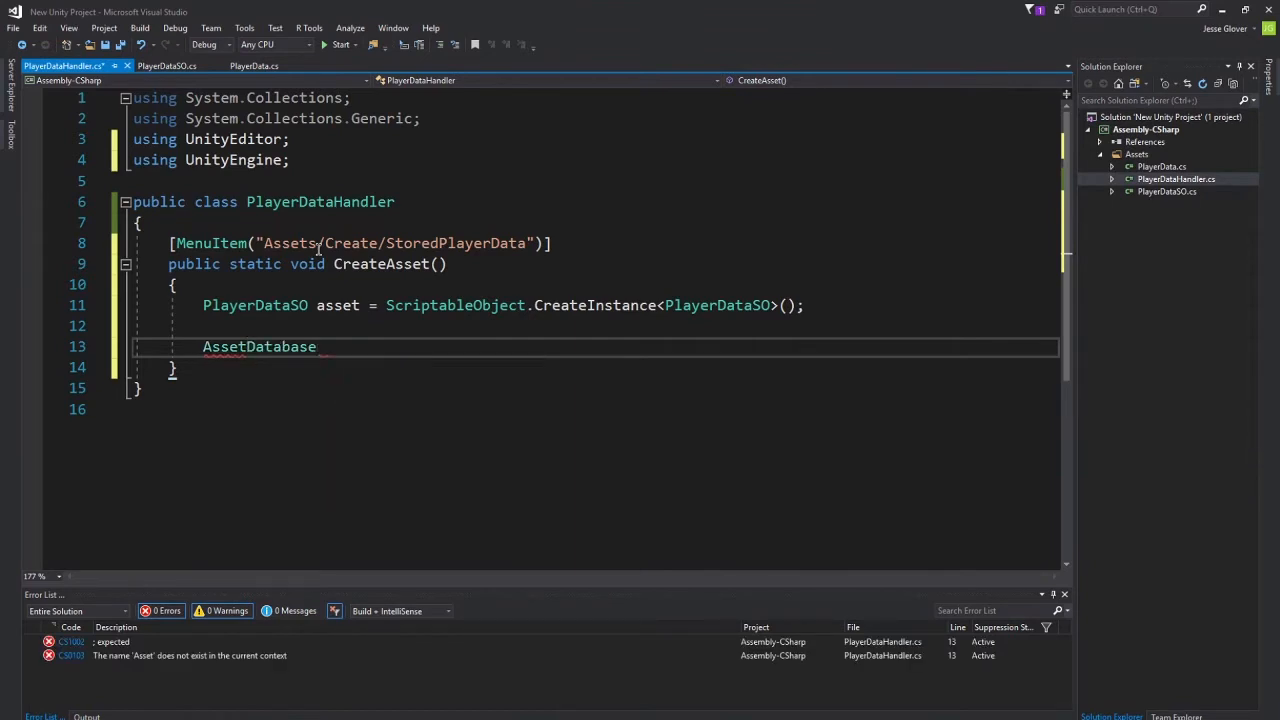
pyautogui.doubleClick(260, 346)
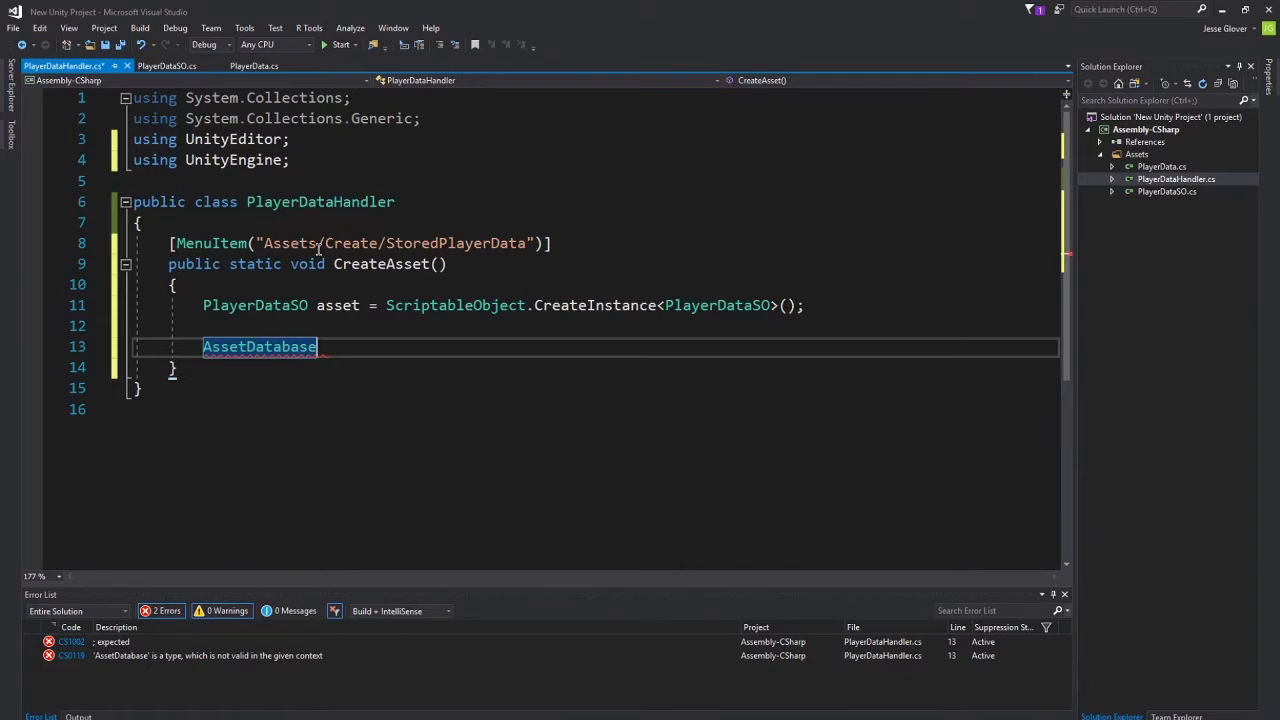
pyautogui.write('.CreateAsset(')
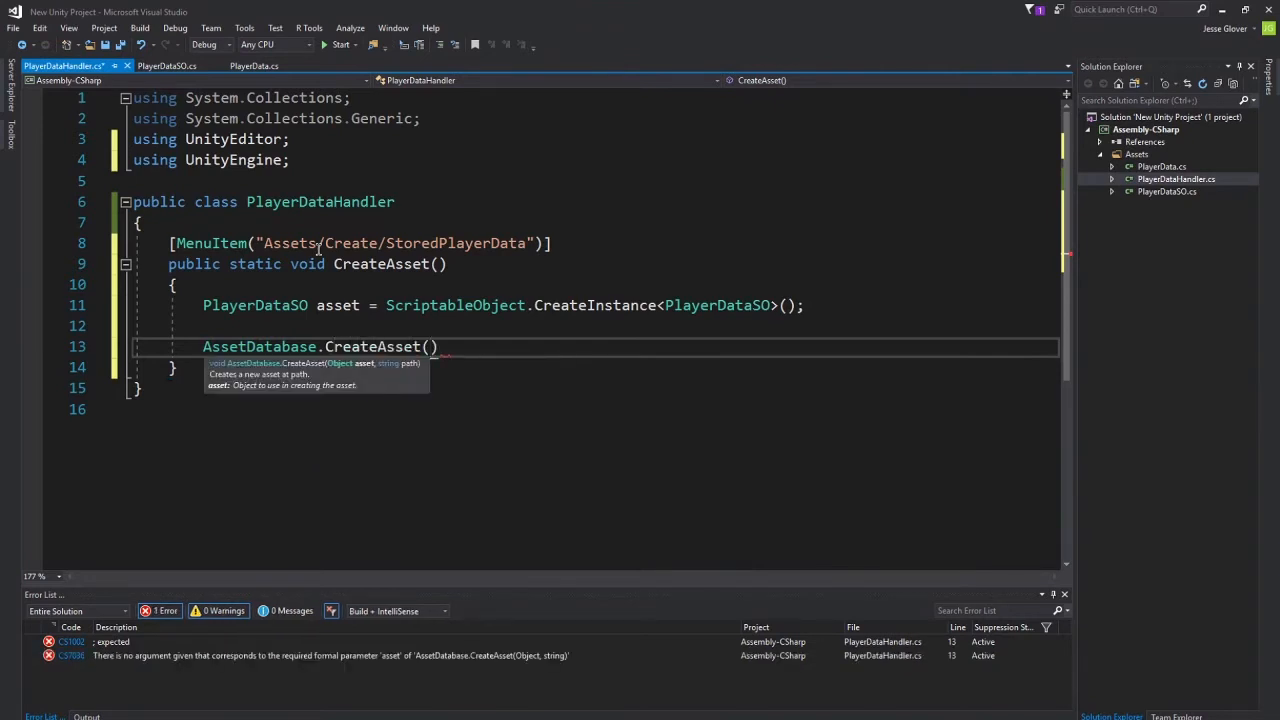
pyautogui.write('asset')
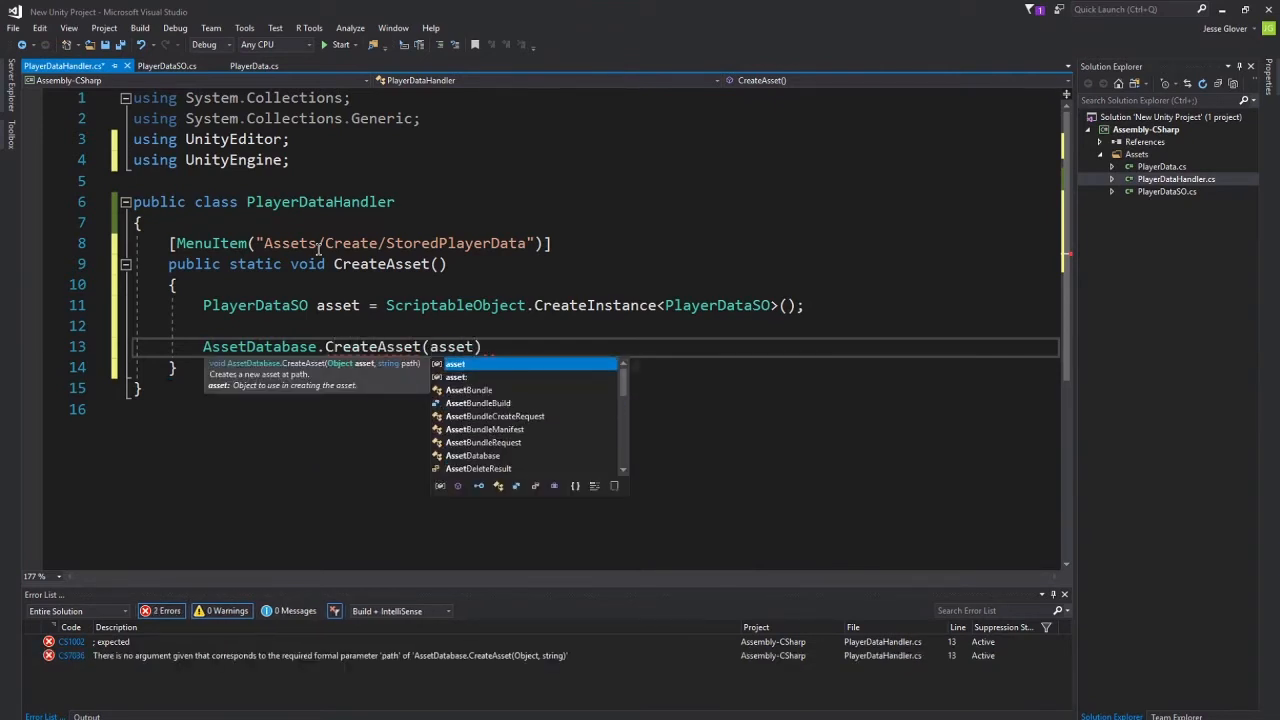
pyautogui.write(',')
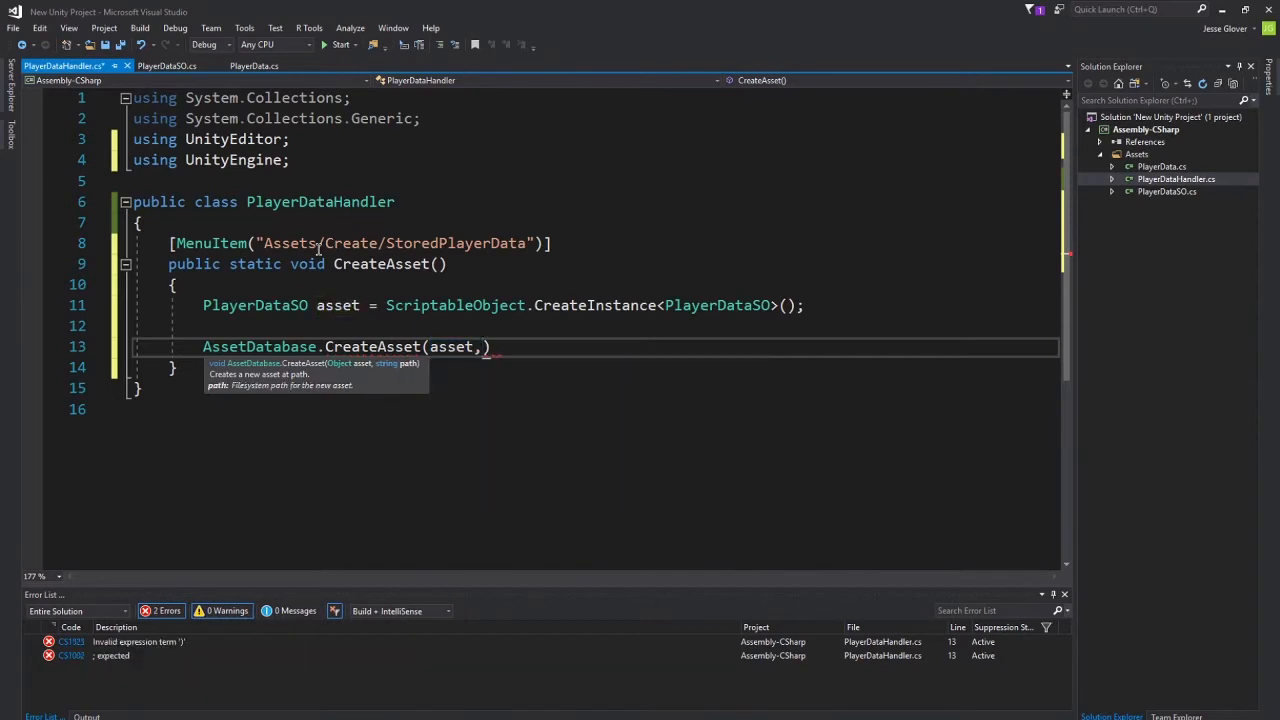
pyautogui.write('"Asset"')
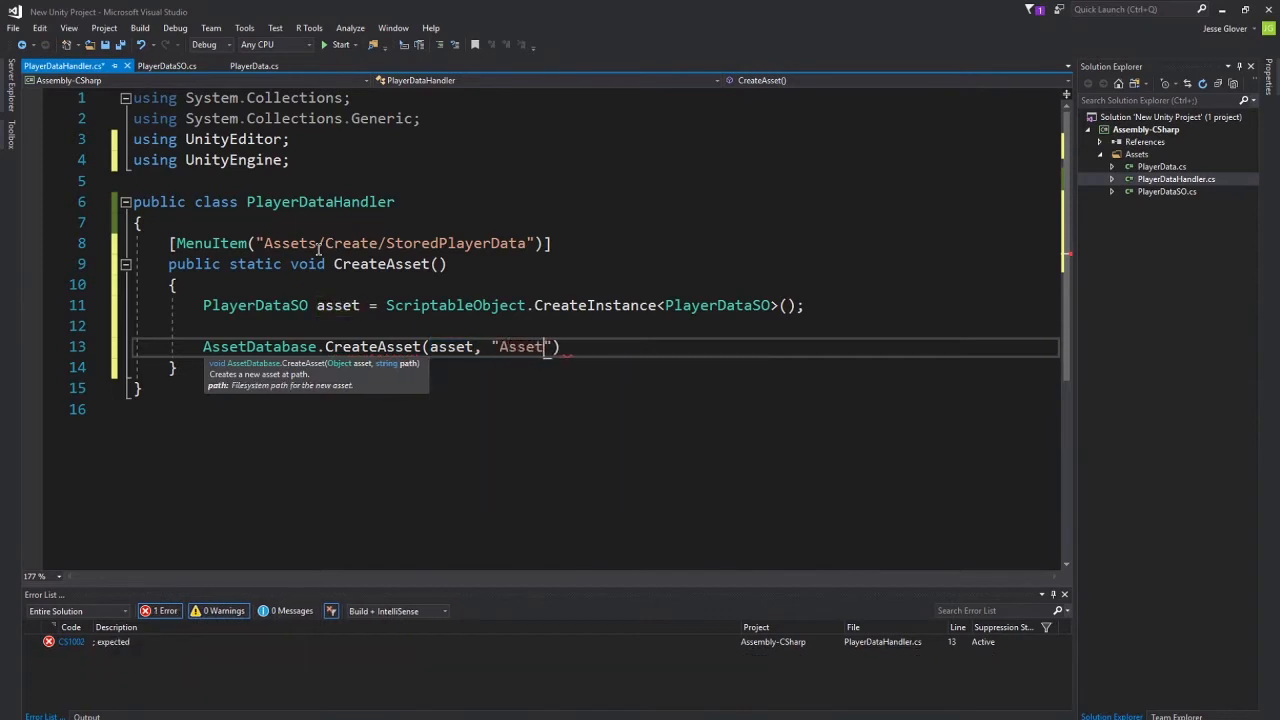
pyautogui.write('s/Stored')
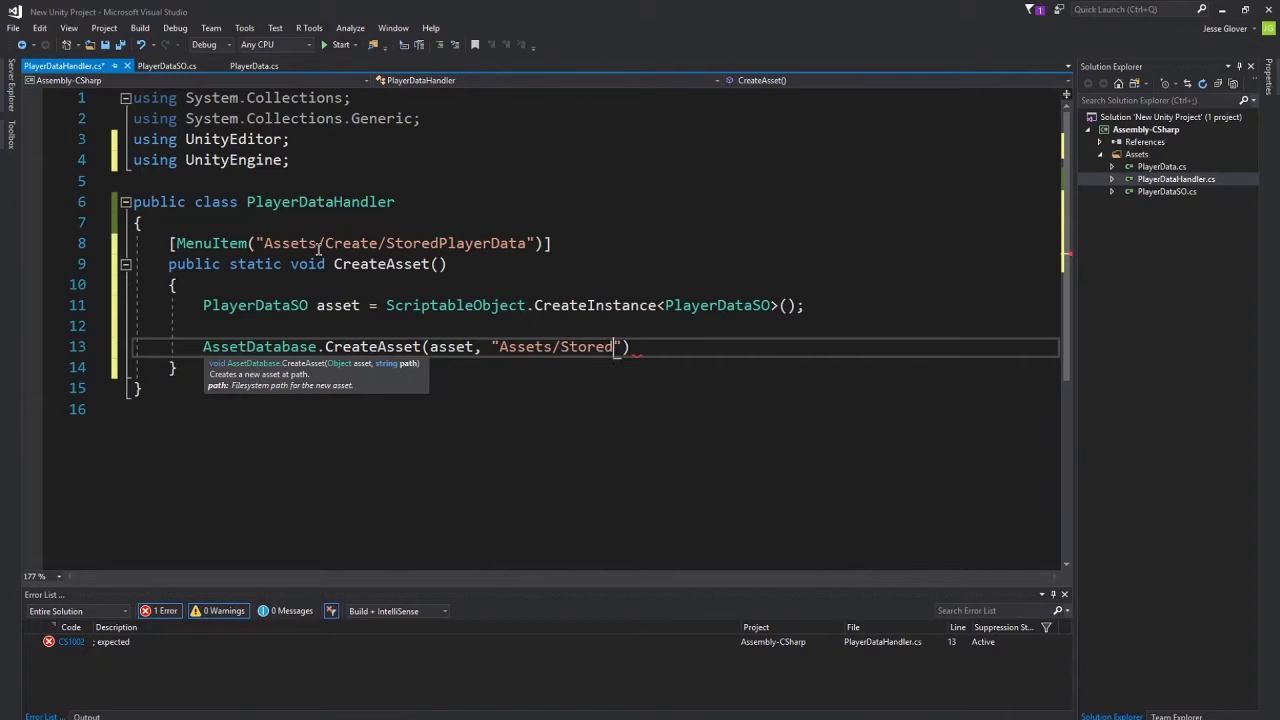
pyautogui.write('PlayerData.')
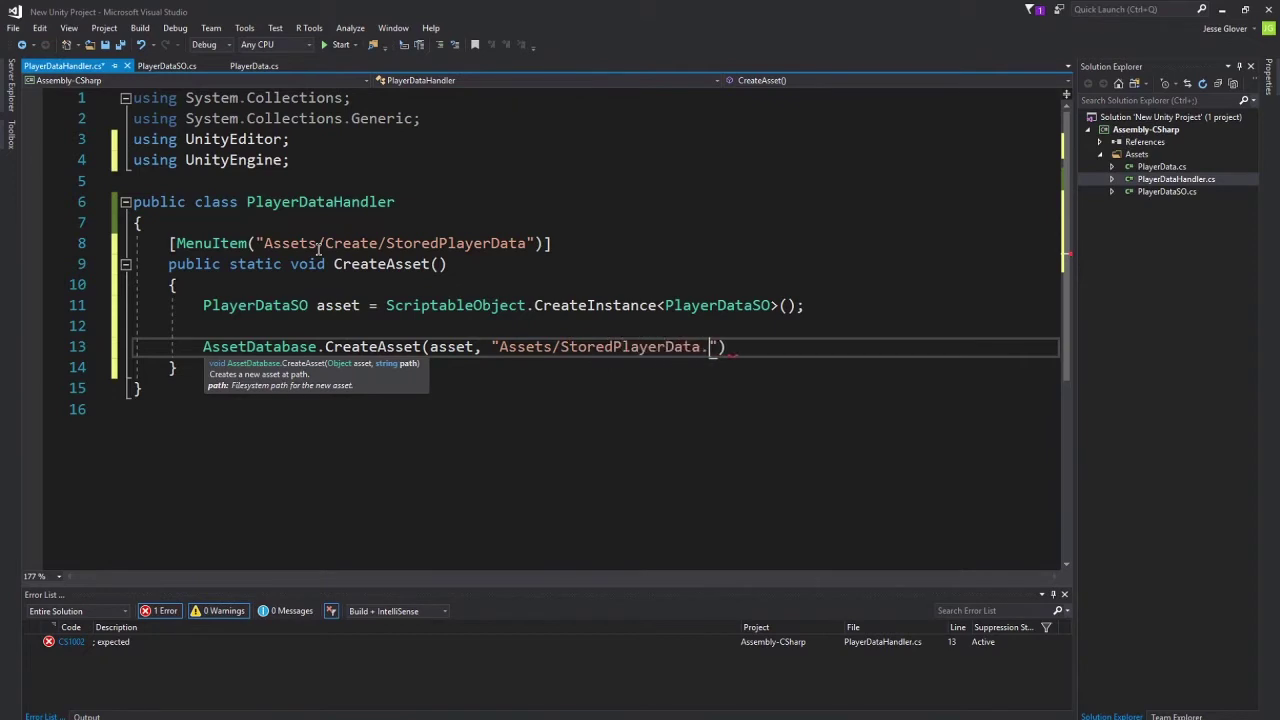
pyautogui.write('asset')
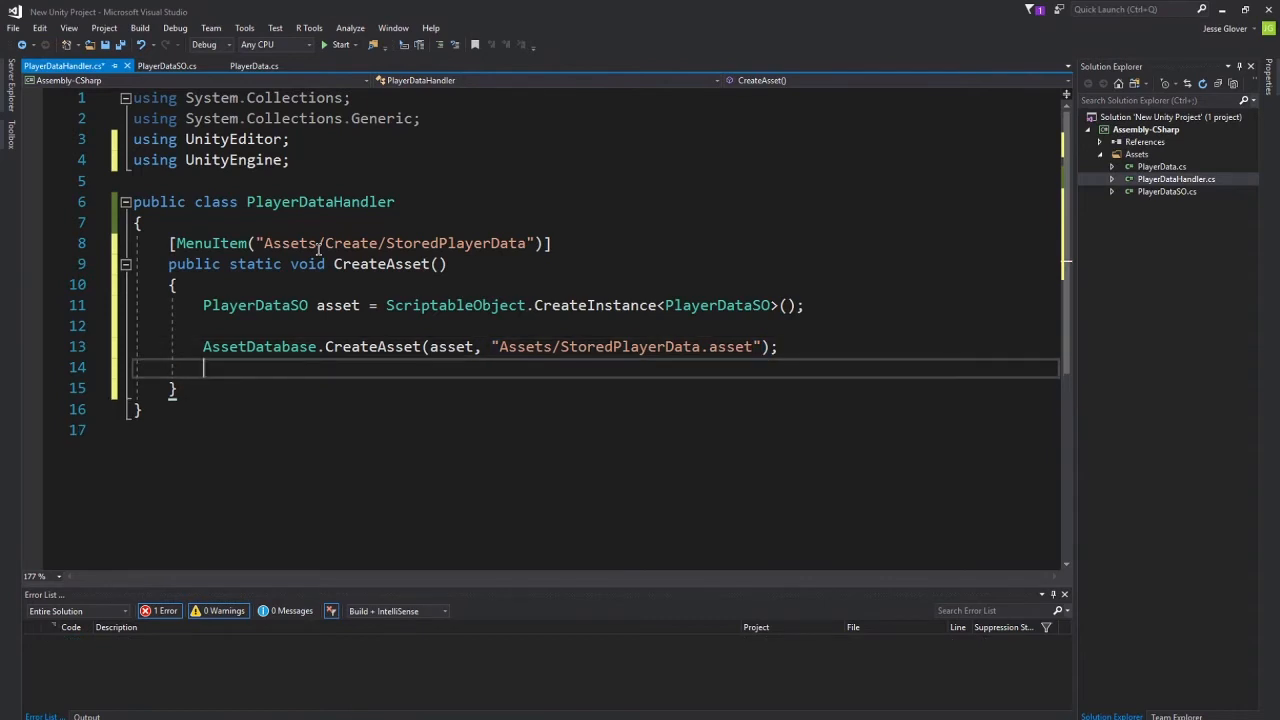
# Follow it with AssetDatabase.SaveAssets();.
pyautogui.write('AssetDatabase.S')
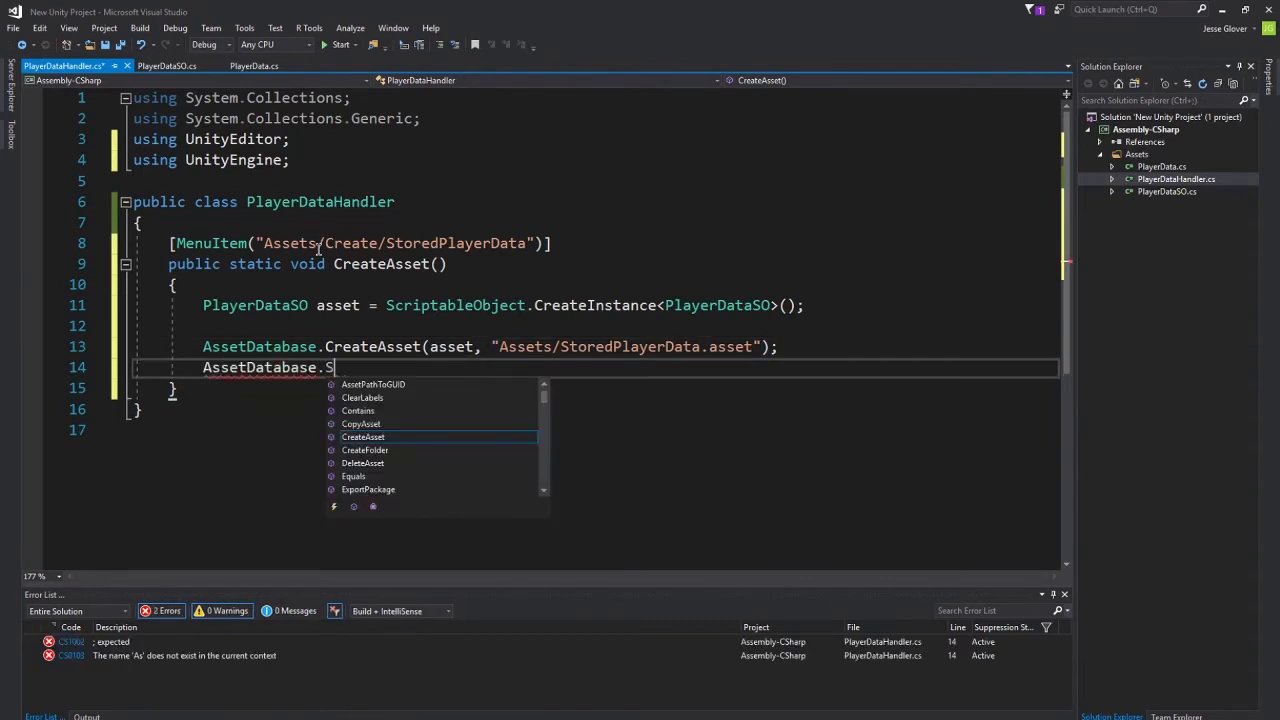
pyautogui.write('aveAssets')
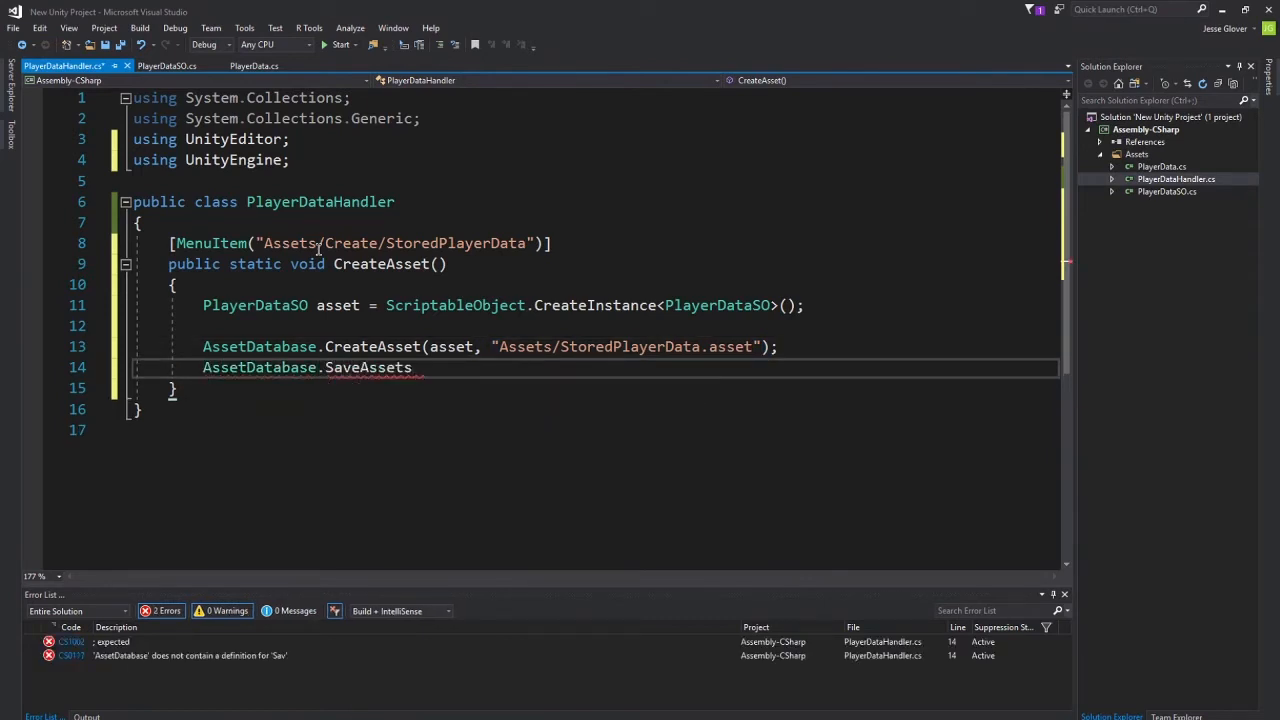
pyautogui.write('();')
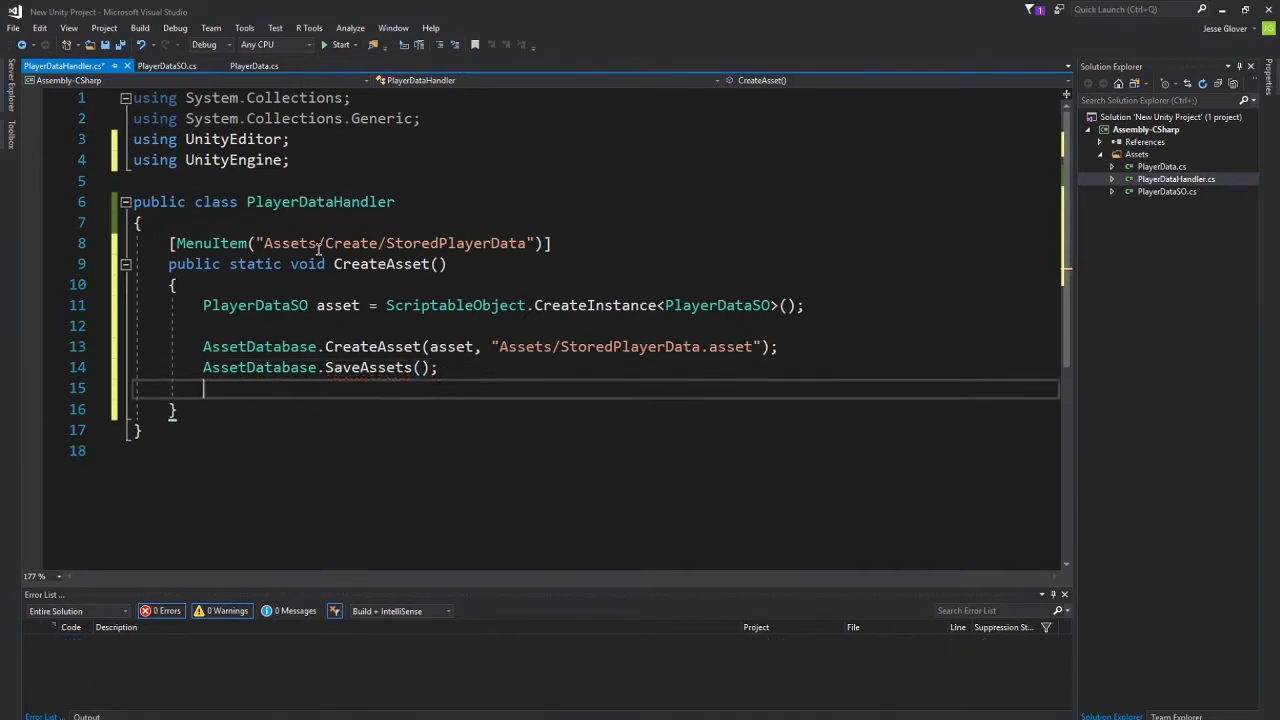
# Add EditorUtility.FocusProjectWindow(); on a new line after the save call.
pyautogui.press('Enter')
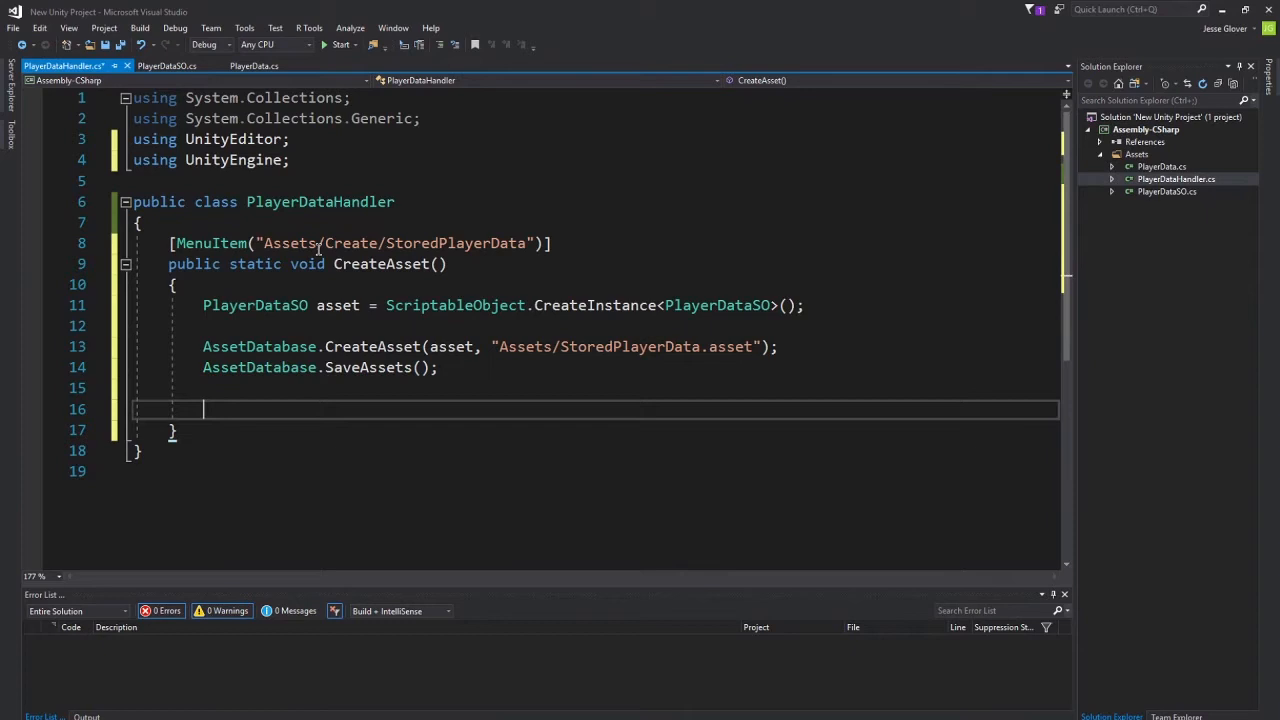
pyautogui.write('EditorUtility')
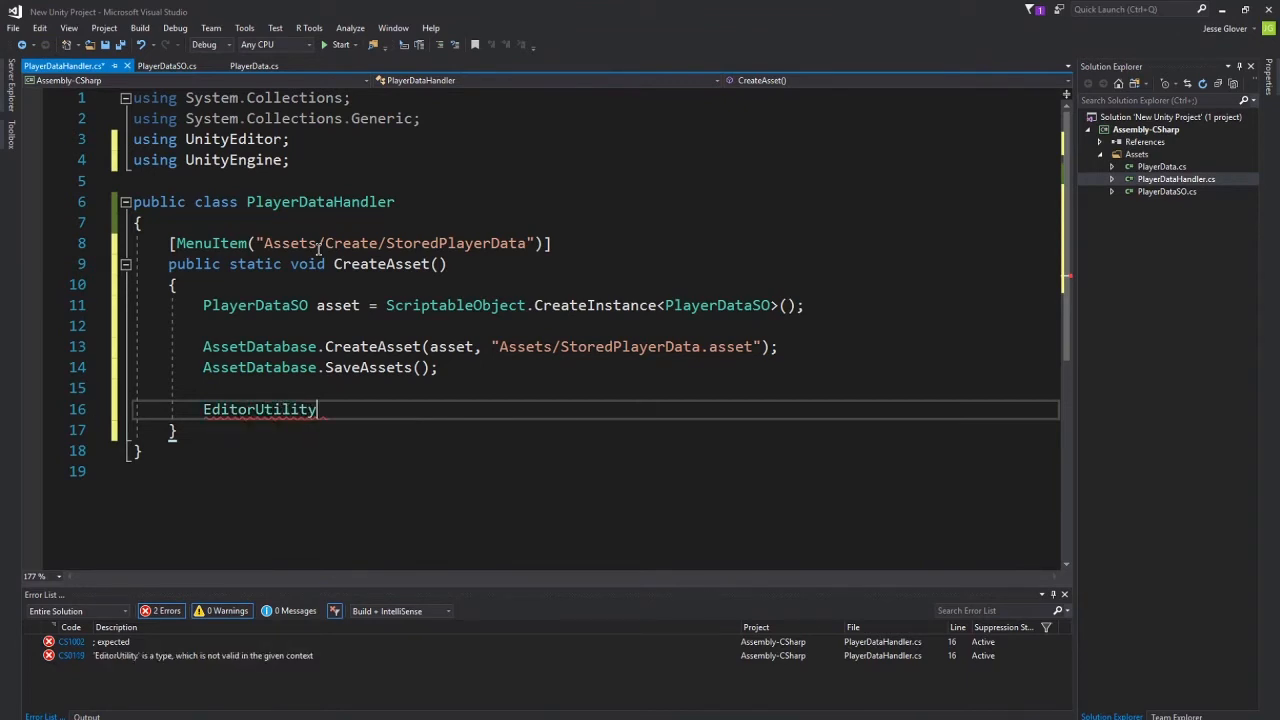
pyautogui.write('.FocusProjectWindow();')
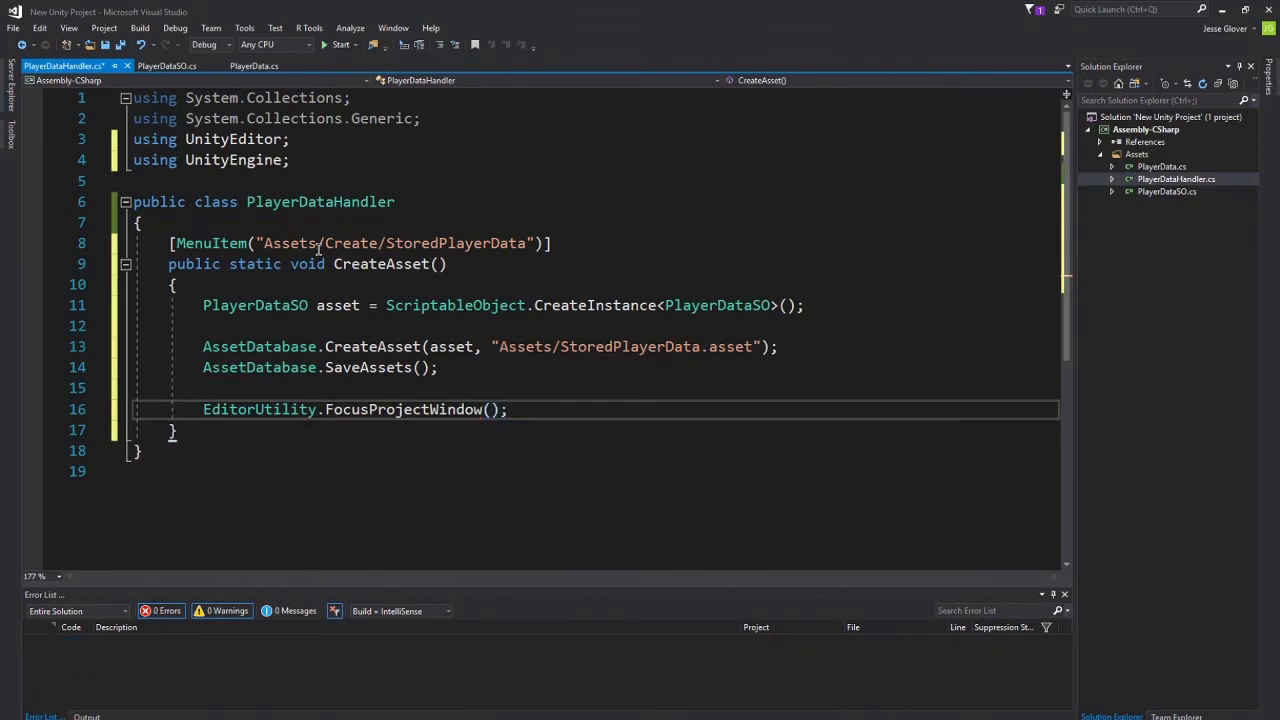
pyautogui.click(506, 408)
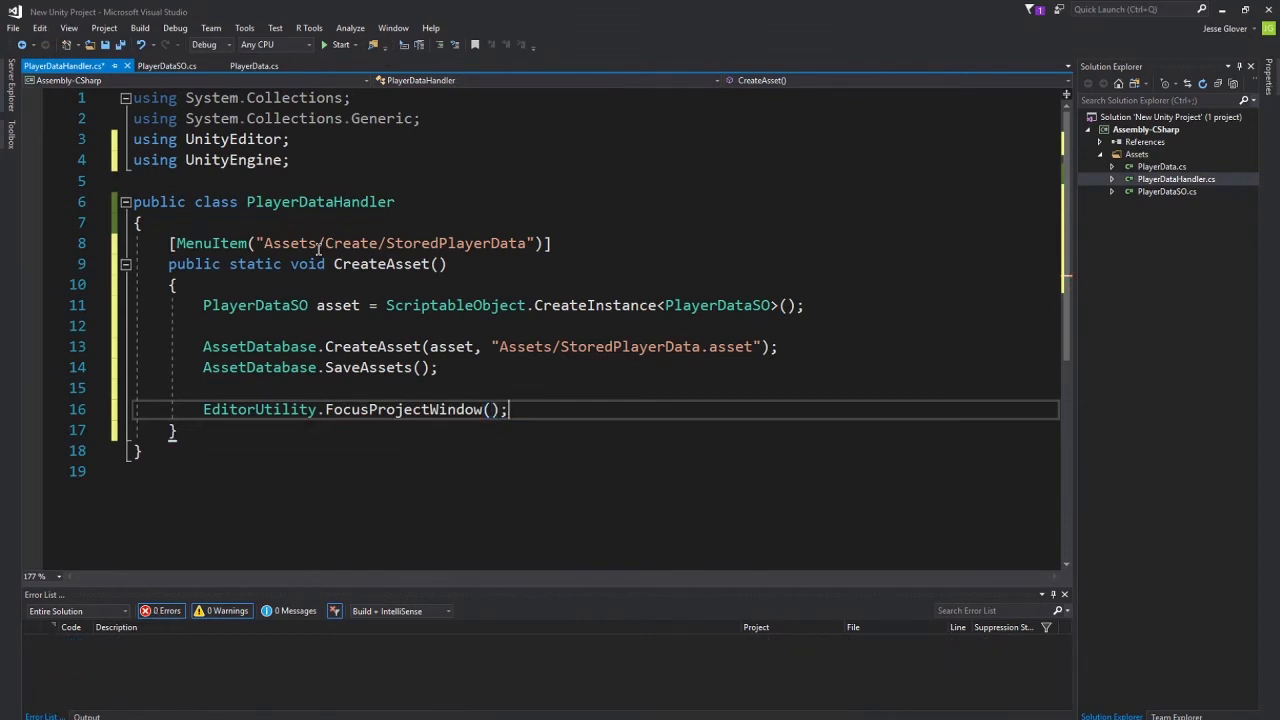
# End CreateAsset with Selection.activeObject = asset;.
pyautogui.press('Enter')
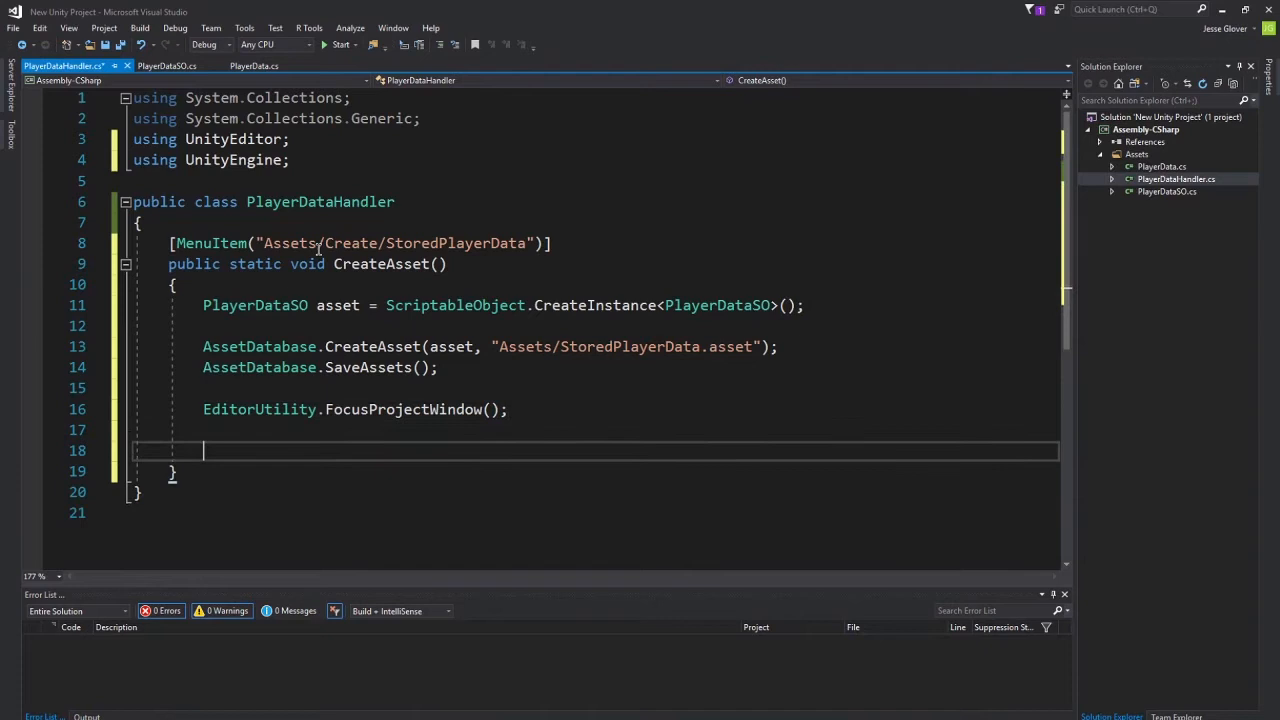
pyautogui.write('Selection')
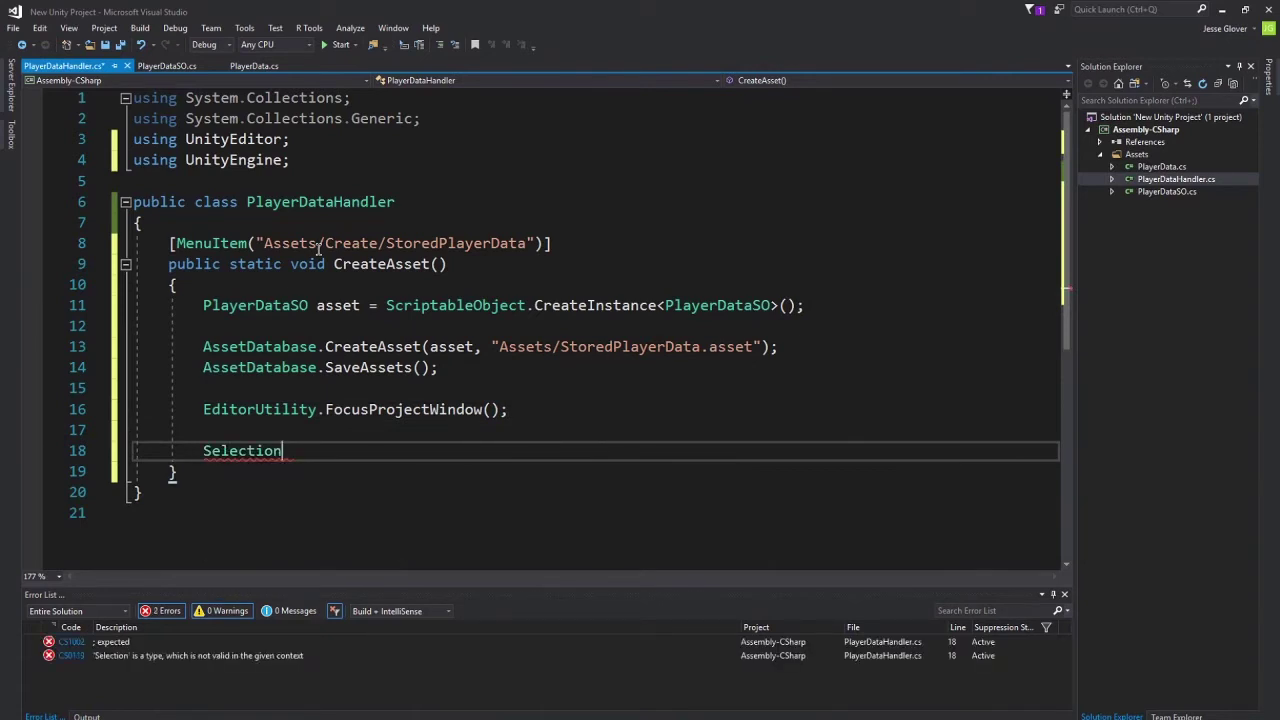
pyautogui.write('.activeObject')
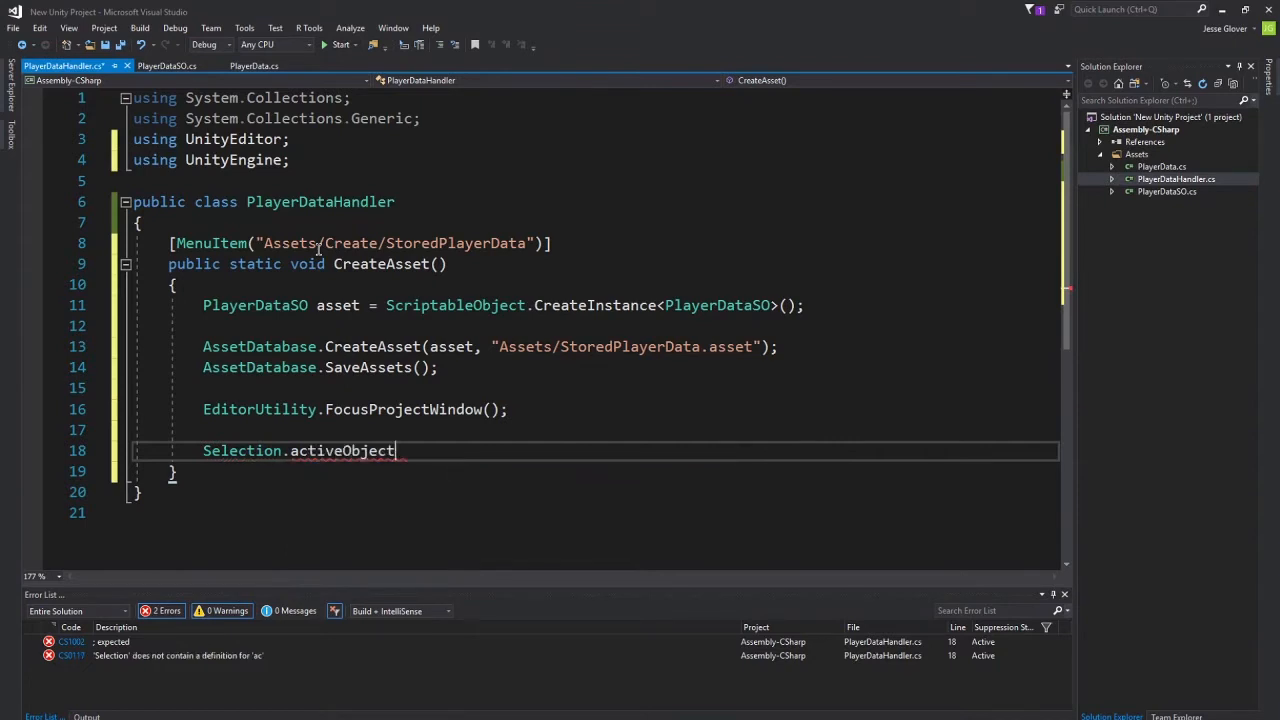
pyautogui.write('= asset')
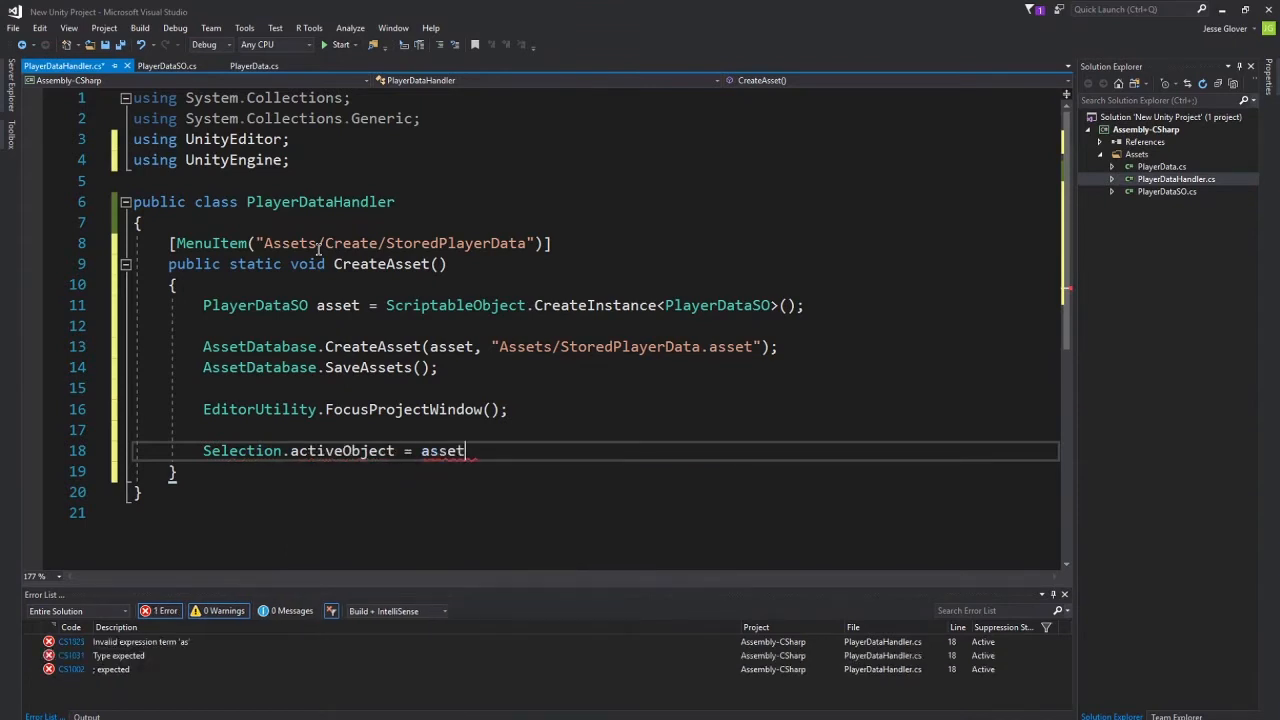
pyautogui.write(';')
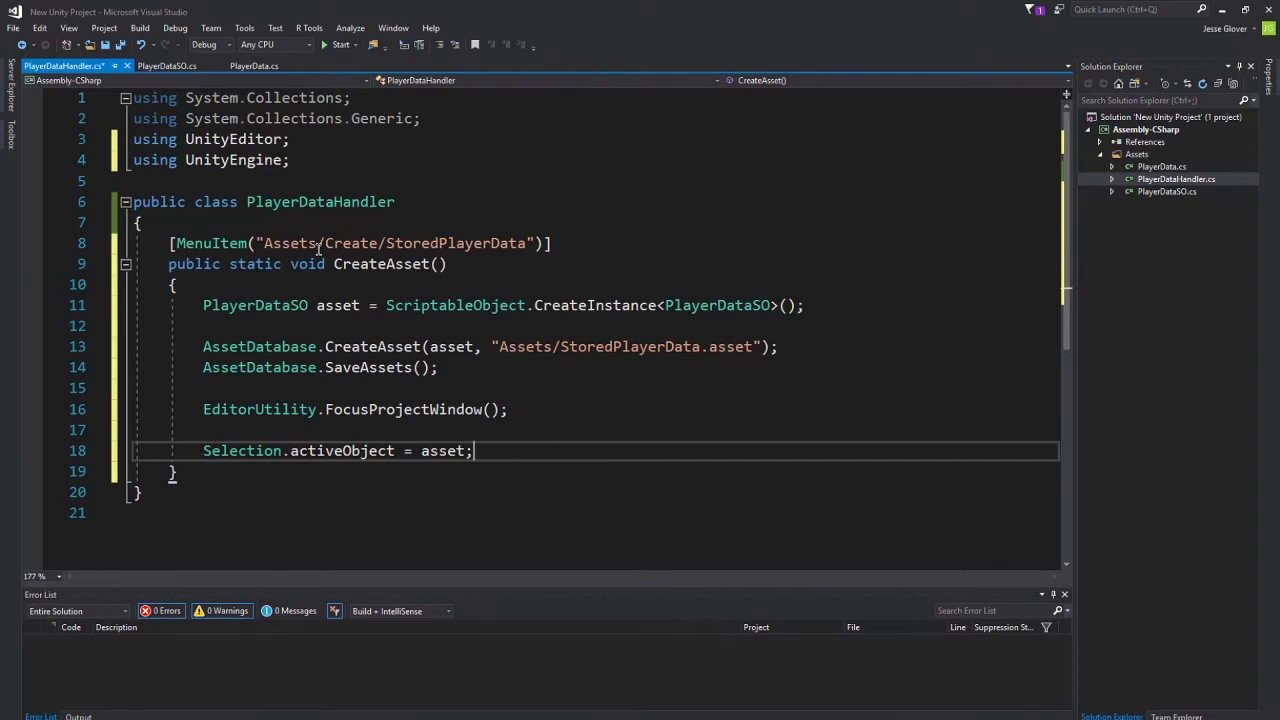
pyautogui.scroll(-3)
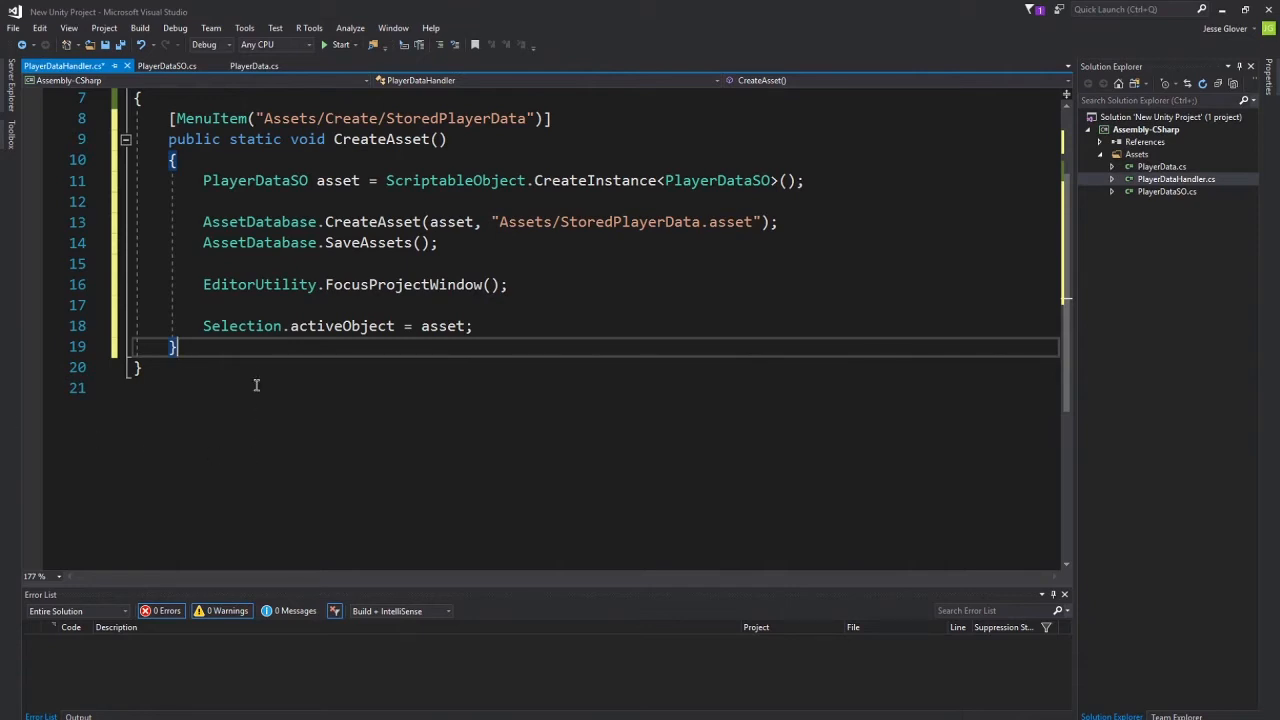
pyautogui.moveTo(244, 354)
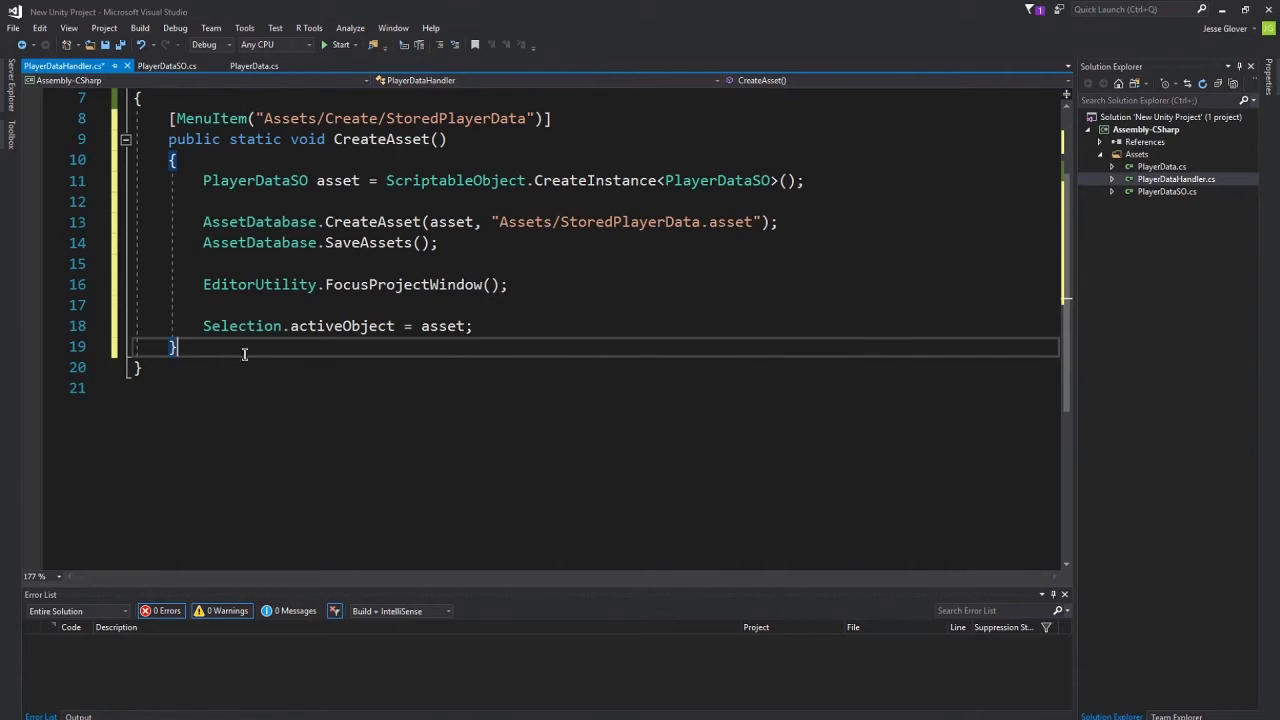
# Begin a static LoadAsset method storing AssetDatabase.FindAssets("StoredPlayerData") in a string[] result.
pyautogui.write('public')
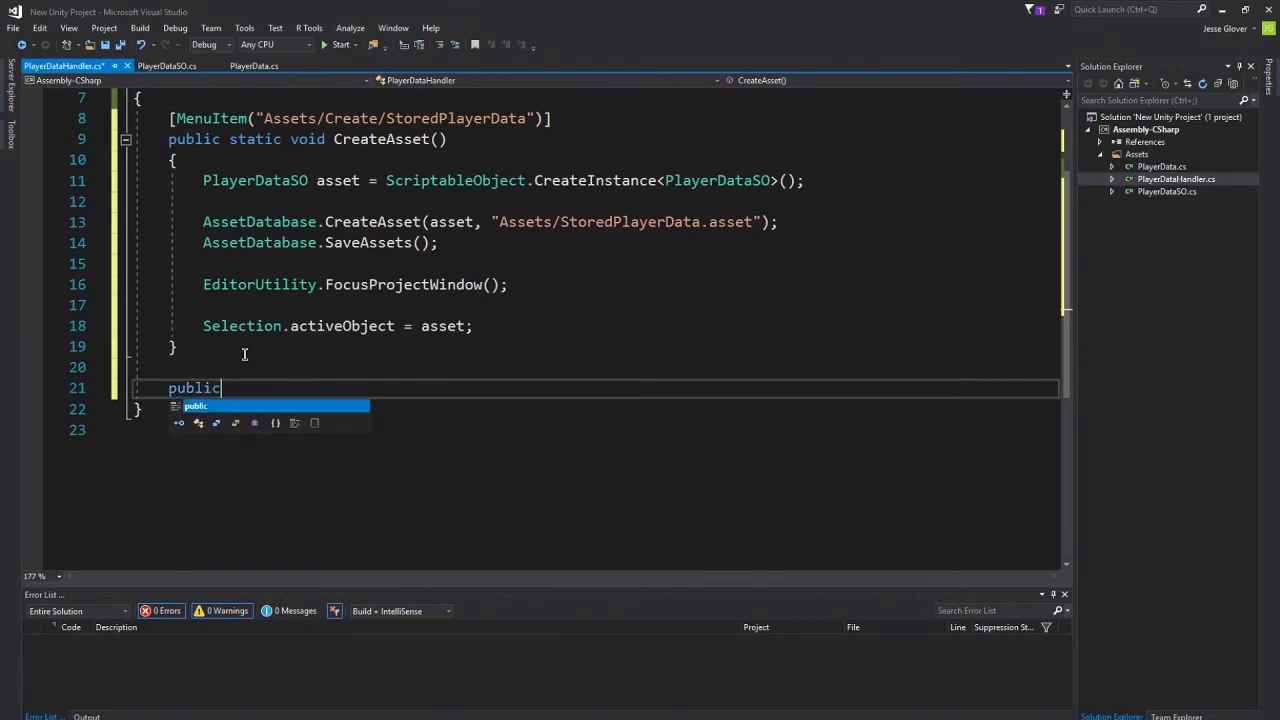
pyautogui.write('static void L')
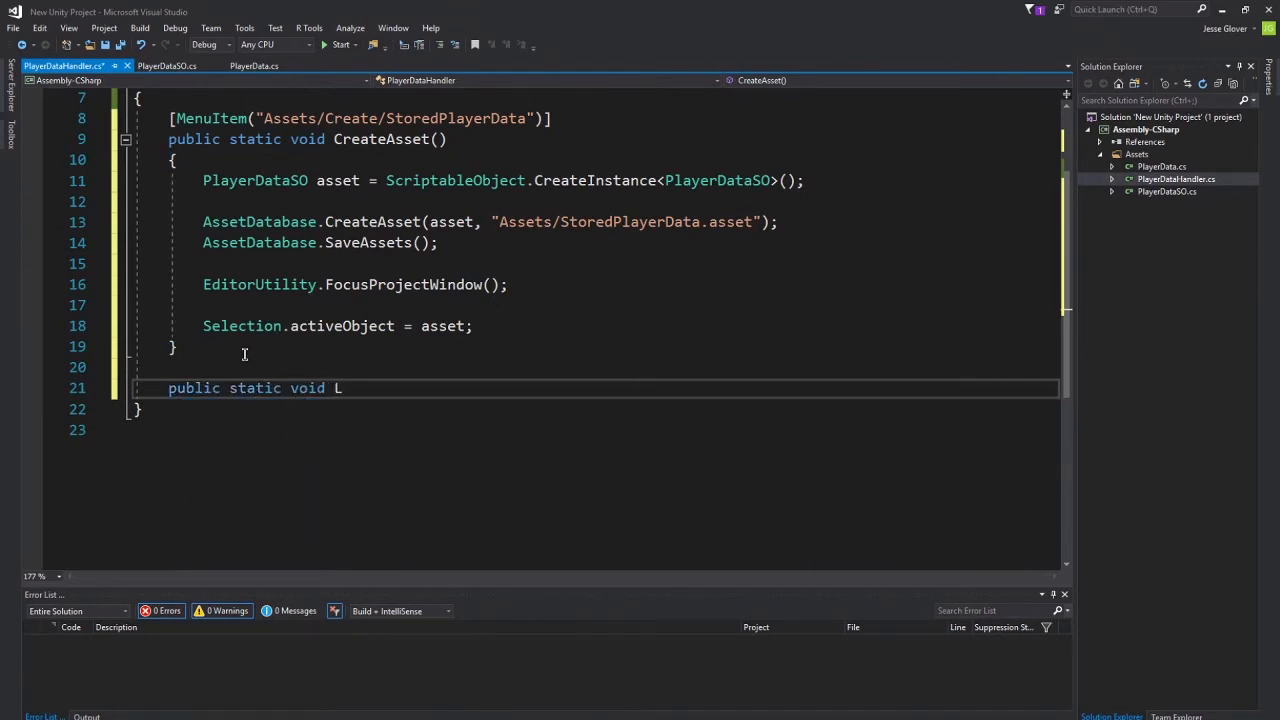
pyautogui.write('oadAsset()')
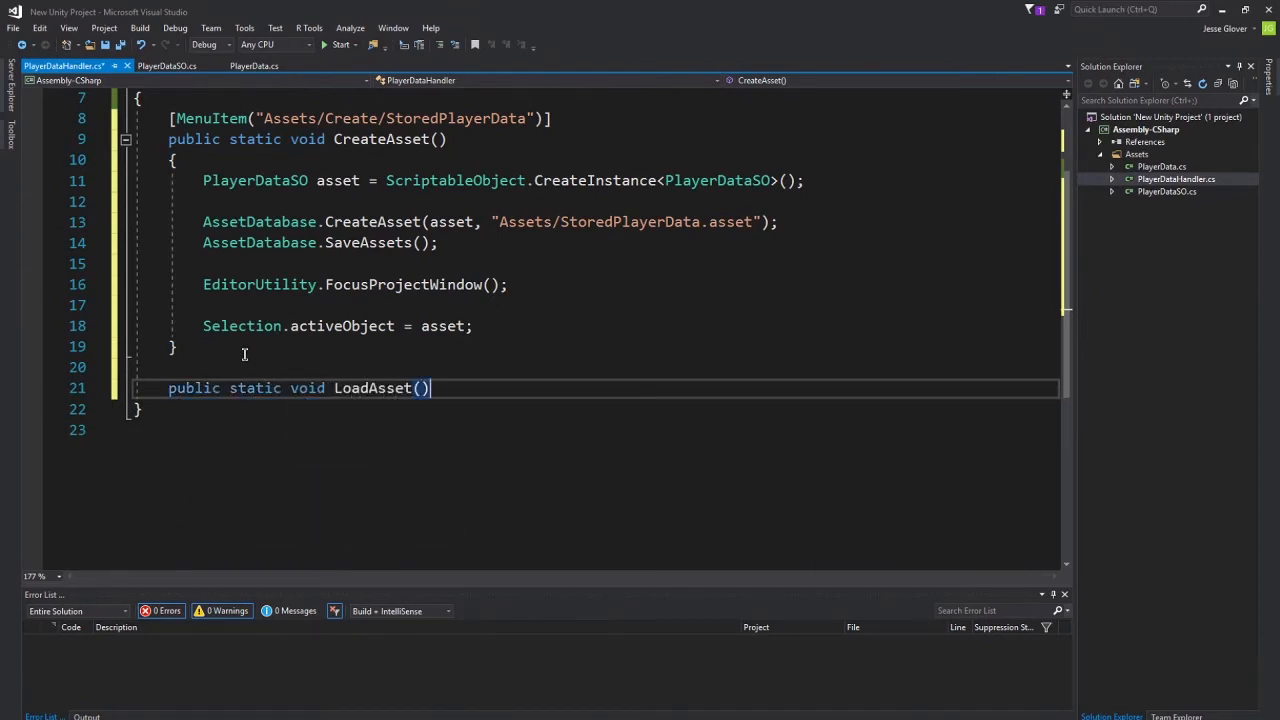
pyautogui.write('{')
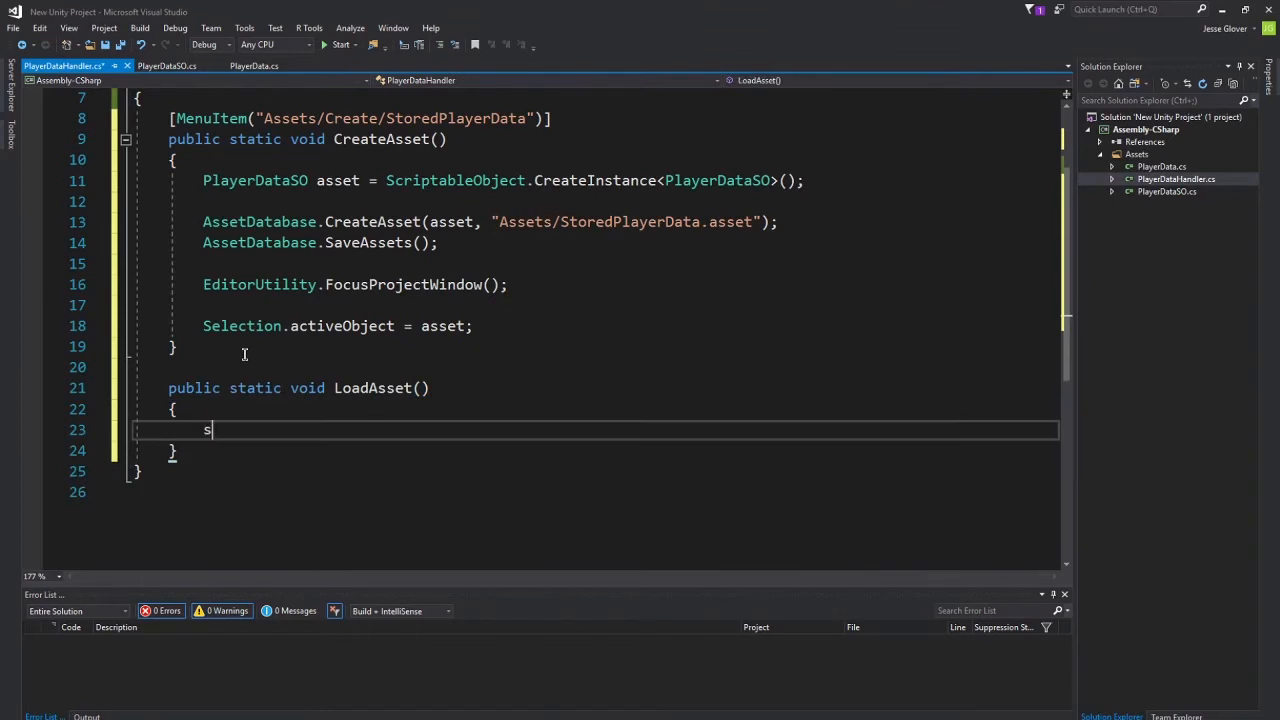
pyautogui.write('tring[]')
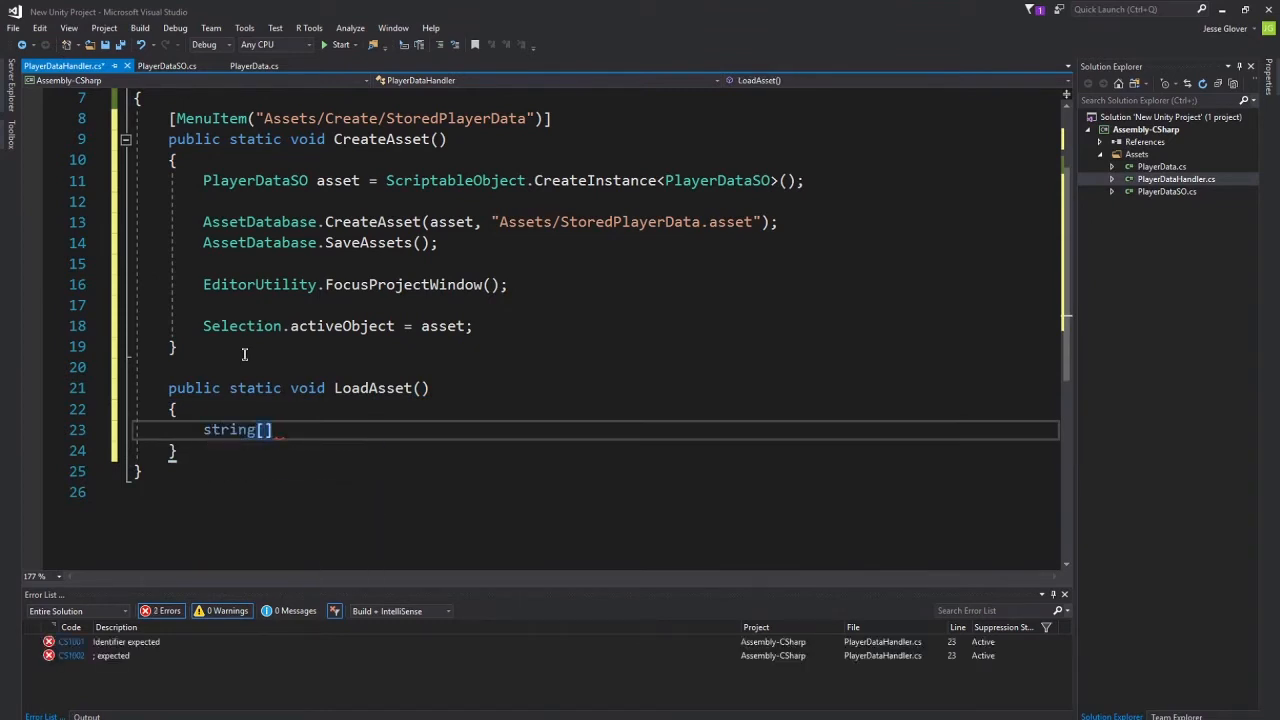
pyautogui.write('result =')
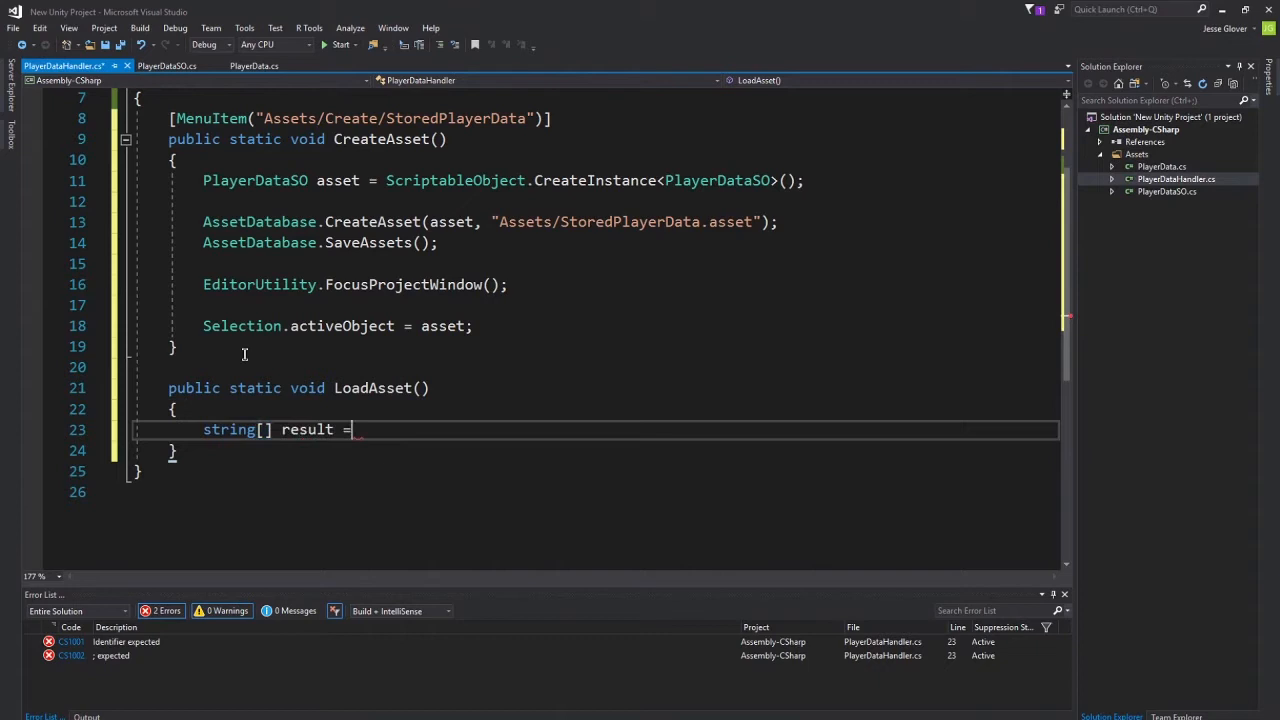
pyautogui.write('AssetD')
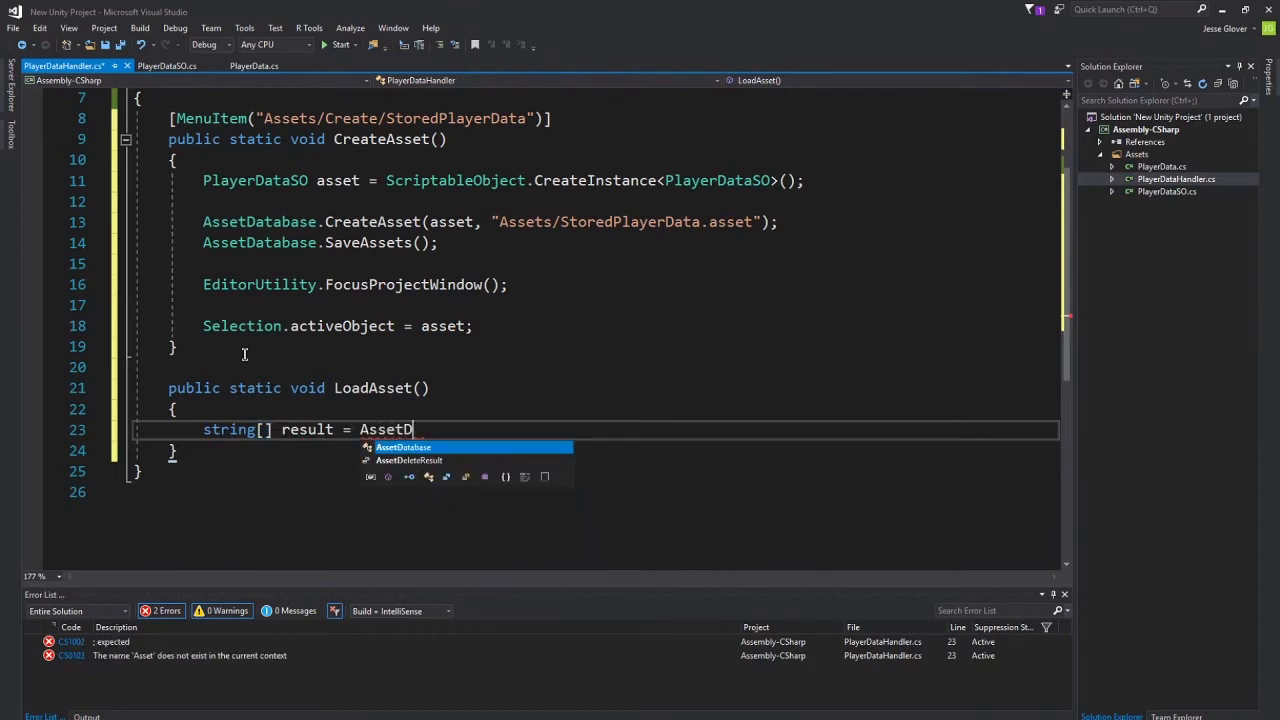
pyautogui.write('atabase.FindAssets("')
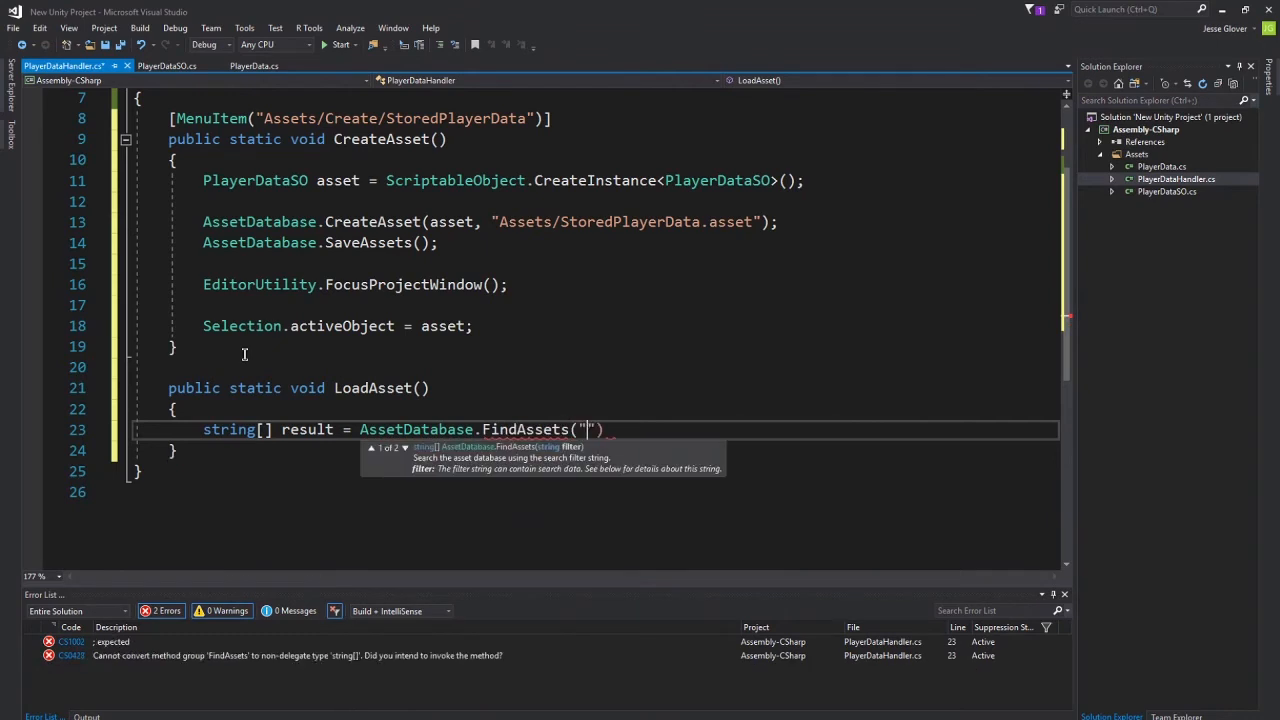
pyautogui.write('StoredPlayer')
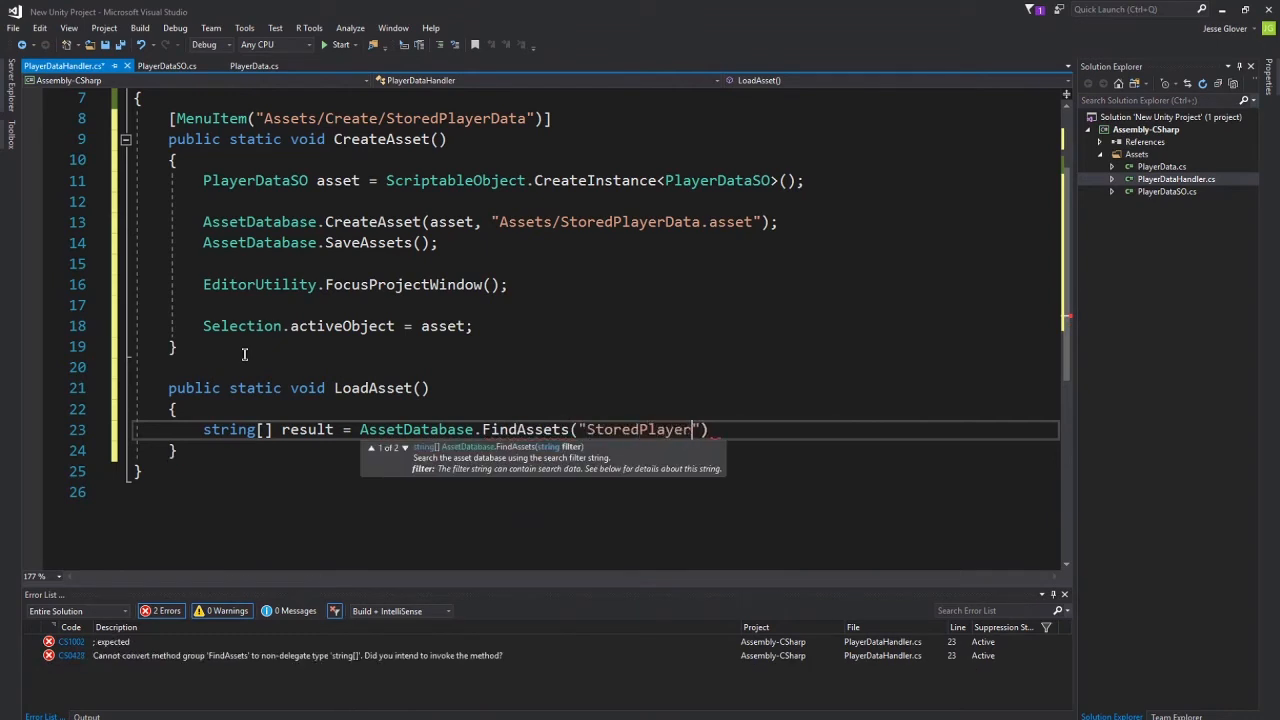
pyautogui.write('Data");')
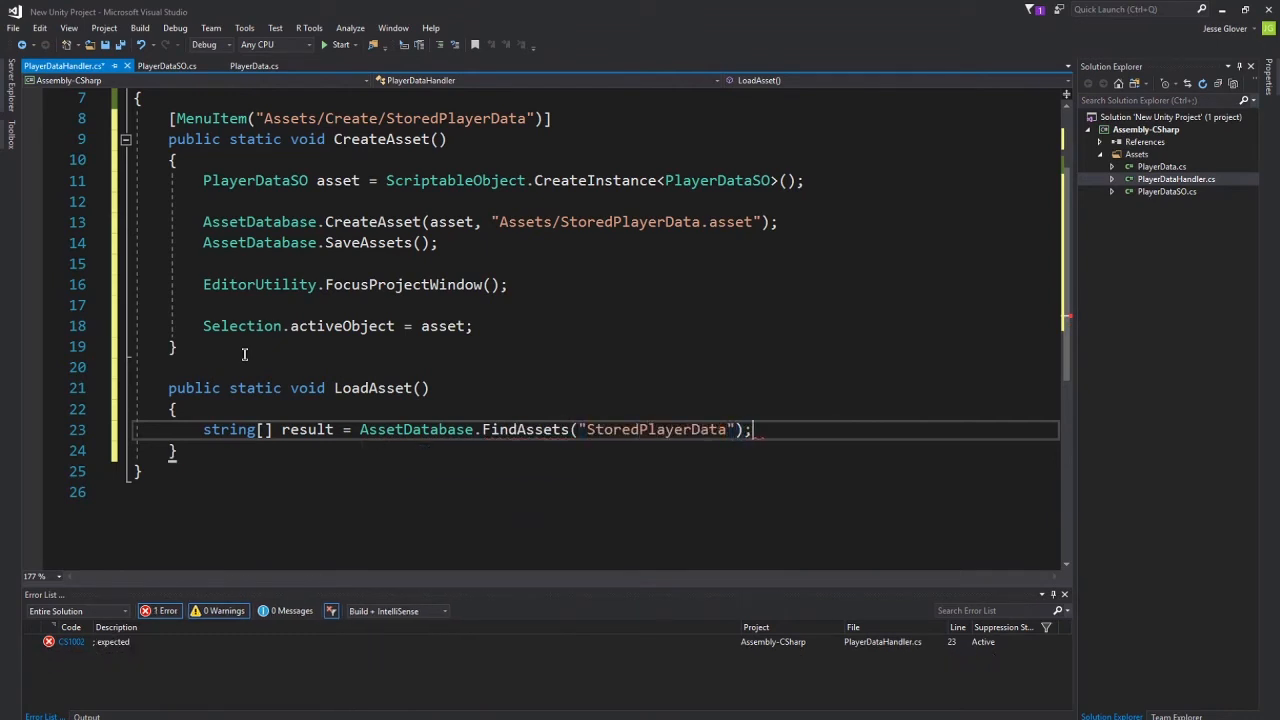
# If results exist, get the asset path via AssetDatabase.GUIDToAssetPath of the first result.
pyautogui.write('if ()')
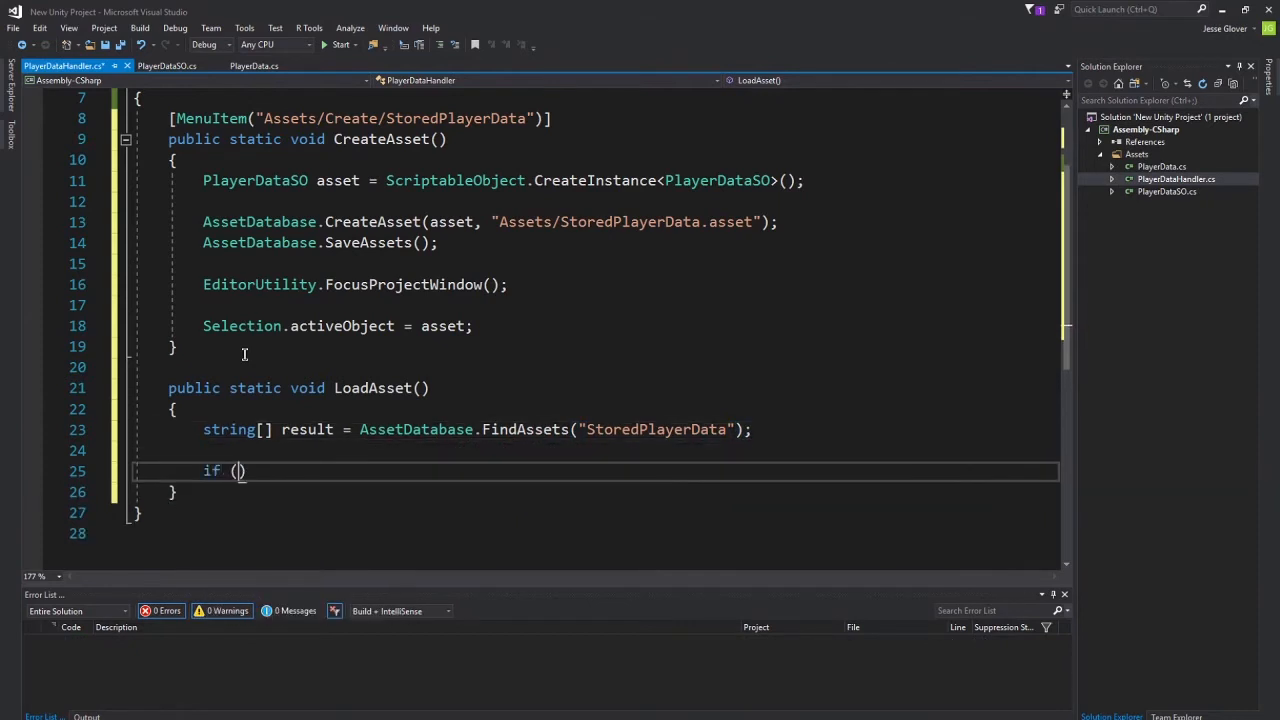
pyautogui.write('result.Length != 0')
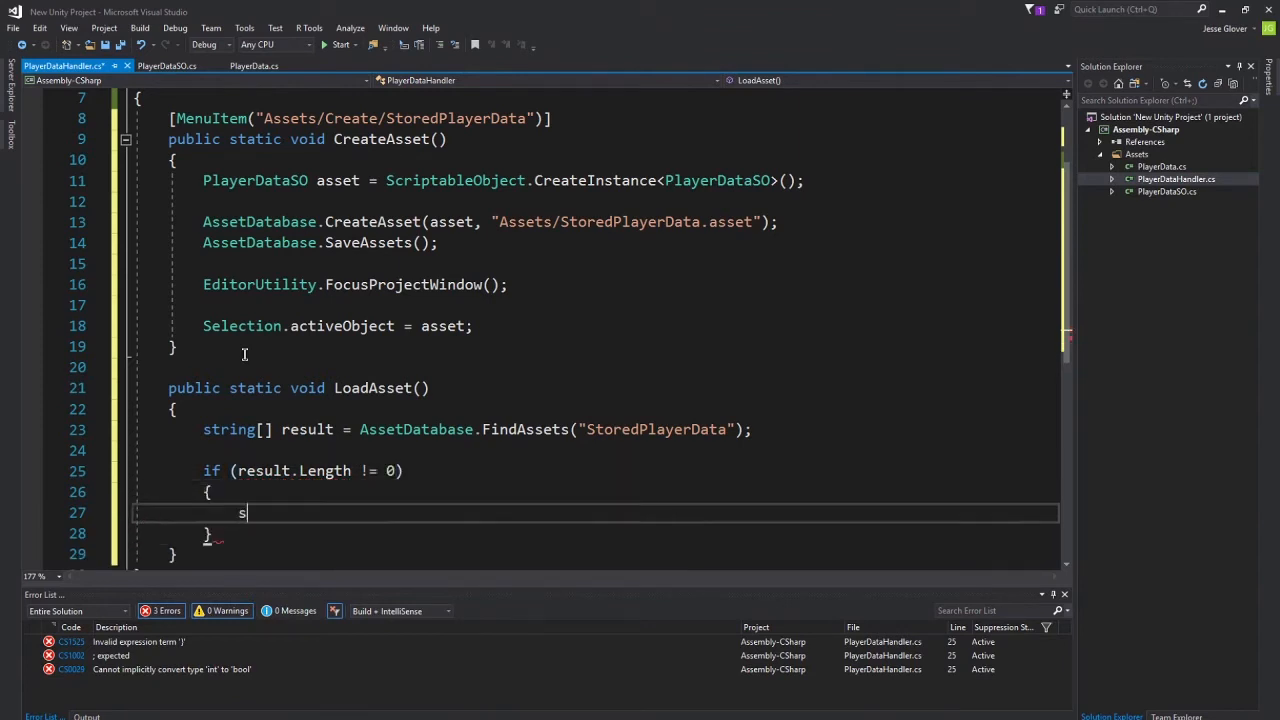
pyautogui.write('tring path =')
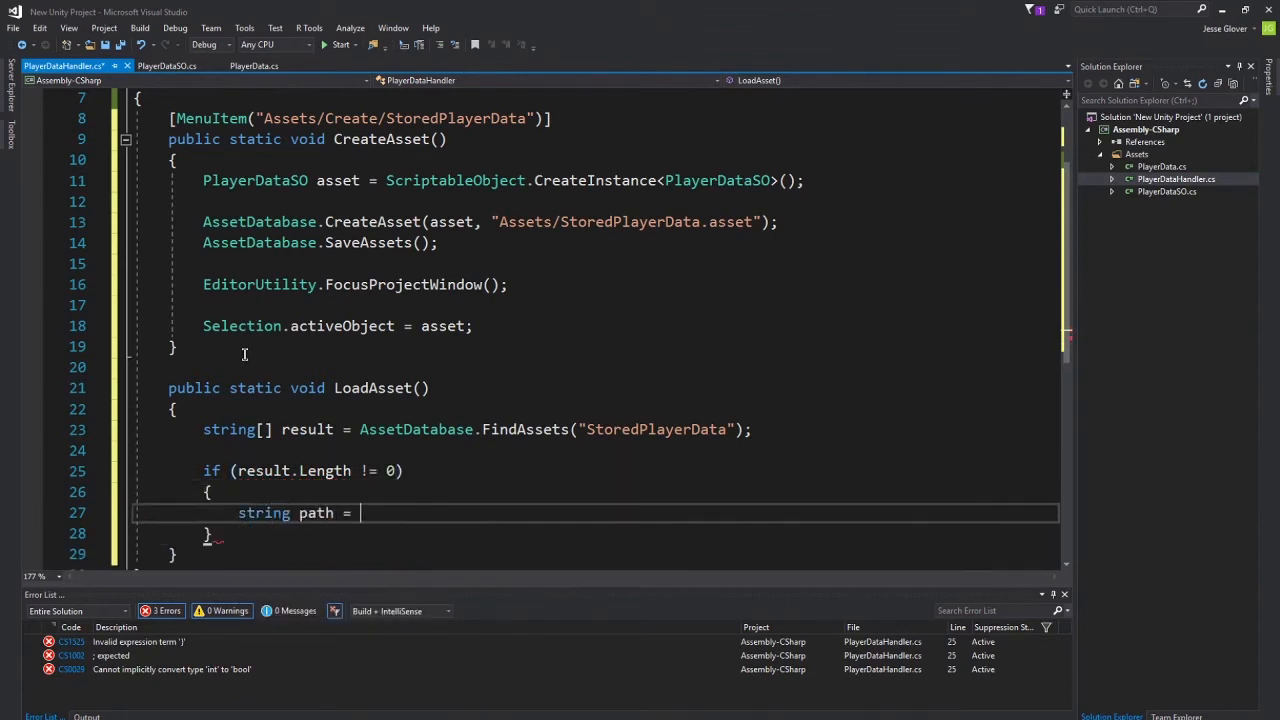
pyautogui.write('AssetDatabase')
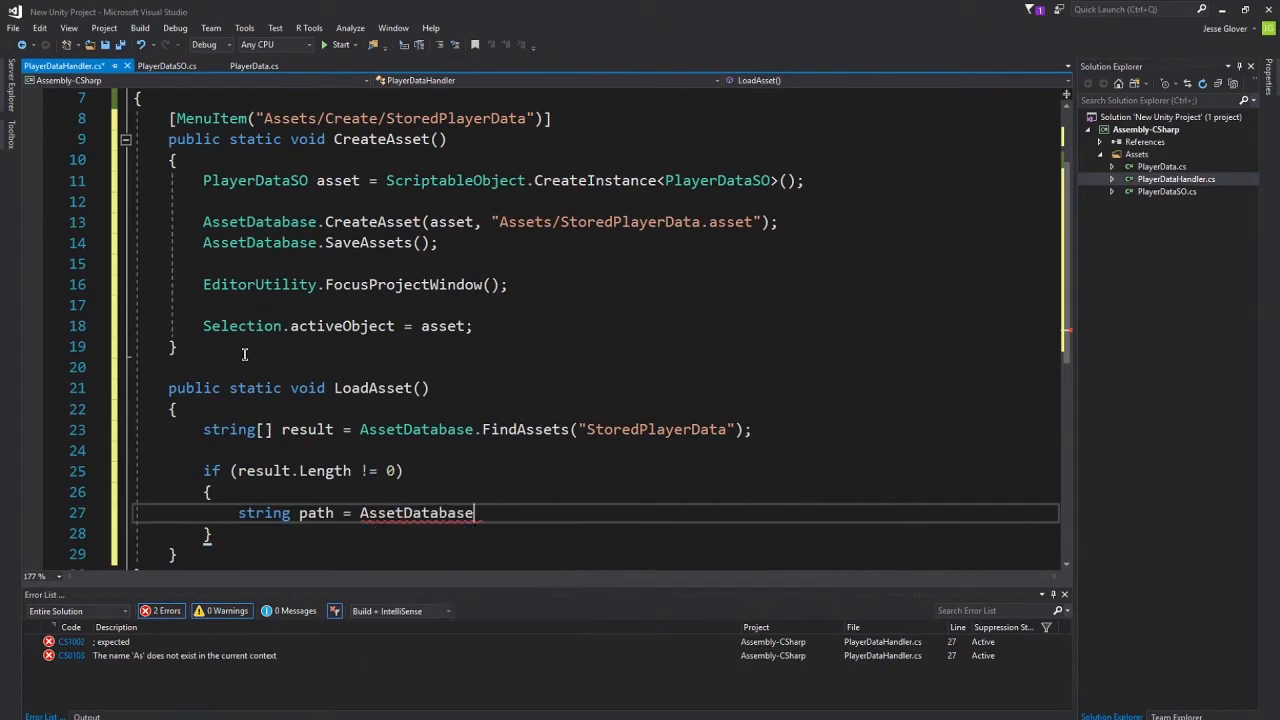
pyautogui.write('GUIDToAssetPath(')
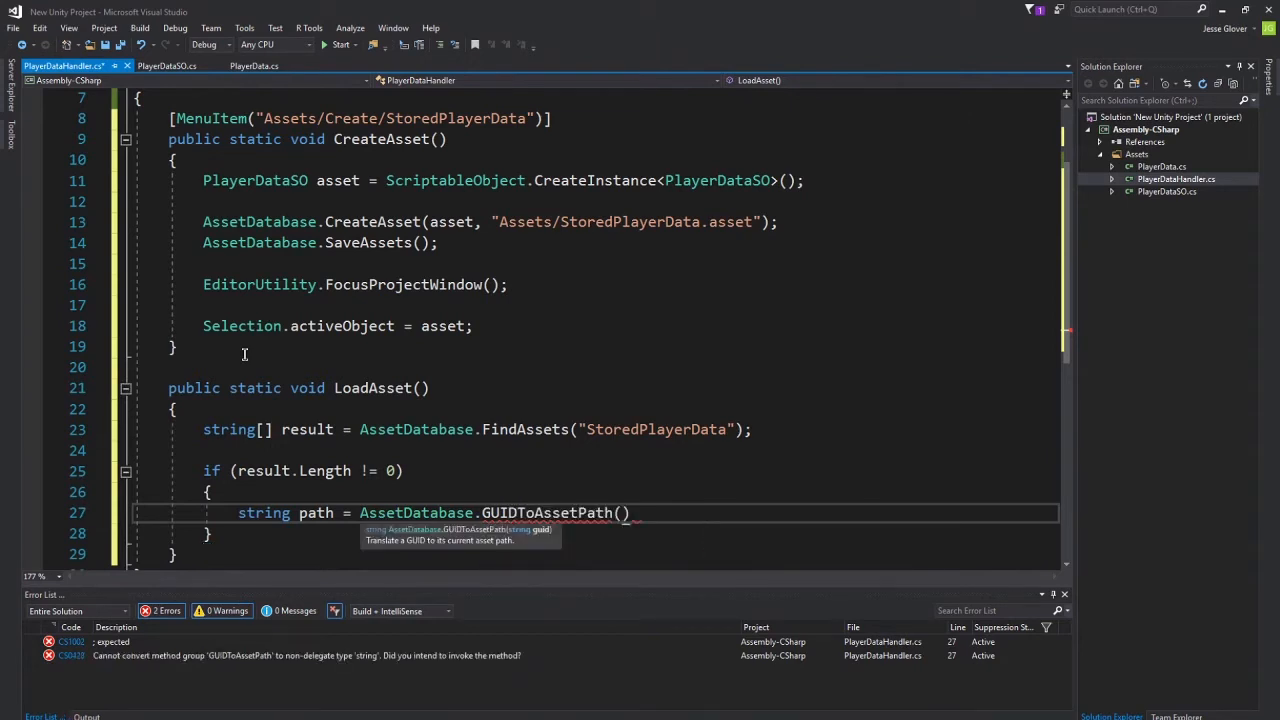
pyautogui.write('result[0')
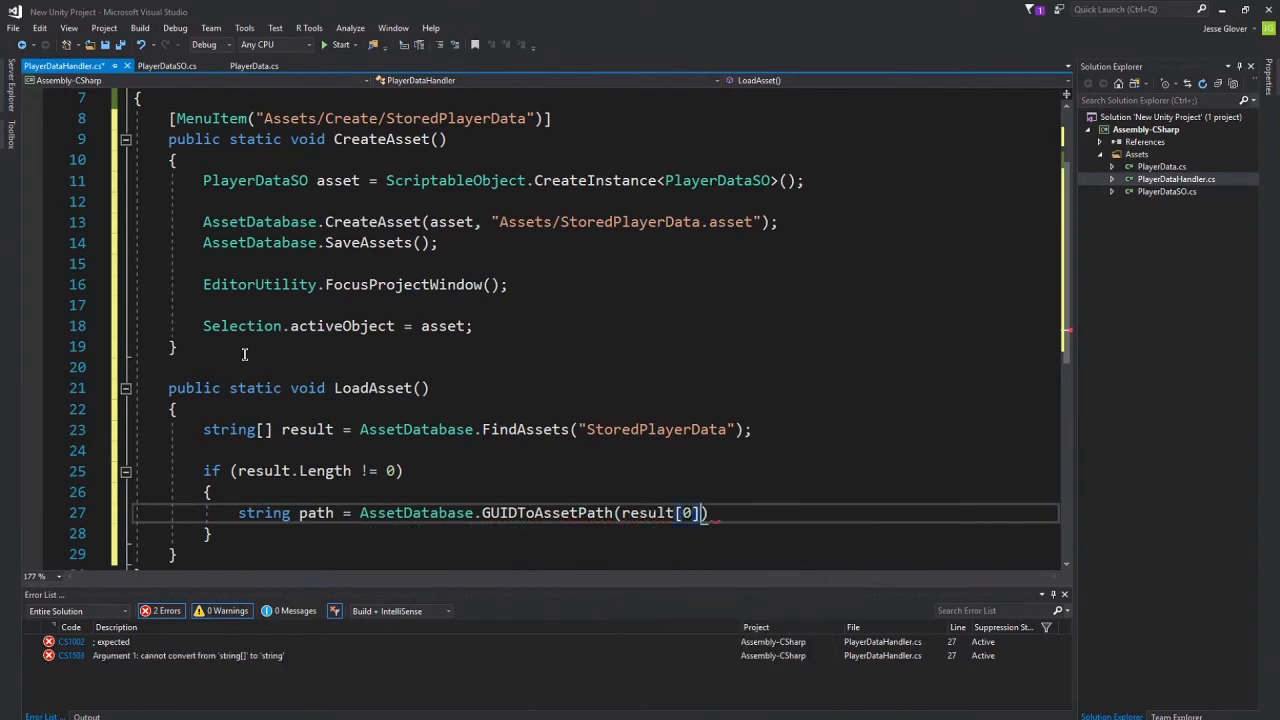
pyautogui.write(';')
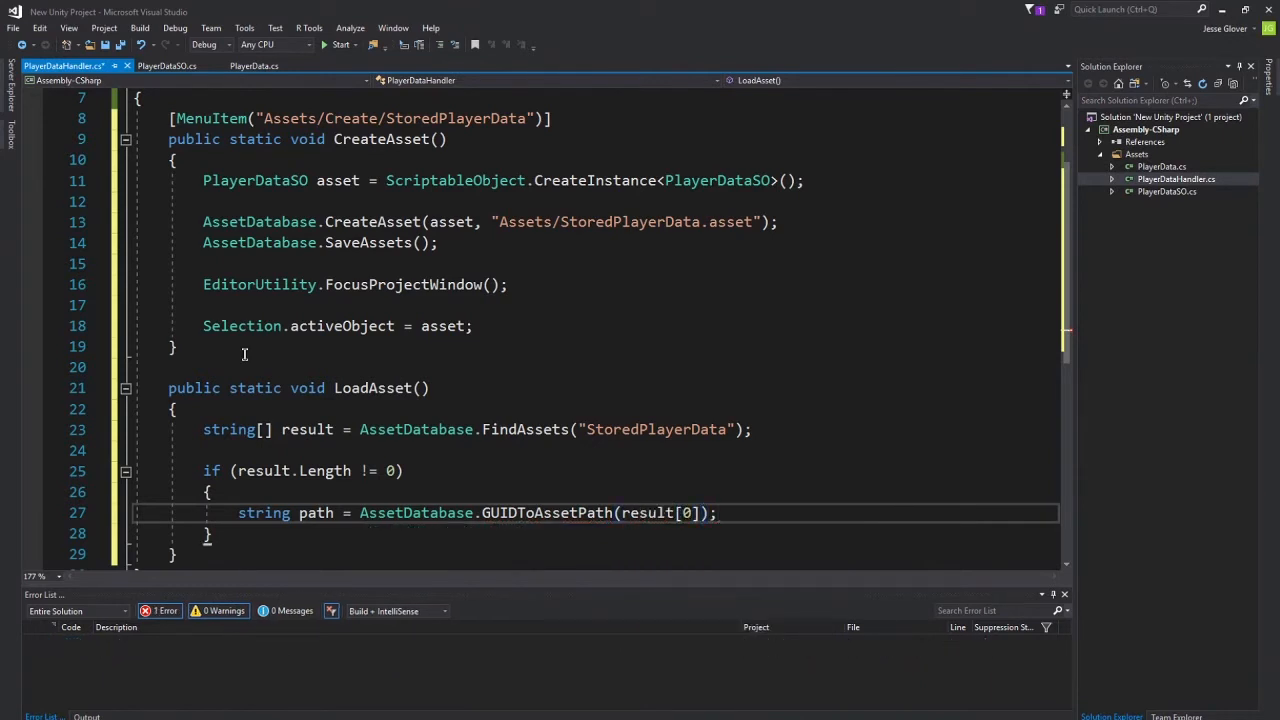
# Load the asset at that path with AssetDatabase.LoadAssetAtPath(path, typeof(PlayerDataSO)).
pyautogui.write('AssetDatabase')
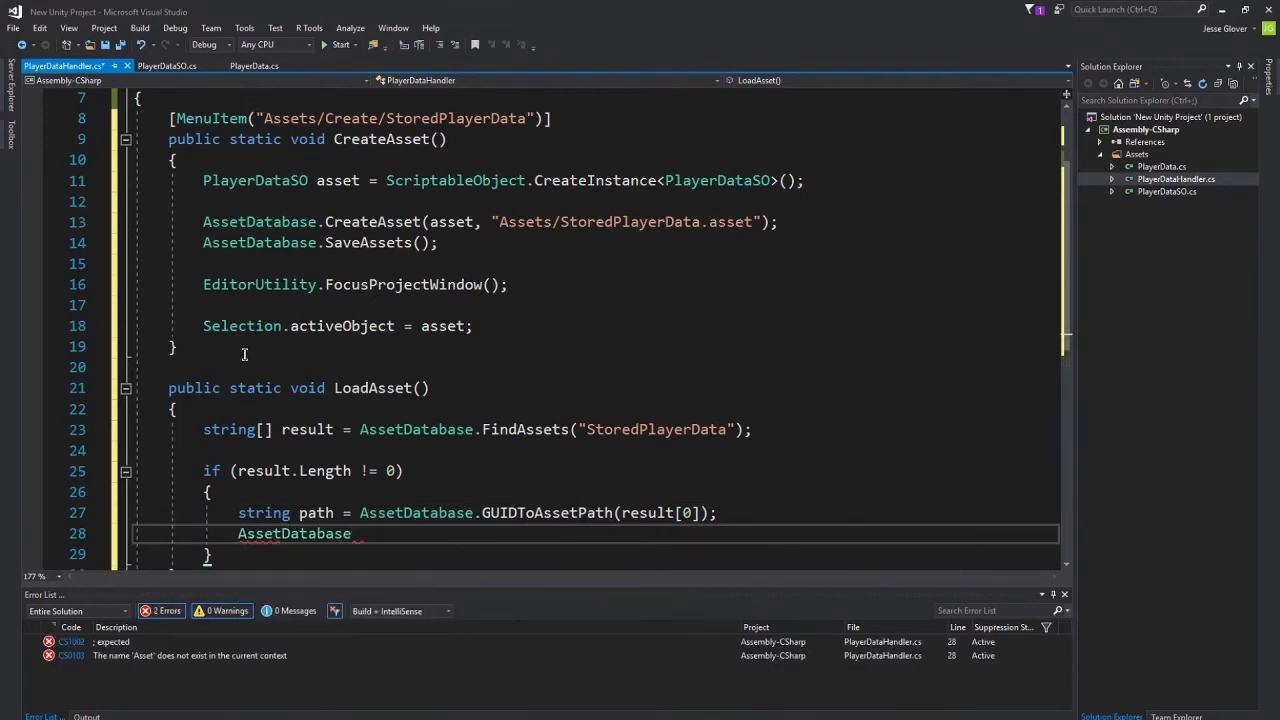
pyautogui.write('.LoadAssetAtPath(path, typeof(')
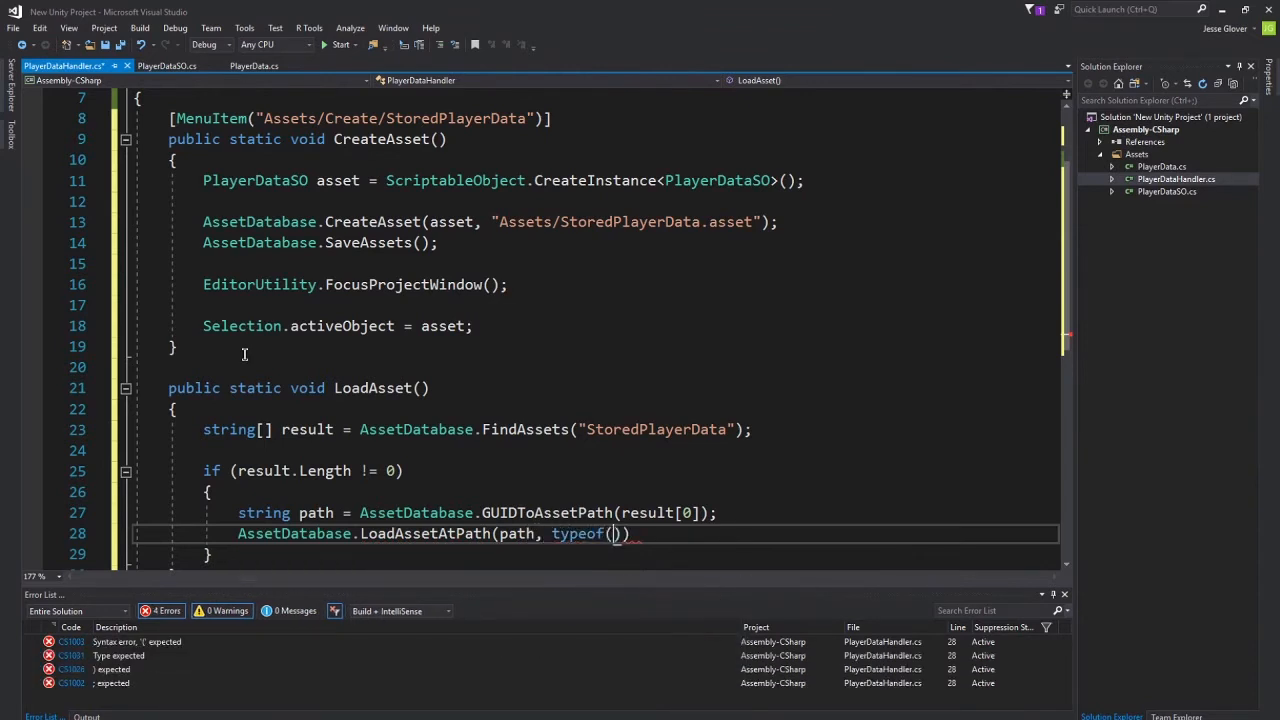
pyautogui.write(')')
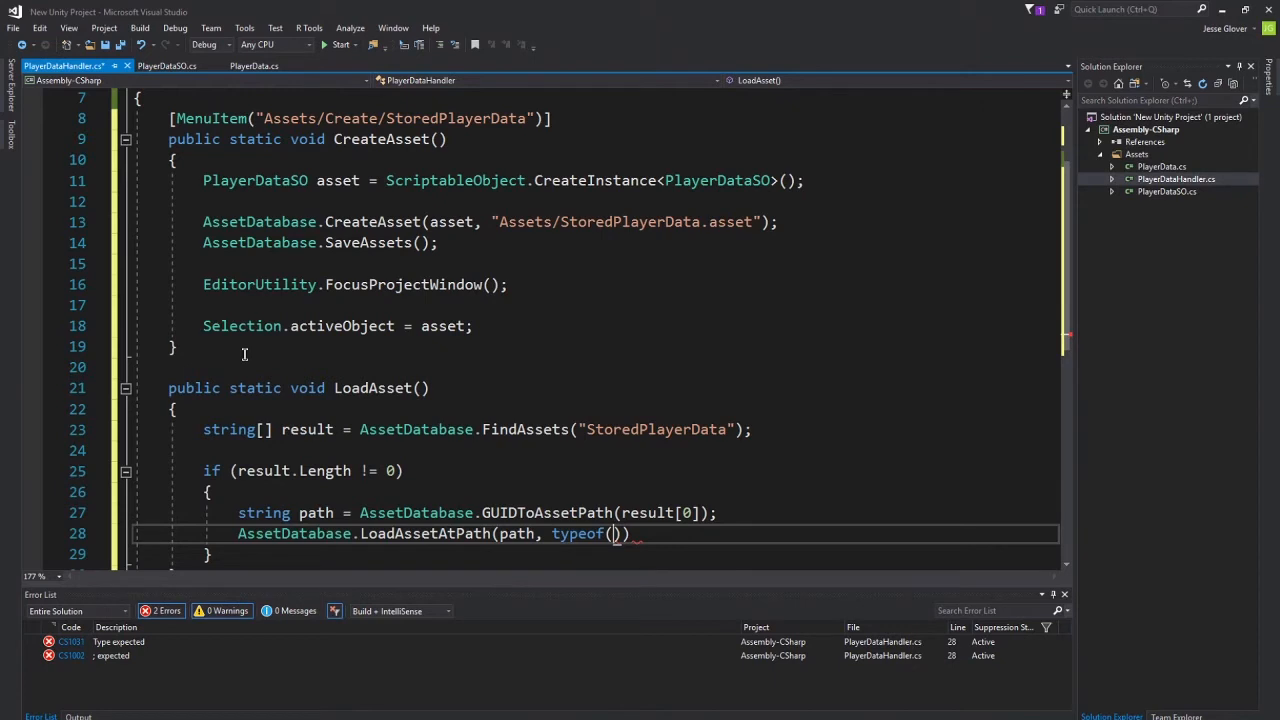
pyautogui.write('PlayerDataSO')
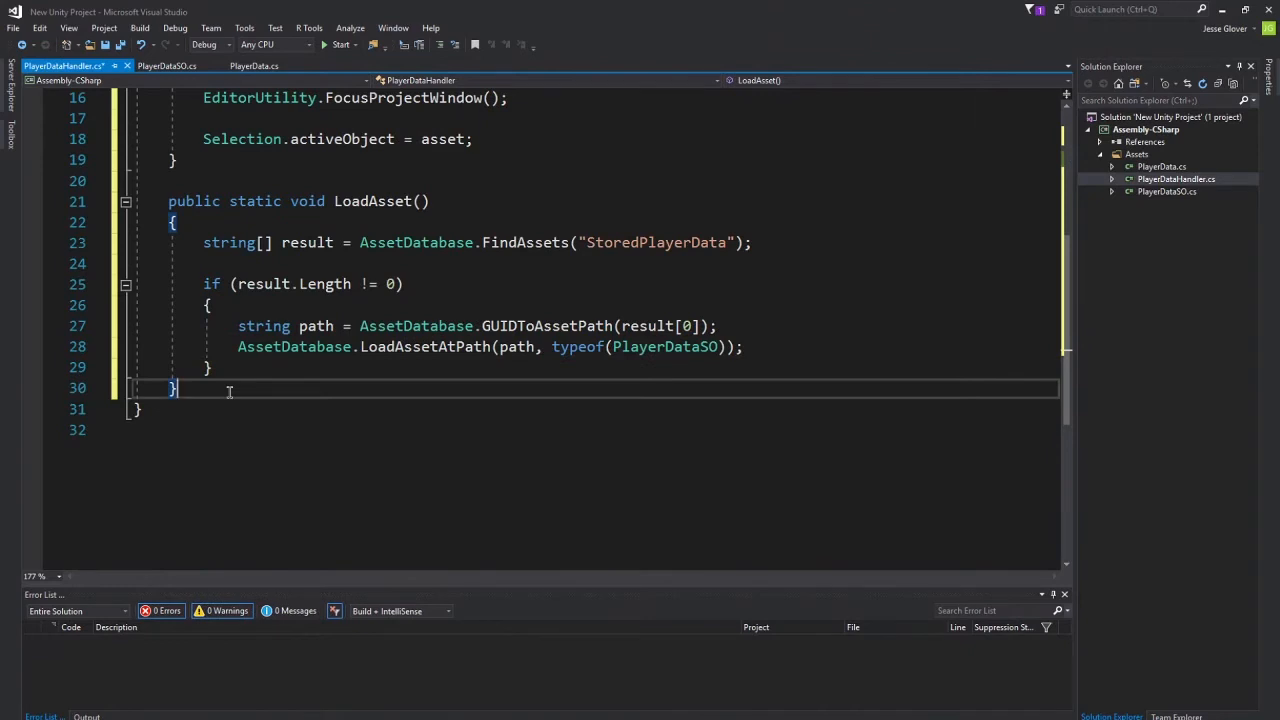
# Add a static UpdateData method creating PlayerData data = new PlayerData().
pyautogui.write('public st')
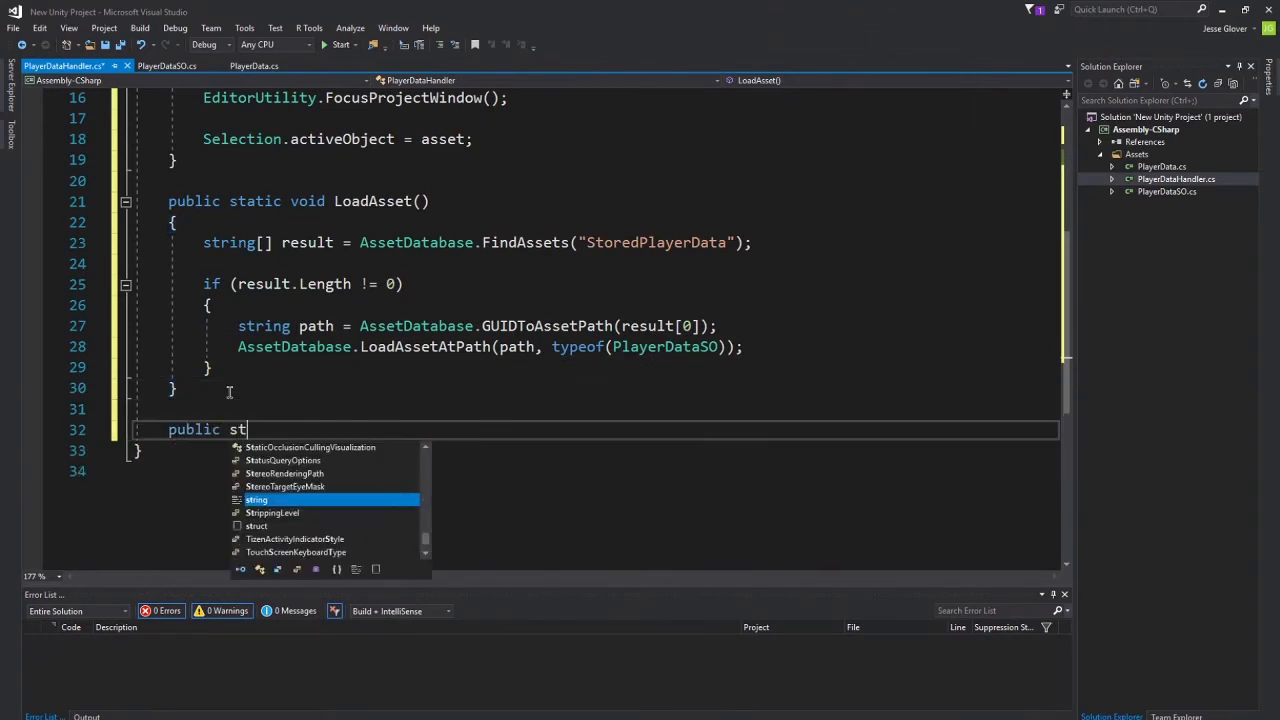
pyautogui.write('atic void Update')
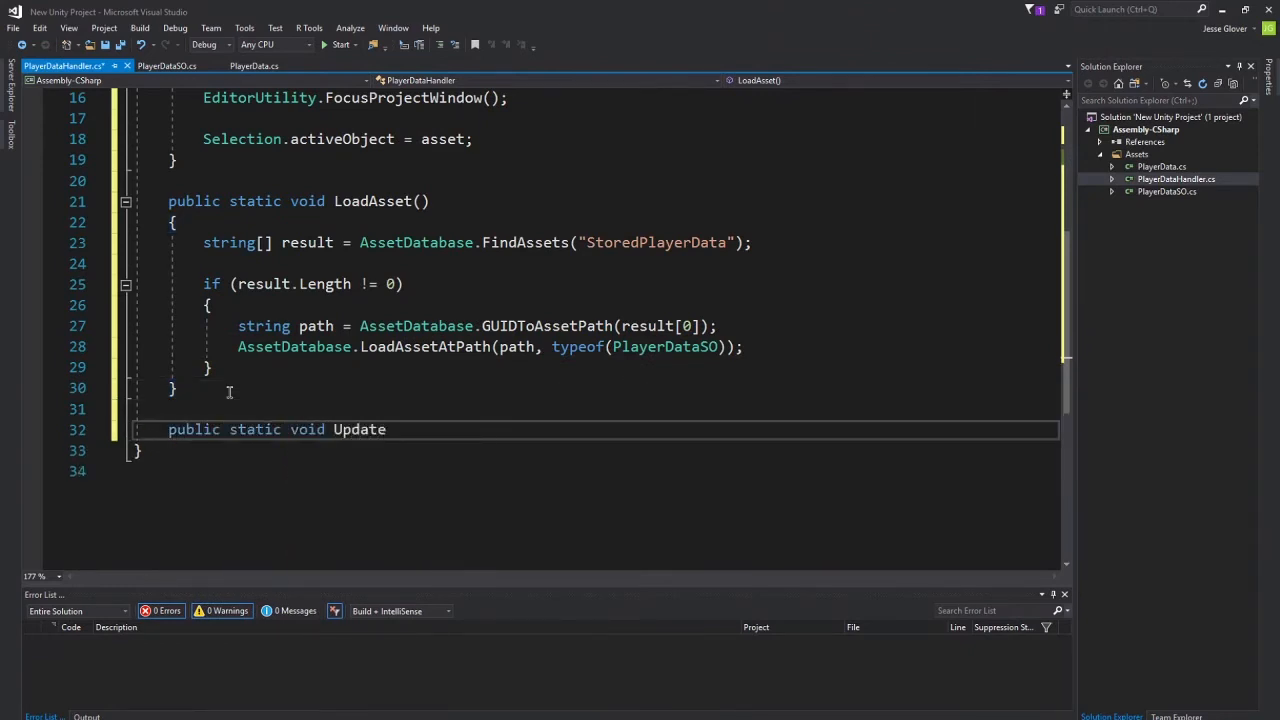
pyautogui.write('Data()')
pyautogui.write('{')
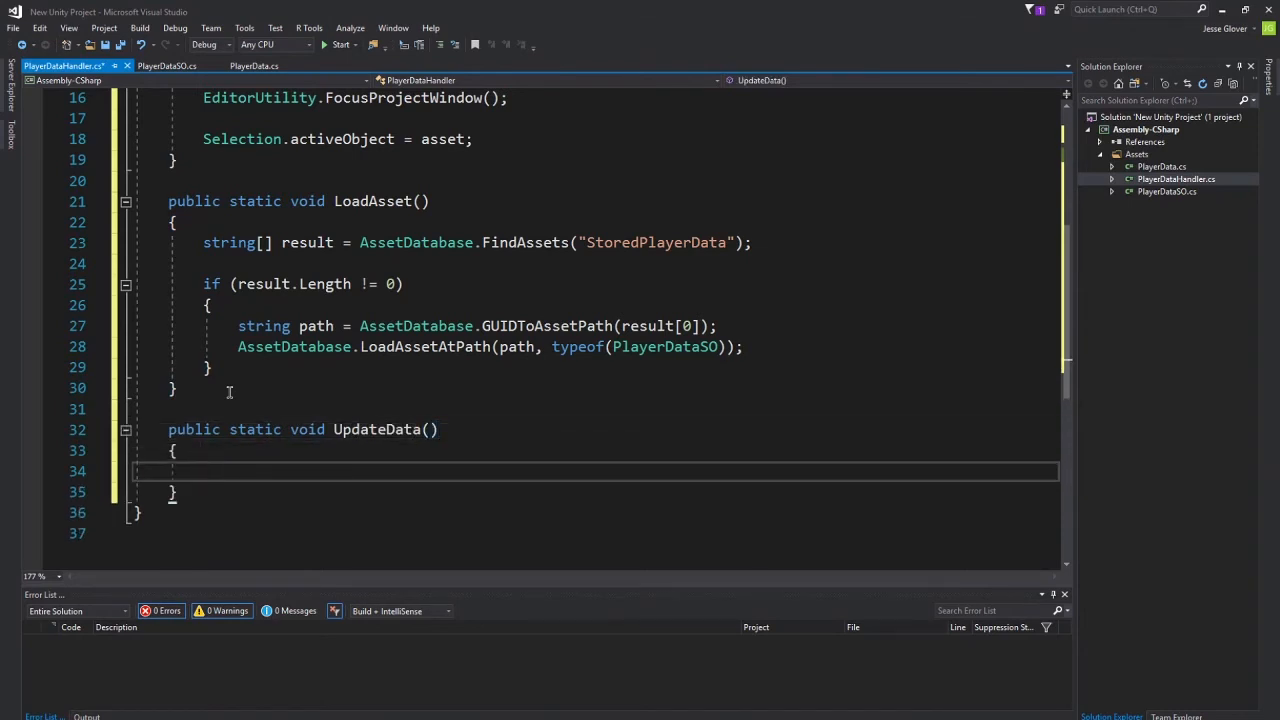
pyautogui.write('Pla')
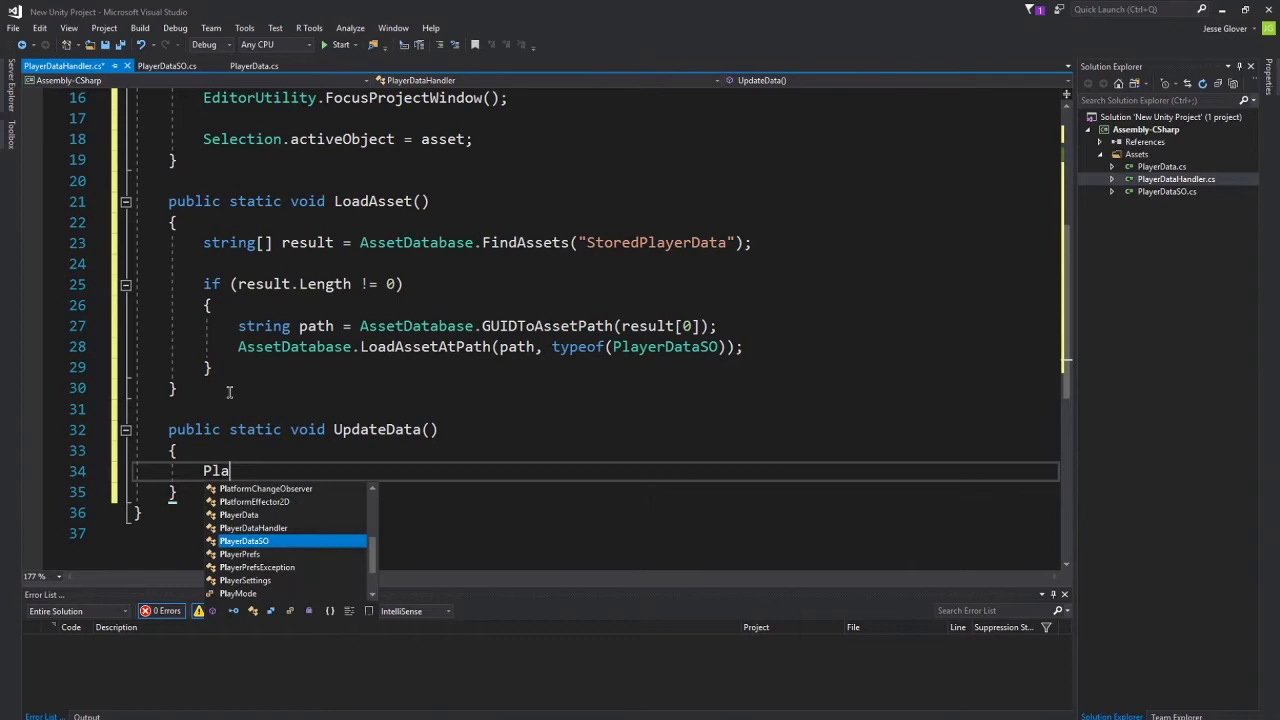
pyautogui.write('PlayerData data = n')
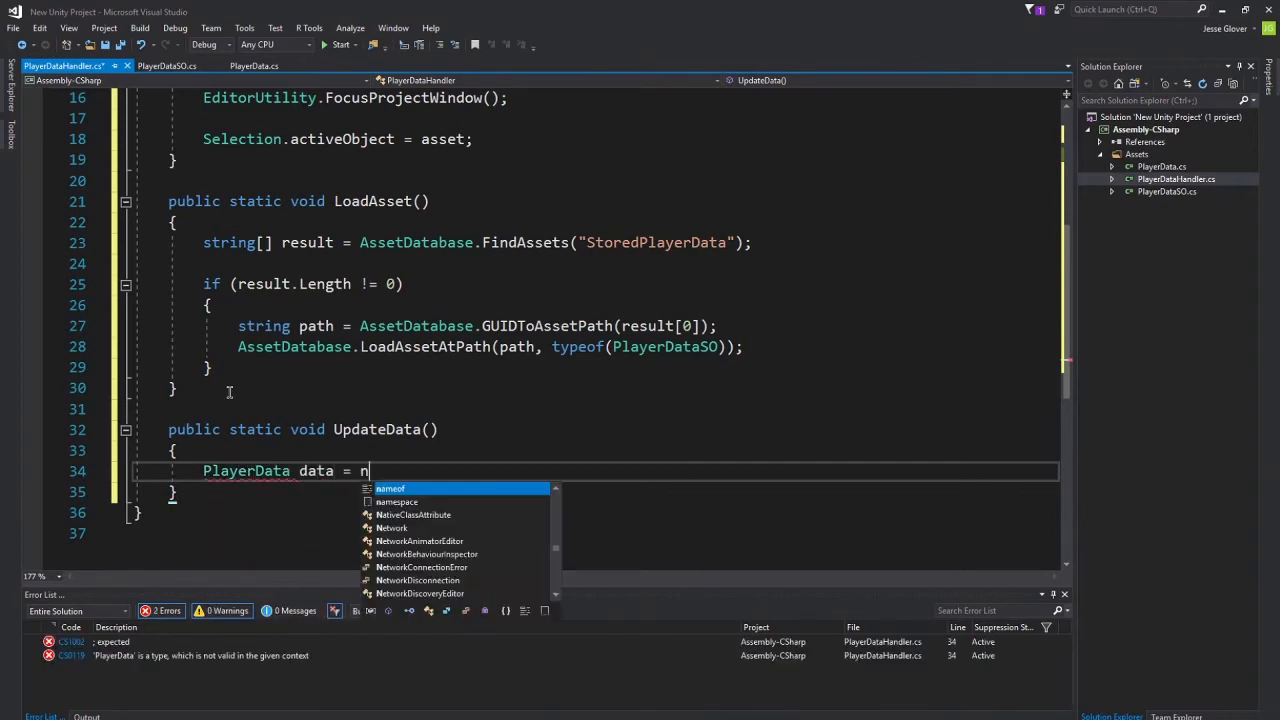
pyautogui.write('ew PlayerData();')
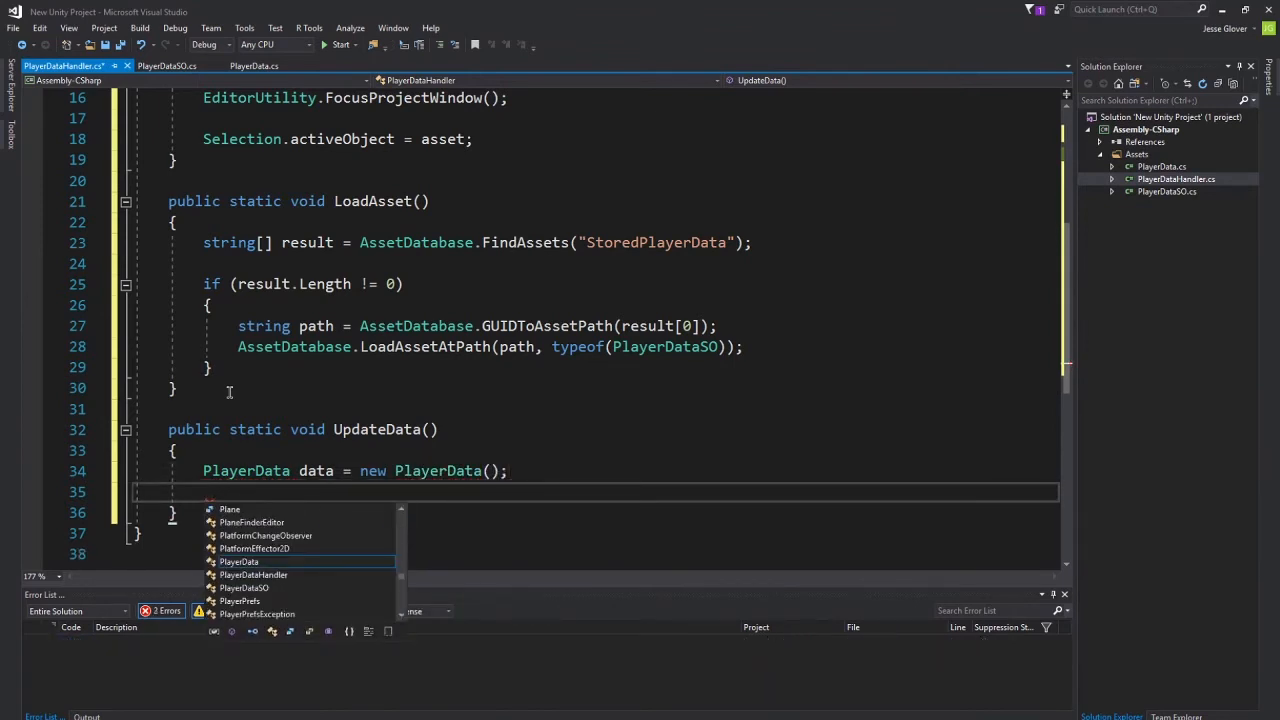
# Create PlayerDataSO asset = new PlayerDataSO() inside UpdateData.
pyautogui.write('Player')
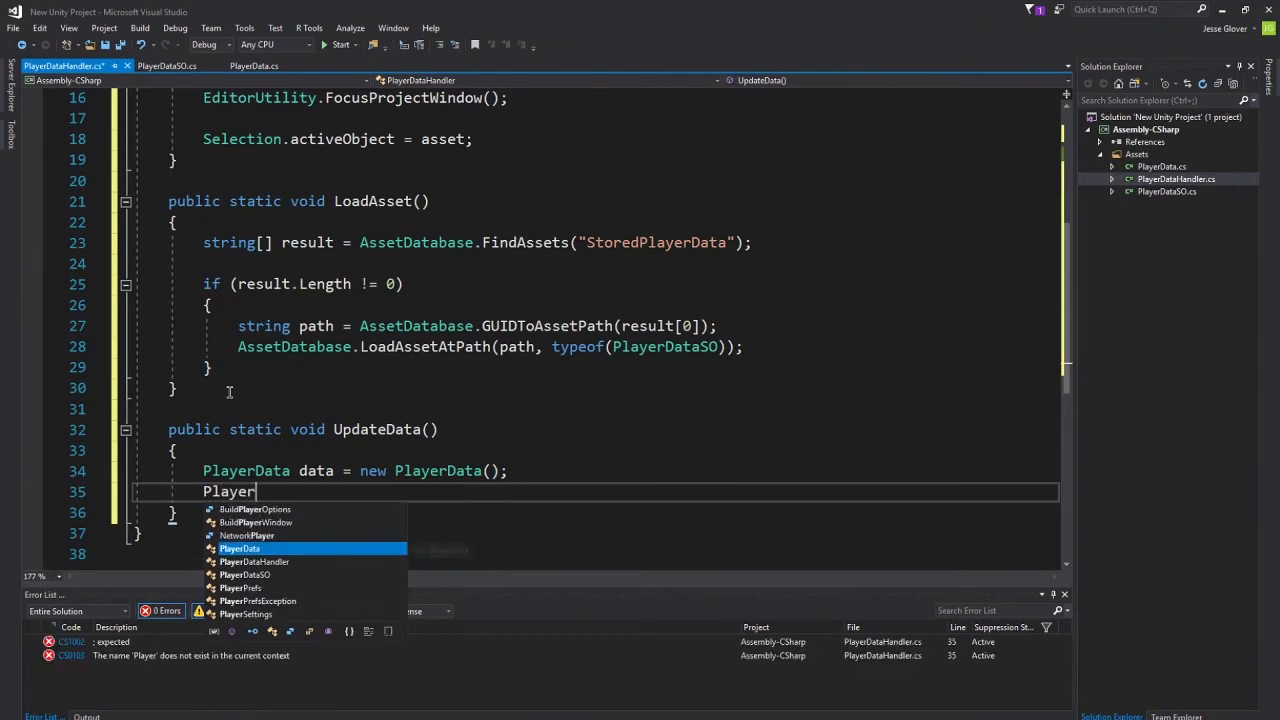
pyautogui.write('DataSO')
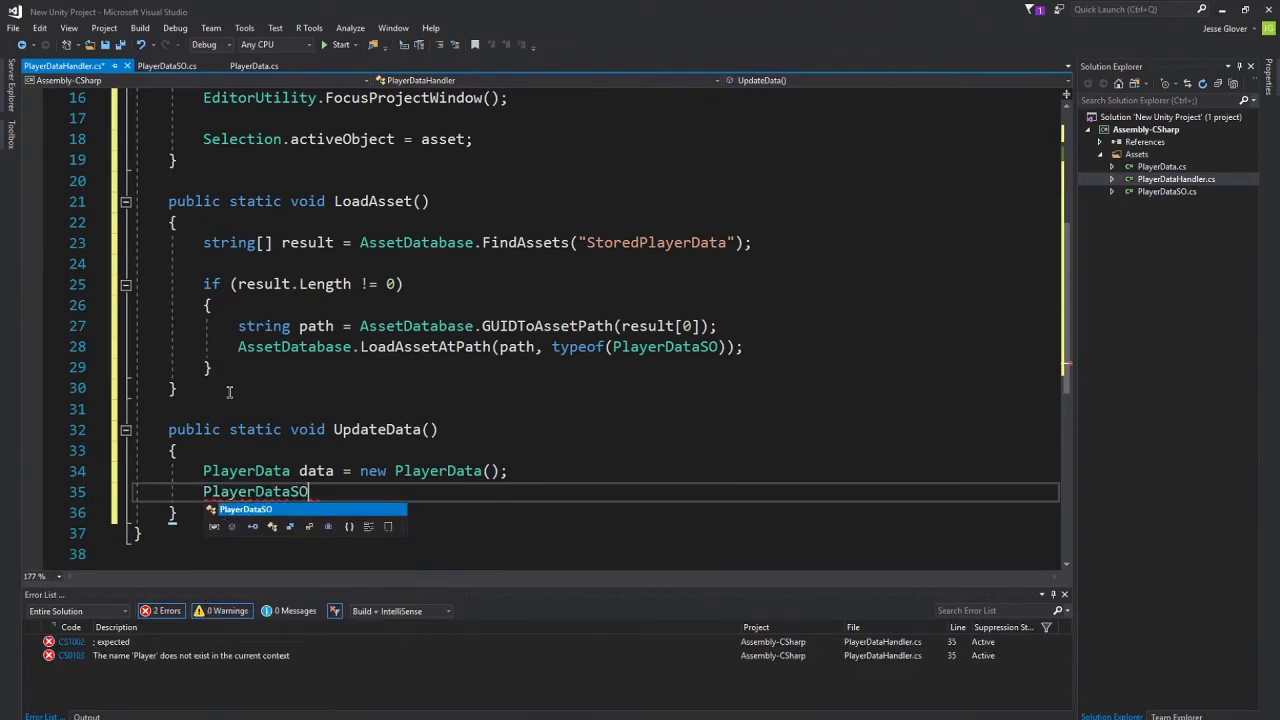
pyautogui.write('asset =')
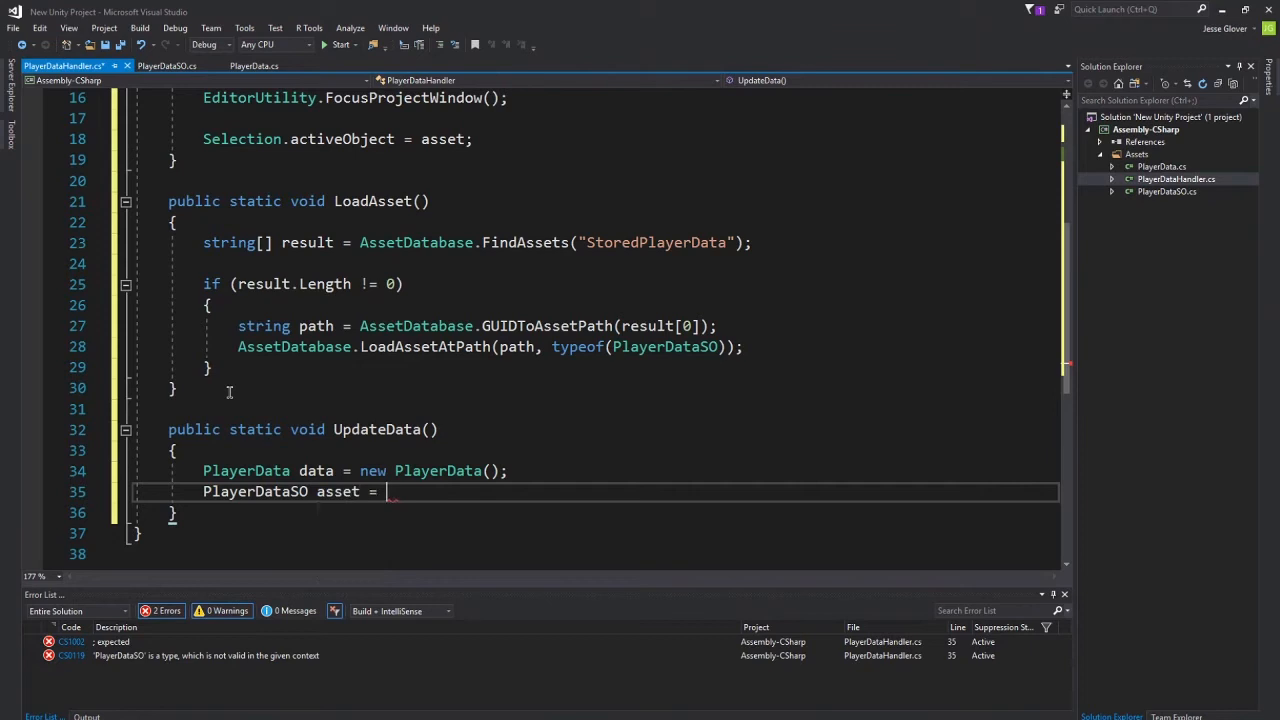
pyautogui.write('new')
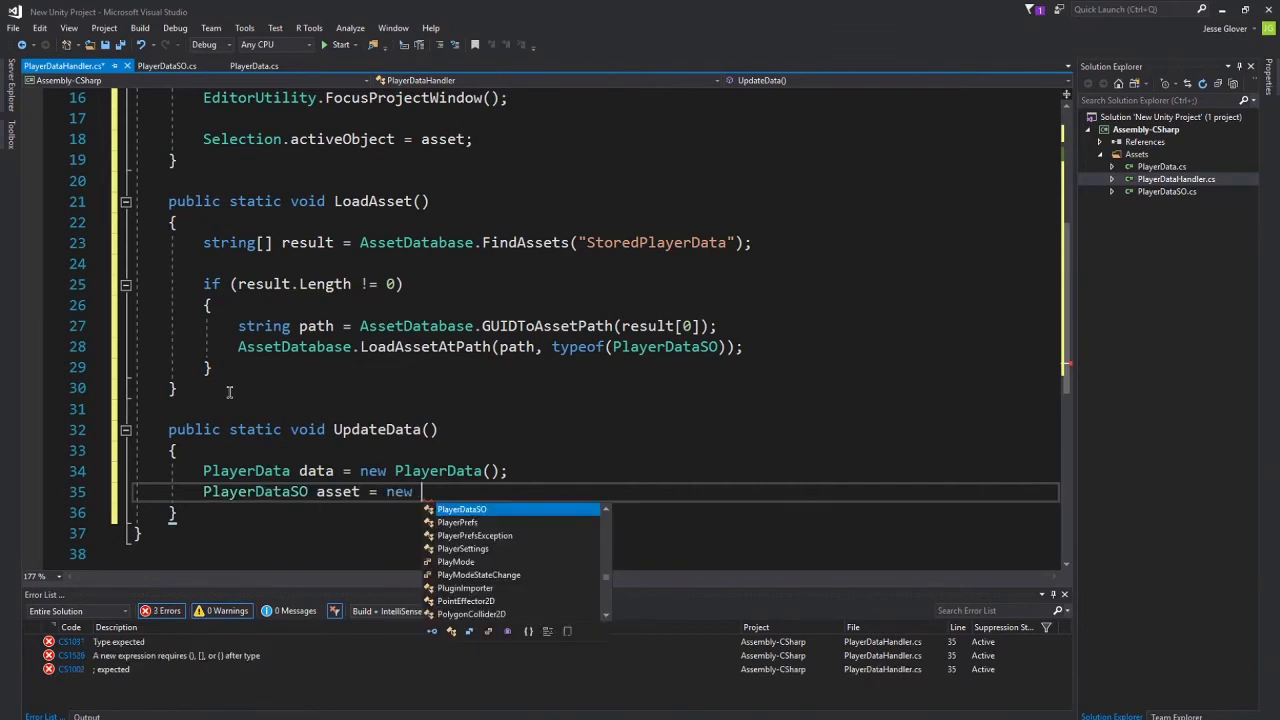
pyautogui.write('PlayerDataSO();')
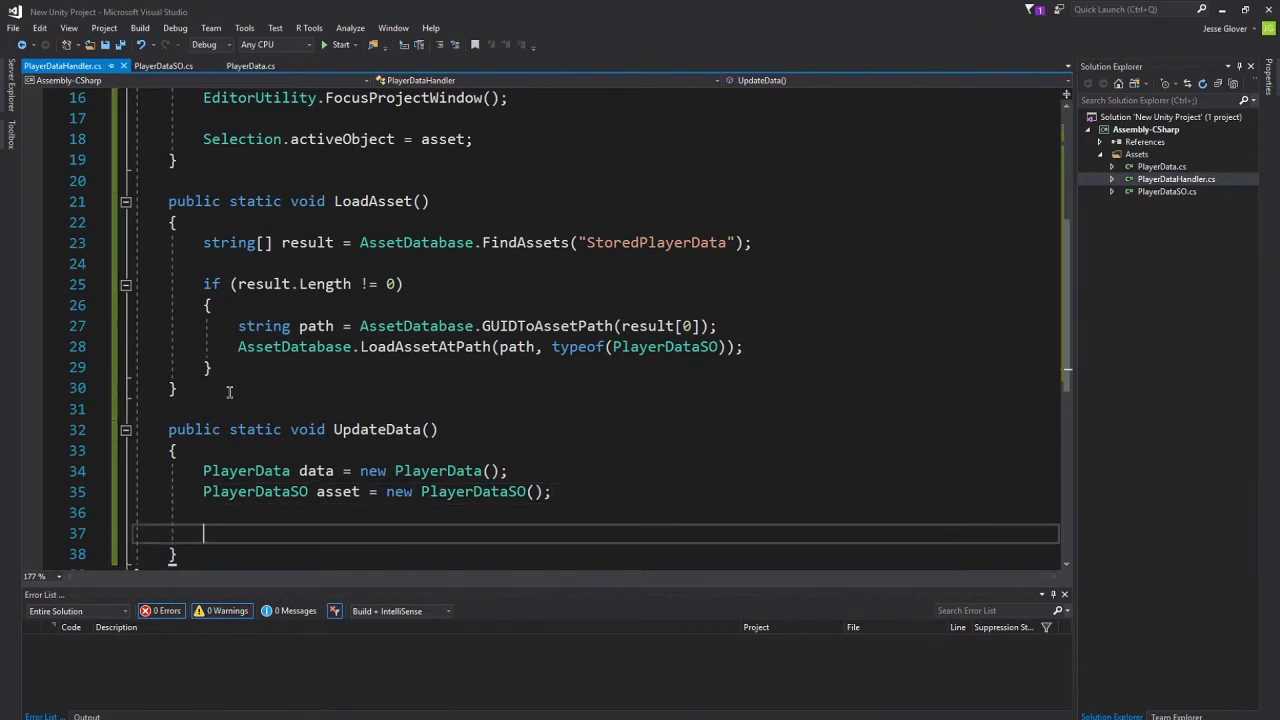
pyautogui.click(250, 64)
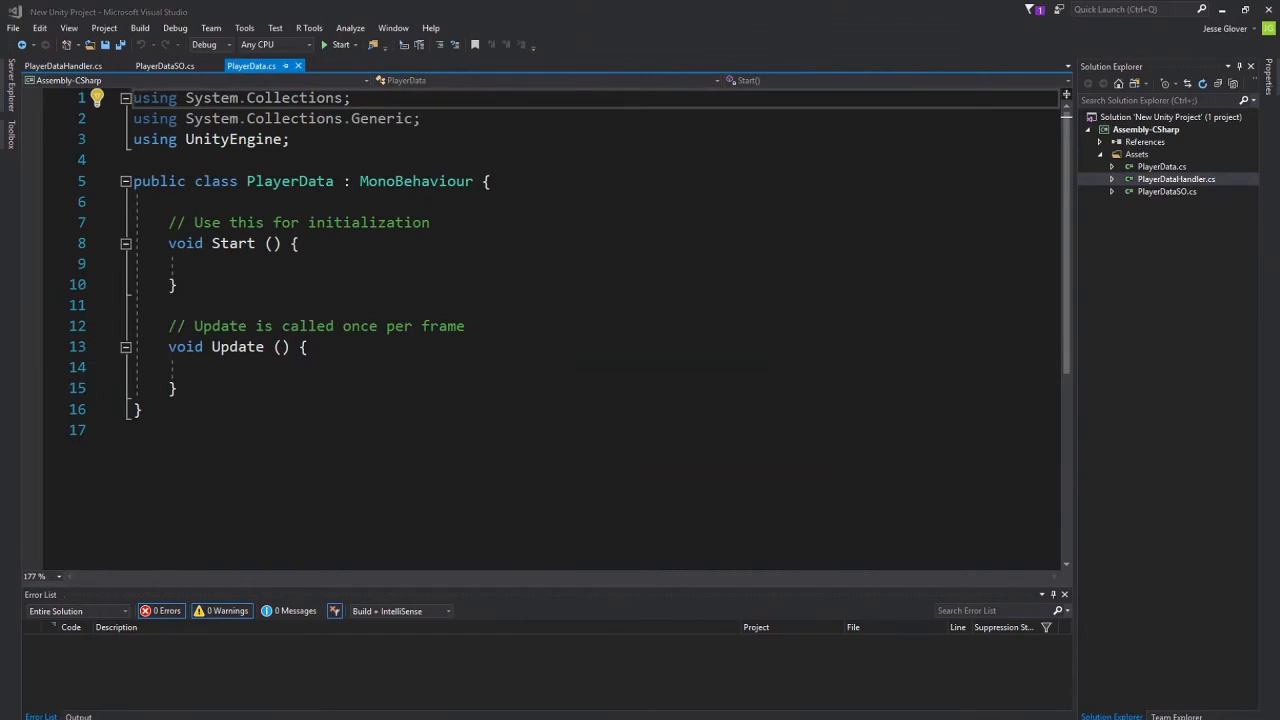
pyautogui.moveTo(470, 180)
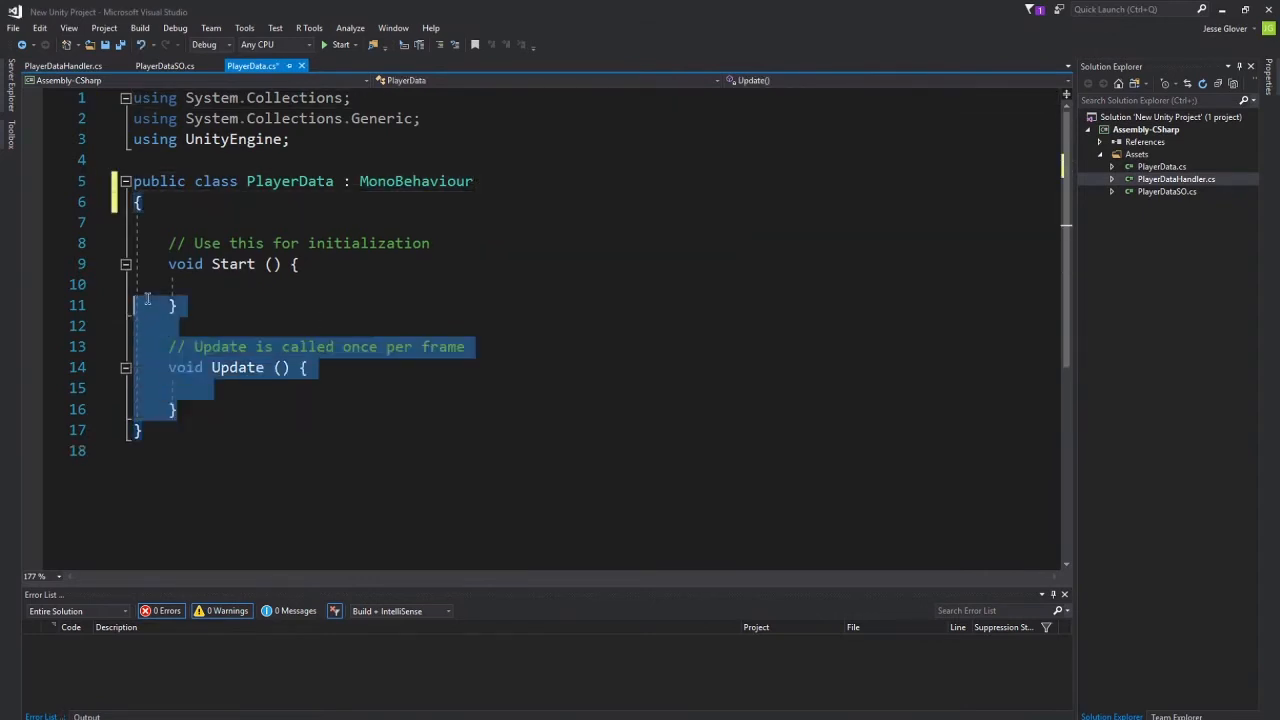
# Delete Start and Update from PlayerData and declare a public PlayerDataSO playerData field.
pyautogui.press('Delete')
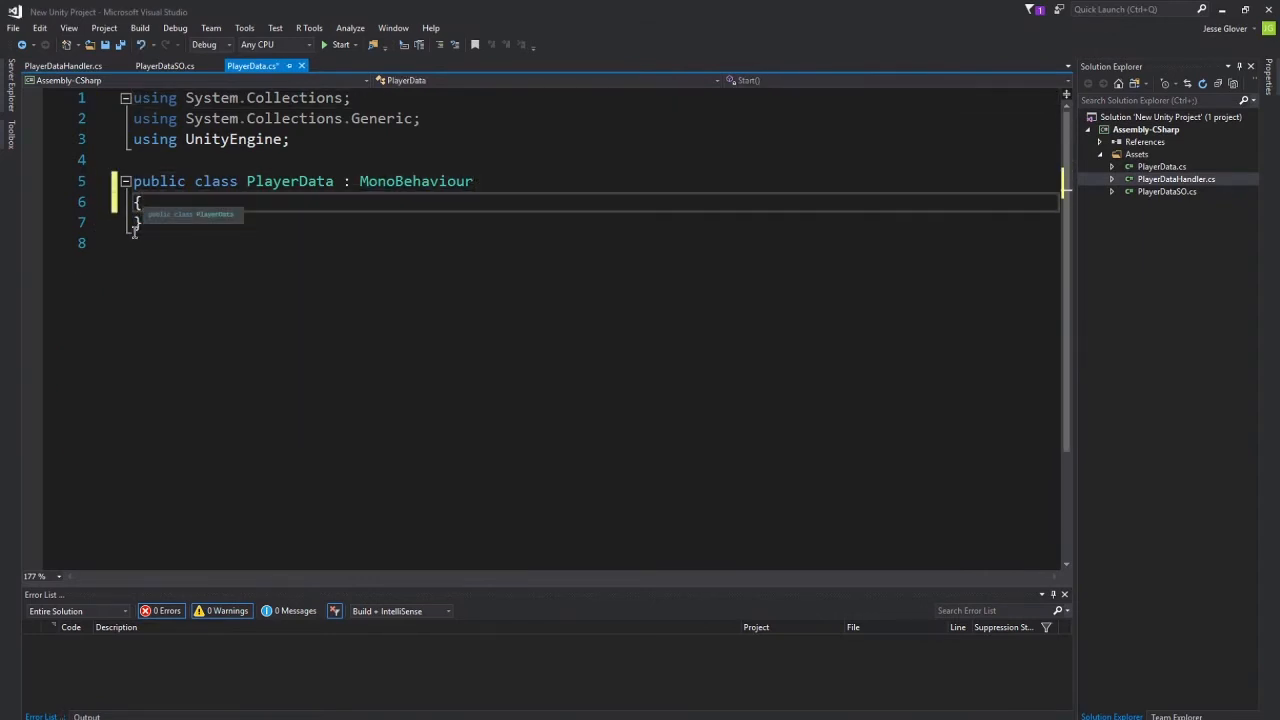
pyautogui.press('Enter')
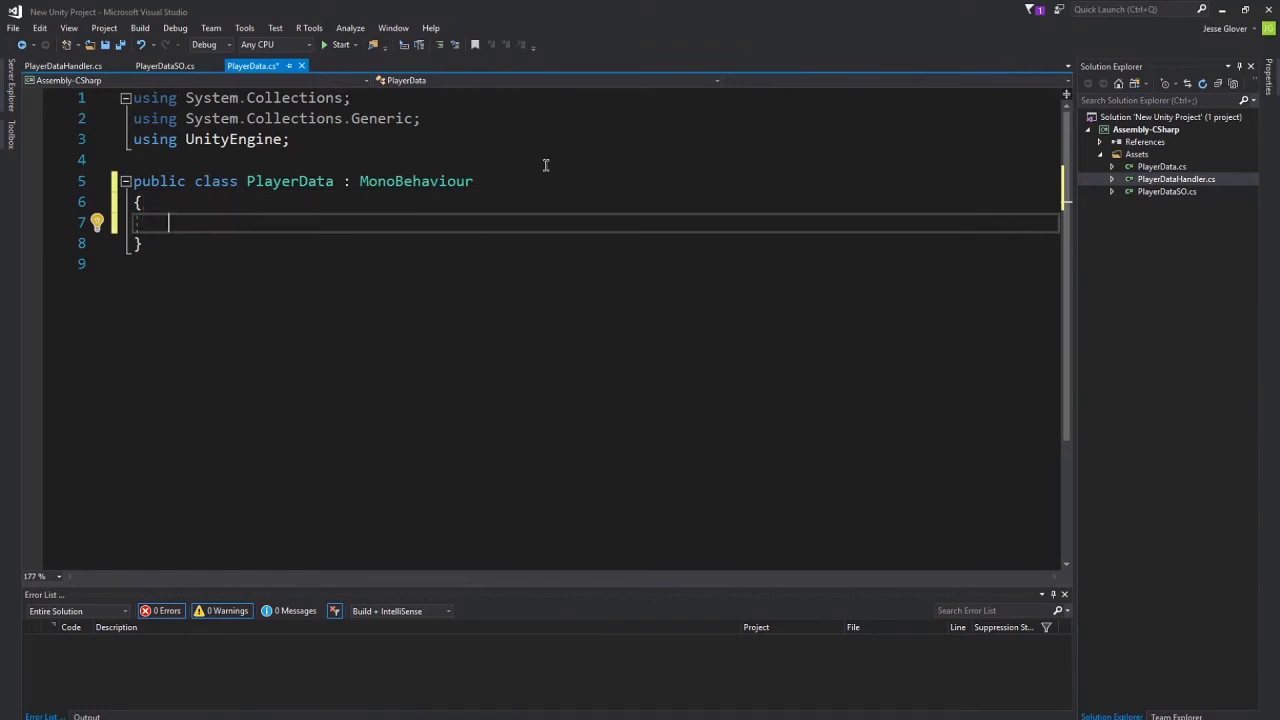
pyautogui.write('public Cr')
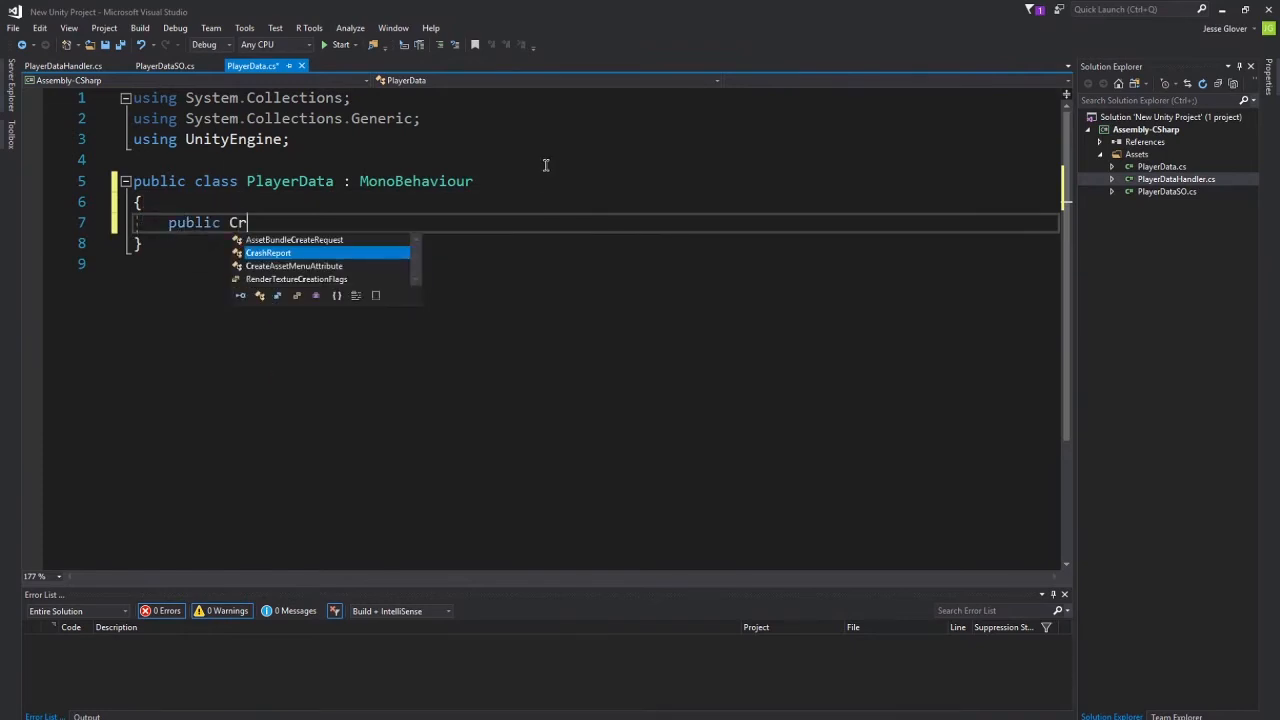
pyautogui.write('P')
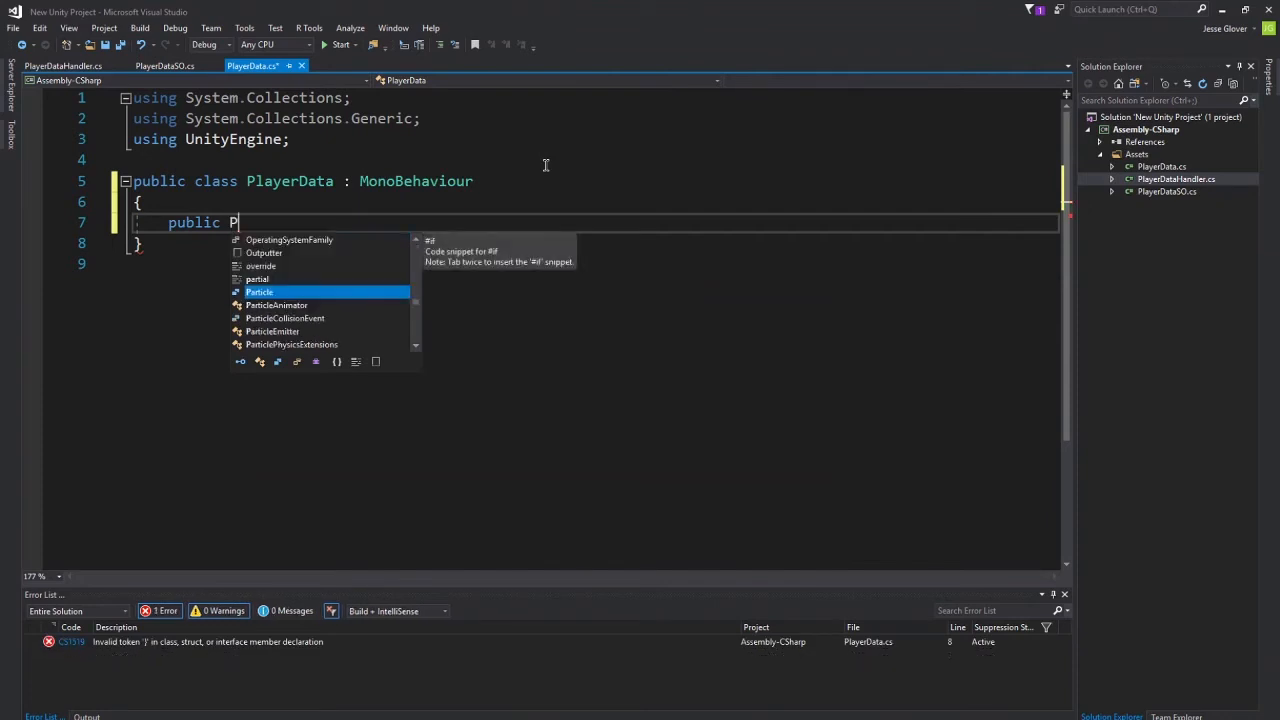
pyautogui.write('layerDataSO')
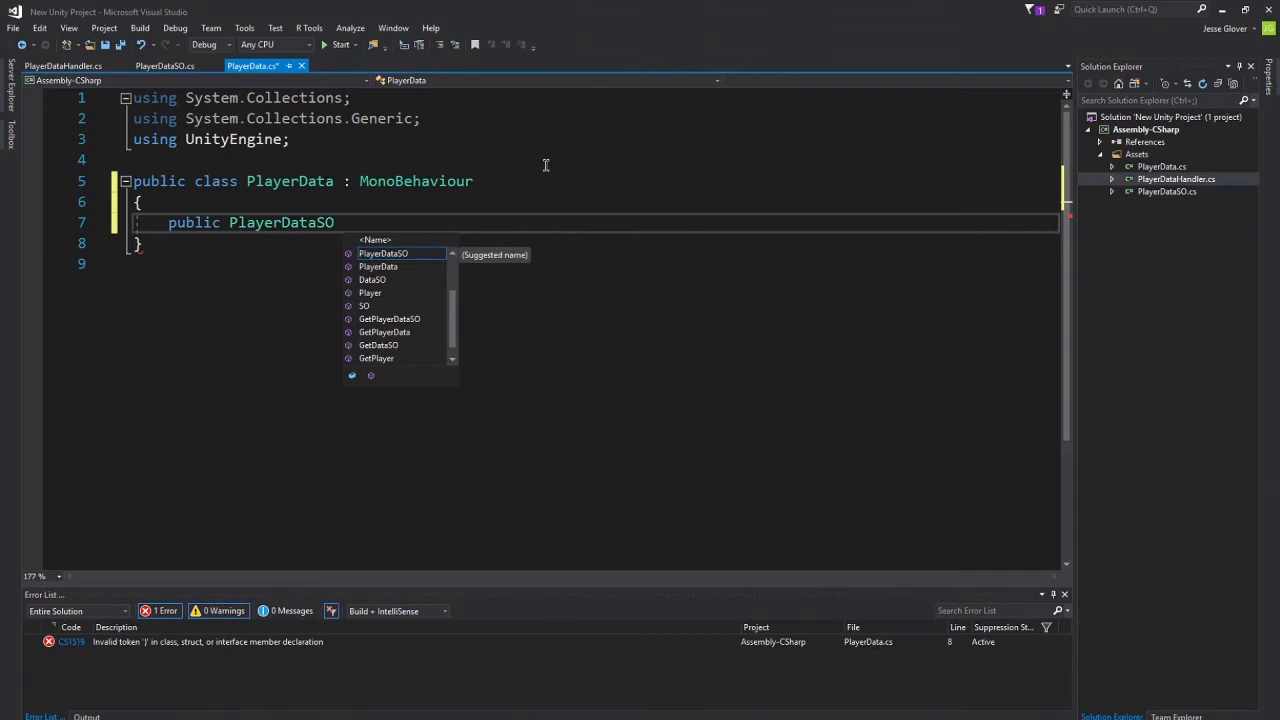
pyautogui.write('playerData;')
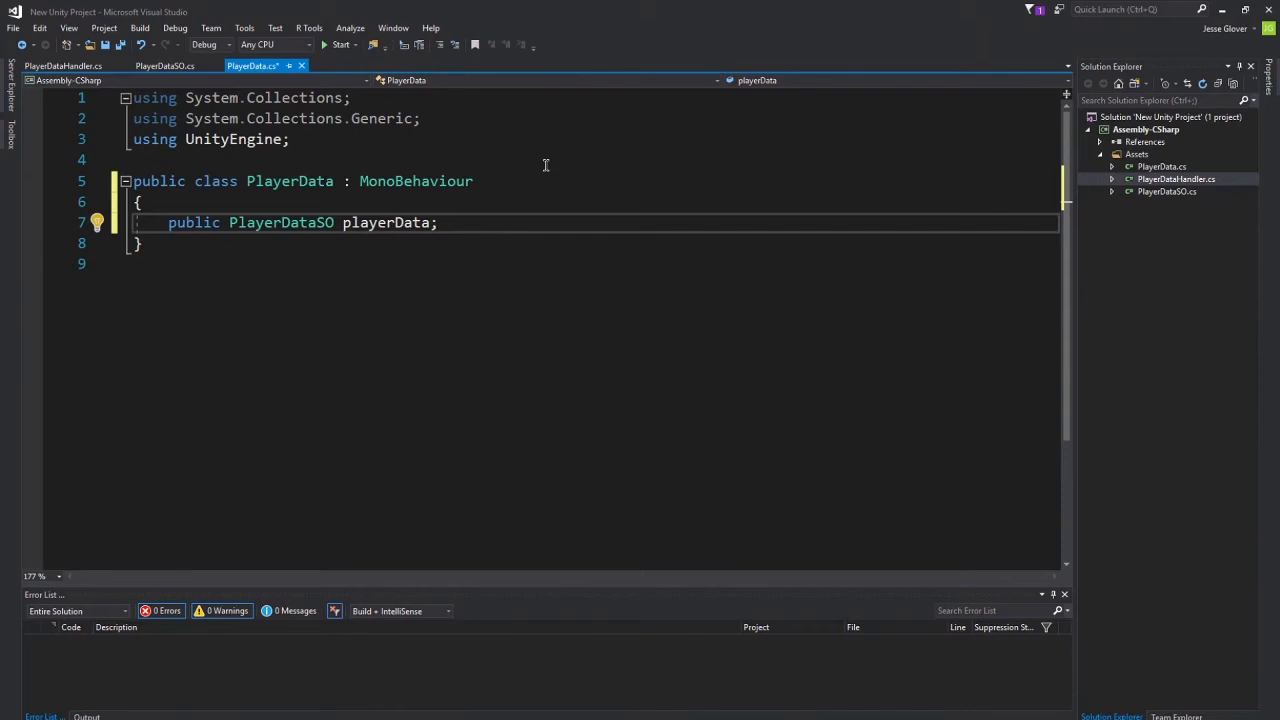
pyautogui.press('Enter')
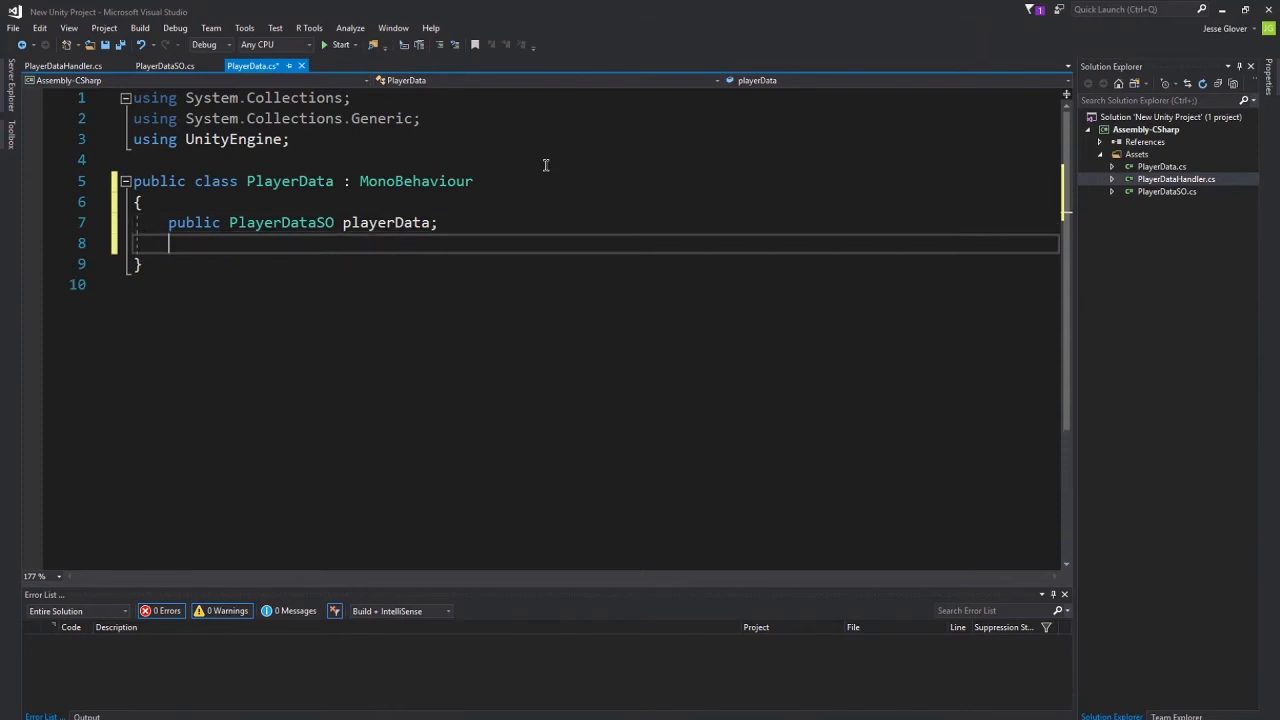
# Declare public float _currentHealth and public Vector3 _currentPosition fields.
pyautogui.write('public float')
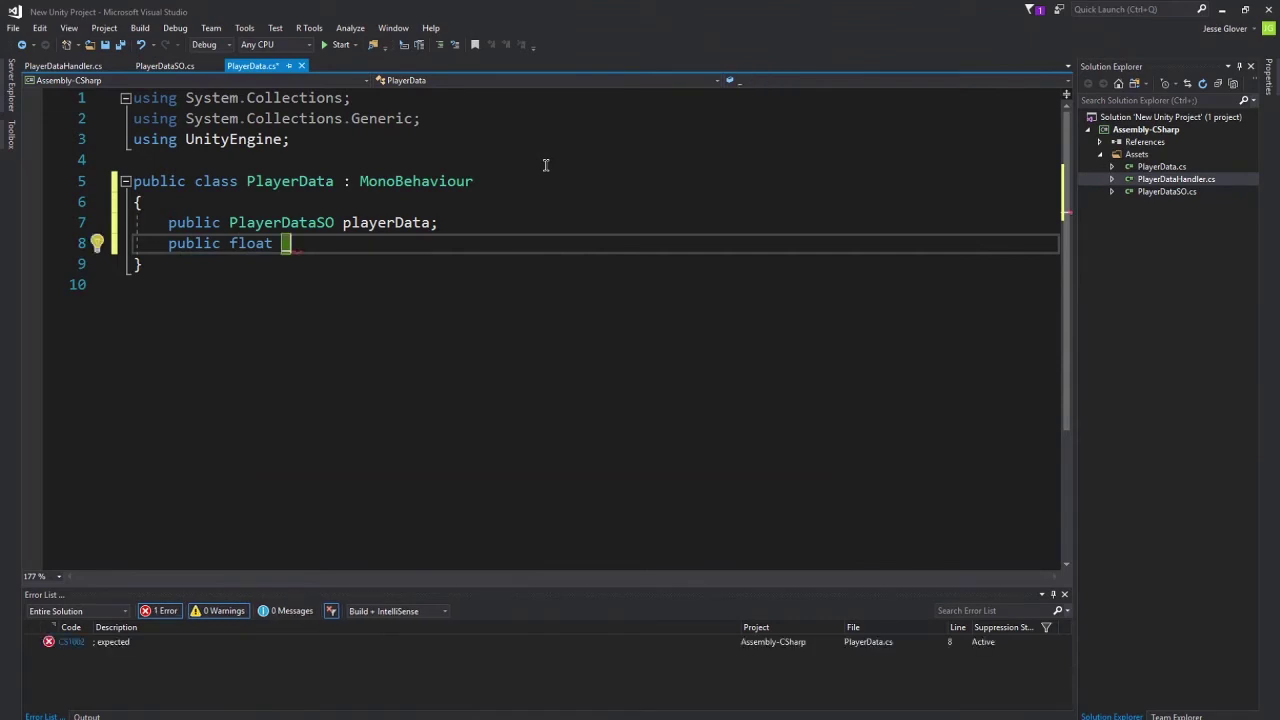
pyautogui.write('_currentH')
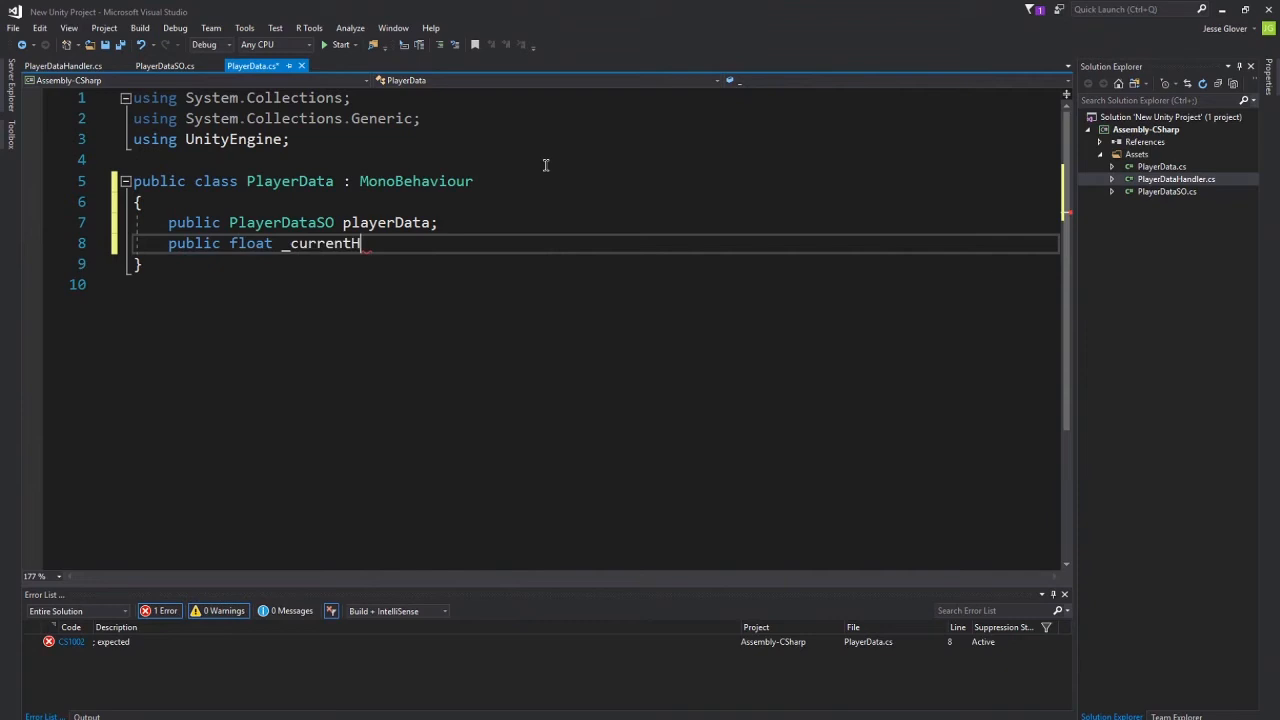
pyautogui.write('ealth;')
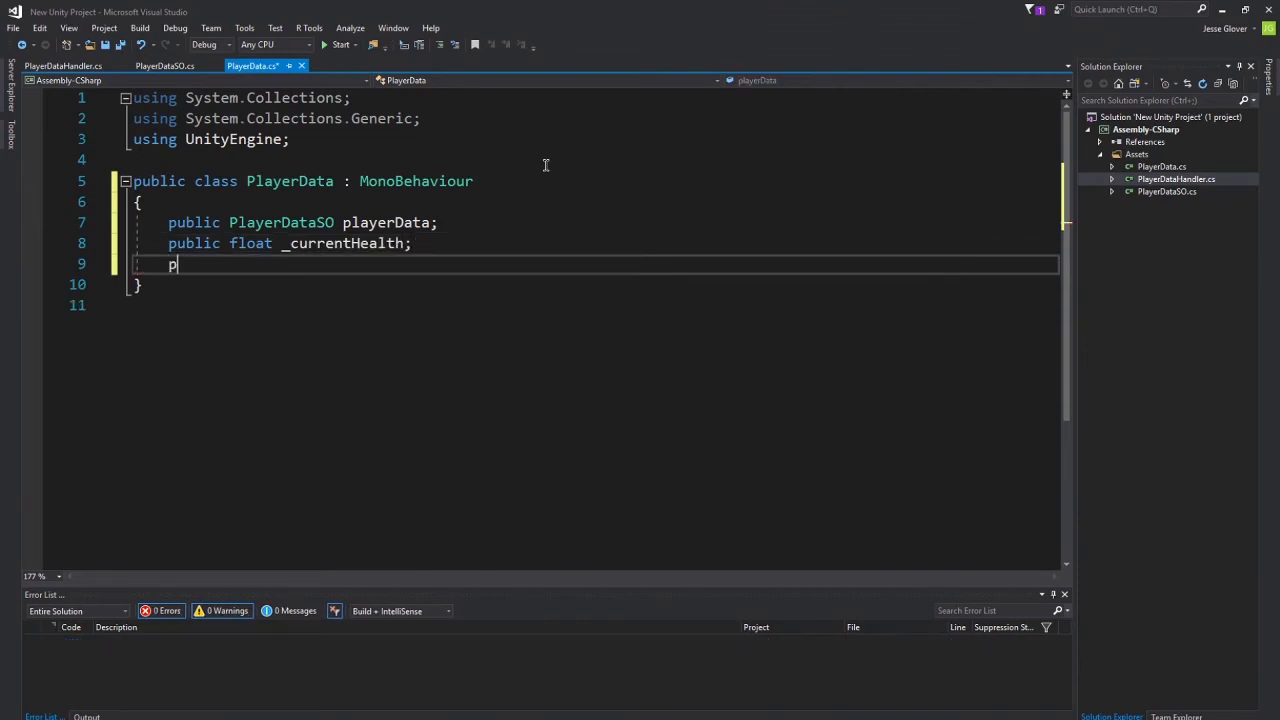
pyautogui.write('ublic Vec')
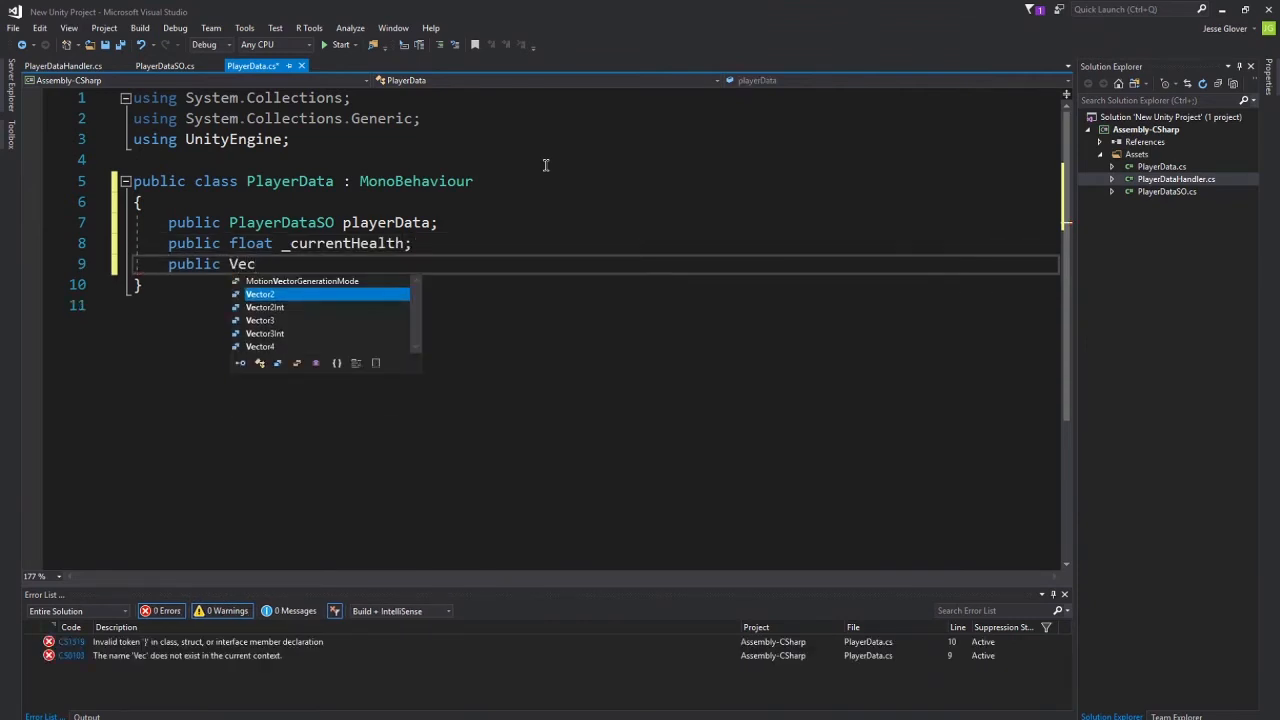
pyautogui.write('tor3')
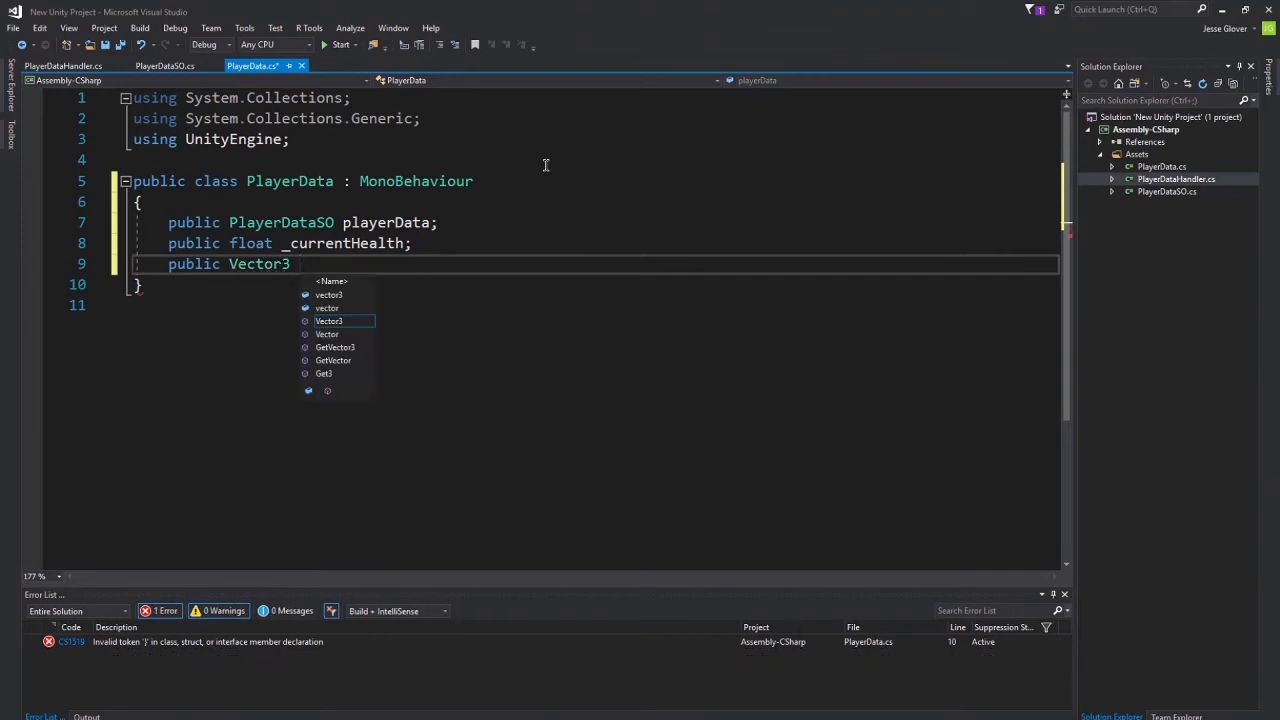
pyautogui.write('_currentP')
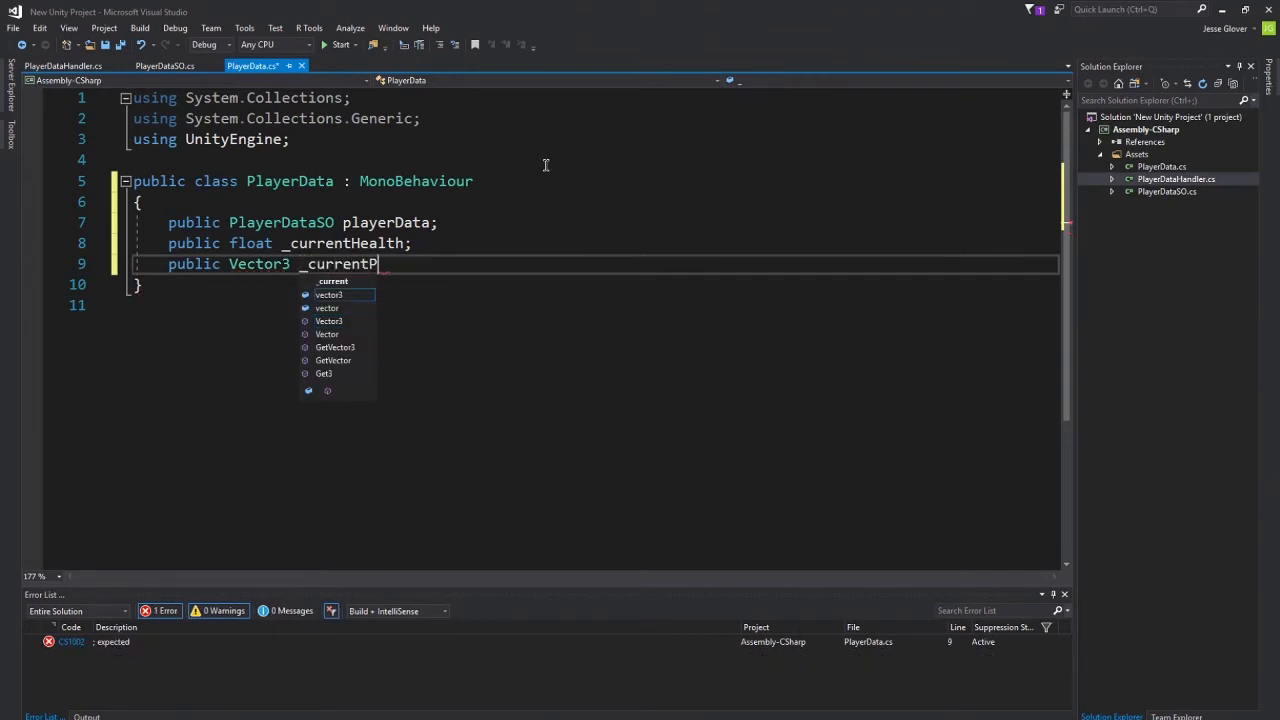
pyautogui.write('osition;')
pyautogui.write('void Star')
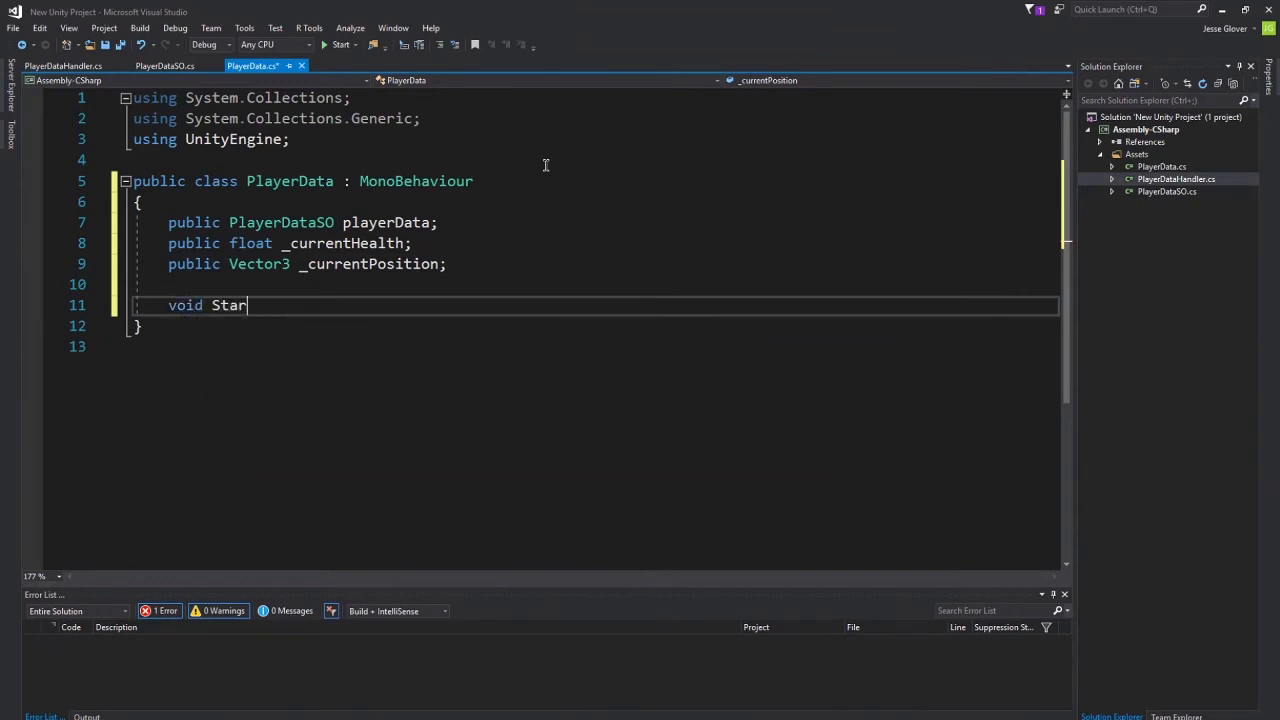
# Add empty Start() and Update() methods to PlayerData.
pyautogui.write('t()')
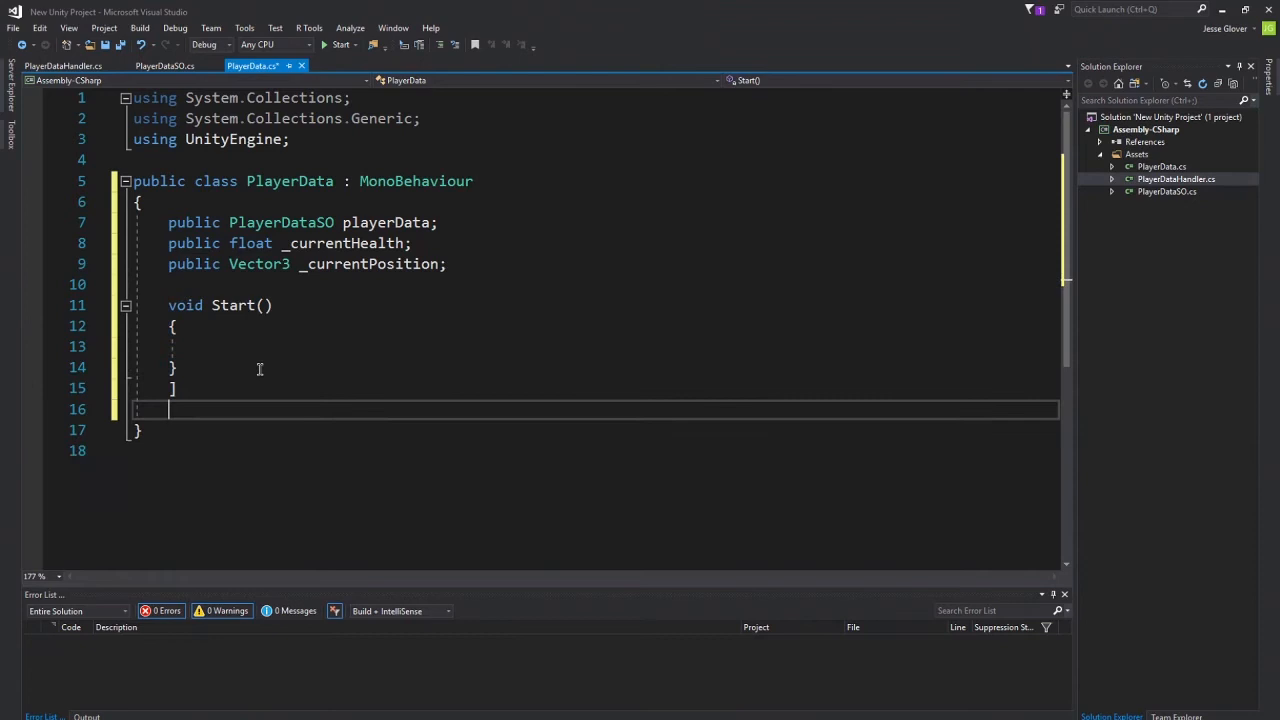
pyautogui.press('Backspace')
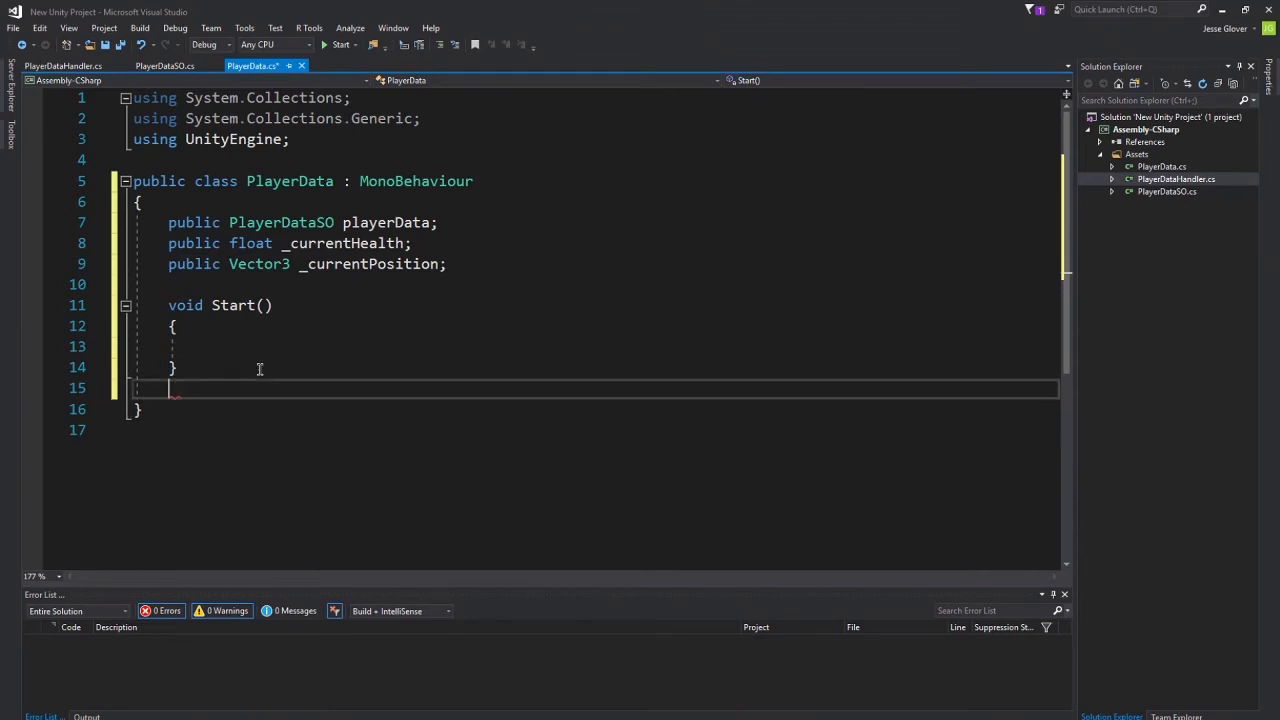
pyautogui.write('void Updat')
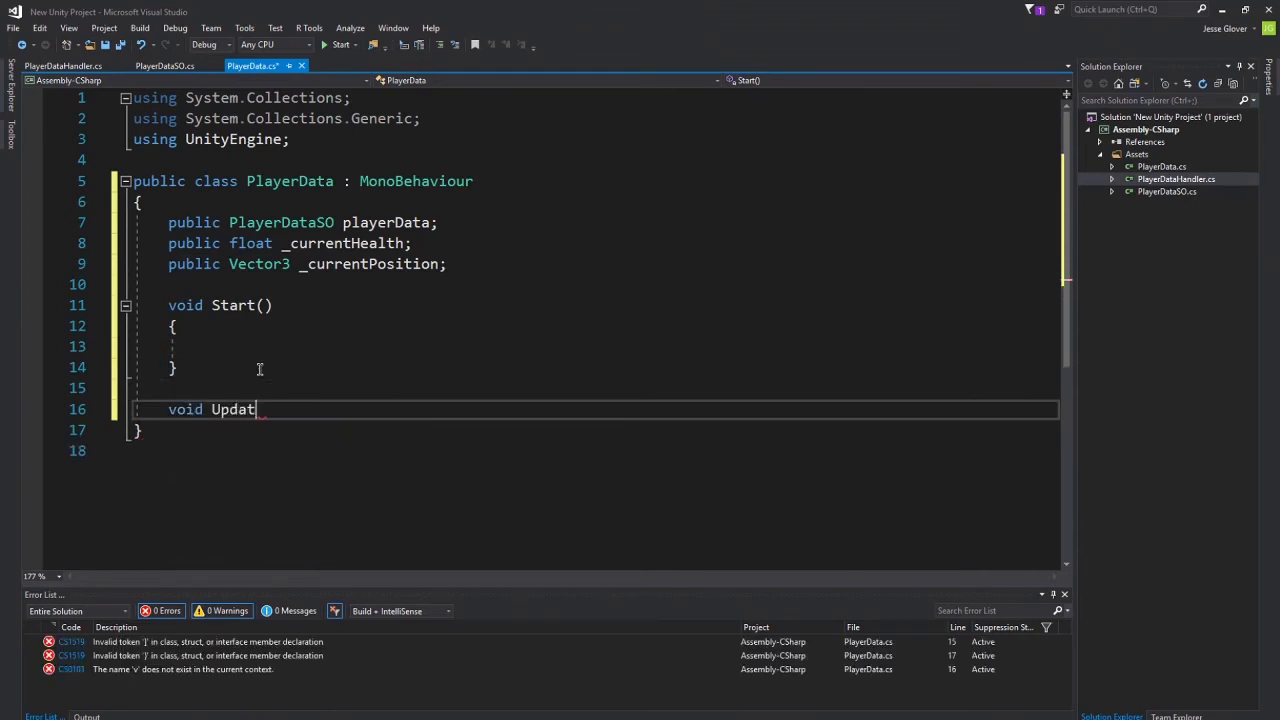
pyautogui.write('e()')
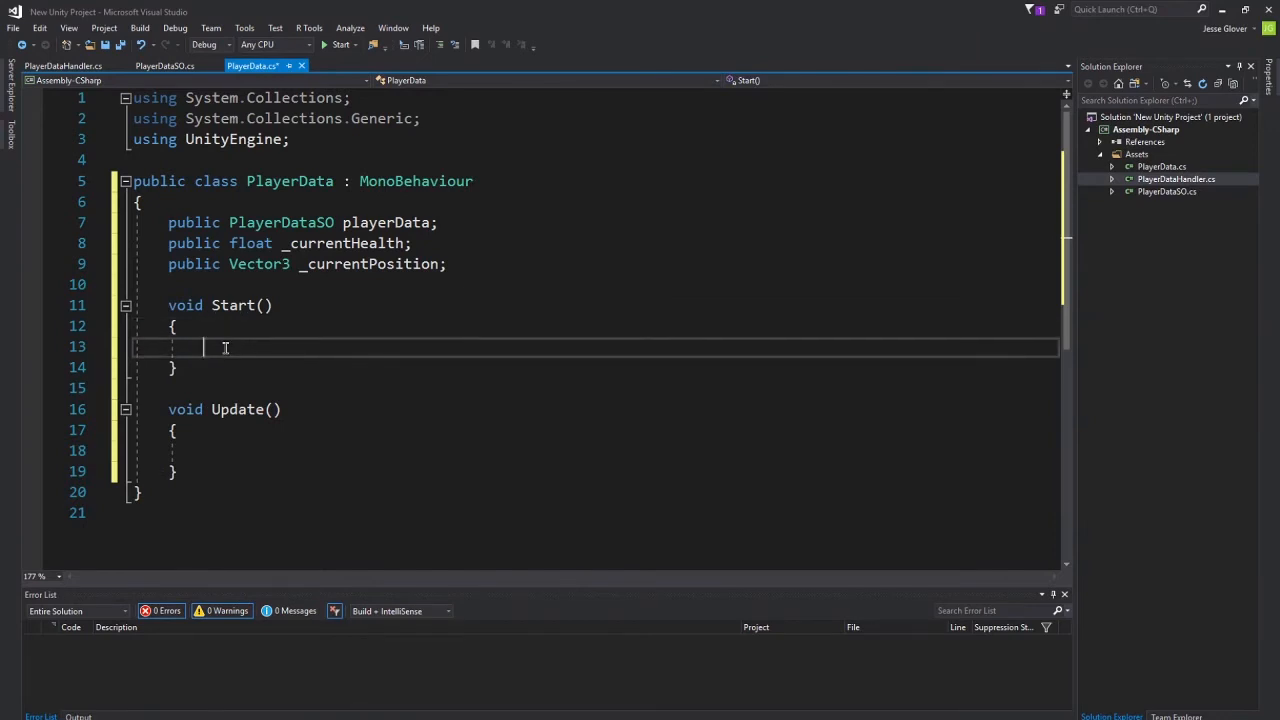
pyautogui.write('St')
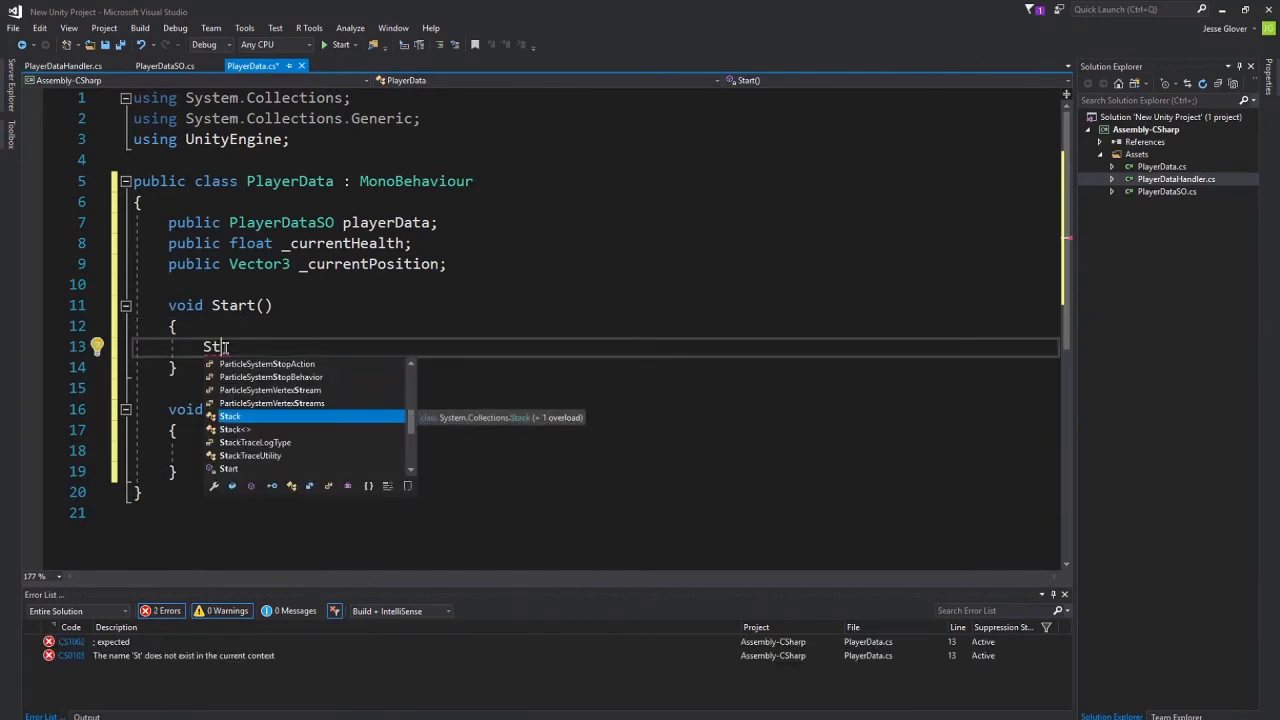
# In Start call PlayerDataHandler.LoadAsset() and copy playerData.Position and Health into _currentPosition and _currentHealth.
pyautogui.press('Backspace')
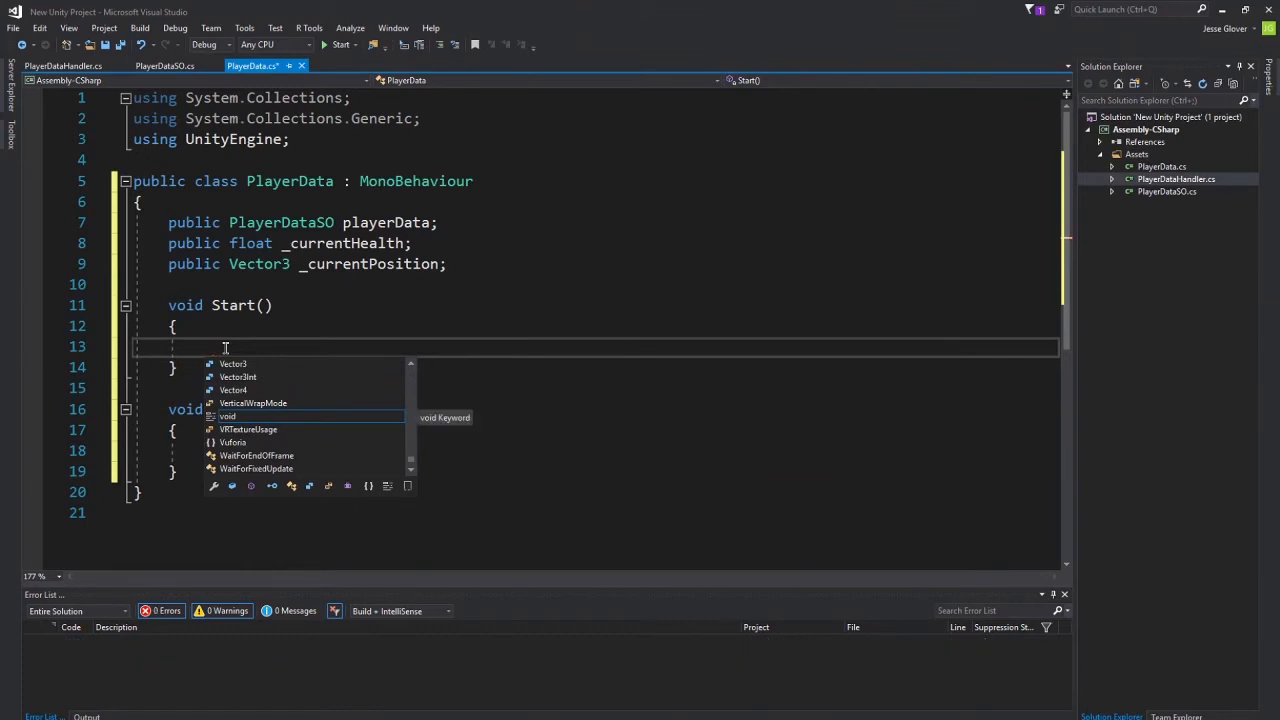
pyautogui.write('PlayerDataHandler')
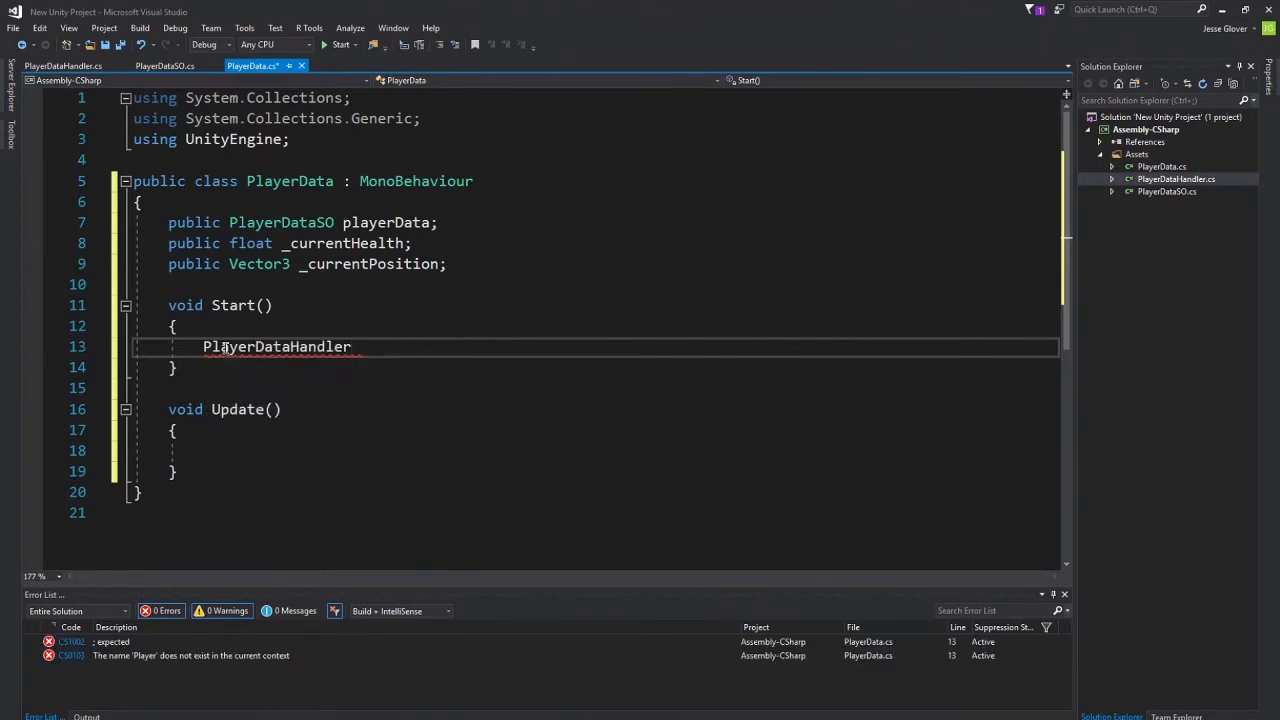
pyautogui.write('.LoadAsset();')
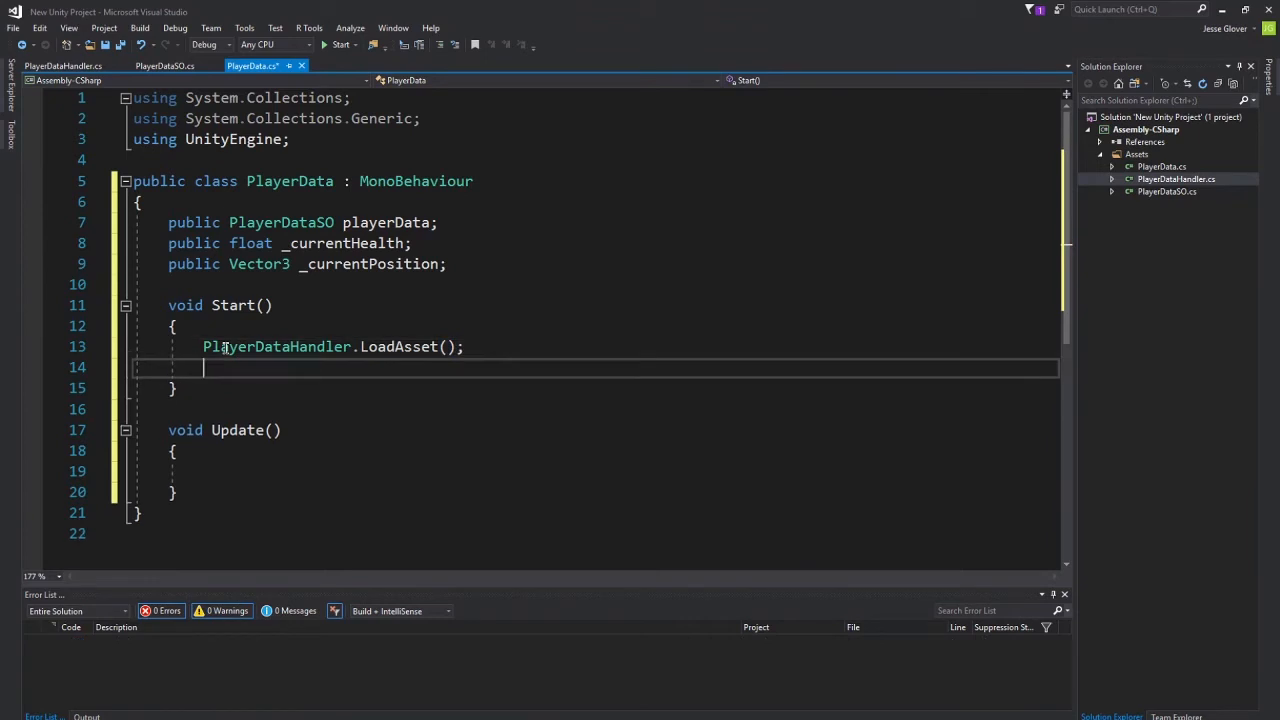
pyautogui.write('_currentPosition')
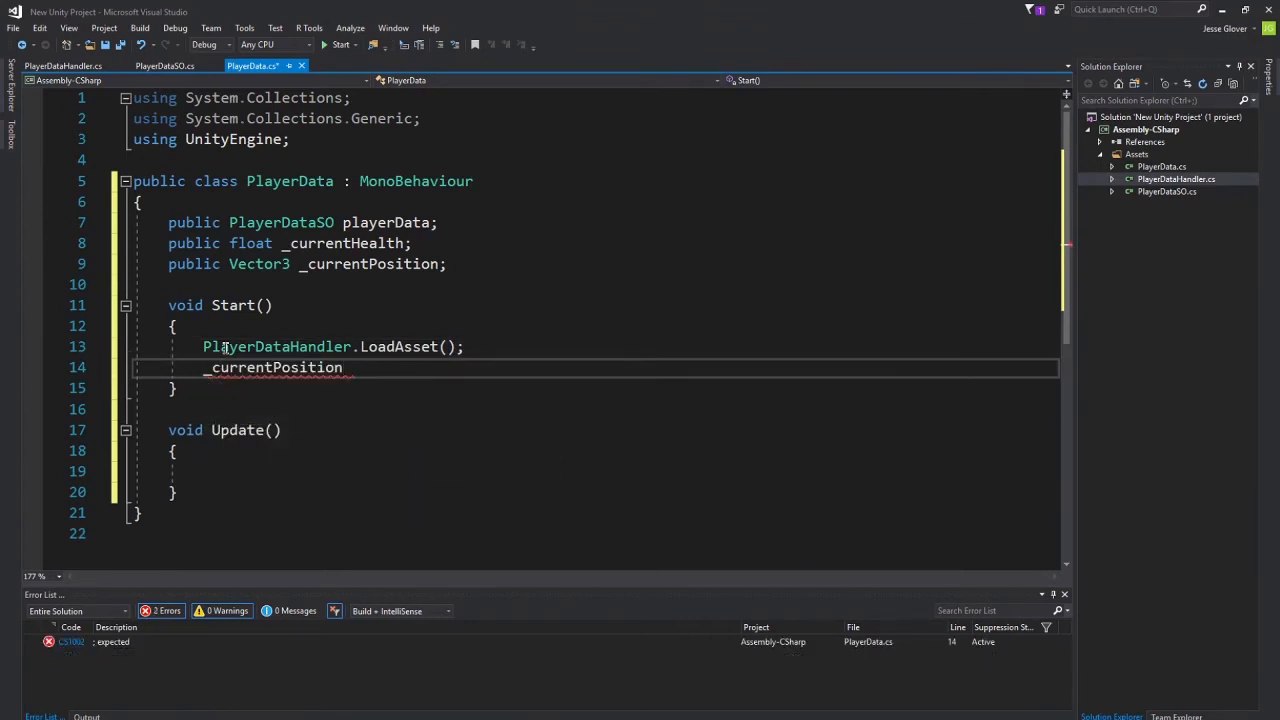
pyautogui.write('=')
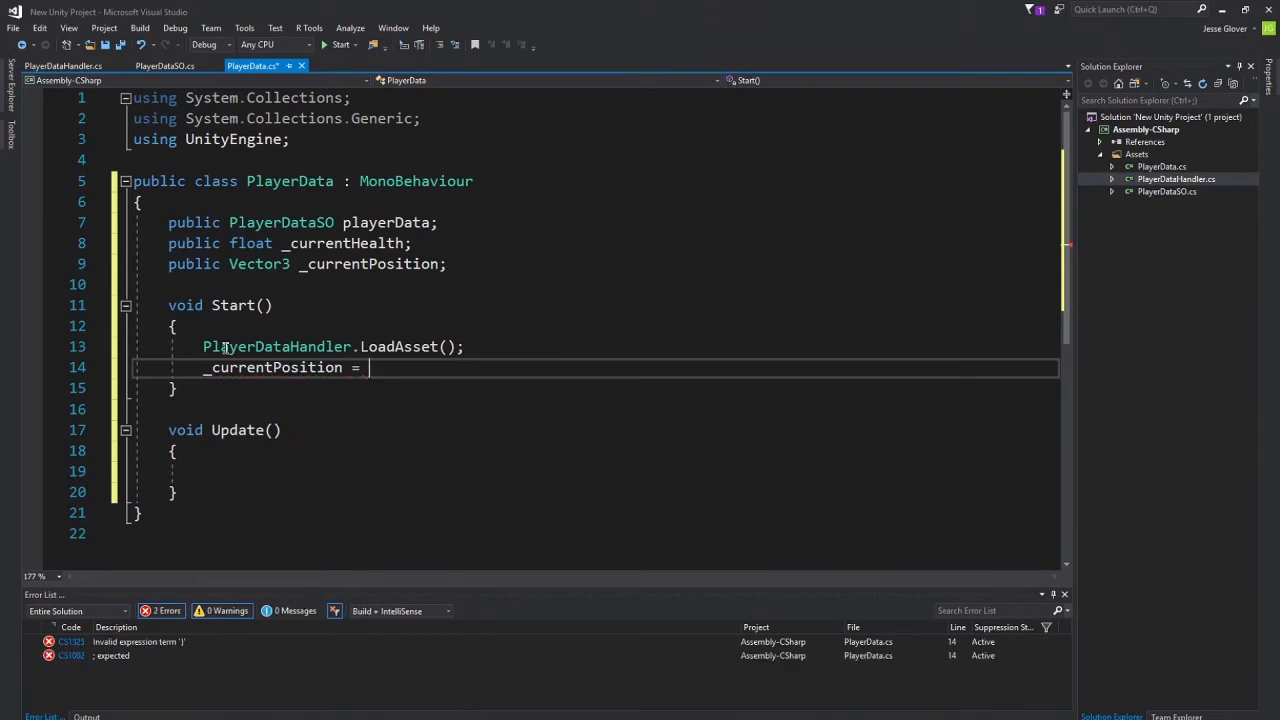
pyautogui.write('playerData.Position;')
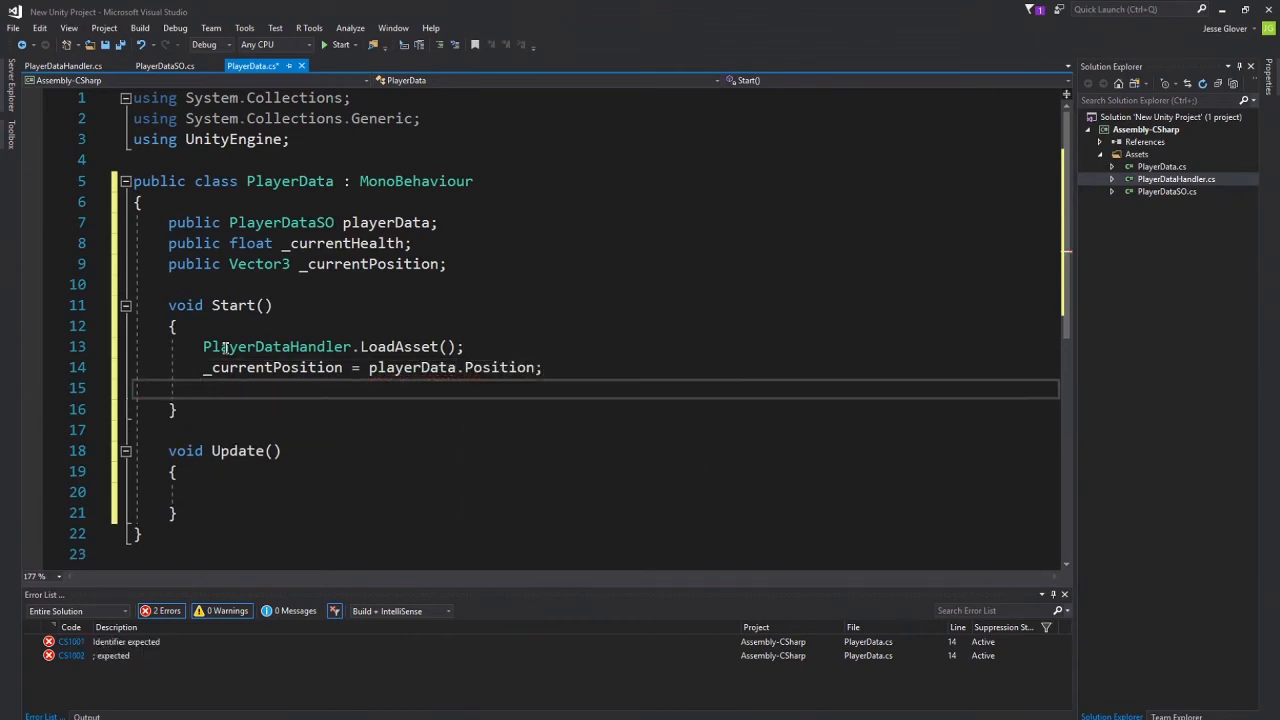
pyautogui.write('_cur')
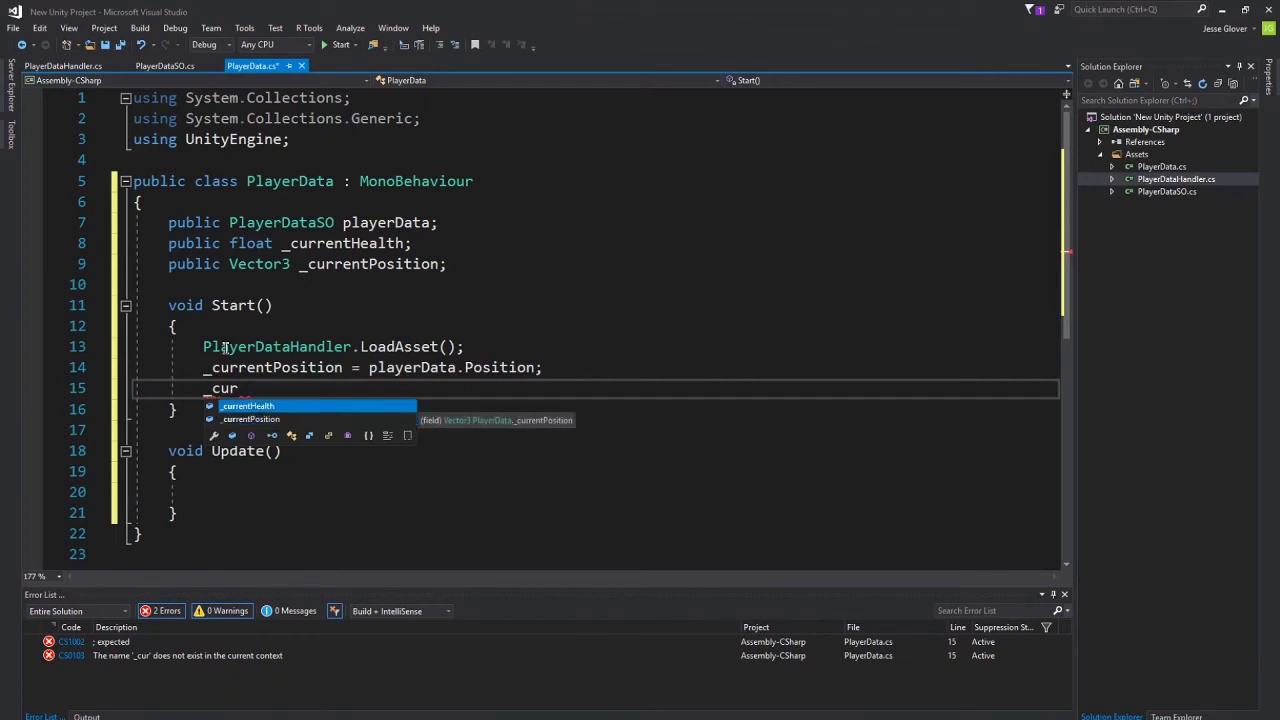
pyautogui.write('rentHealth = playerData.h')
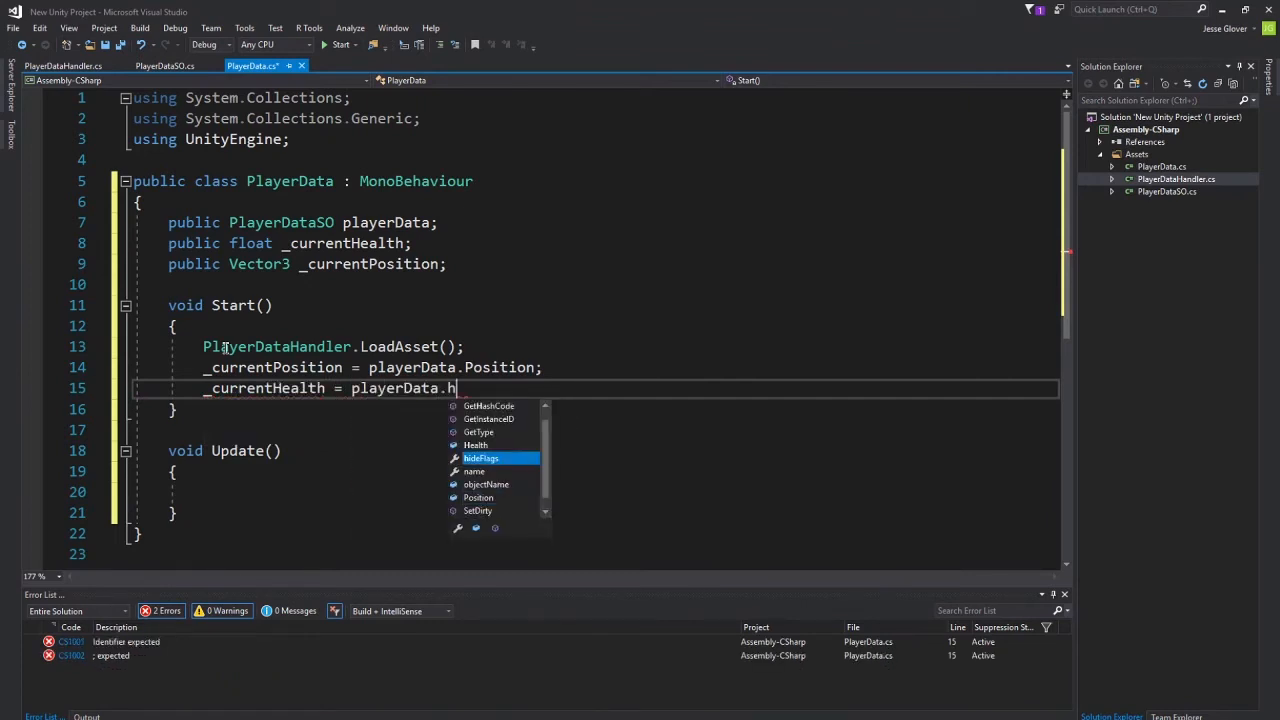
pyautogui.write('ealth;')
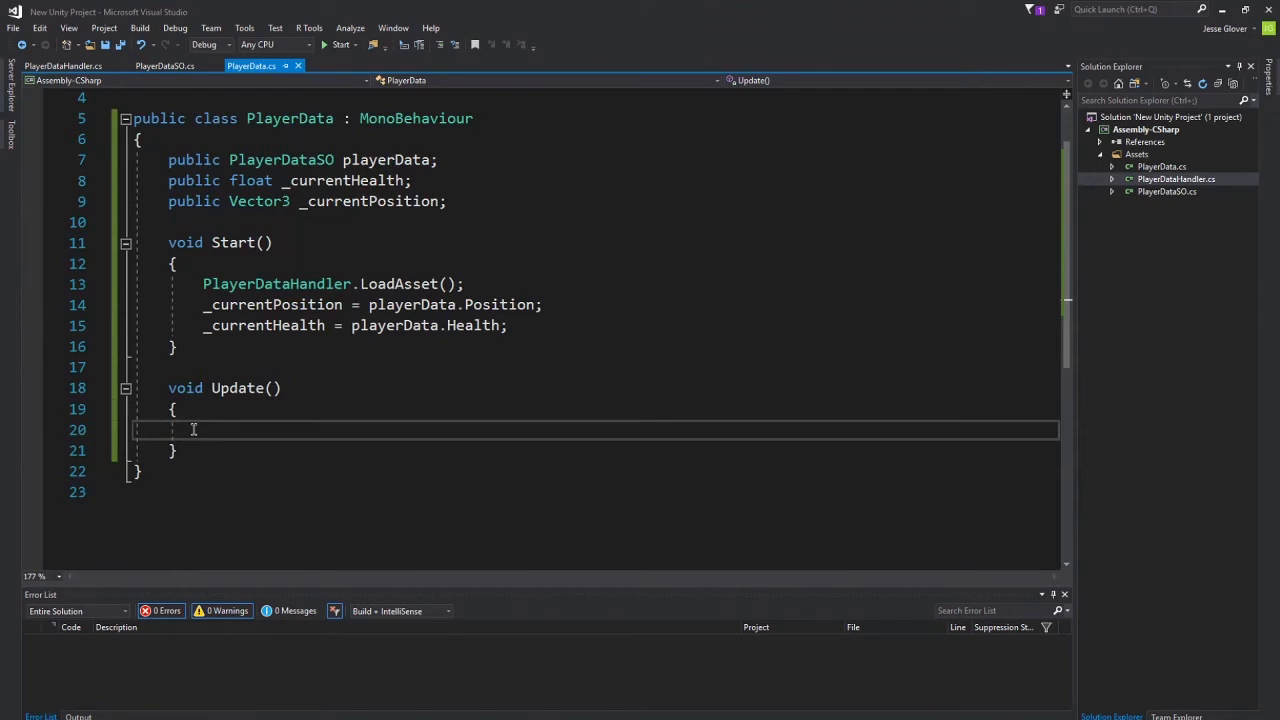
# In Update set this.transform.position = _currentPosition with blank lines above for input checks.
pyautogui.write('thi')
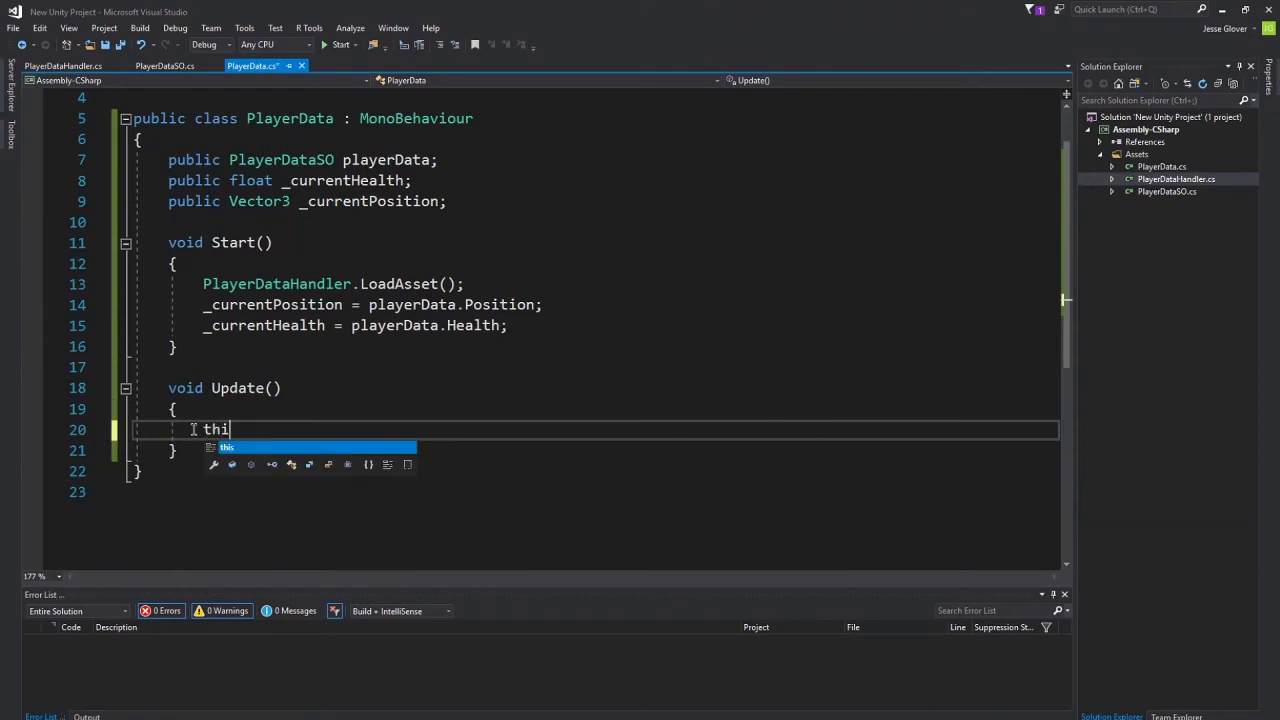
pyautogui.write('s.transform.p')
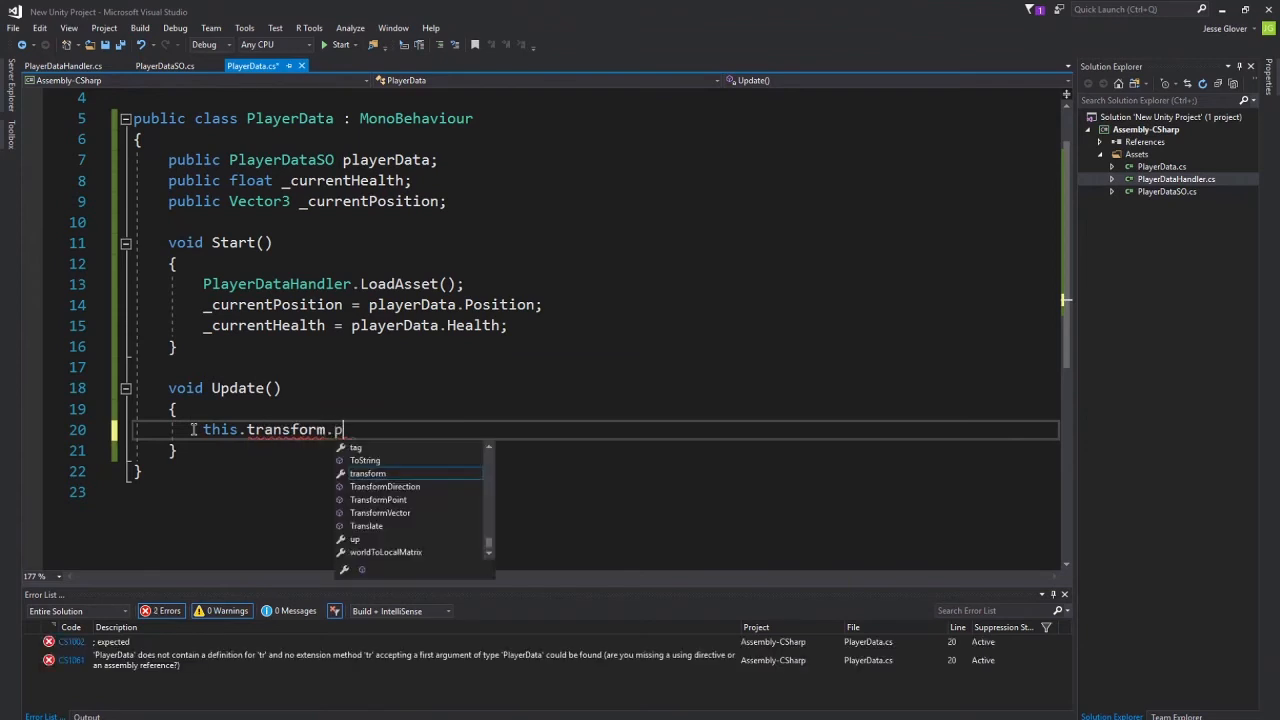
pyautogui.write('osition =')
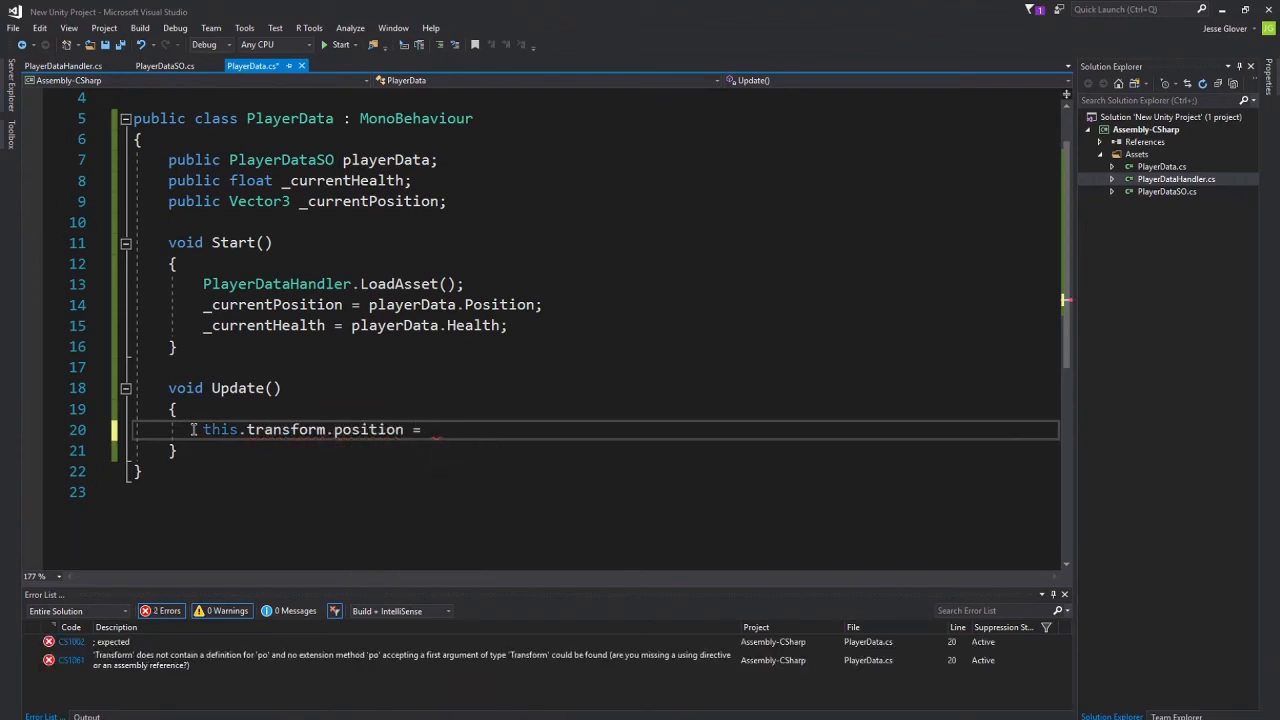
pyautogui.write('+c')
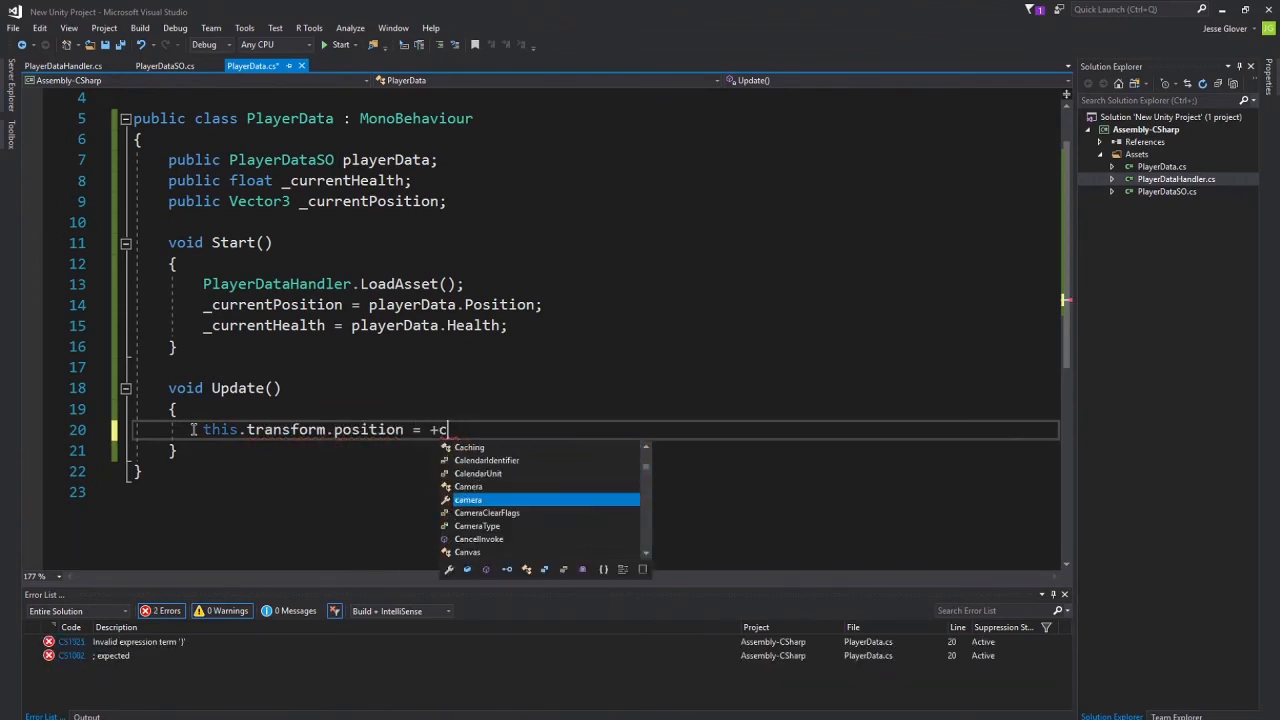
pyautogui.press('BackSpace')
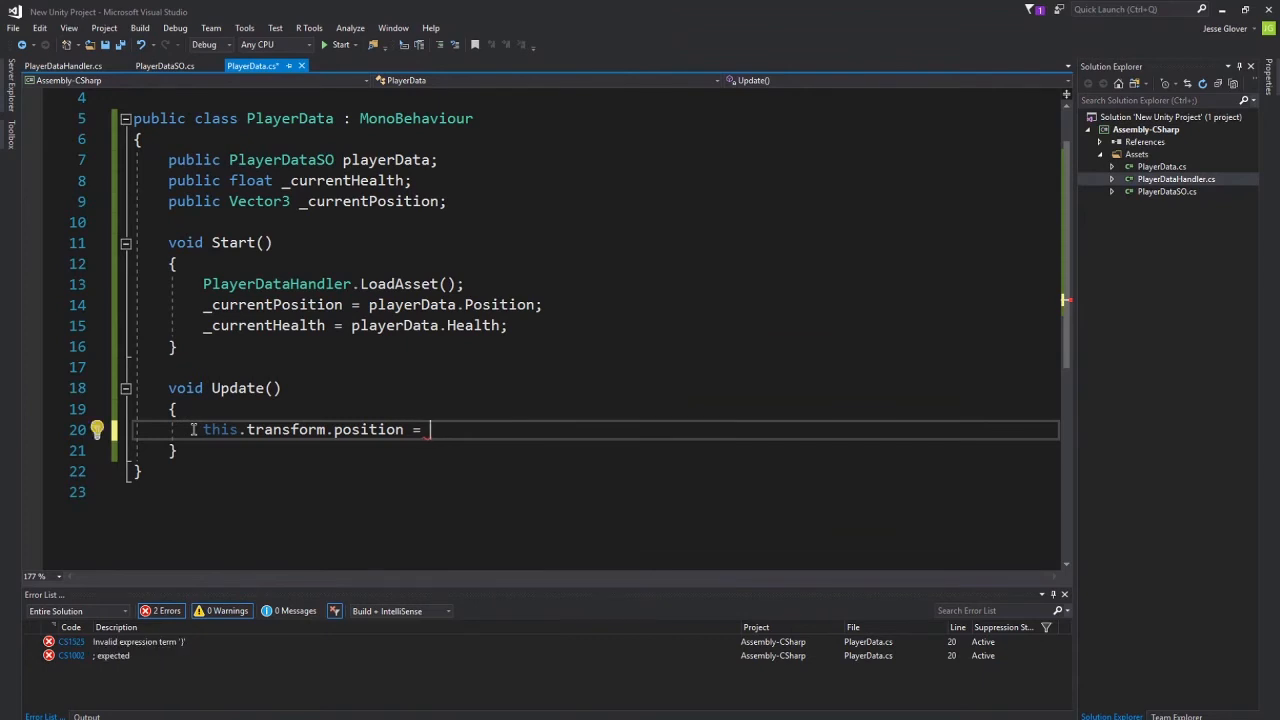
pyautogui.write('_currentHealt')
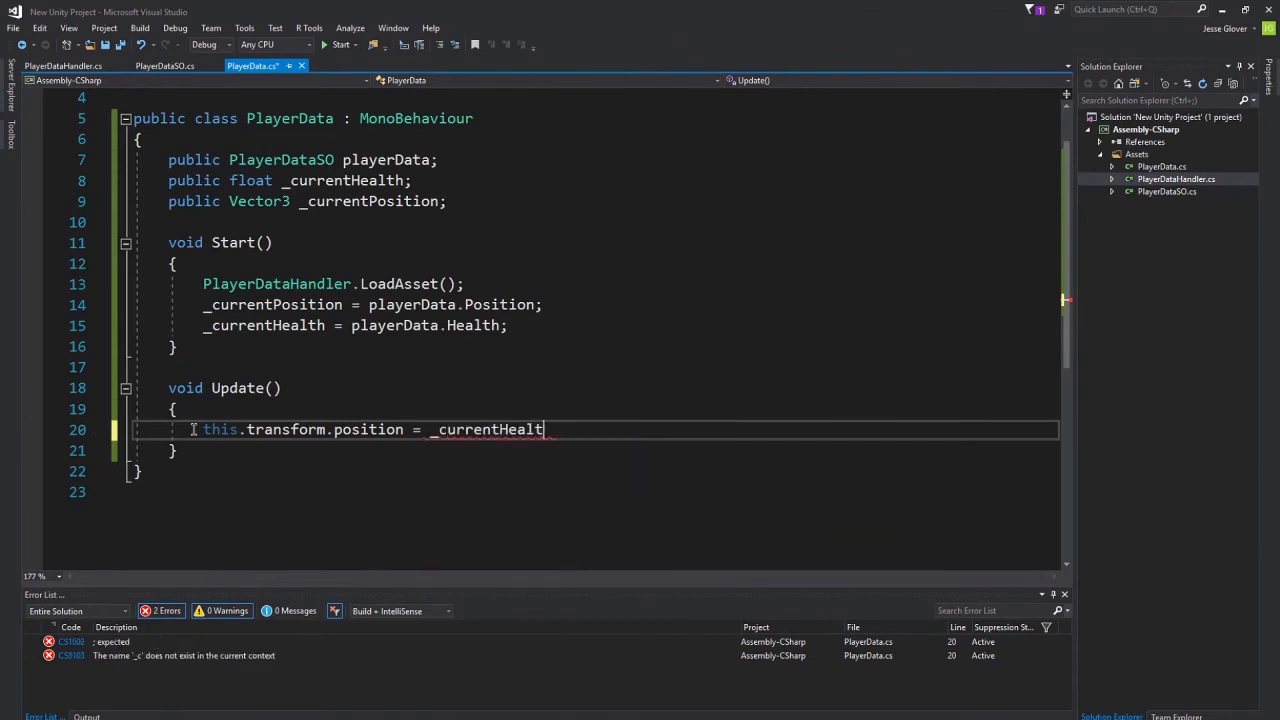
pyautogui.write('_currentPosition;')
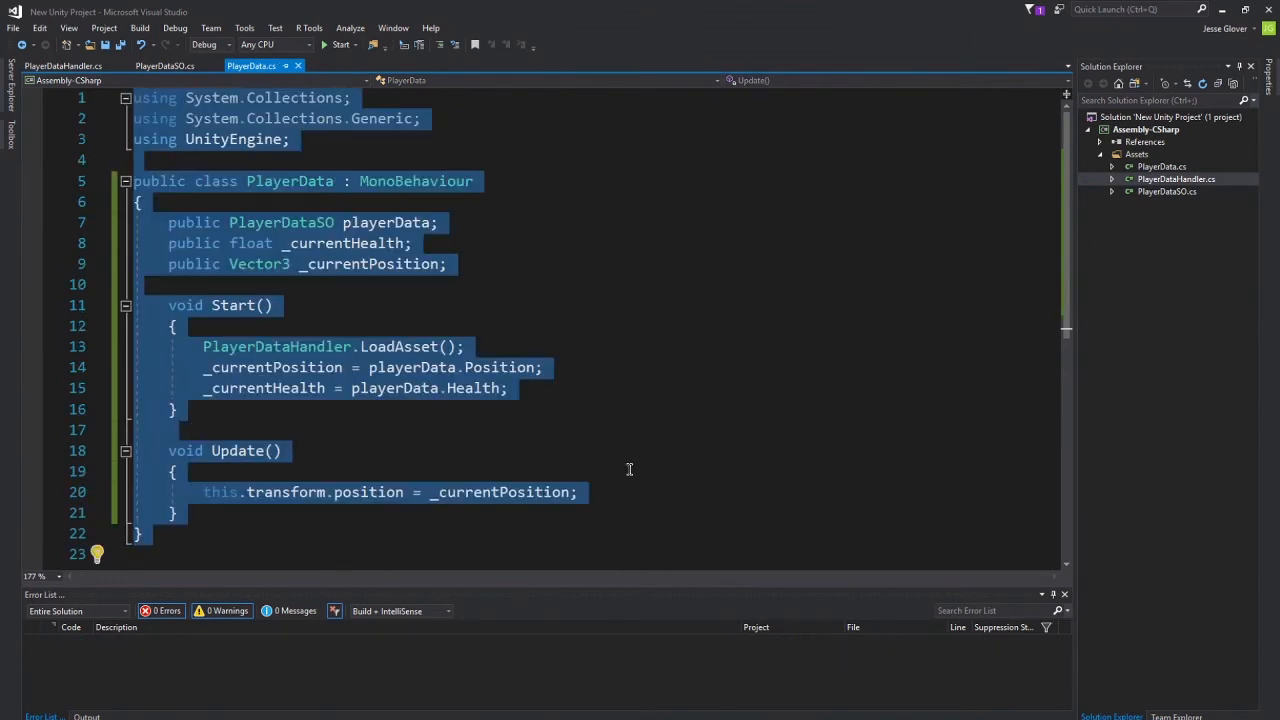
pyautogui.click(628, 492)
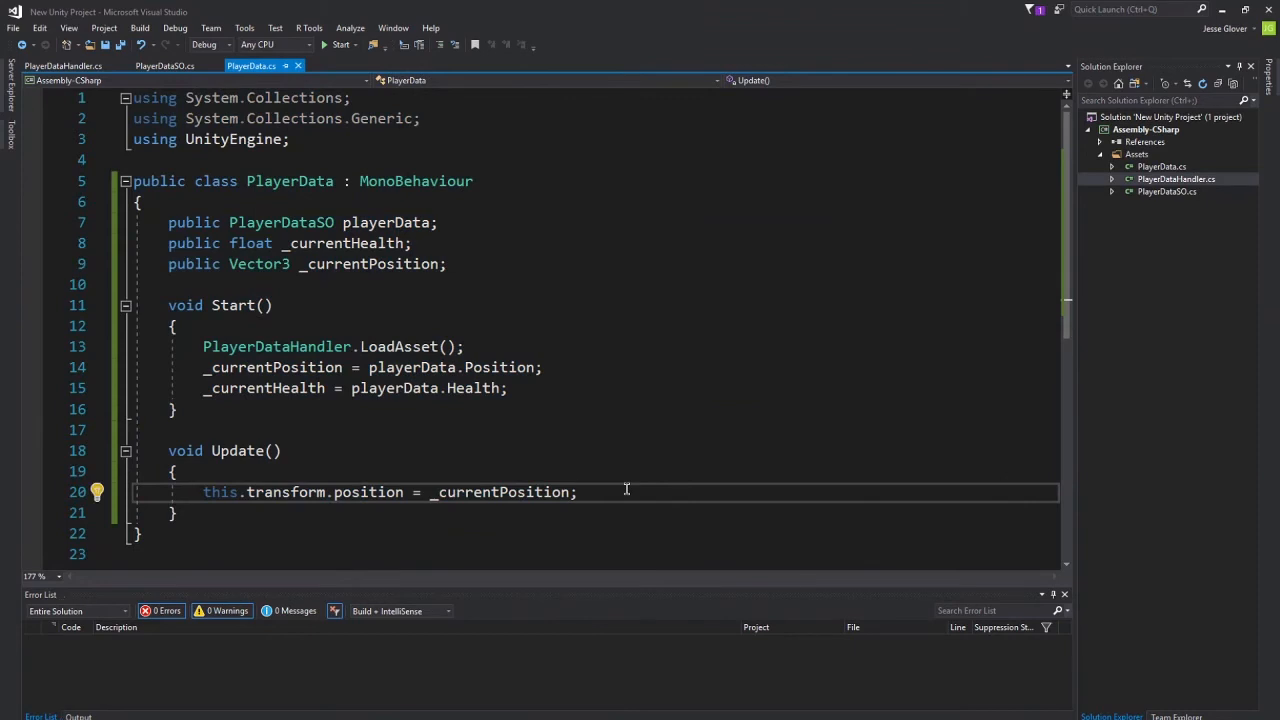
pyautogui.press('Enter')
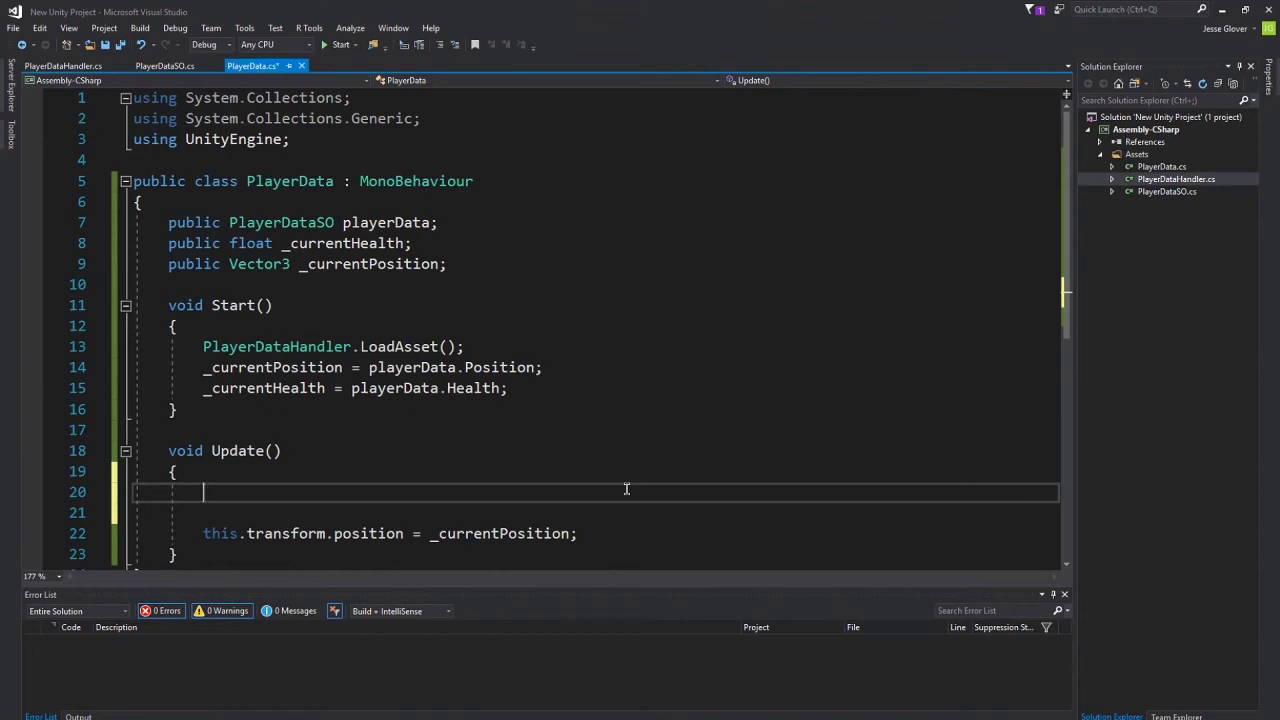
# Add an if (Input.GetKey(KeyCode.W)) check in Update.
pyautogui.write('if')
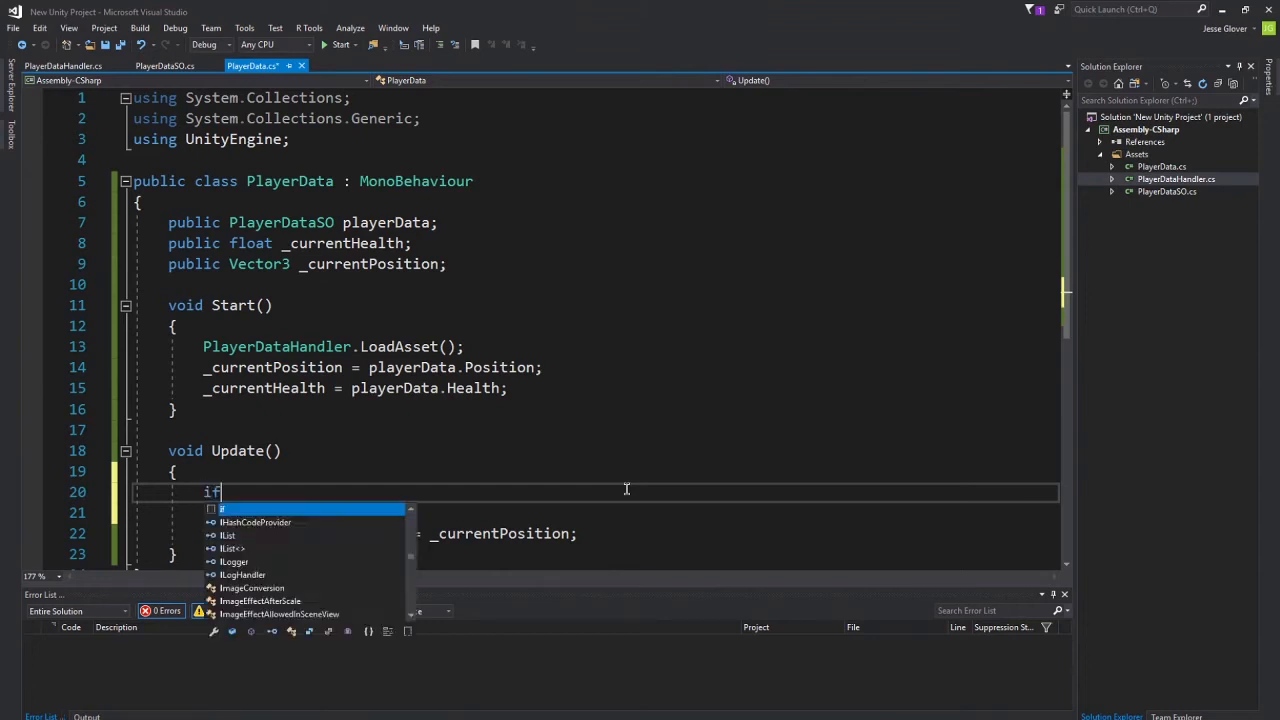
pyautogui.write('(Input.G')
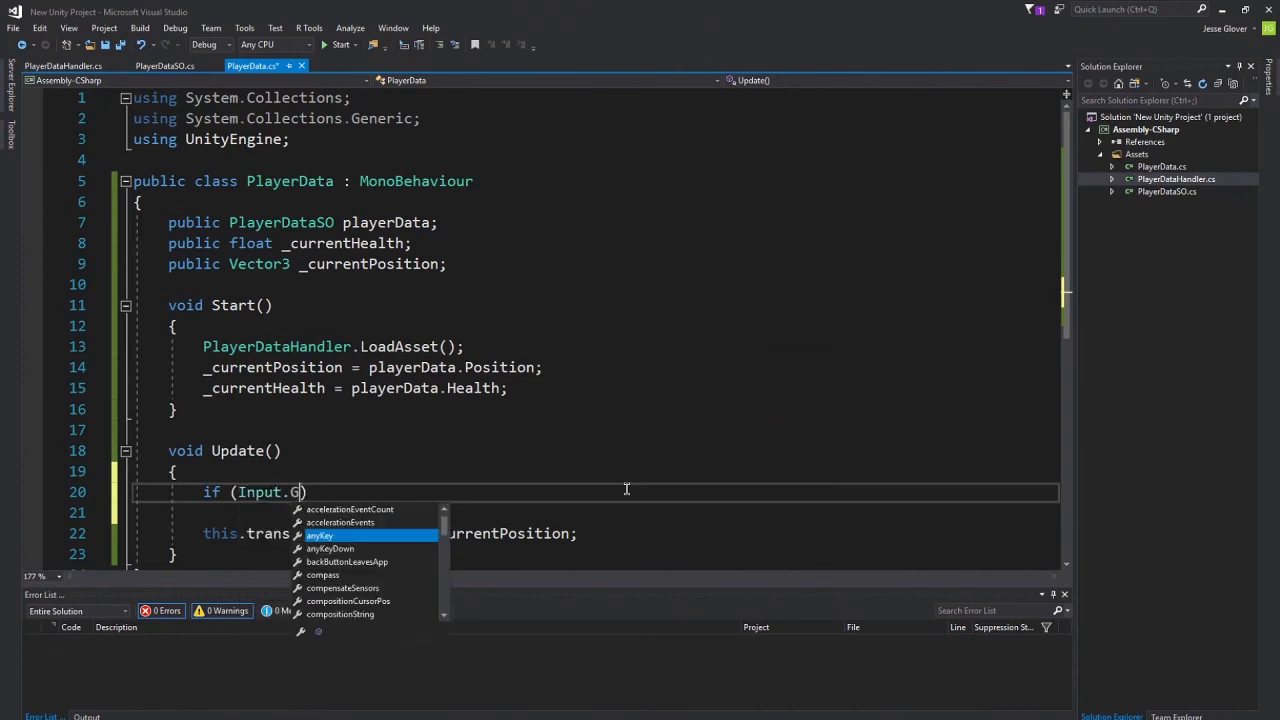
pyautogui.write('etKey(')
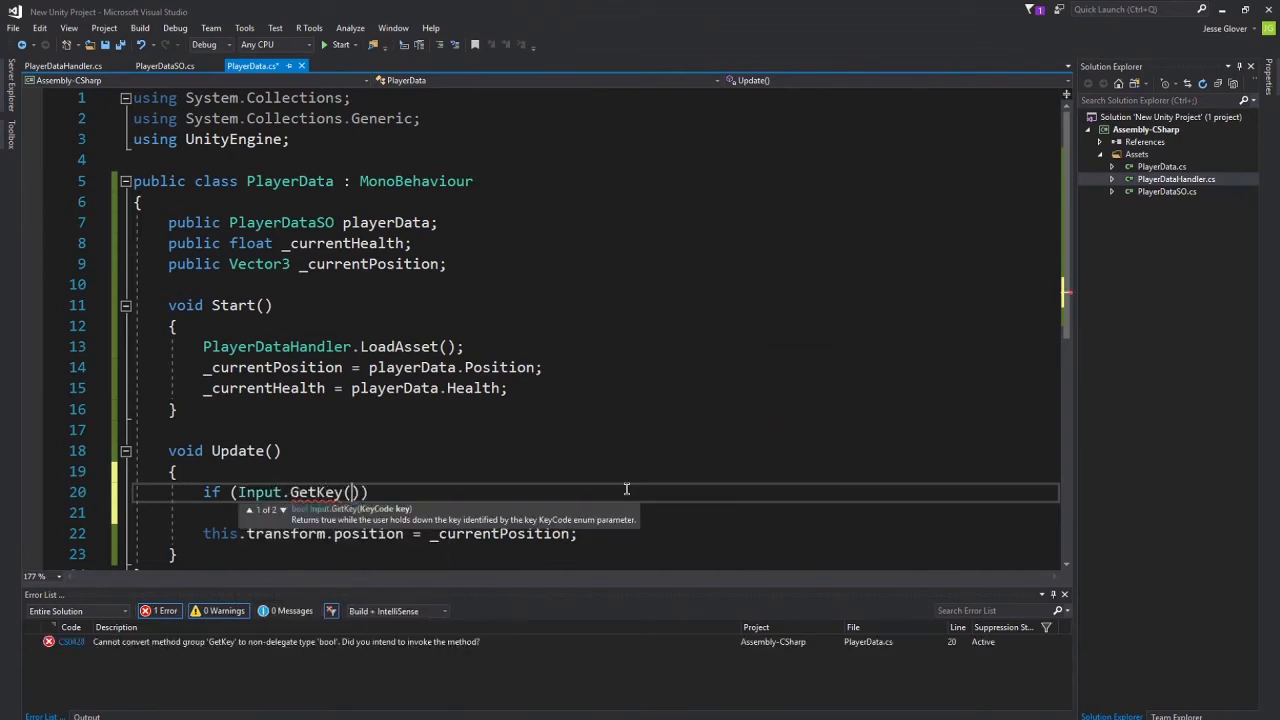
pyautogui.write('KeyCode')
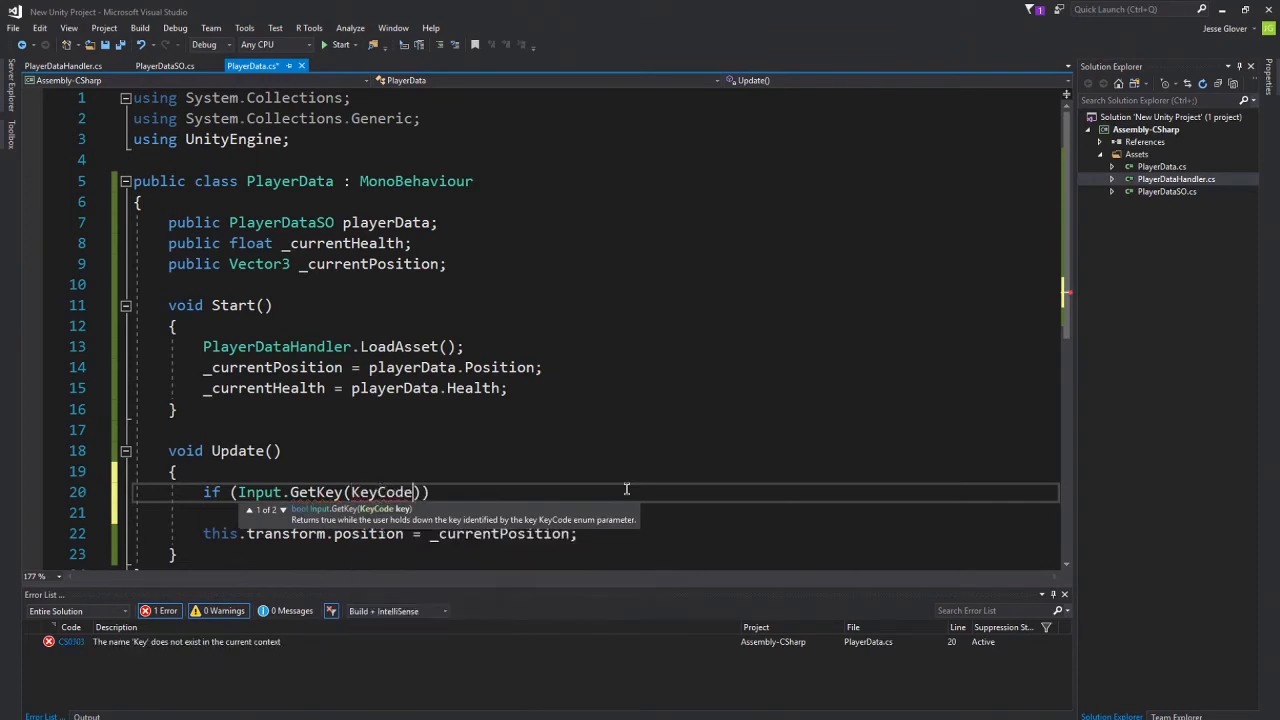
pyautogui.write('.W)')
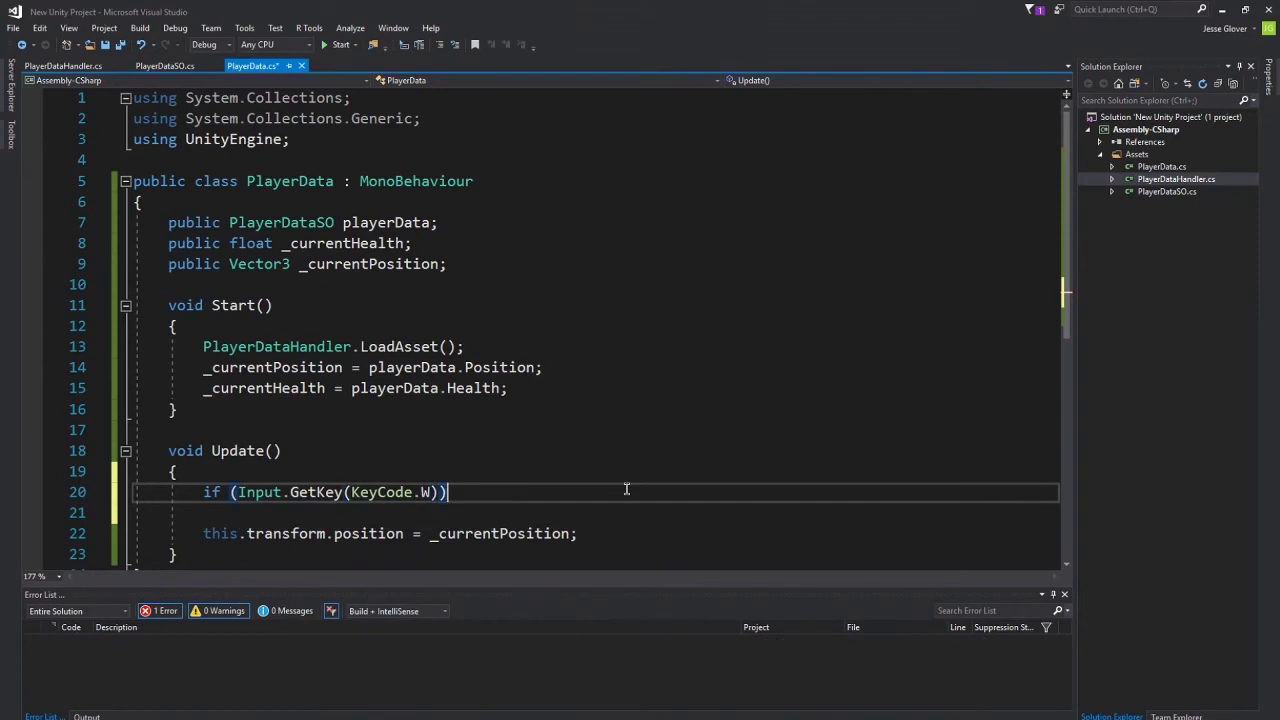
pyautogui.press('Enter')
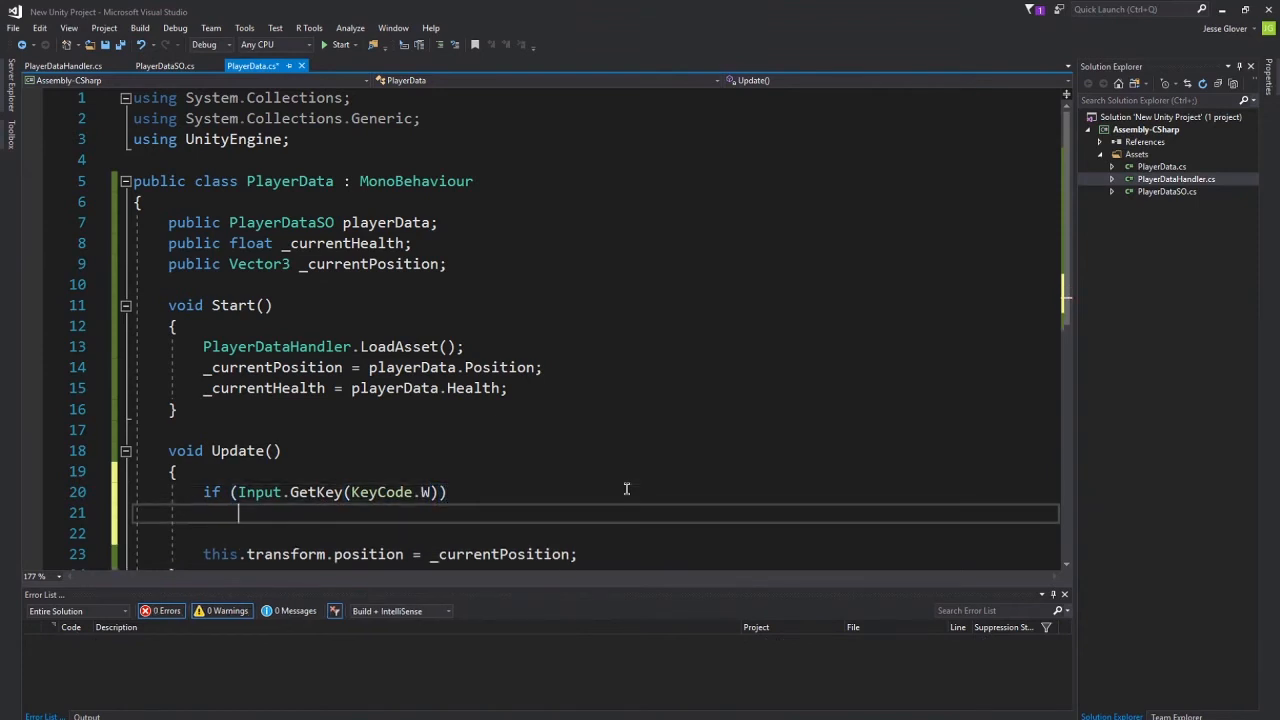
# Under the W check add _currentPosition += Vector3.forward * Time.deltaTime.
pyautogui.write('_currentPosition +=')
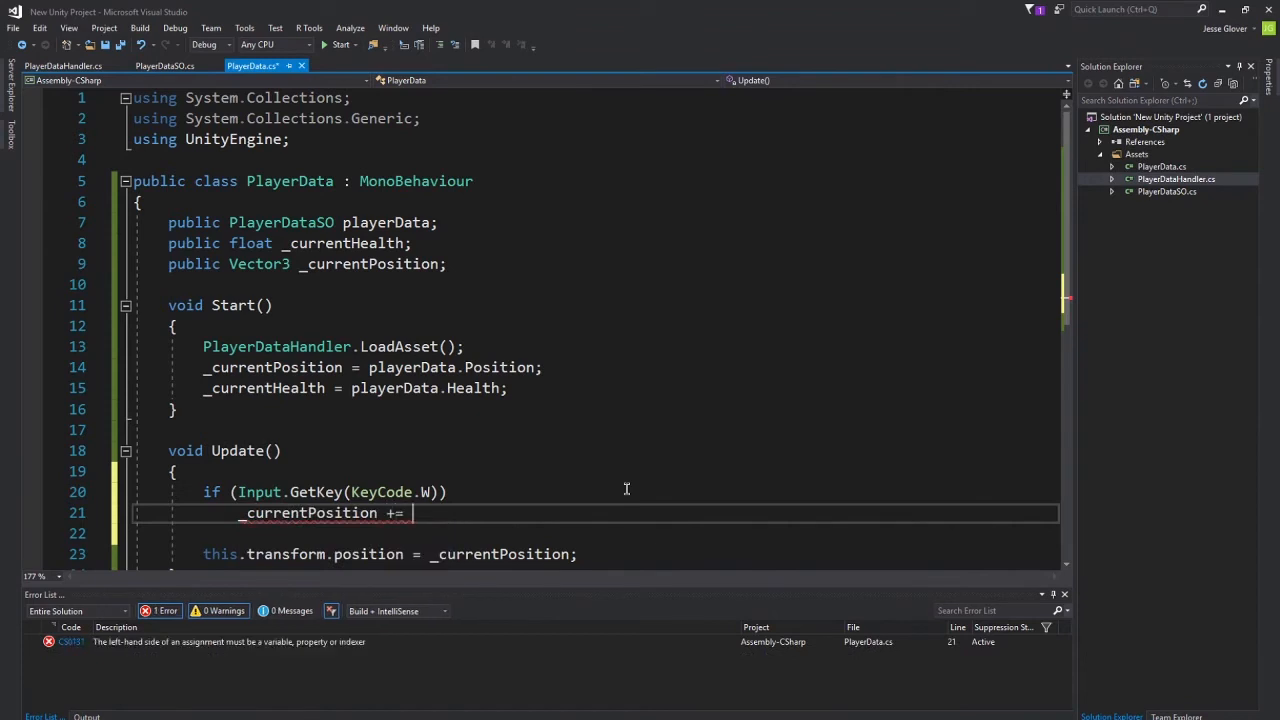
pyautogui.write('0.')
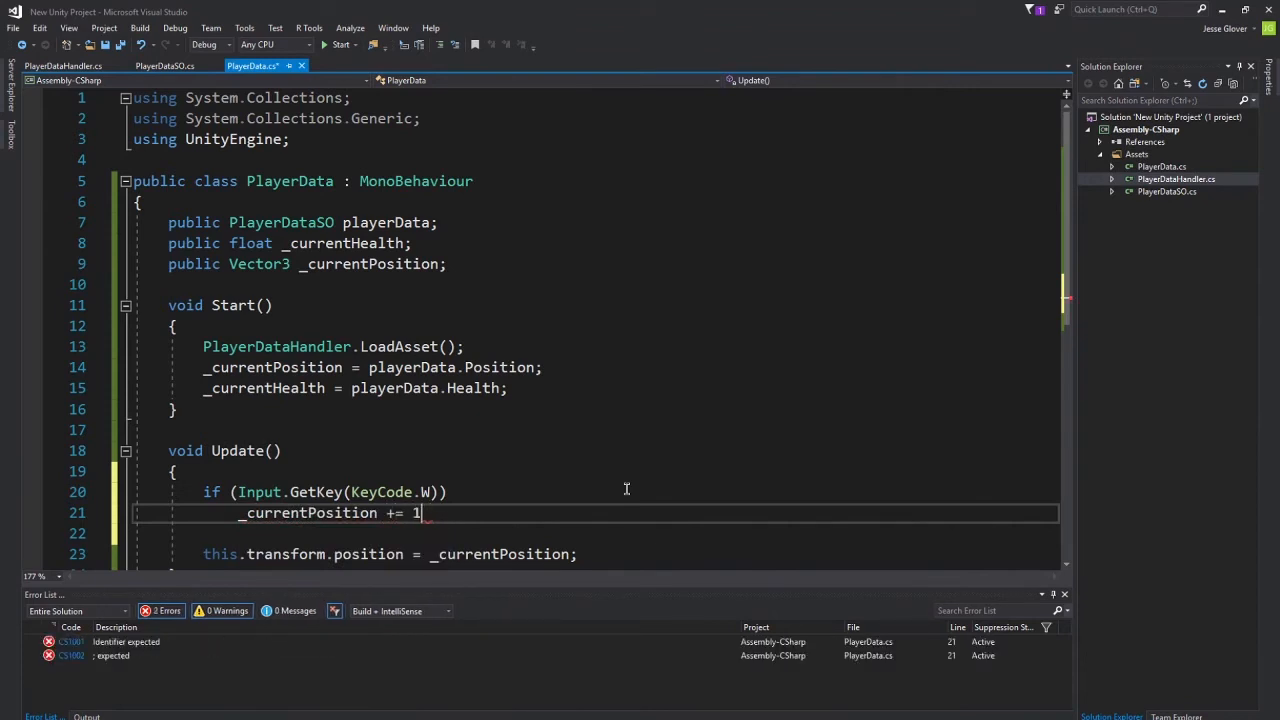
pyautogui.write('f;')
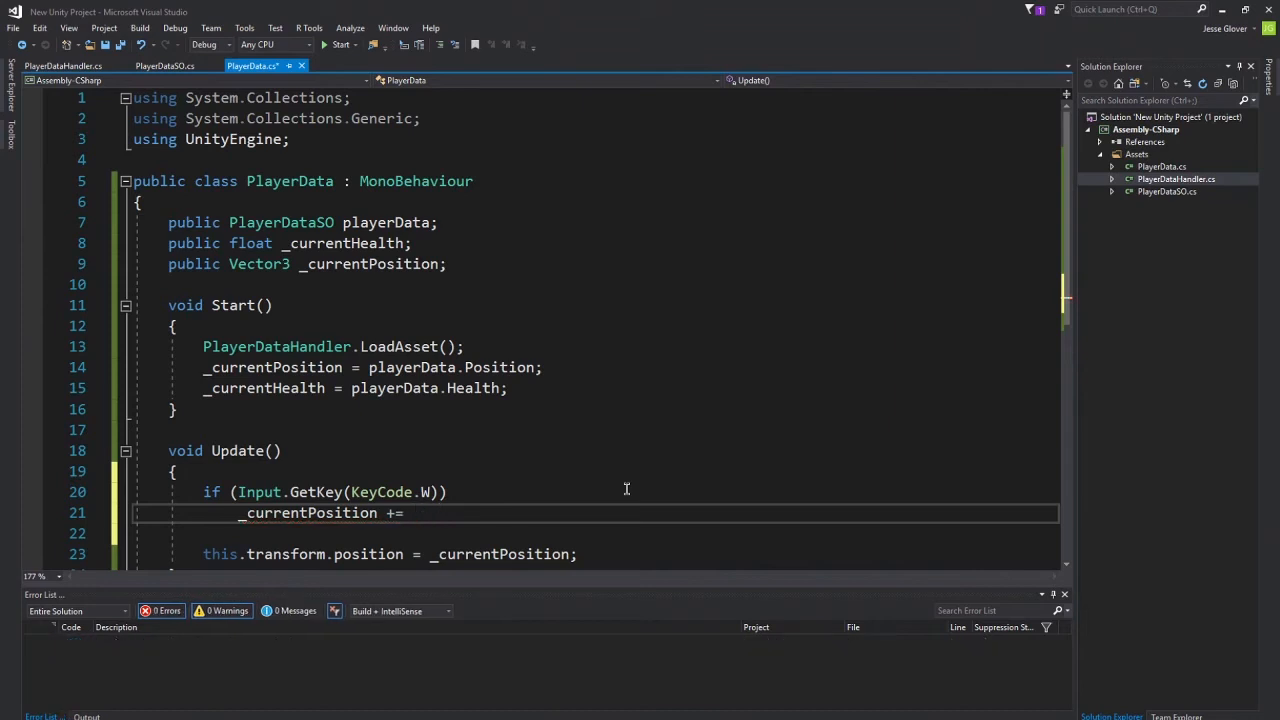
pyautogui.write('Vector3.forward')
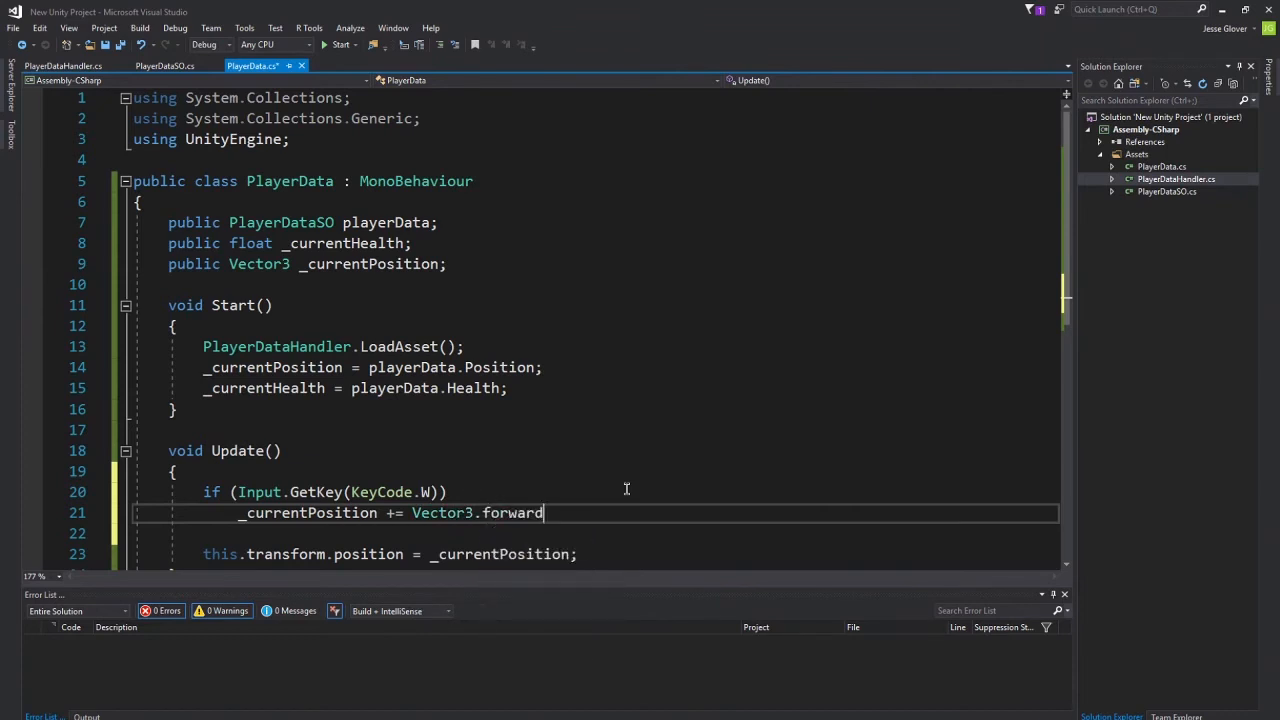
pyautogui.write('* Time')
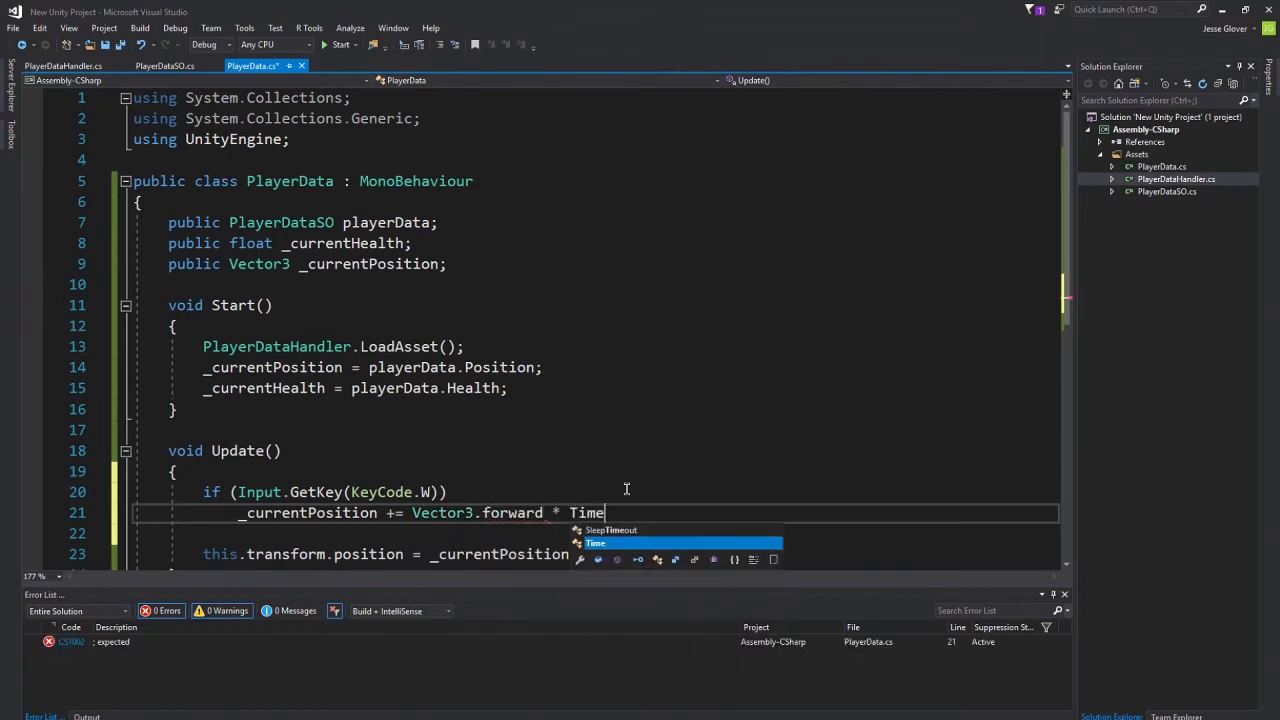
pyautogui.write('.deltaTime;')
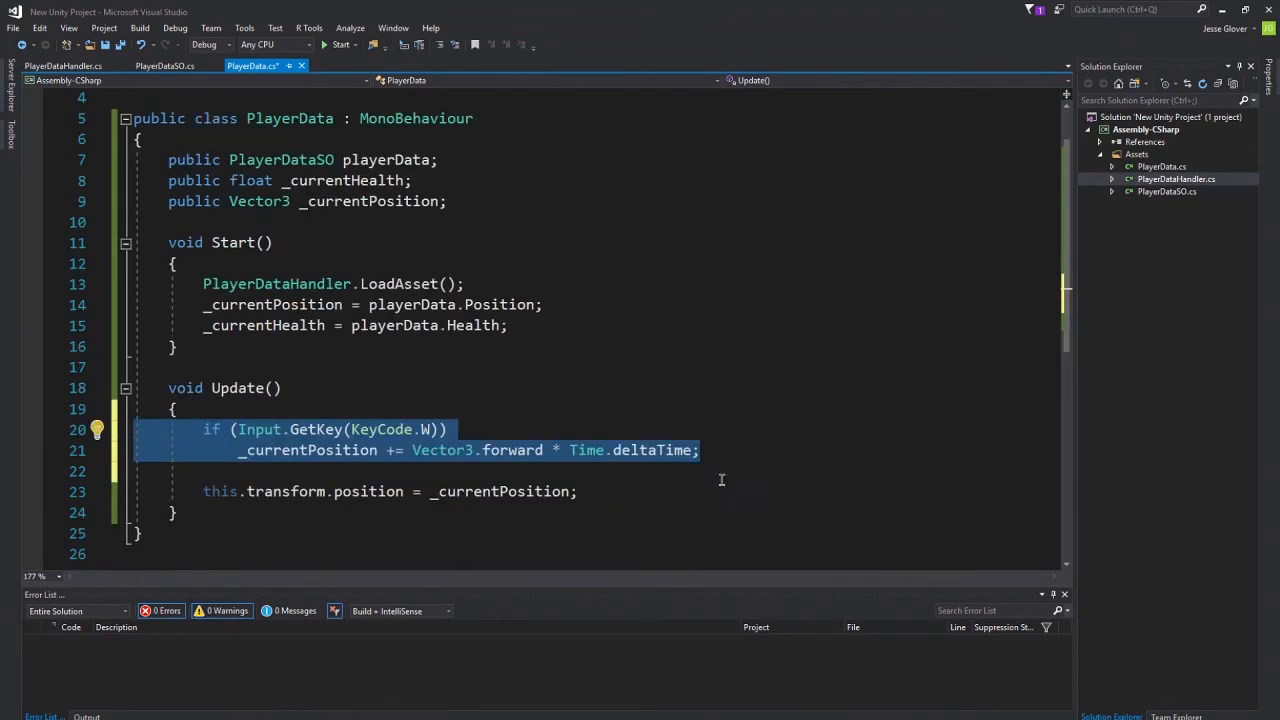
# Duplicate the W block for keys A, S and D, using Vector3.left and Vector3.back for A and S.
pyautogui.click(728, 448)
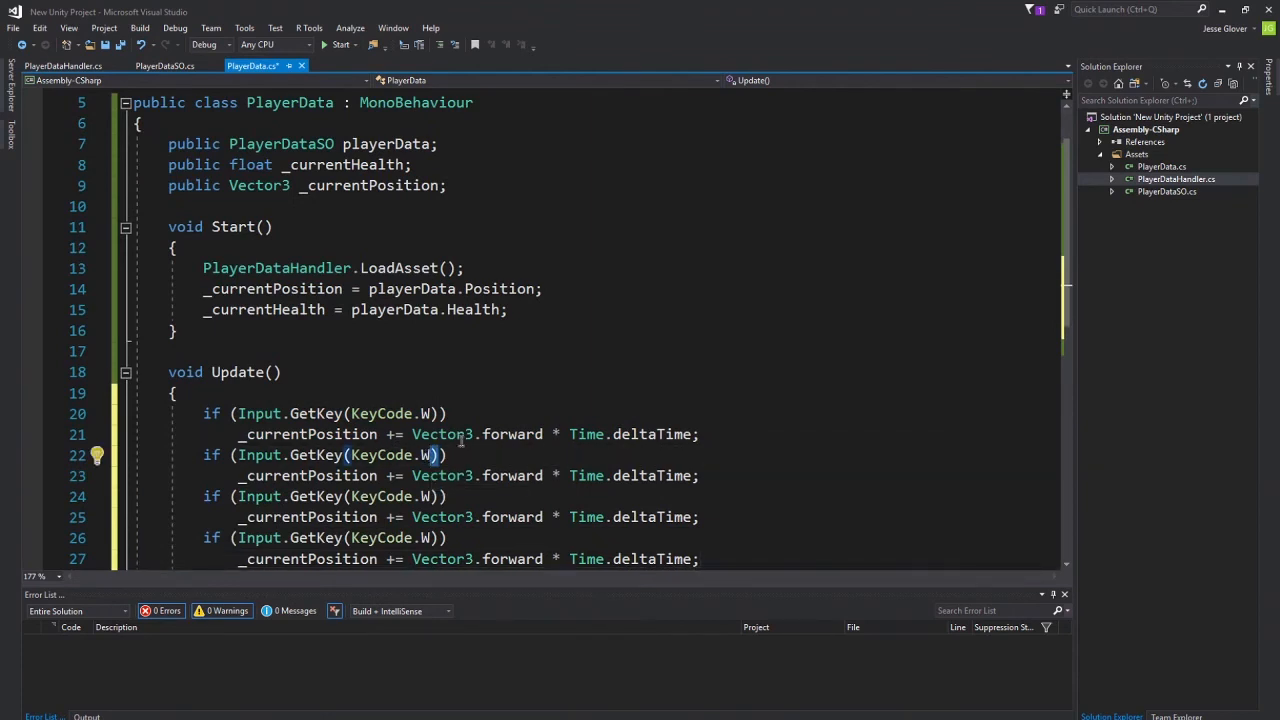
pyautogui.press('Backspace')
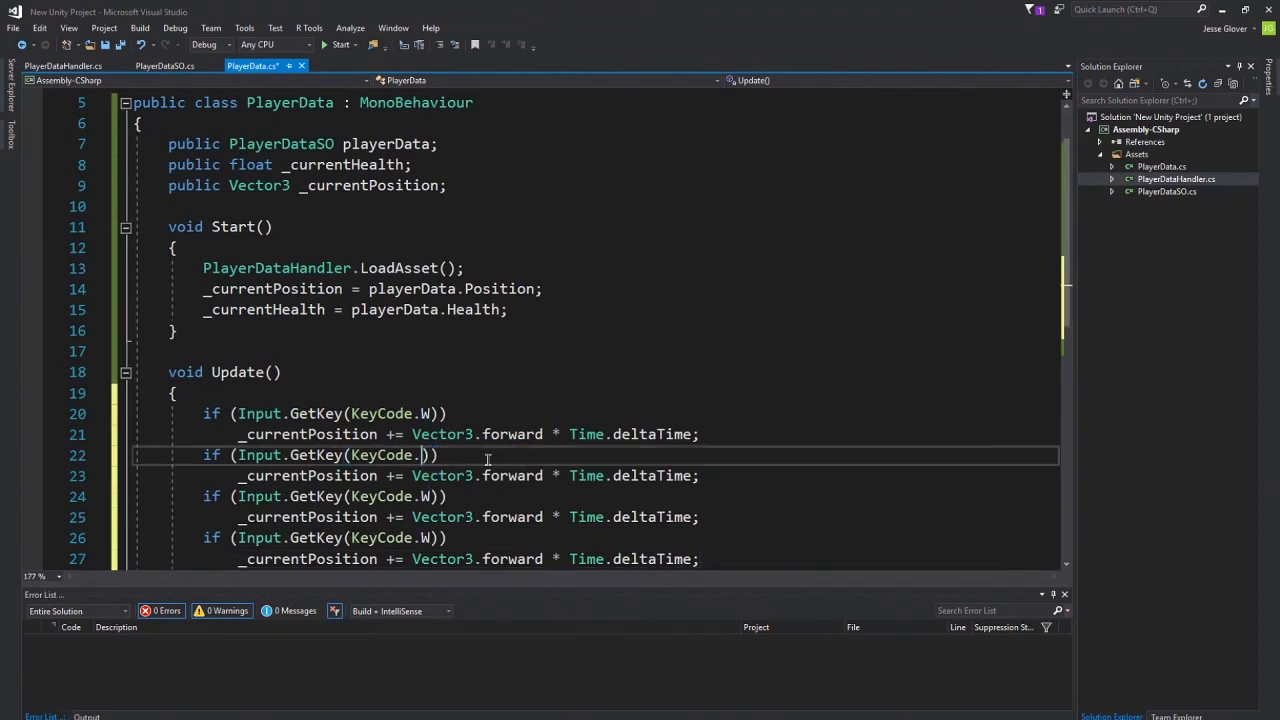
pyautogui.write('A')
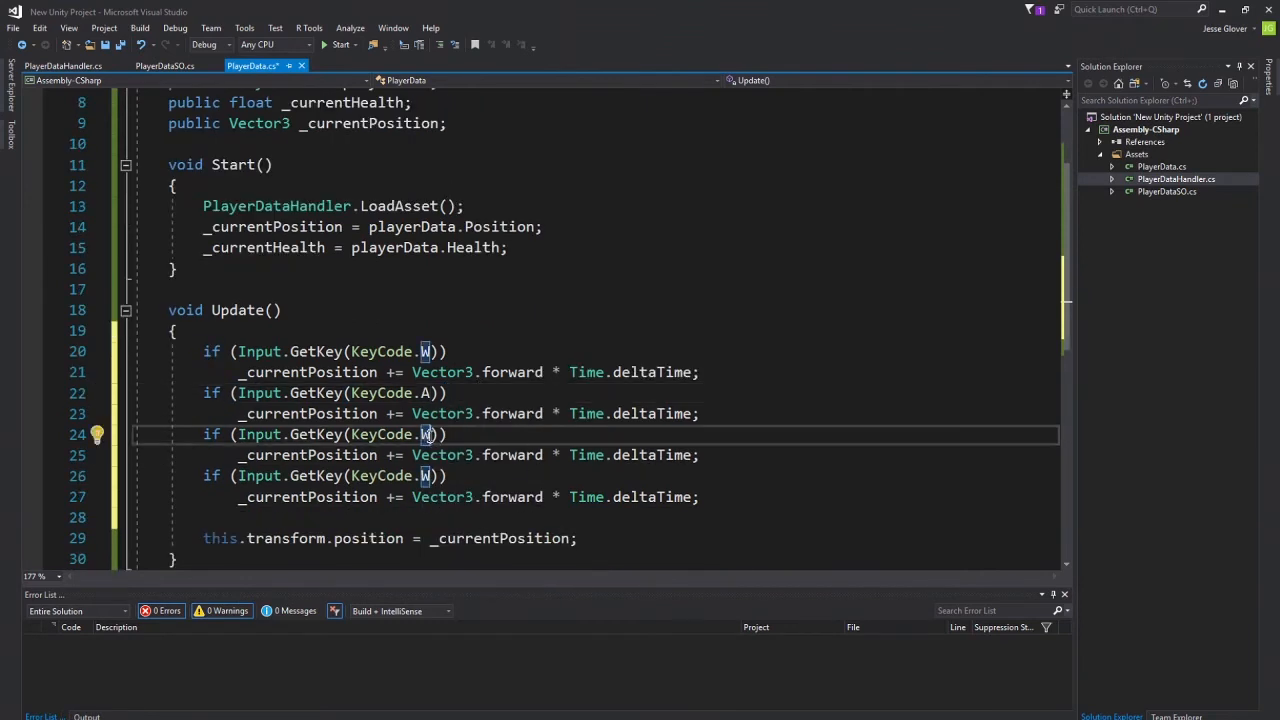
pyautogui.write('S')
pyautogui.click(594, 414)
pyautogui.write('left')
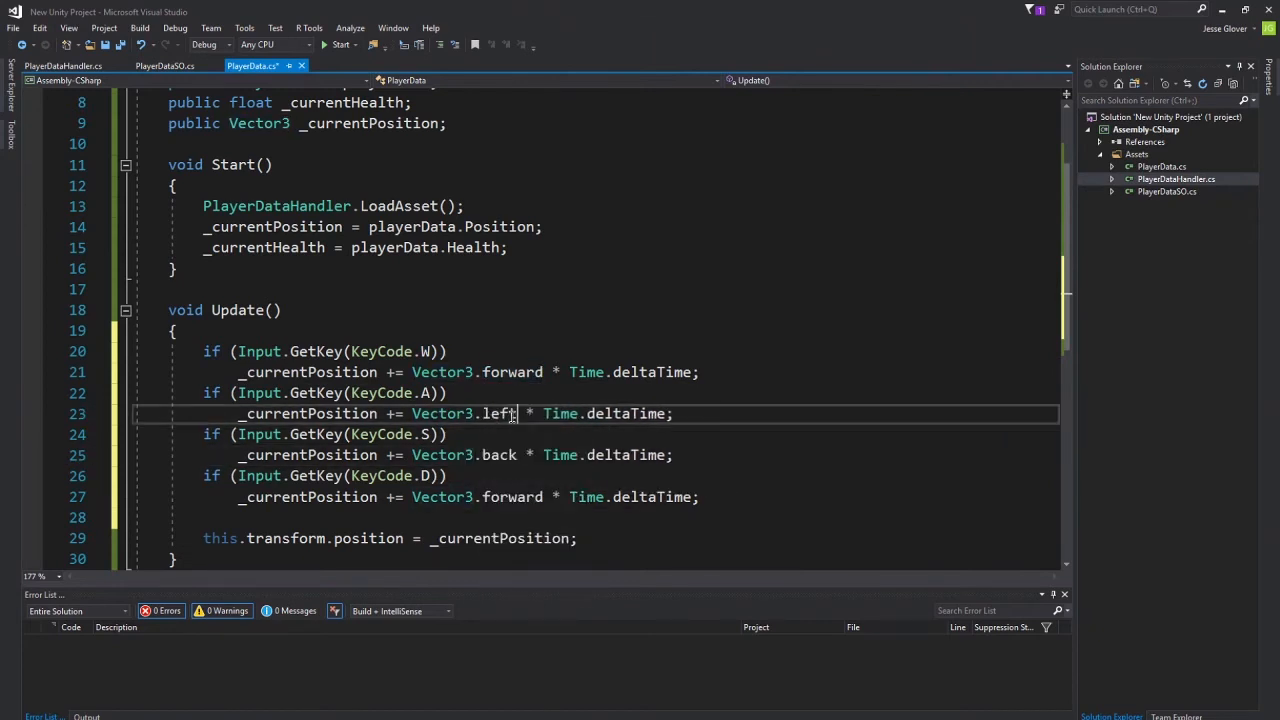
pyautogui.write('r')
pyautogui.write('if (Input.GetKey(KeyCode.D')
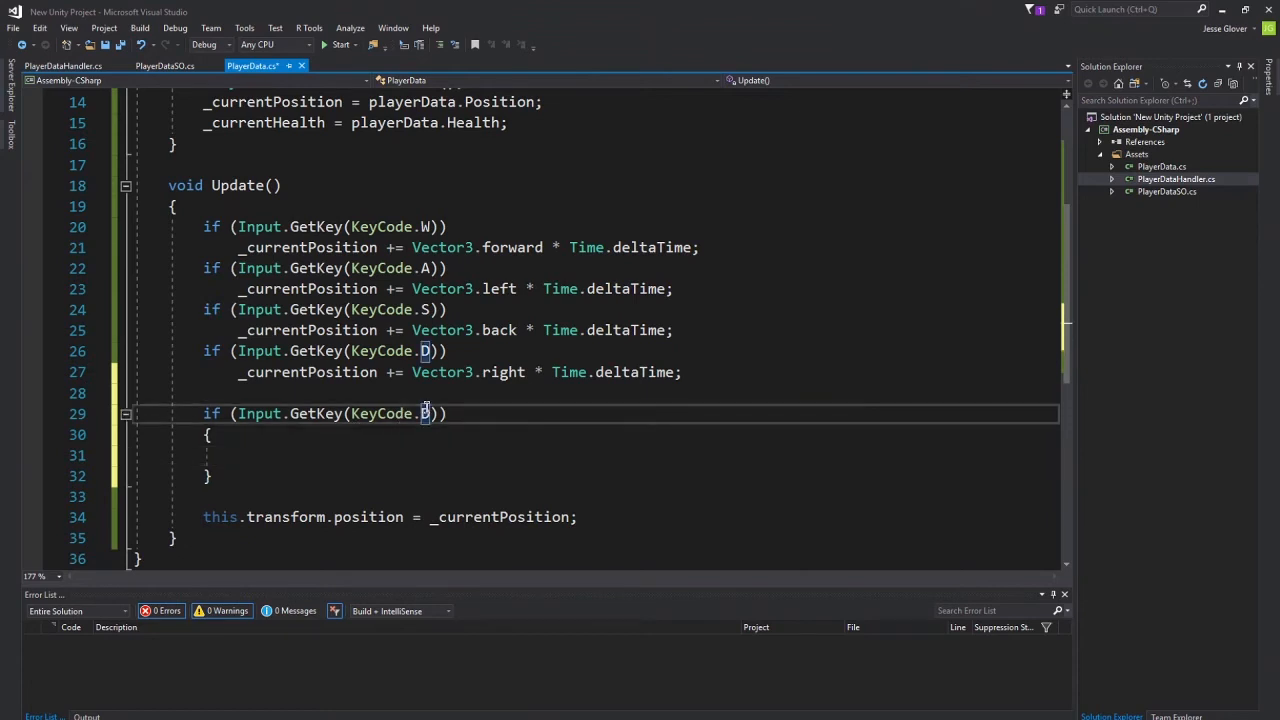
# Add a KeyCode.P block storing _currentHealth and _currentPosition into playerData.Health and Position.
pyautogui.write('P')
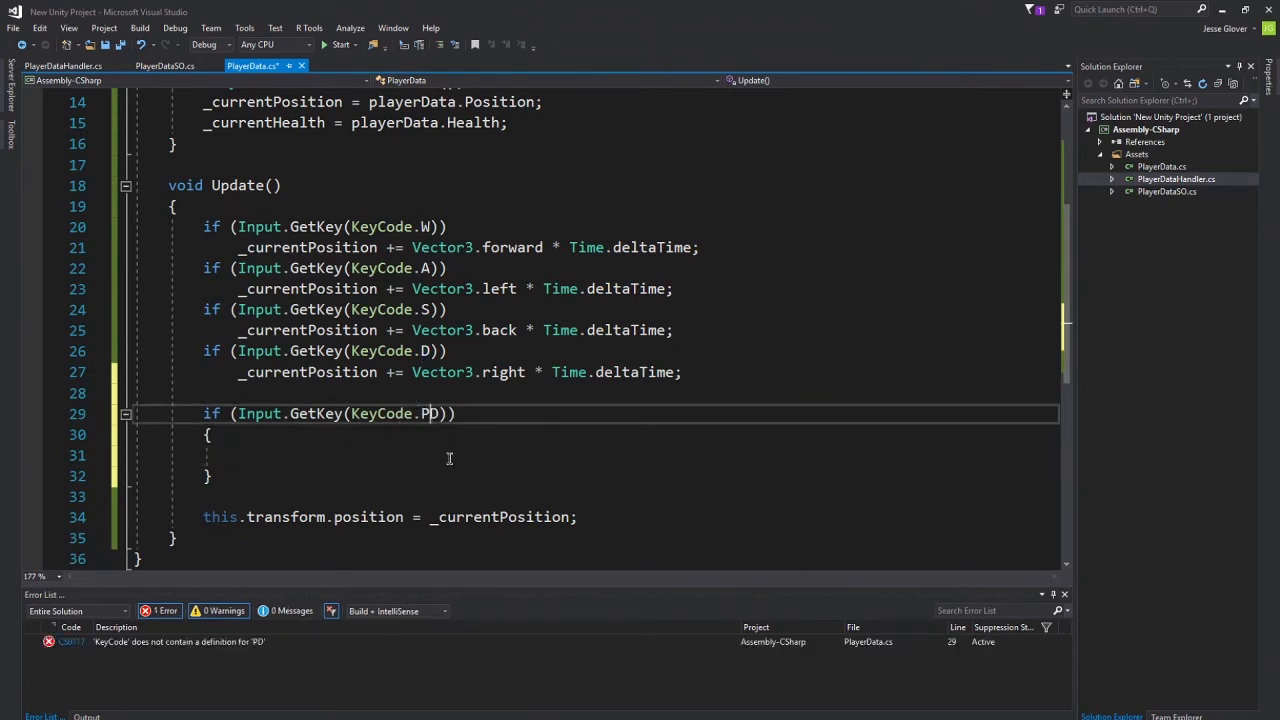
pyautogui.press('Backspace')
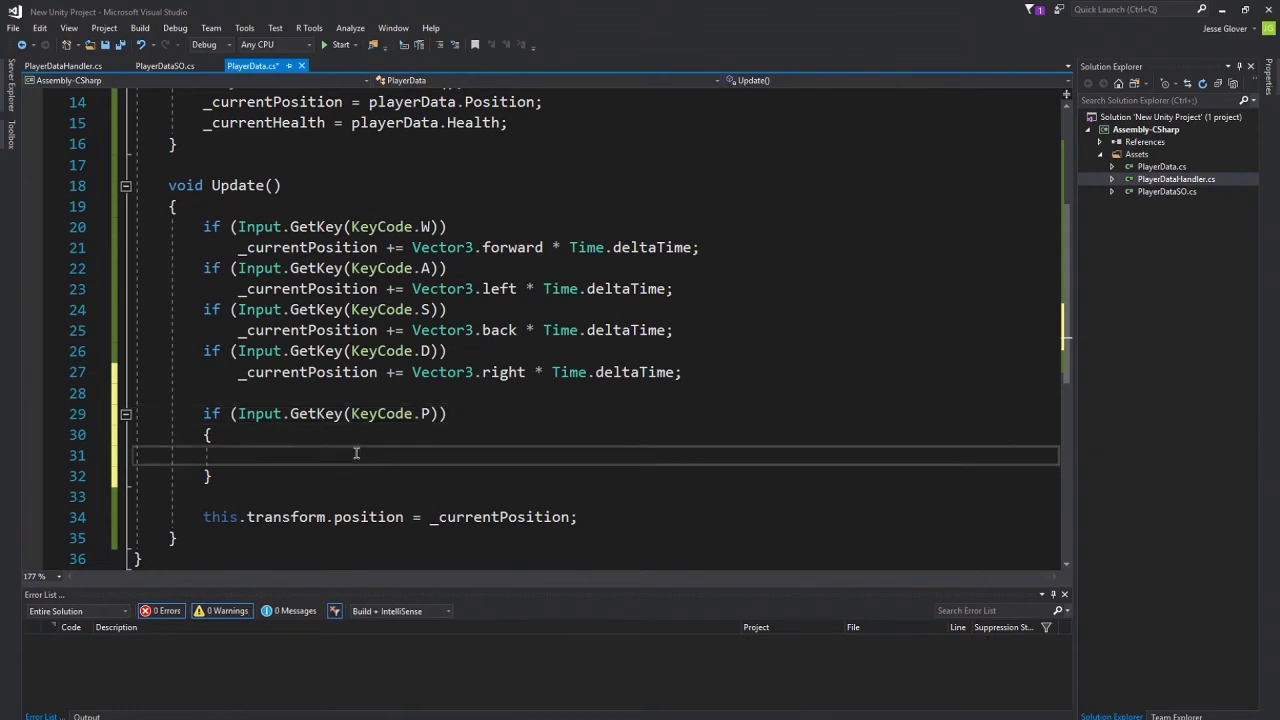
pyautogui.write('playerData.h')
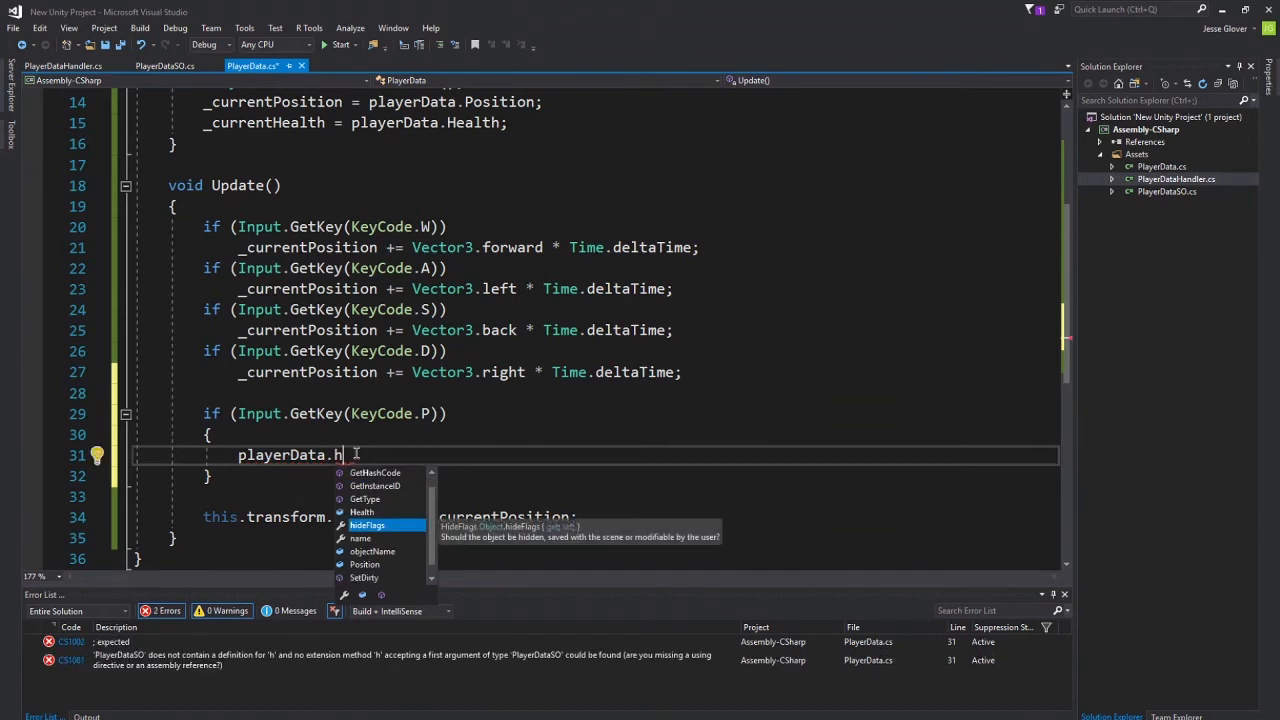
pyautogui.write('Health =')
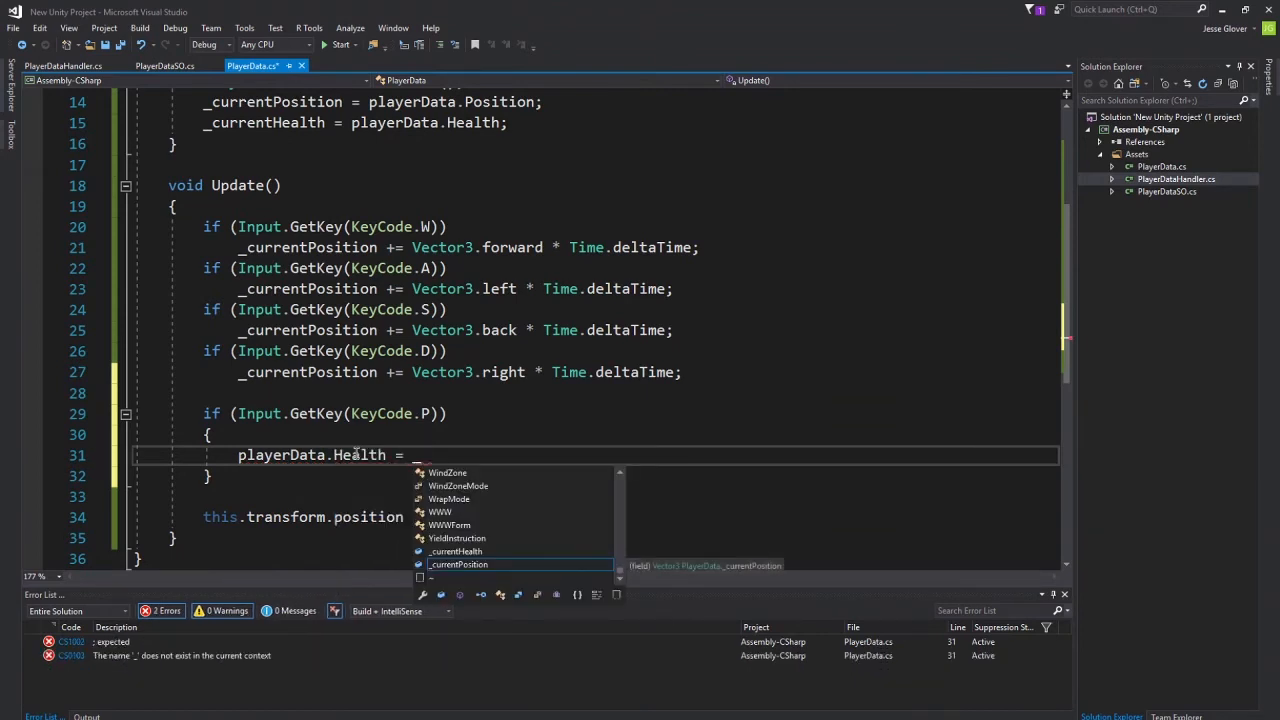
pyautogui.write('_currentHealth;')
pyautogui.write('playerData.Position =')
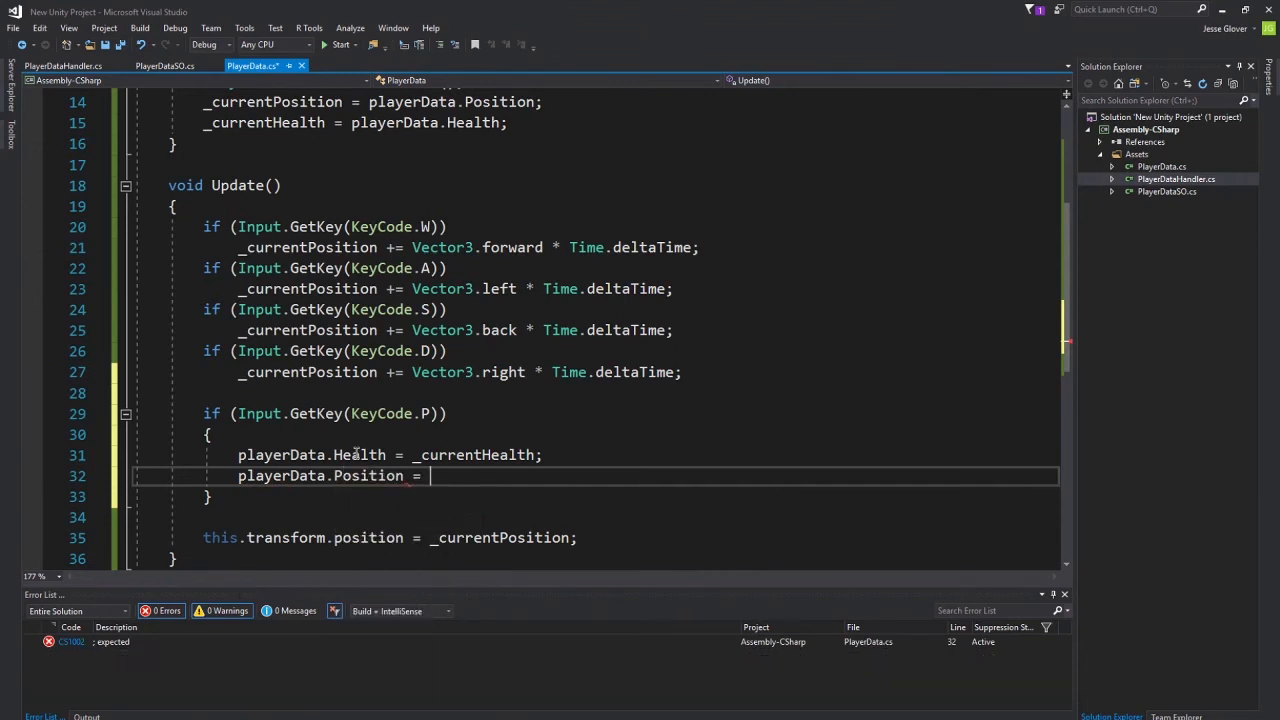
pyautogui.write('_currentPosition;')
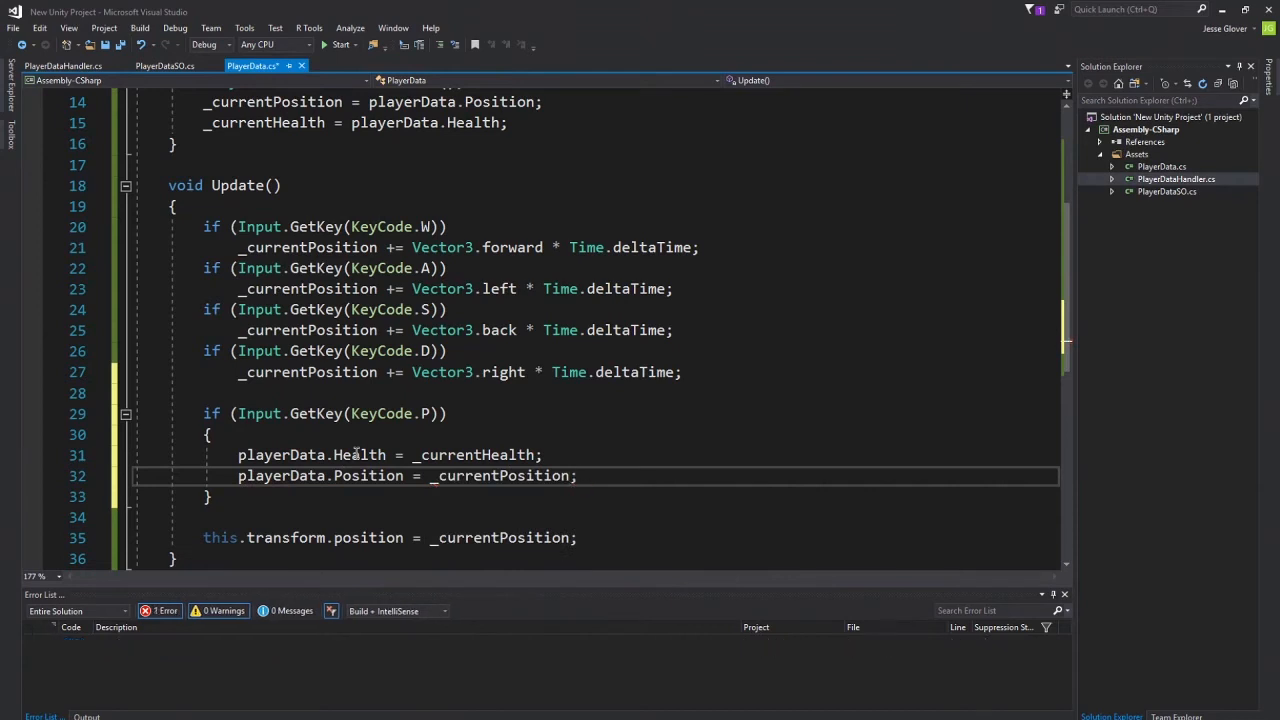
# Call PlayerDataHandler.UpdateData() at the end of the P block.
pyautogui.write('StoreP')
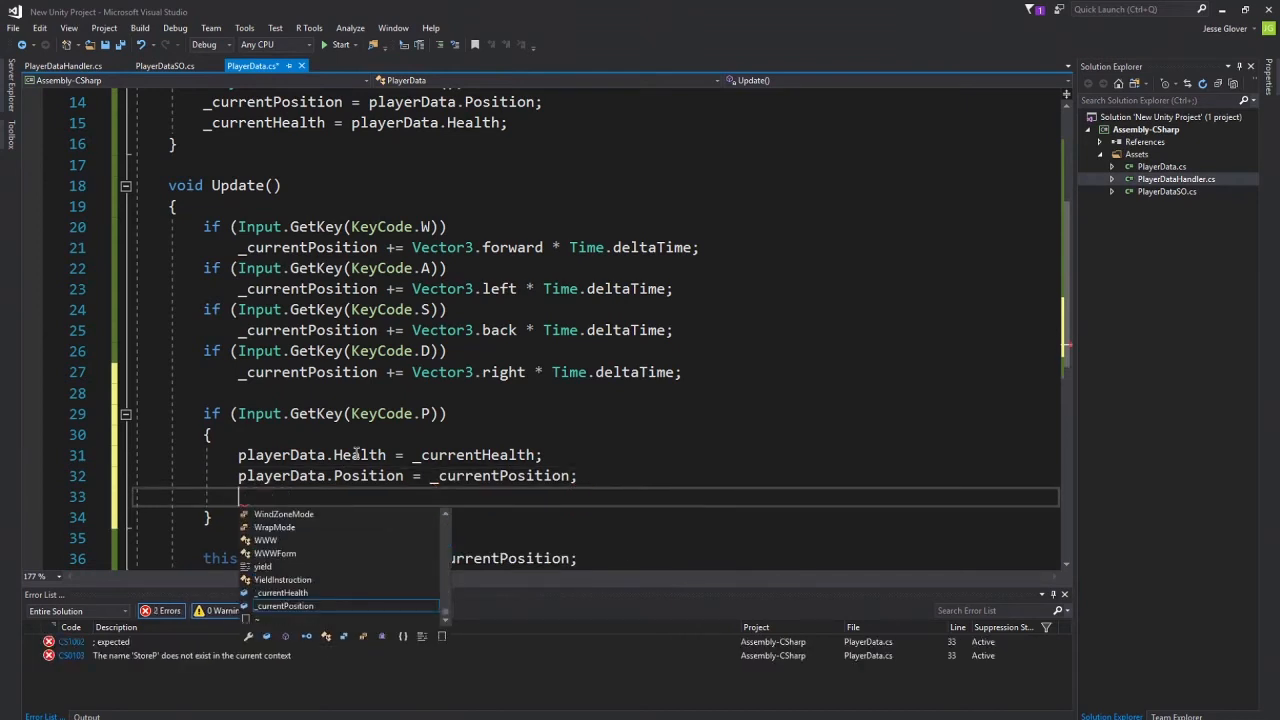
pyautogui.write('P')
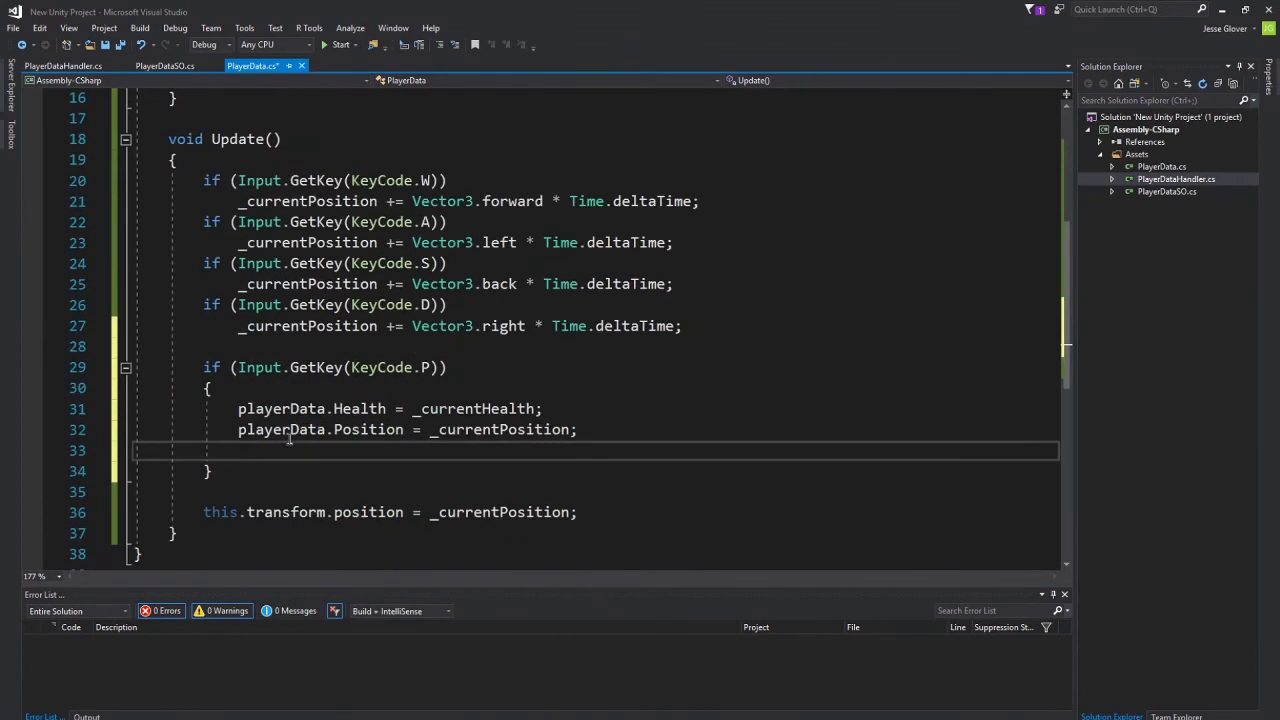
pyautogui.write('PlayerDataHandler')
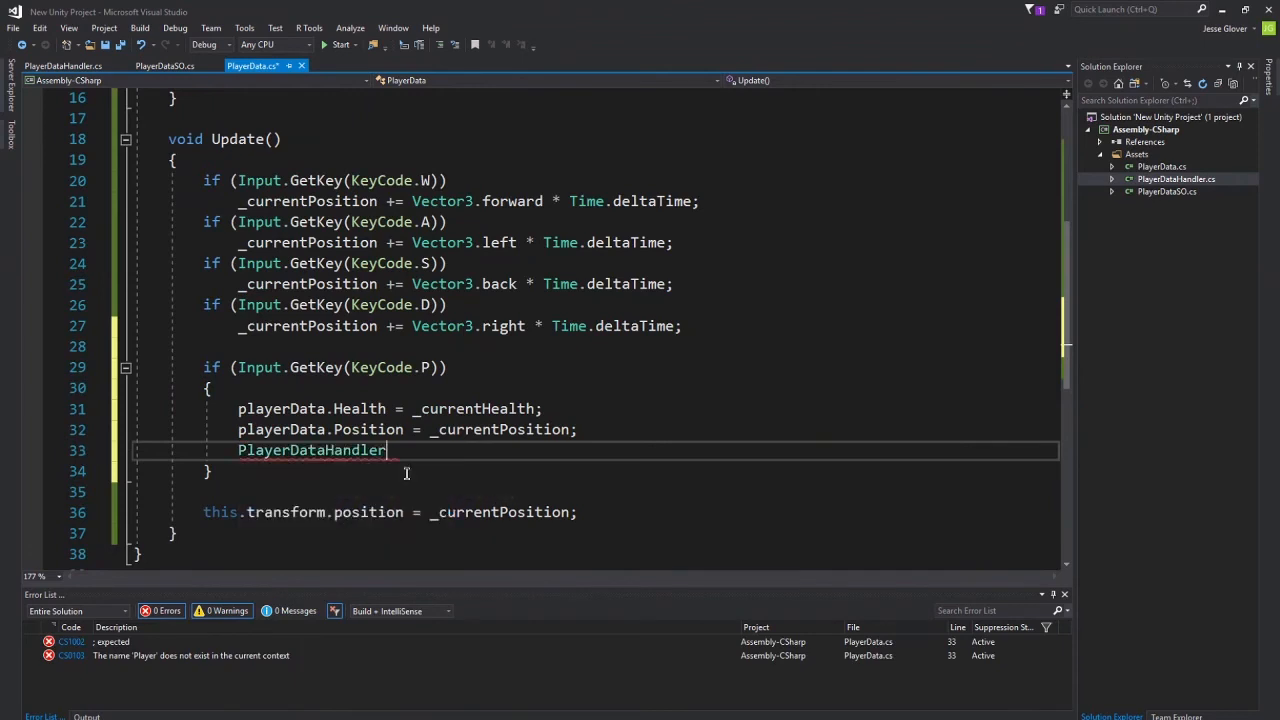
pyautogui.write('.UpdateData();')
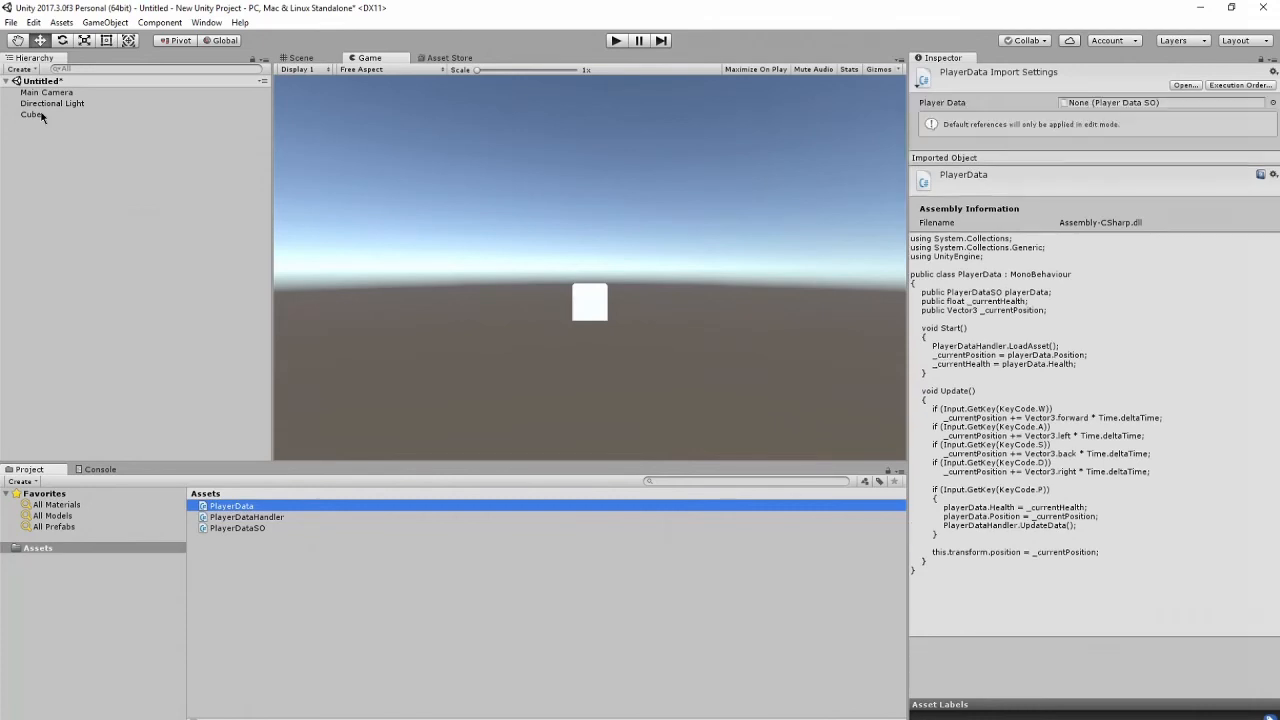
# Create a StoredPlayerData asset via Assets > Create and assign it to the Cube's Player Data field.
pyautogui.click(36, 114)
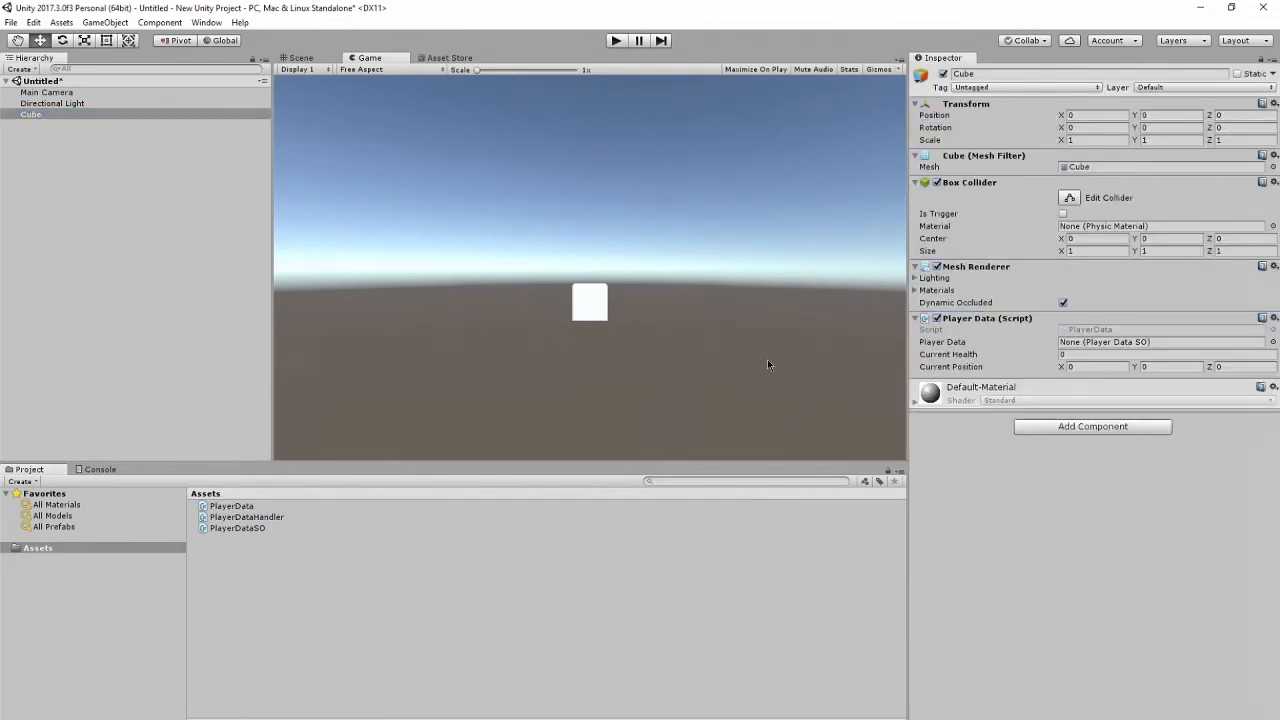
pyautogui.moveTo(972, 360)
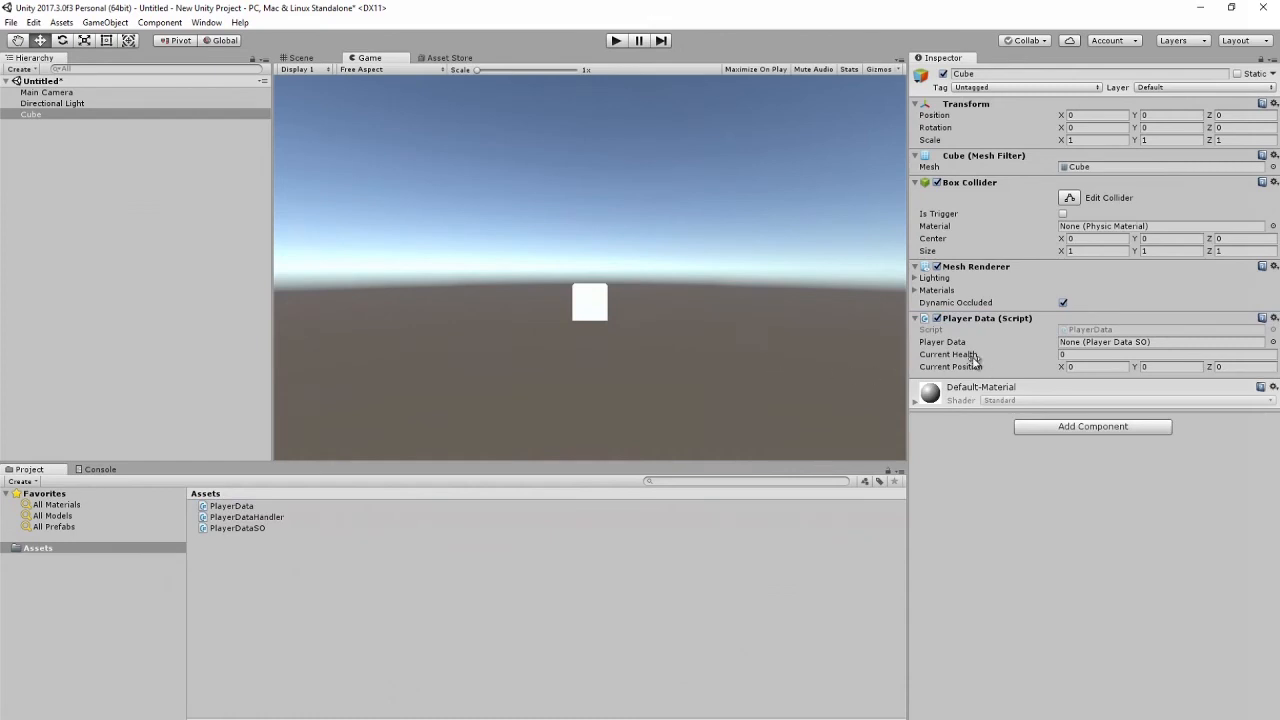
pyautogui.click(1156, 340)
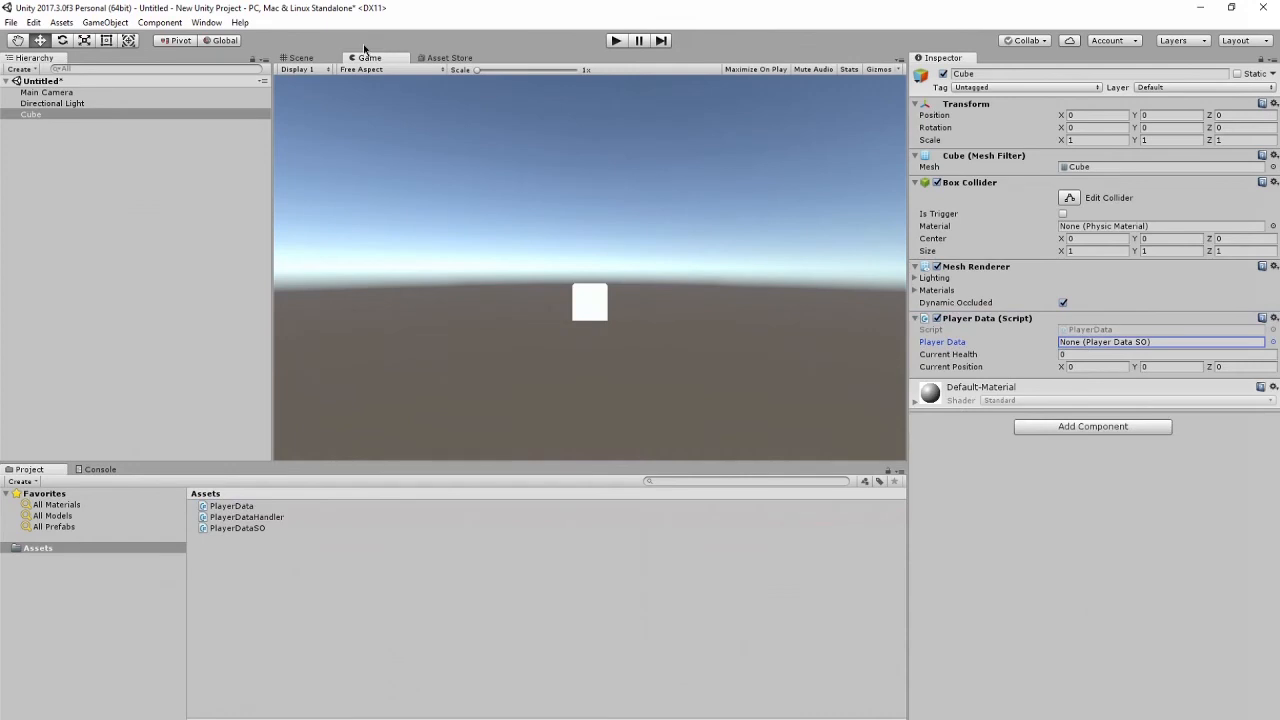
pyautogui.click(62, 24)
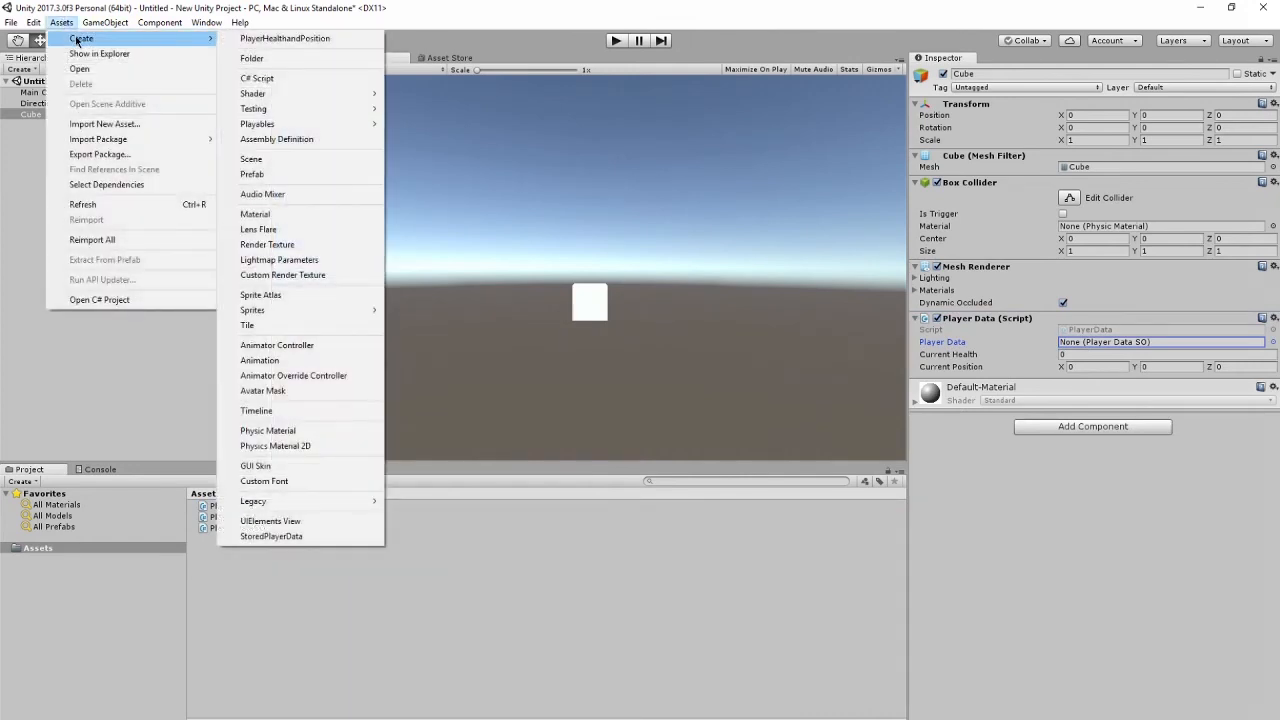
pyautogui.moveTo(284, 38)
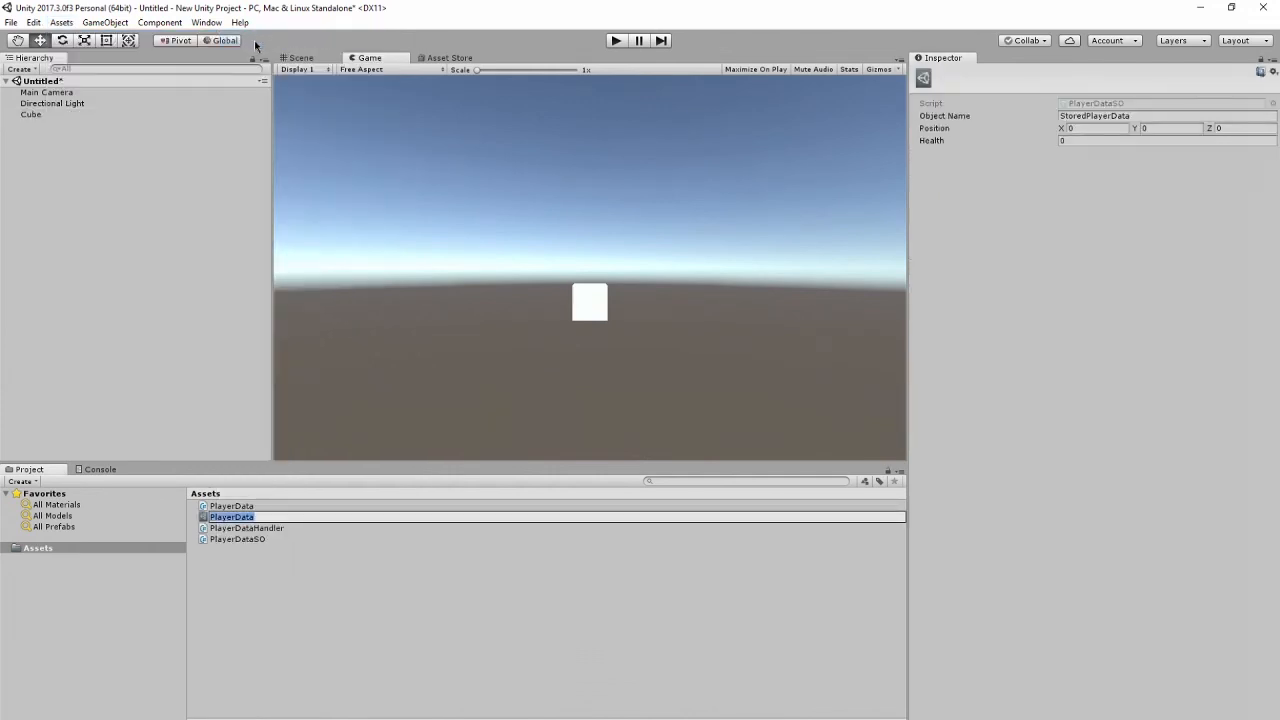
pyautogui.click(230, 516)
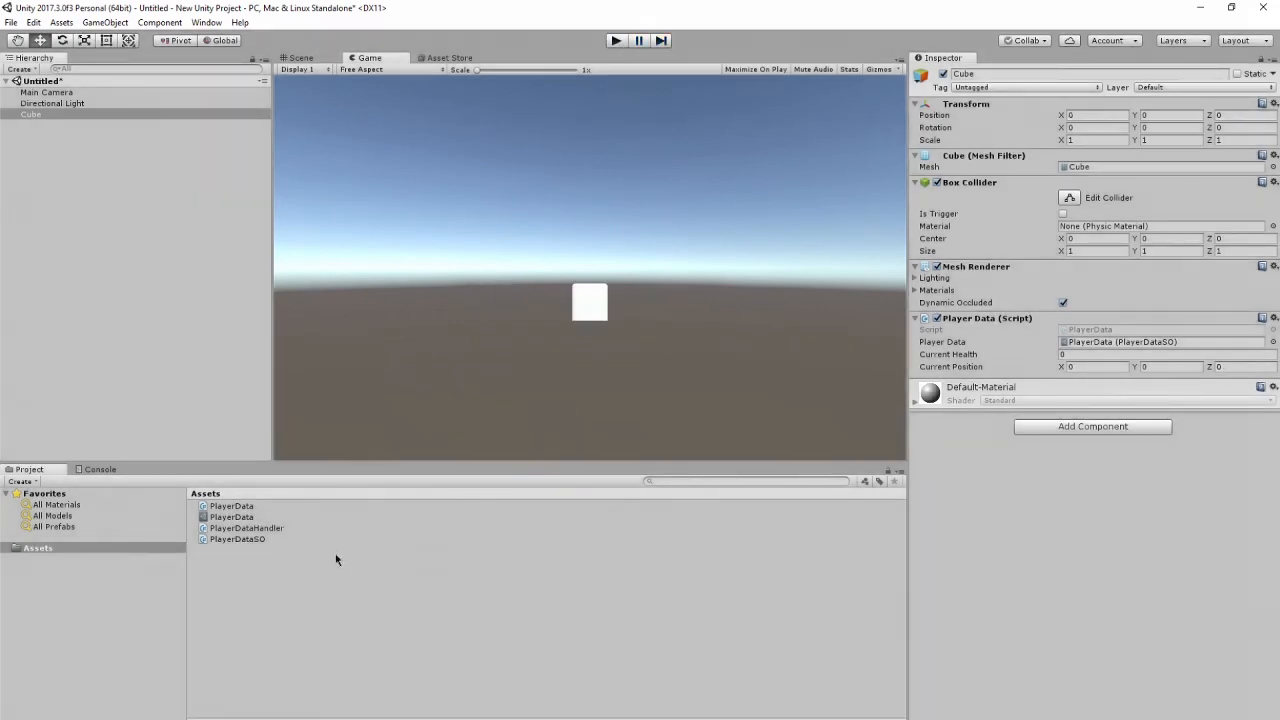
pyautogui.click(232, 516)
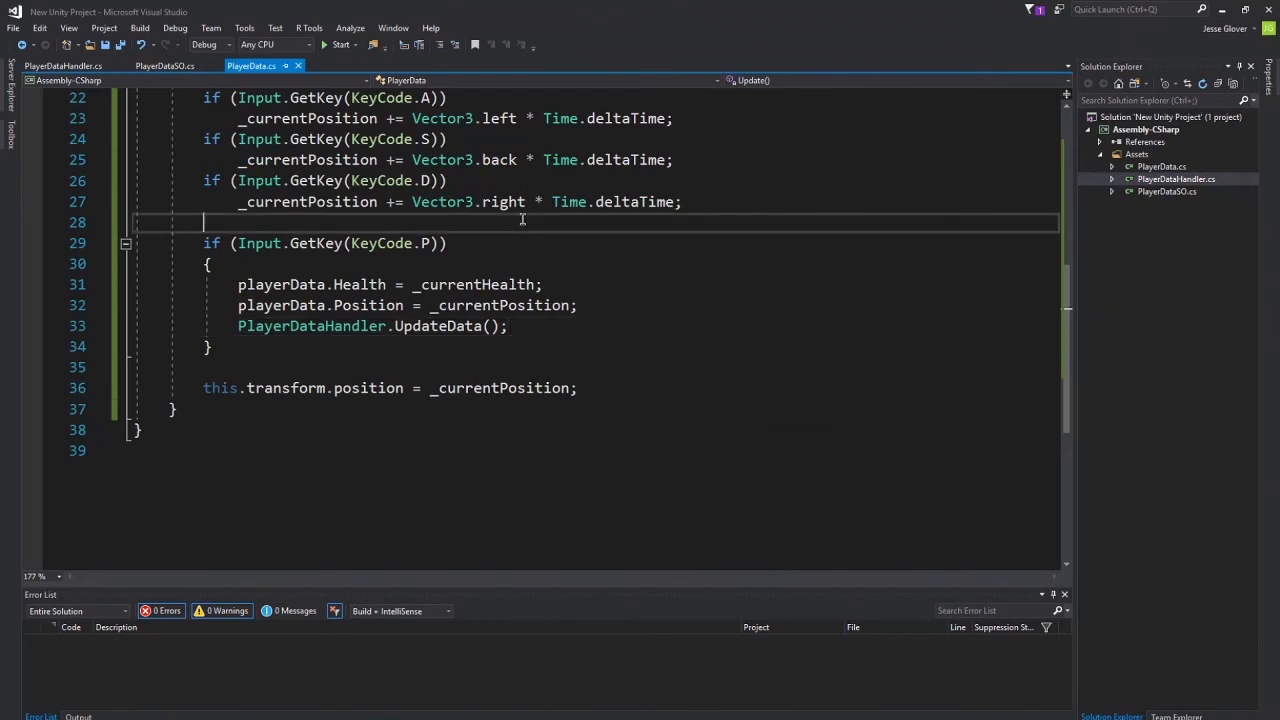
# Add if (Input.GetKey(KeyCode.Space)) _currentHealth -= 1; to Update() in PlayerData.cs.
pyautogui.write('if (Input.')
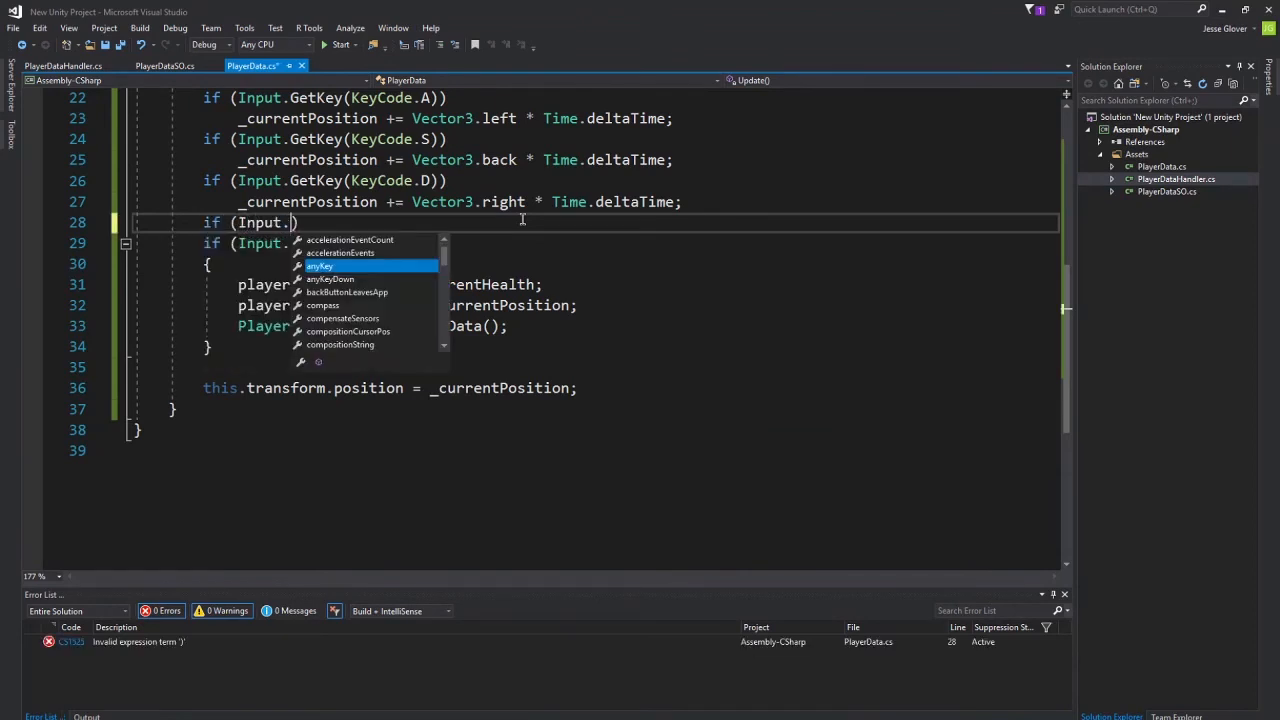
pyautogui.write('GetKey()')
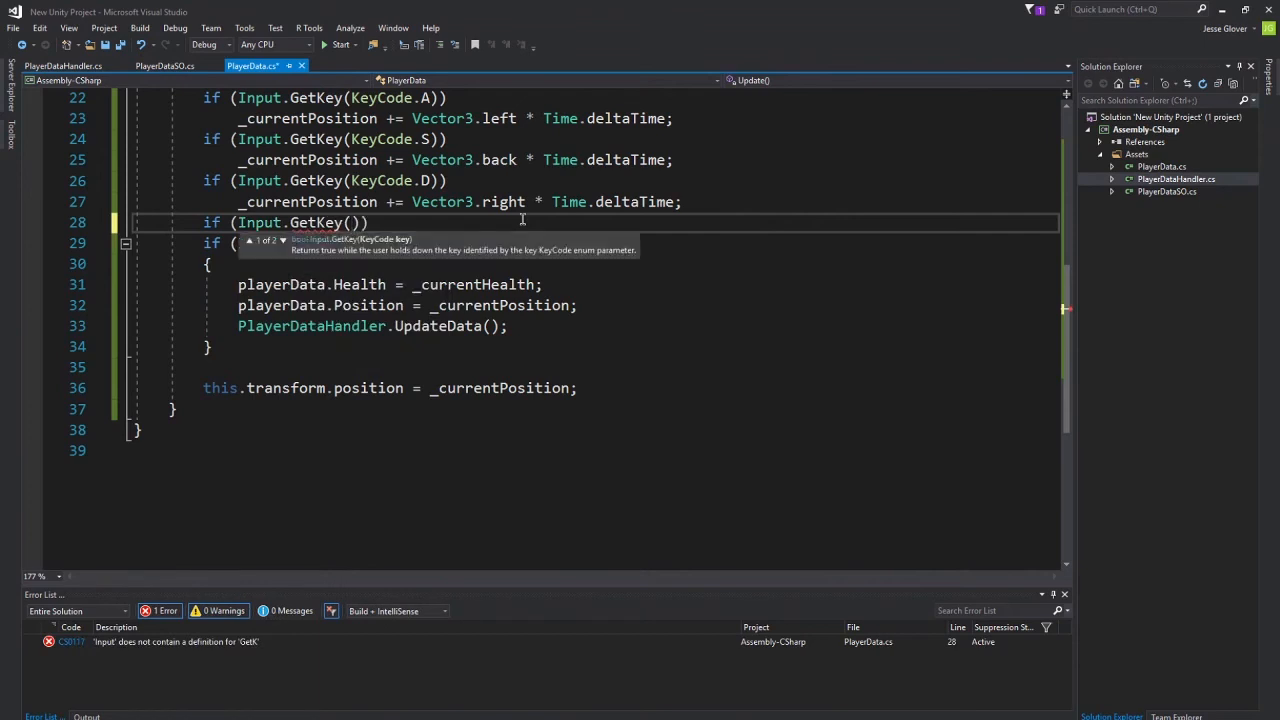
pyautogui.write('KeyCode.Space')
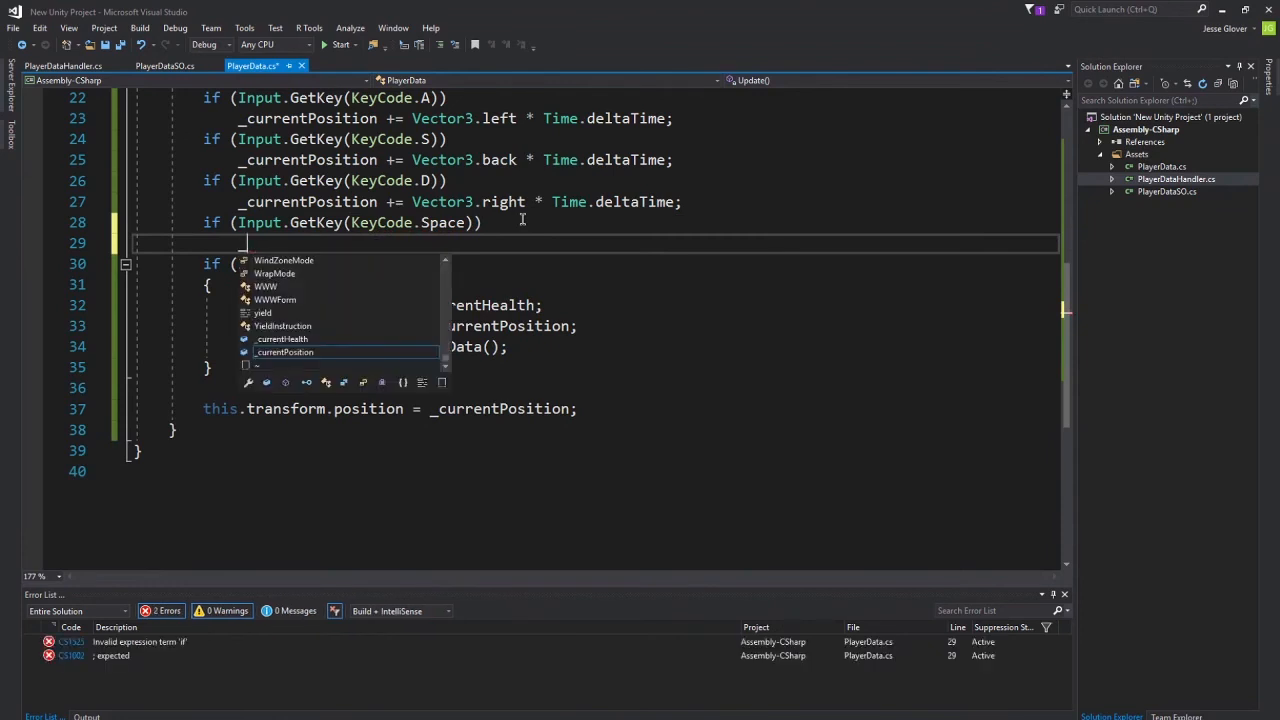
pyautogui.write('_currentHealth')
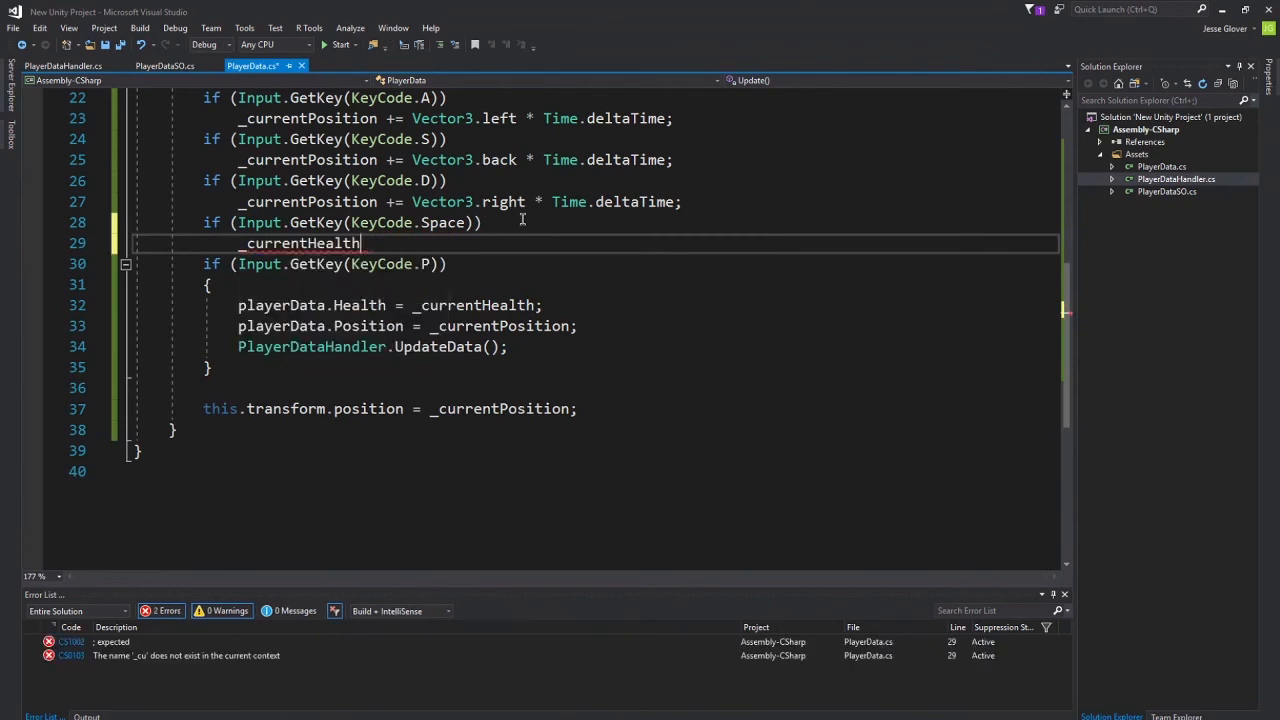
pyautogui.write('-=')
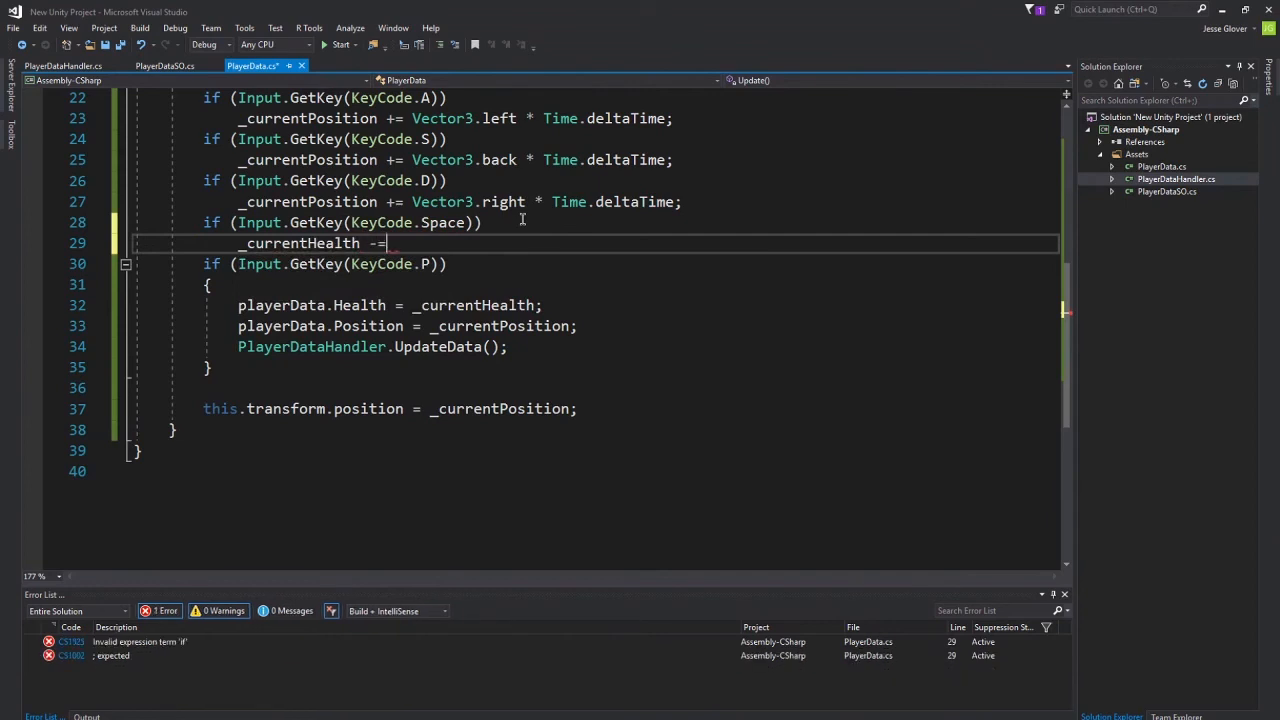
pyautogui.write('1;')
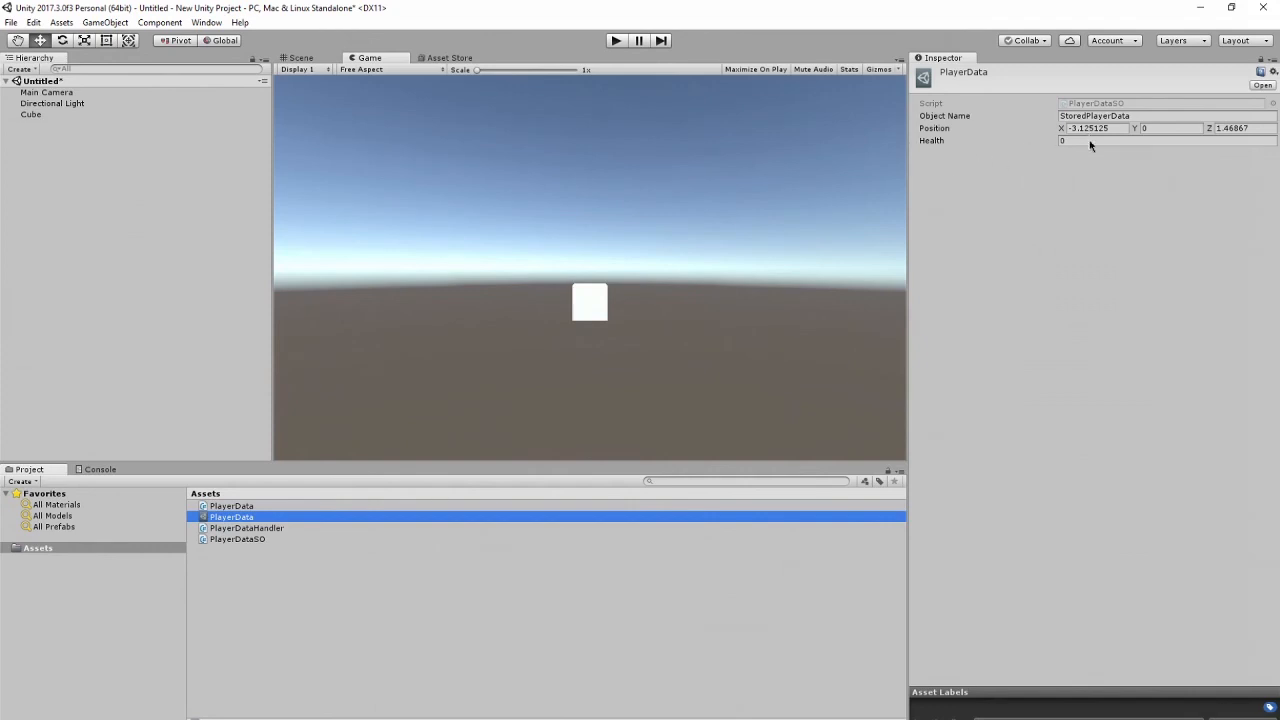
# Change the field declaration to public float _currentHealth = 100;.
pyautogui.click(1100, 140)
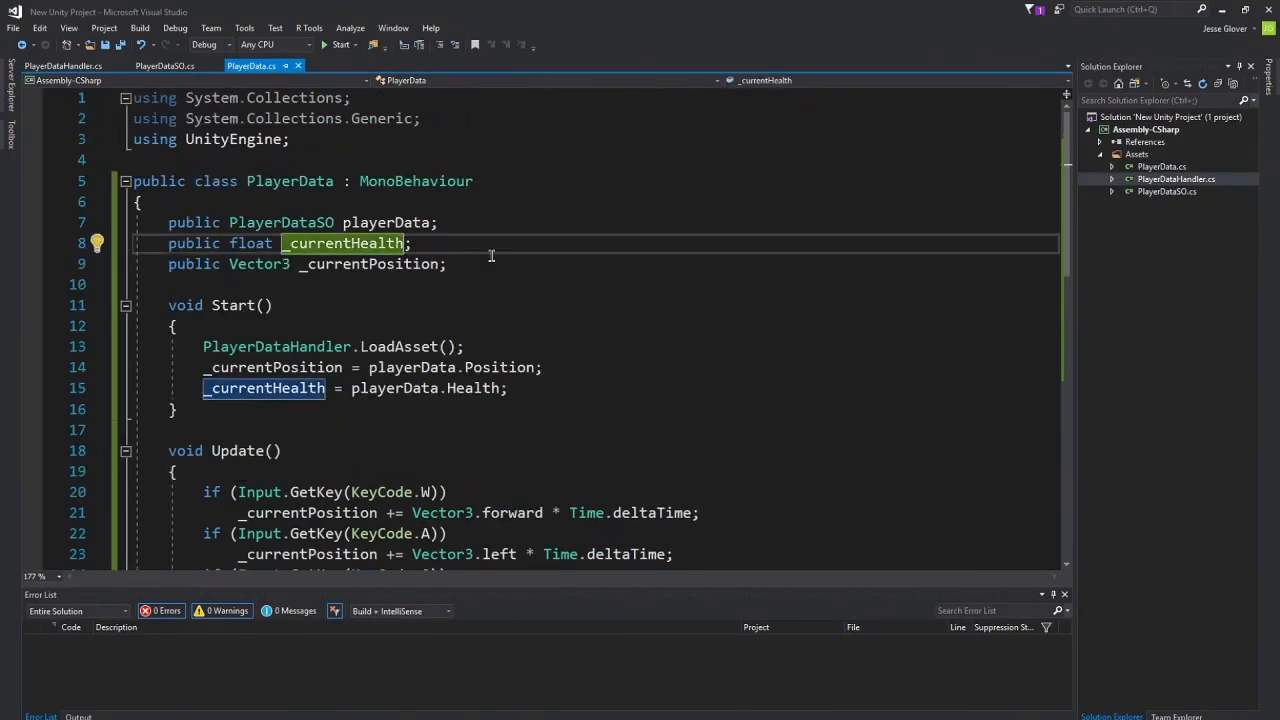
pyautogui.write('= 100')
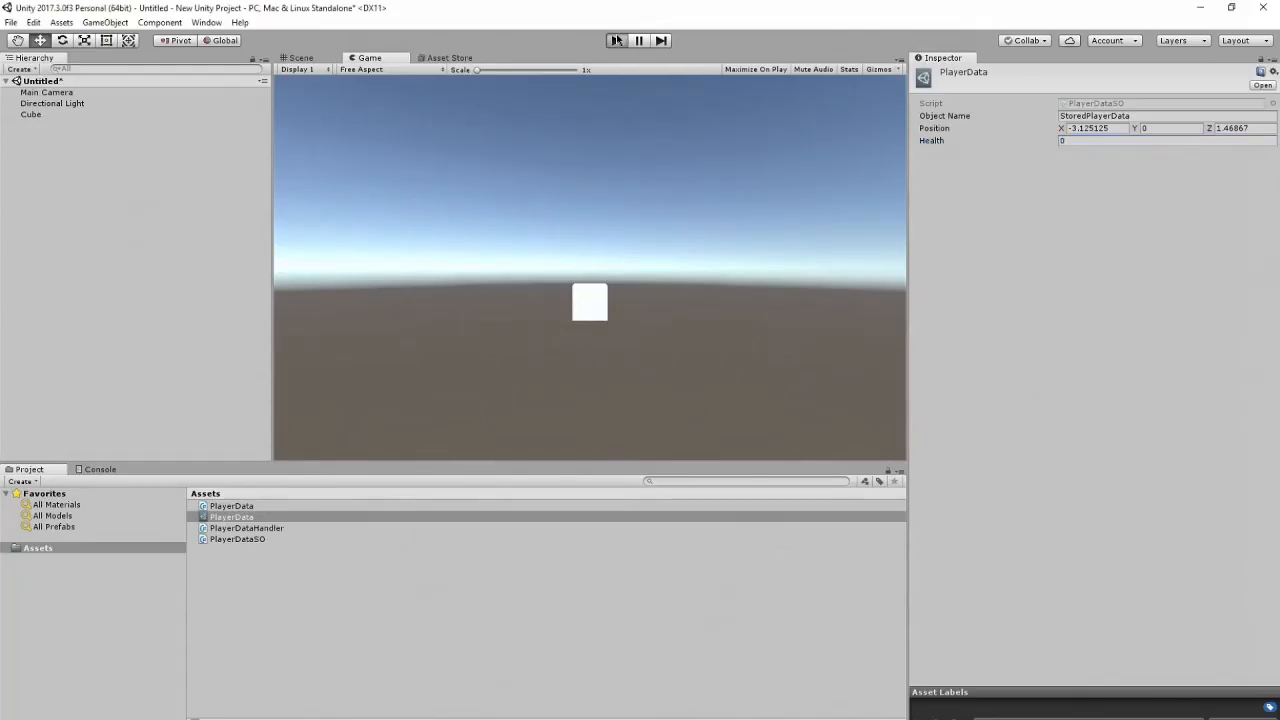
# Run a quick play test and check the saved PlayerData asset's values.
pyautogui.click(616, 40)
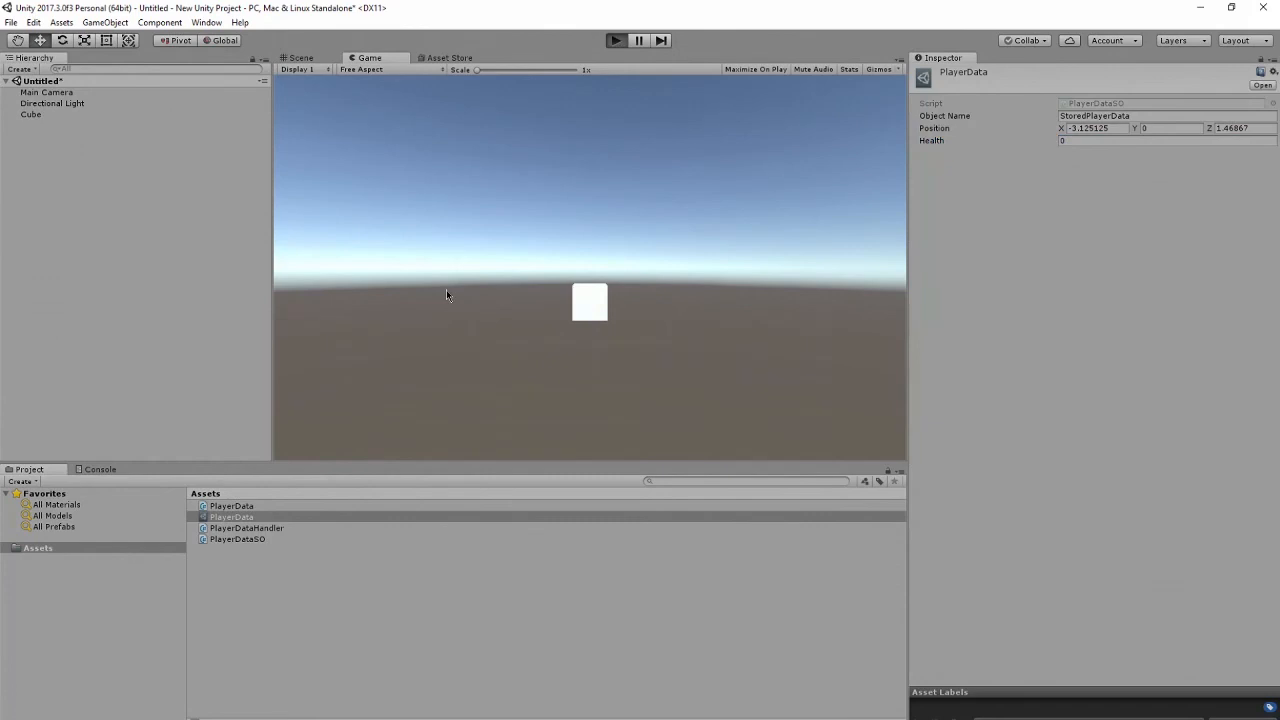
pyautogui.click(616, 40)
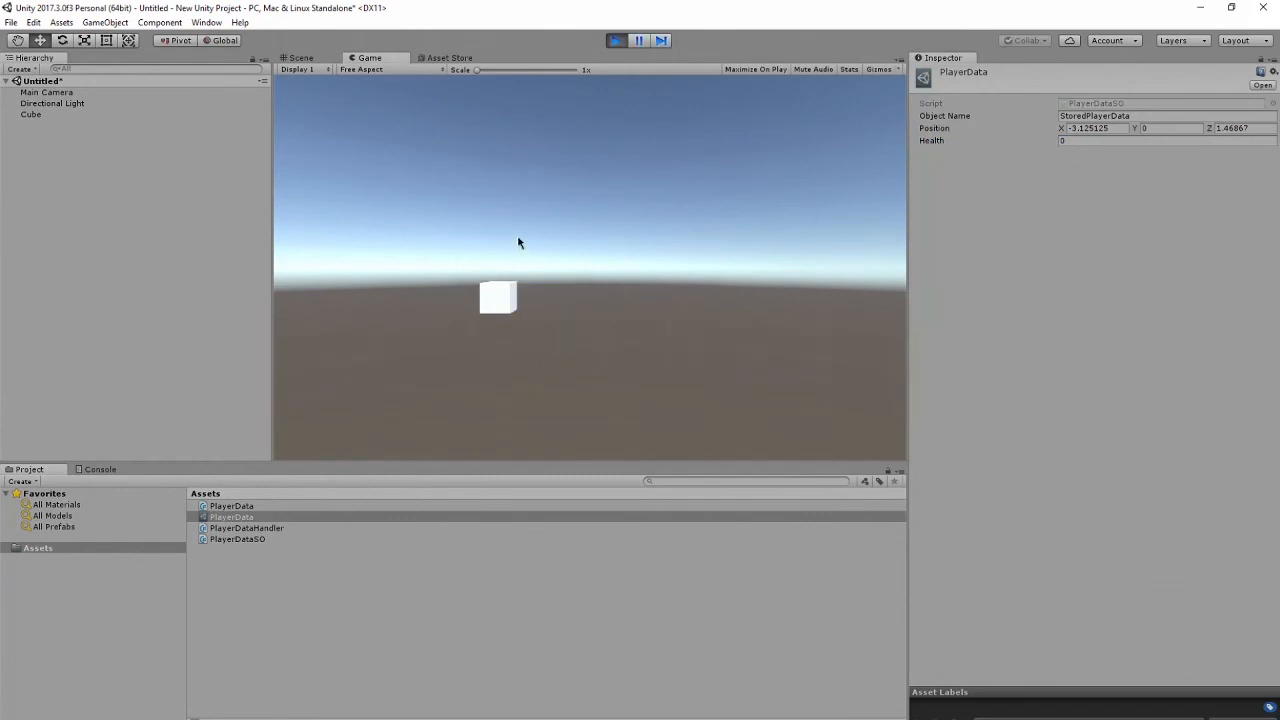
pyautogui.click(232, 516)
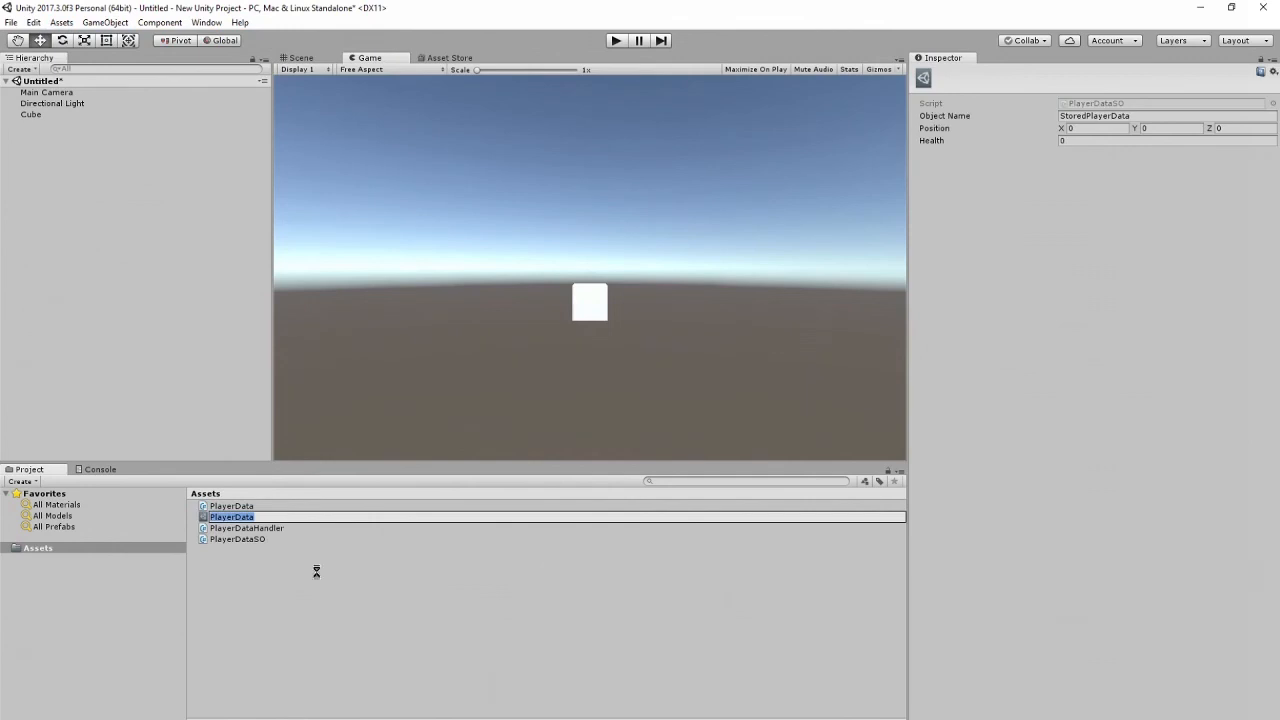
pyautogui.click(232, 516)
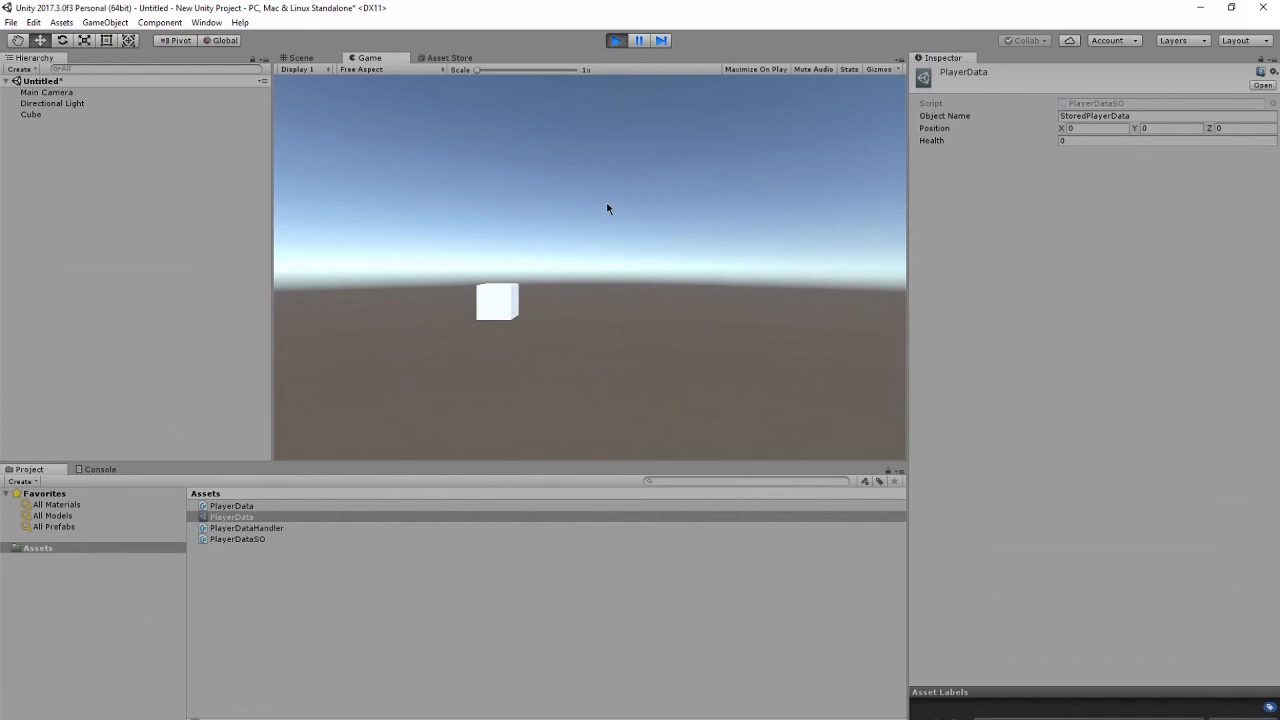
pyautogui.moveTo(636, 120)
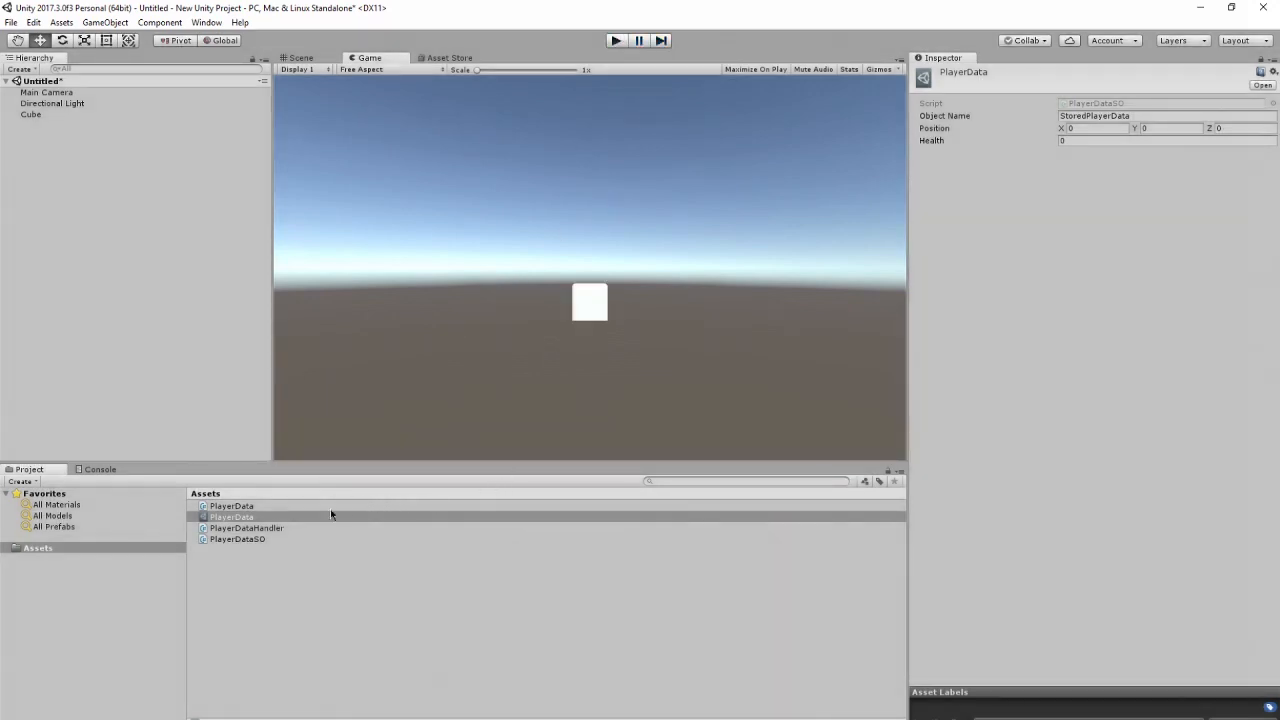
pyautogui.moveTo(144, 458)
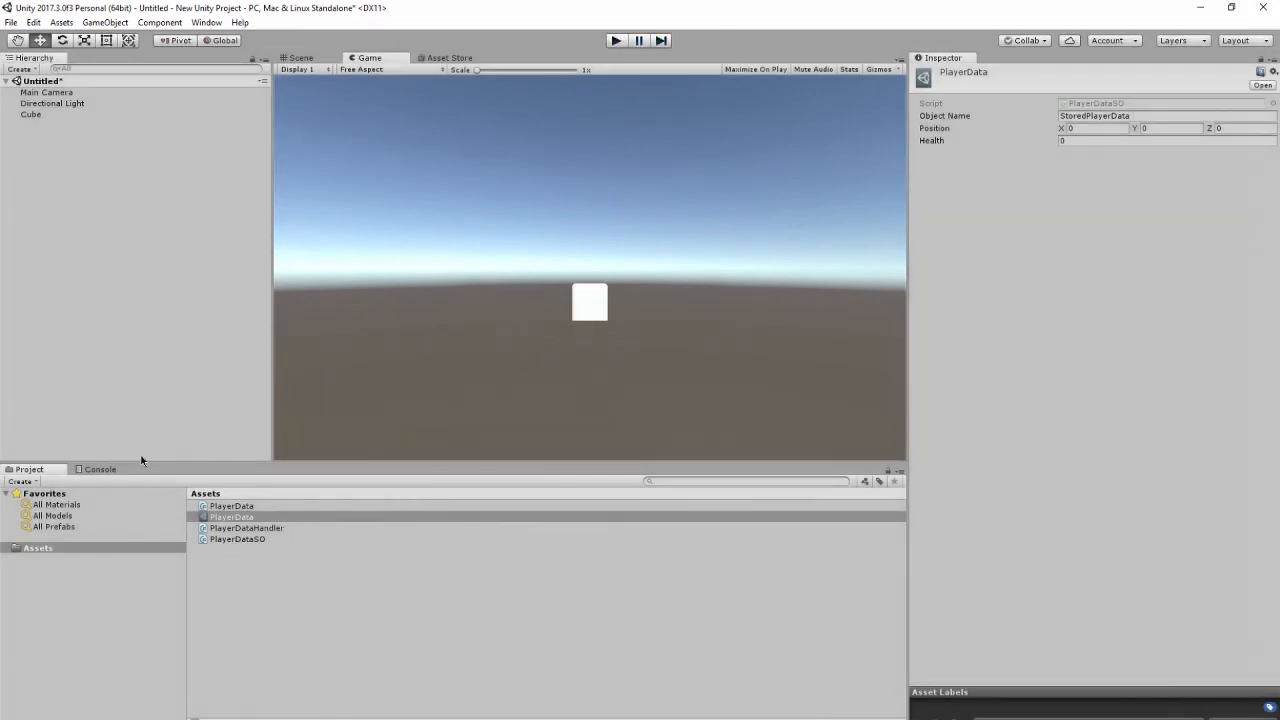
# Assign the PlayerData asset to the Cube's Player Data slot and play-test again.
pyautogui.click(30, 114)
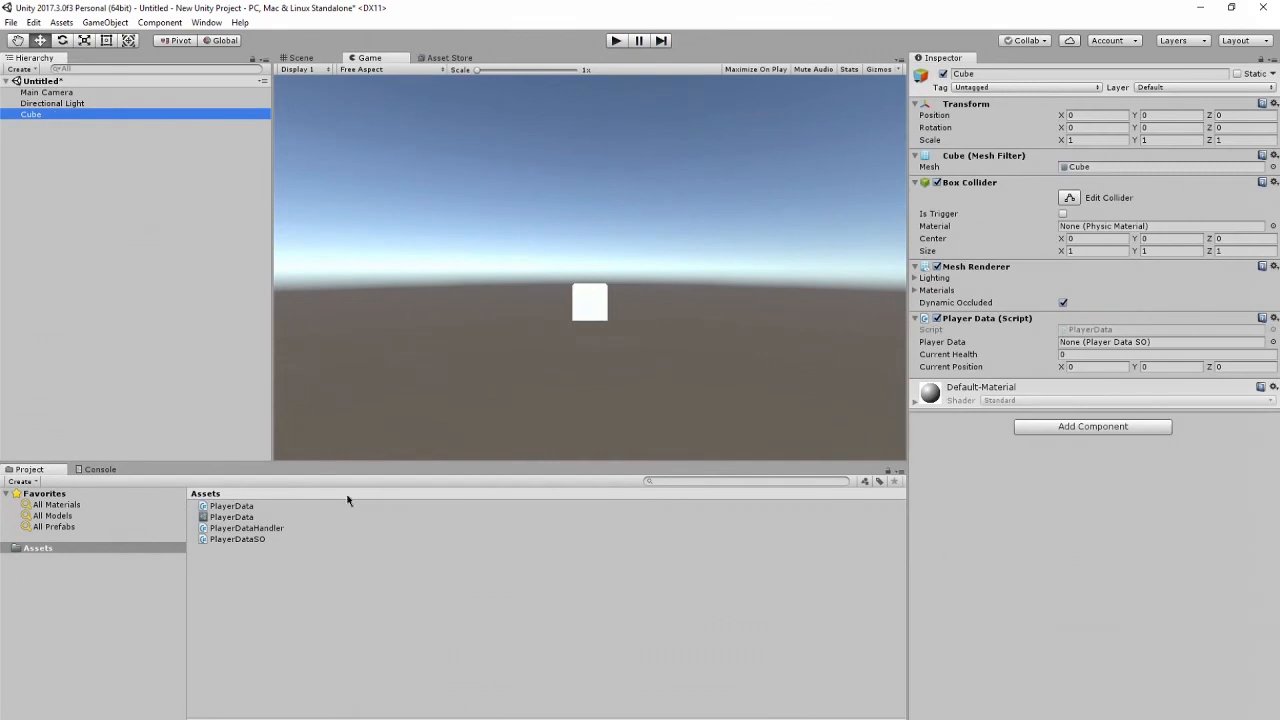
pyautogui.moveTo(232, 516); pyautogui.dragTo(1164, 340)
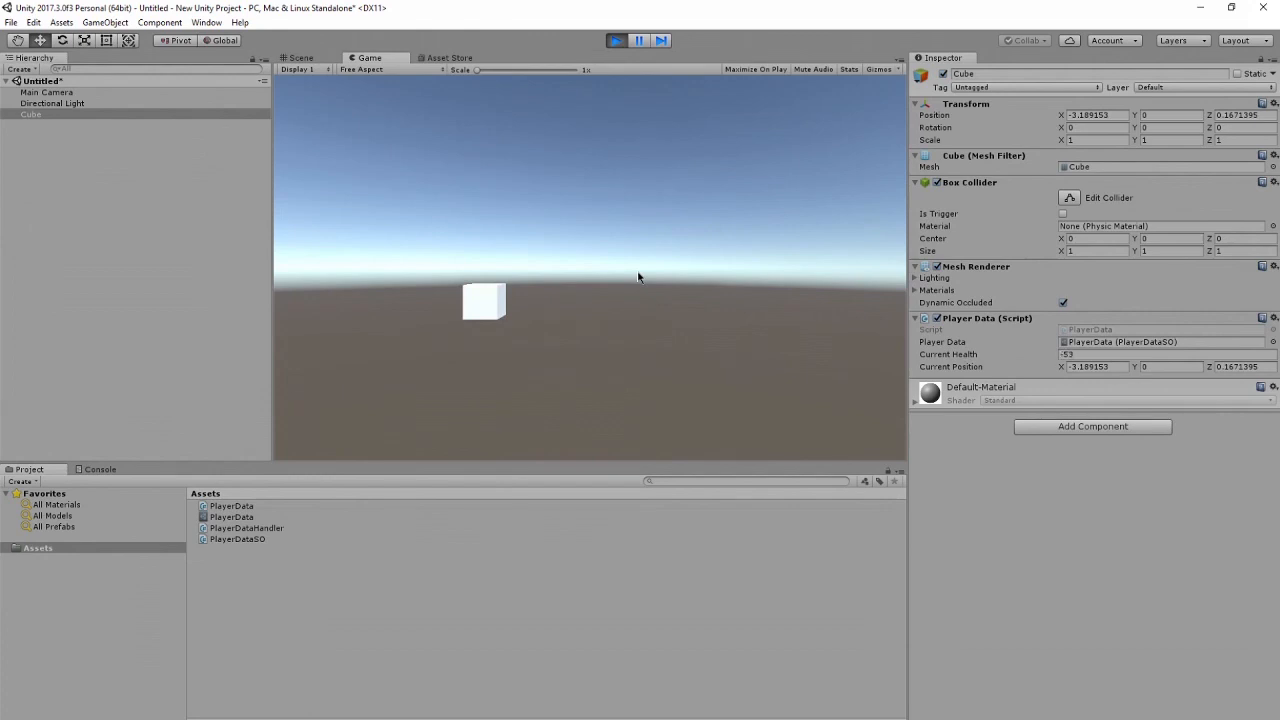
pyautogui.click(614, 40)
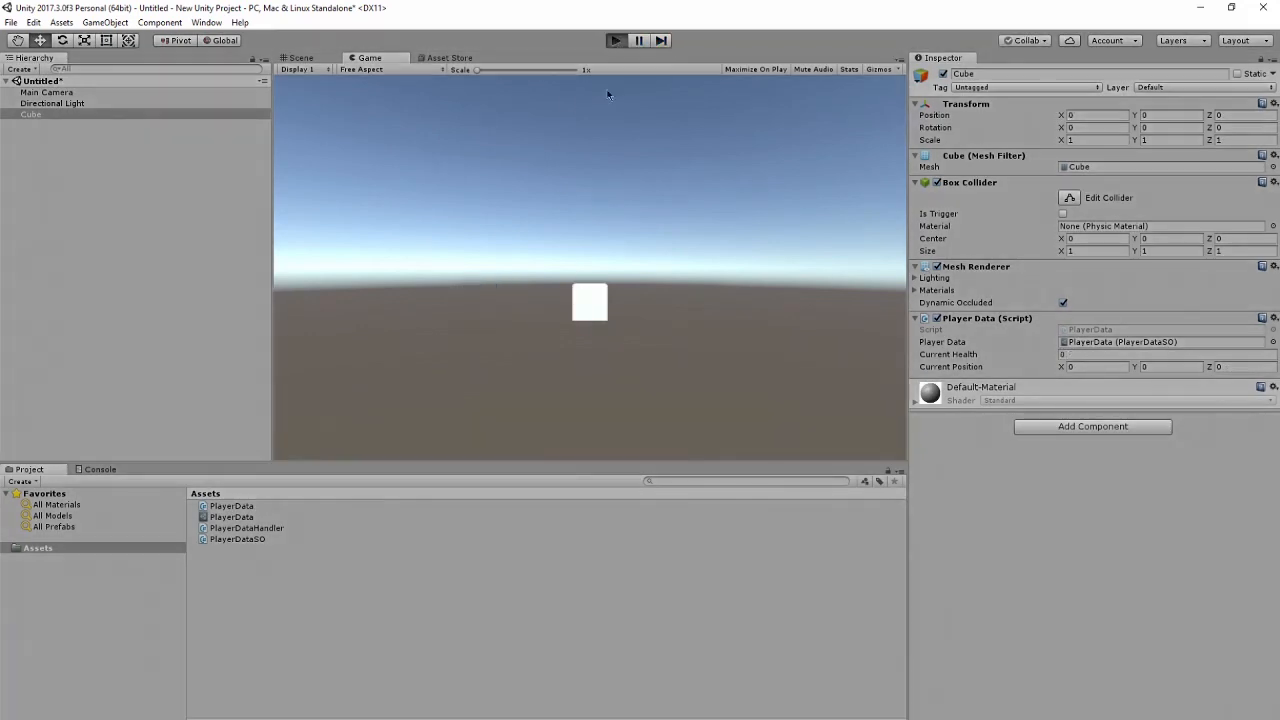
pyautogui.click(614, 40)
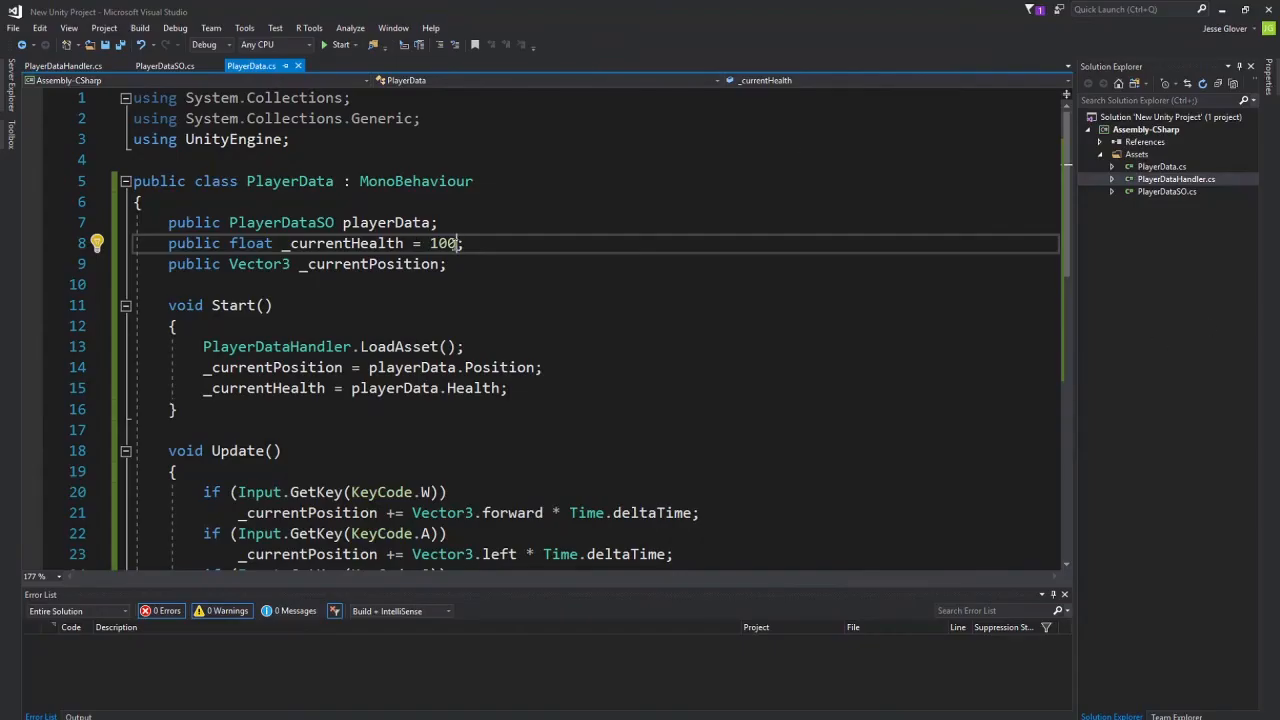
# Drop '= 100' from _currentHealth and make PlayerDataSO's Health default to 100.
pyautogui.press('Backspace')
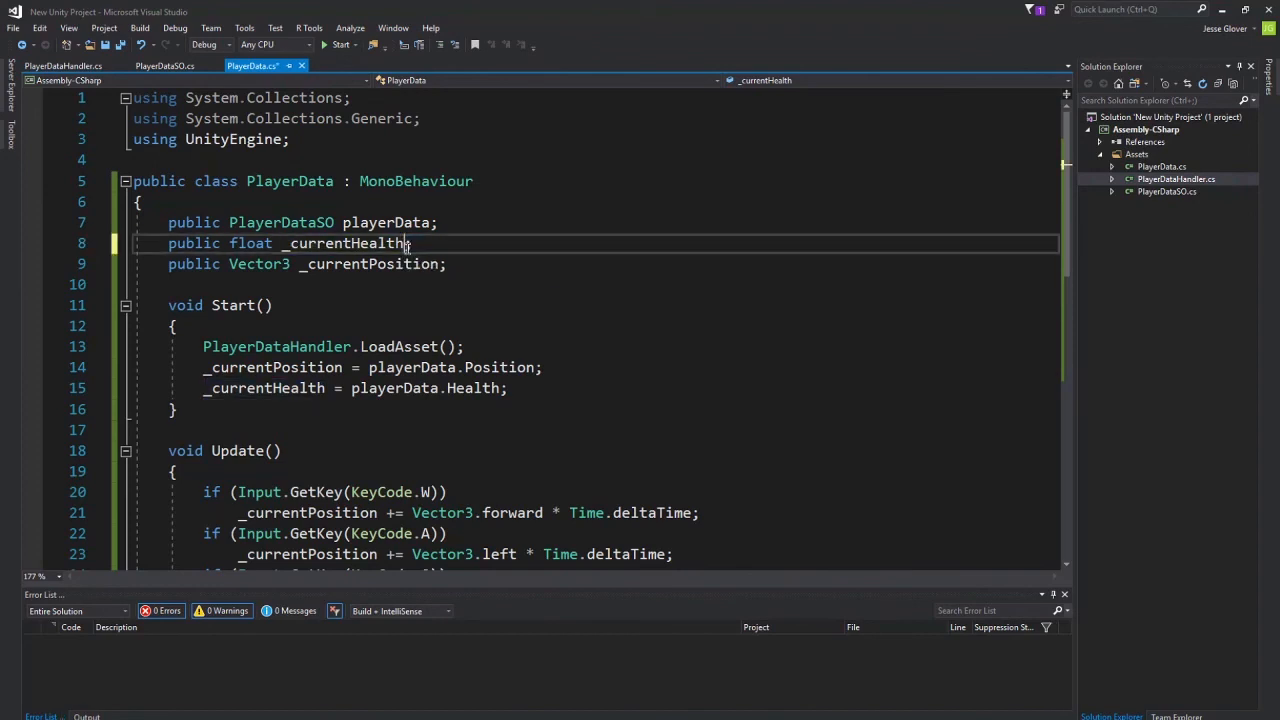
pyautogui.click(176, 64)
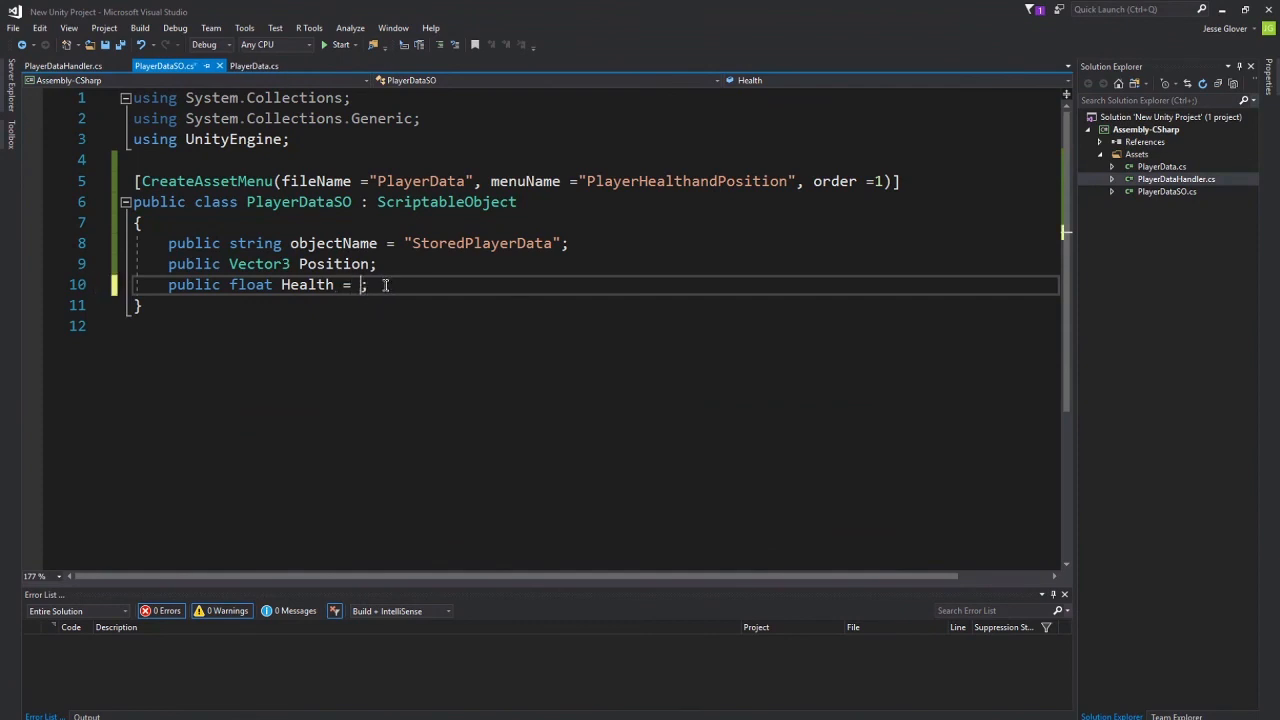
pyautogui.write('100')
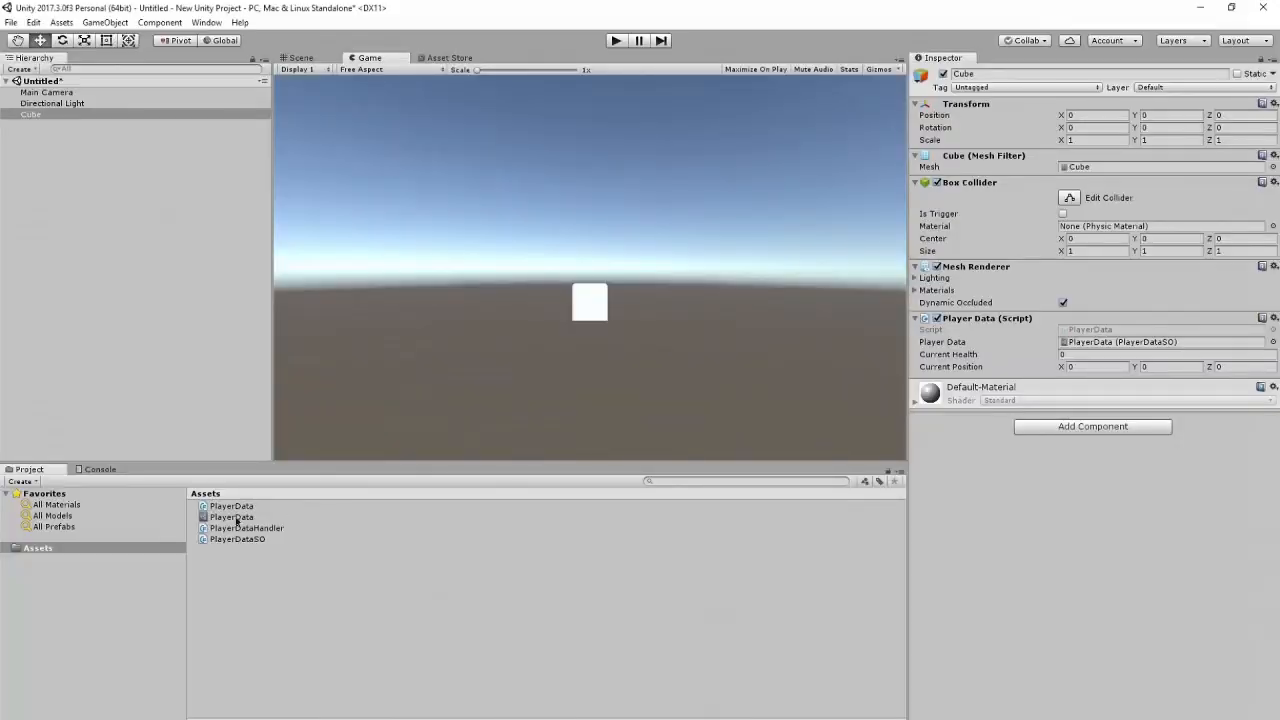
# Delete the old PlayerData asset, create a fresh one with Health 100, then select the Cube.
pyautogui.click(230, 516)
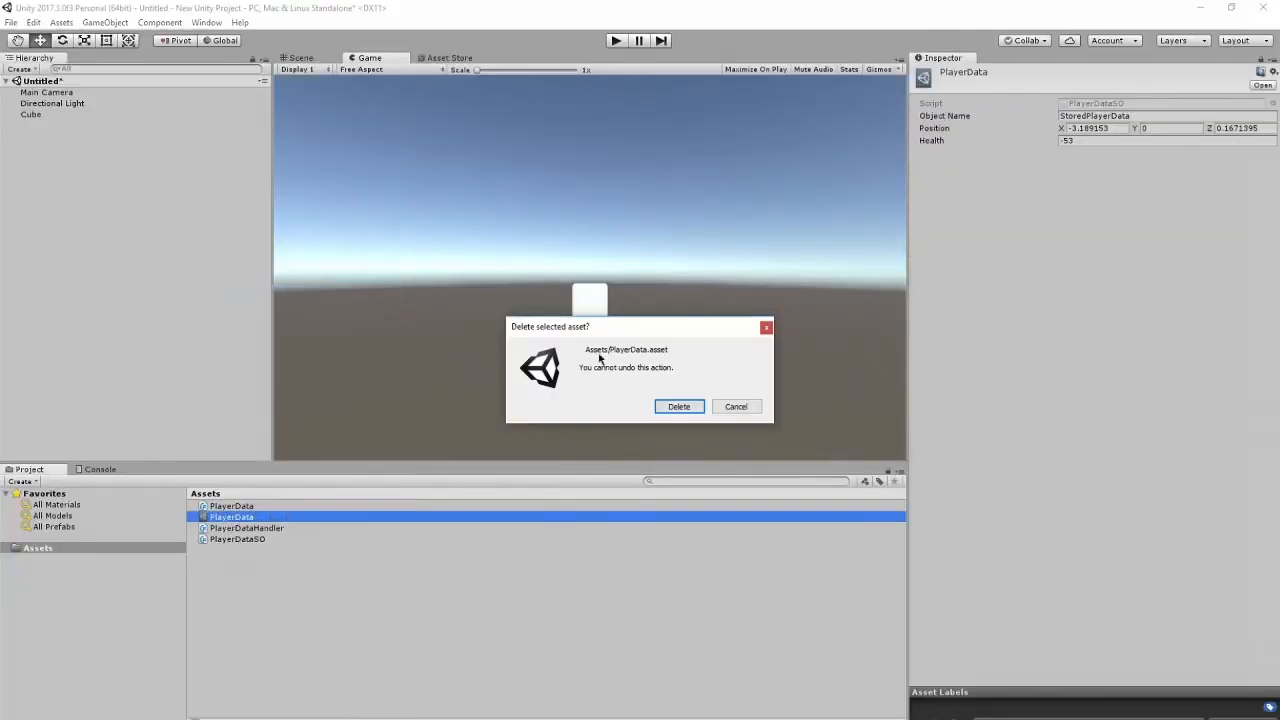
pyautogui.click(736, 406)
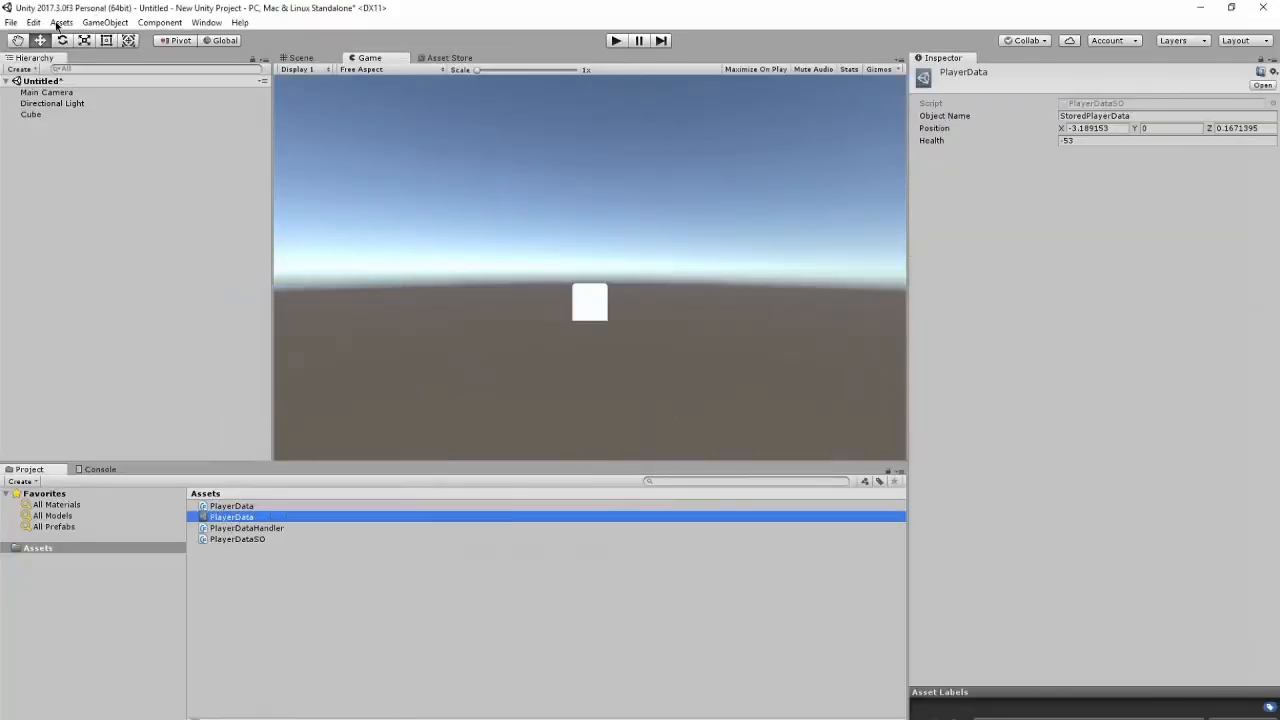
pyautogui.click(58, 24)
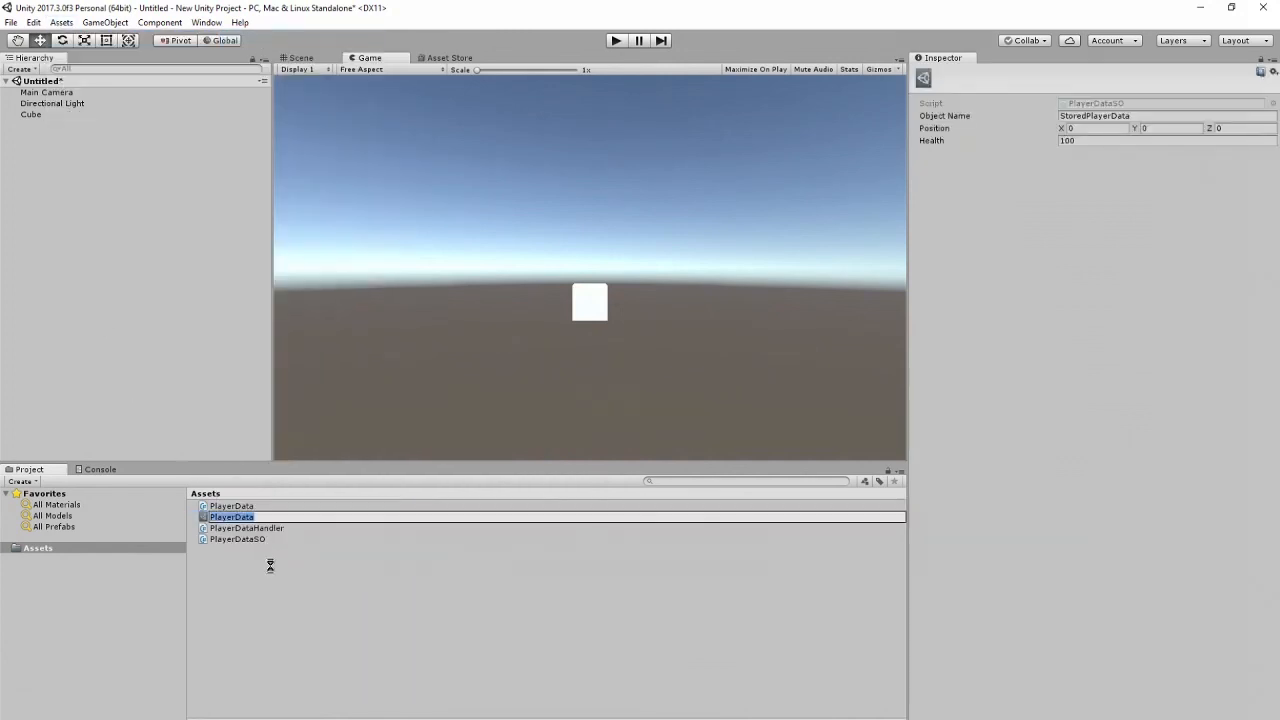
pyautogui.click(232, 516)
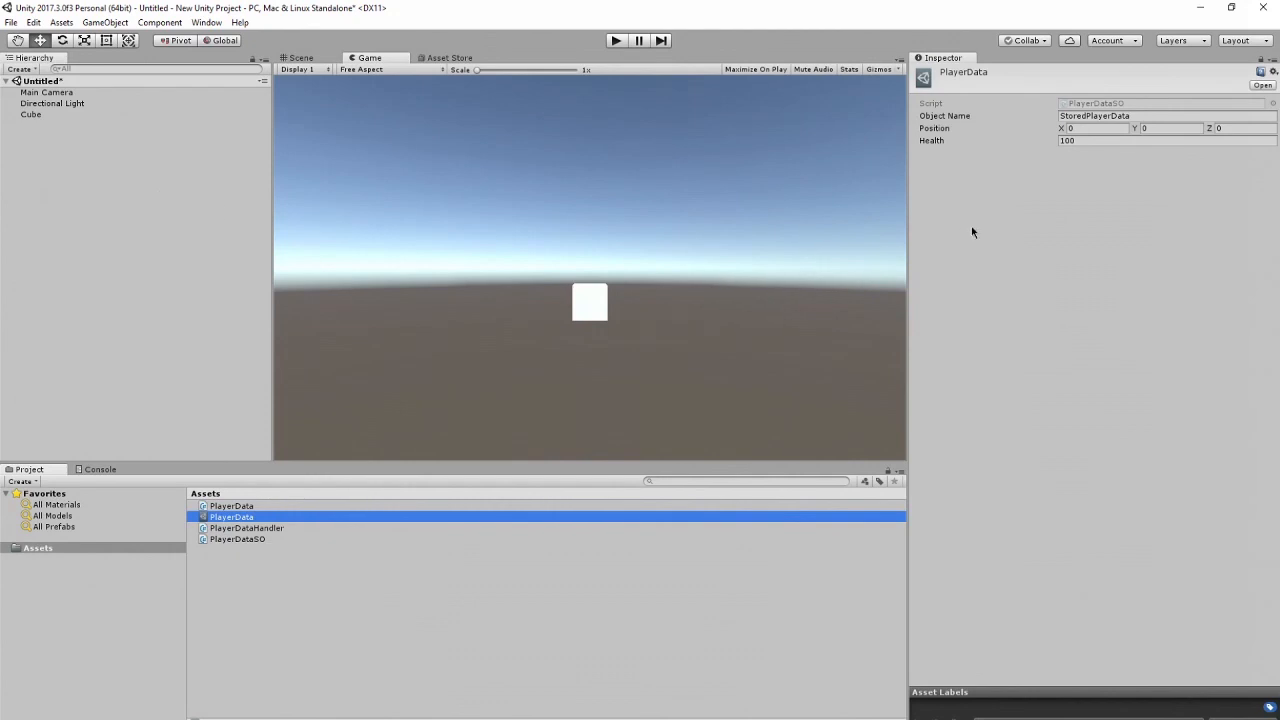
pyautogui.moveTo(48, 120)
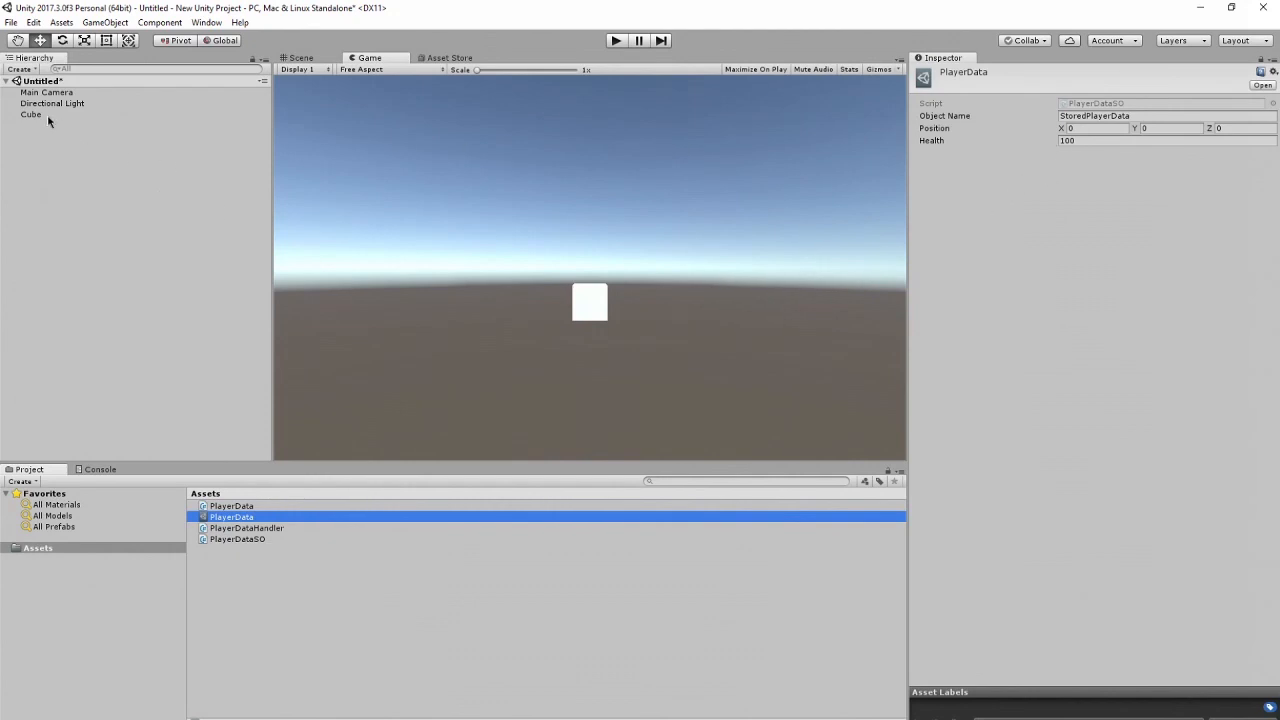
pyautogui.click(30, 114)
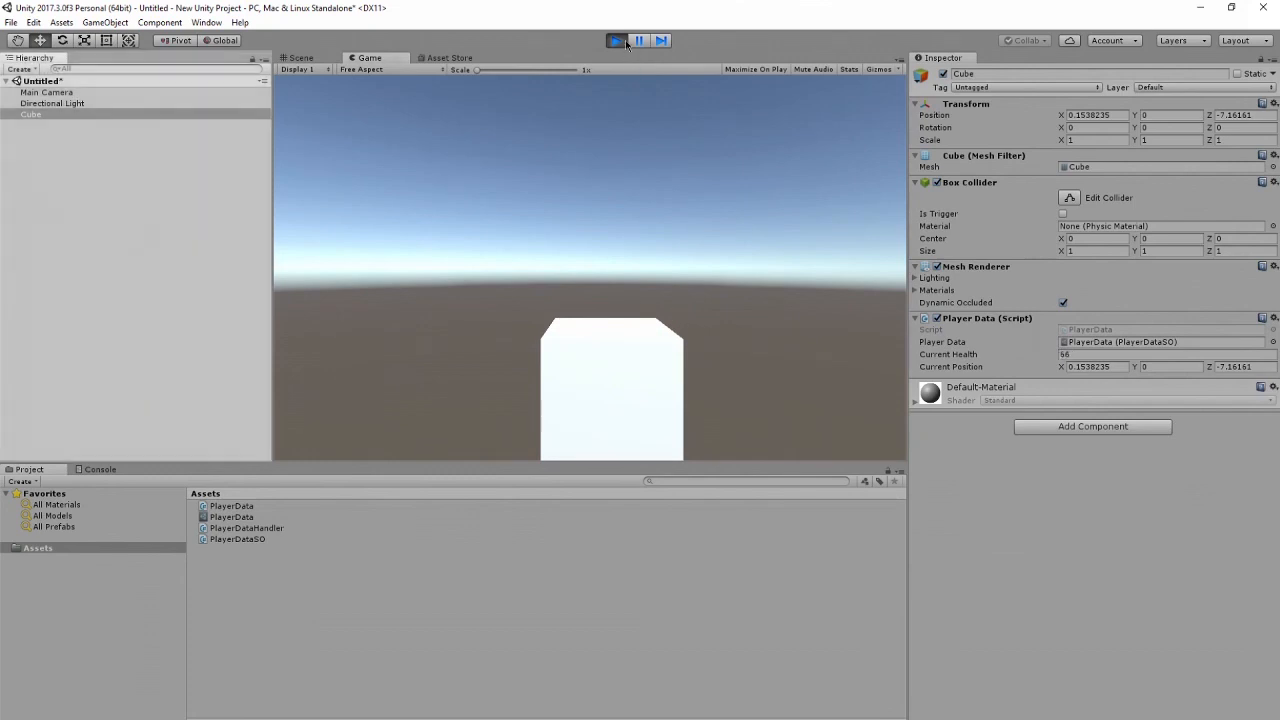
# Stop the first run, play again to verify the saved position and health persisted, then stop.
pyautogui.click(616, 40)
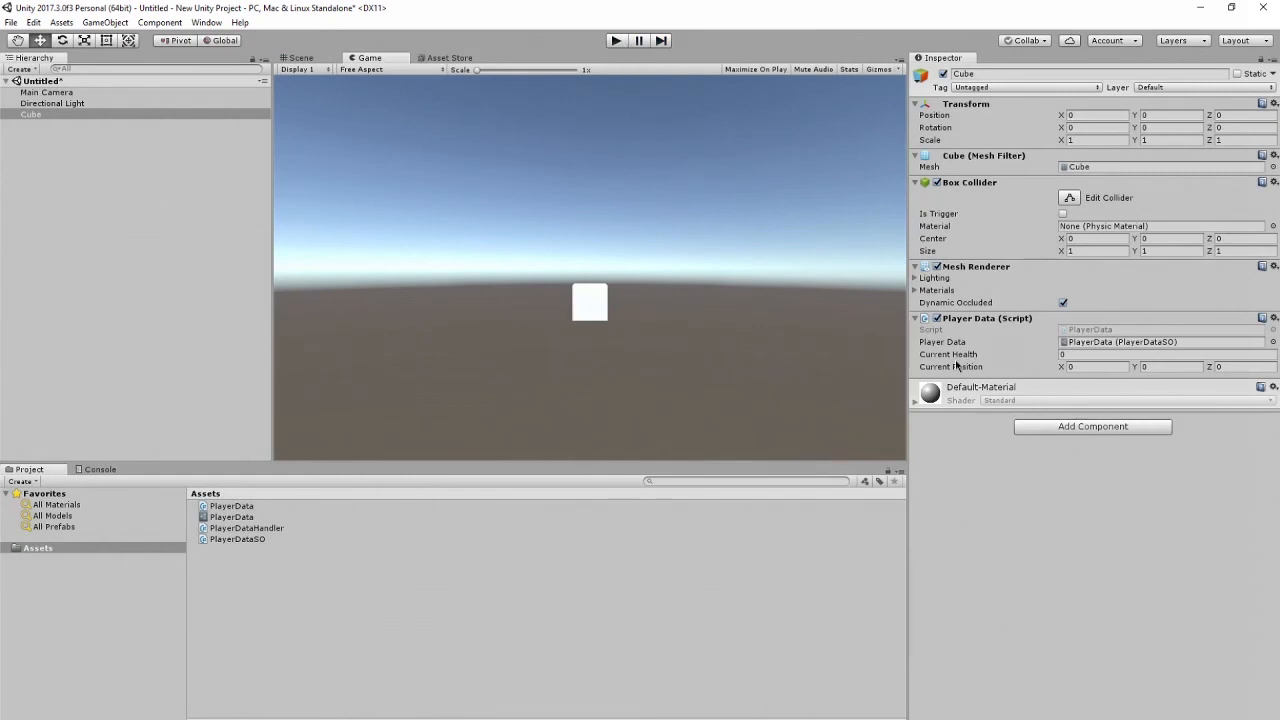
pyautogui.click(612, 40)
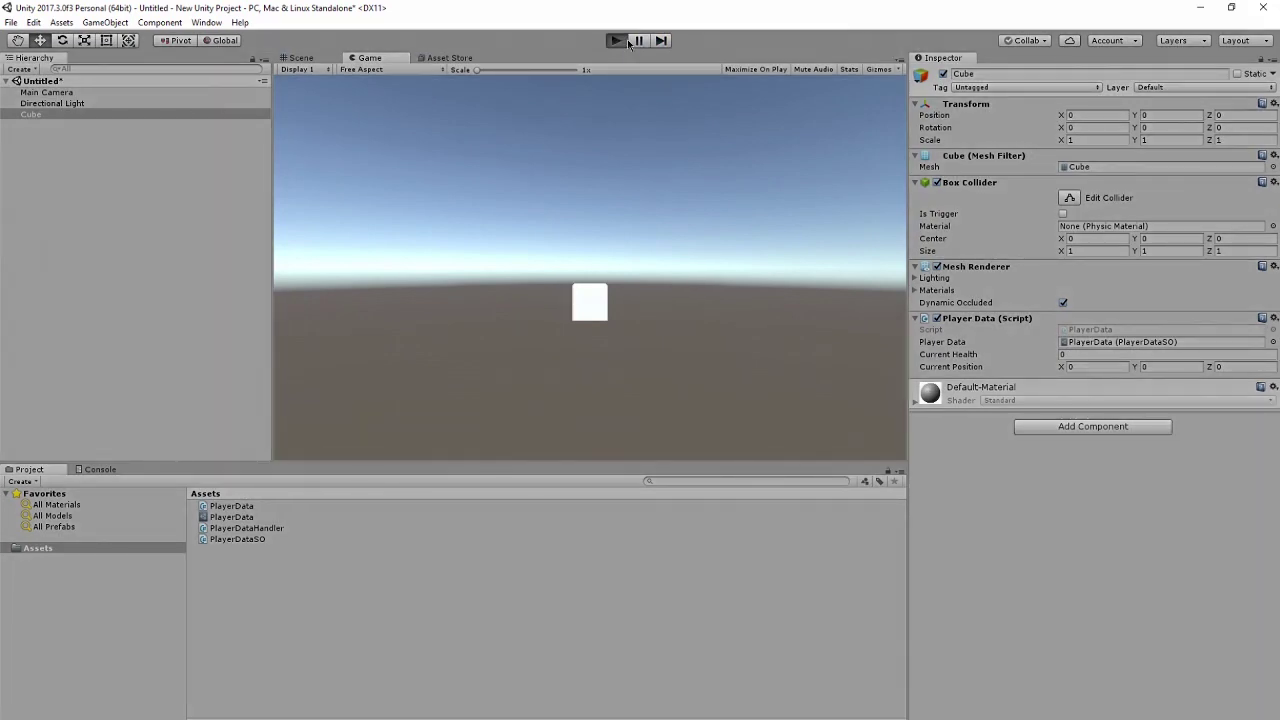
pyautogui.click(616, 40)
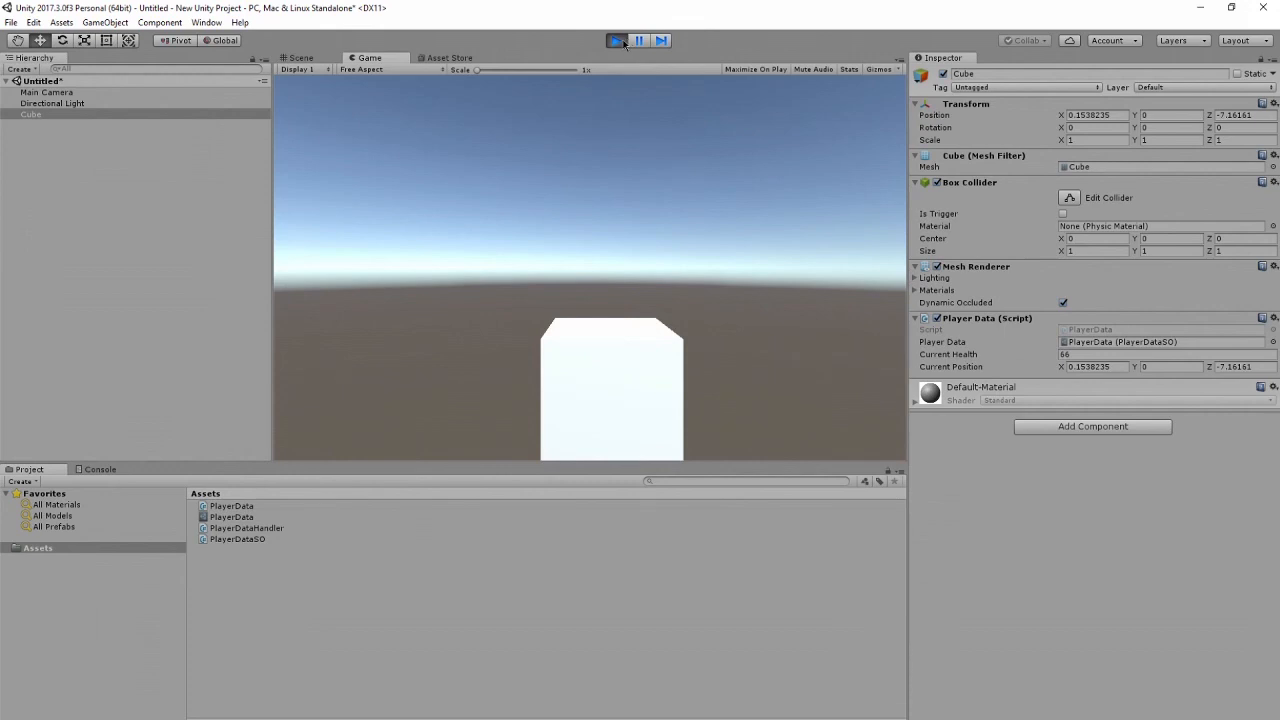
pyautogui.click(616, 40)
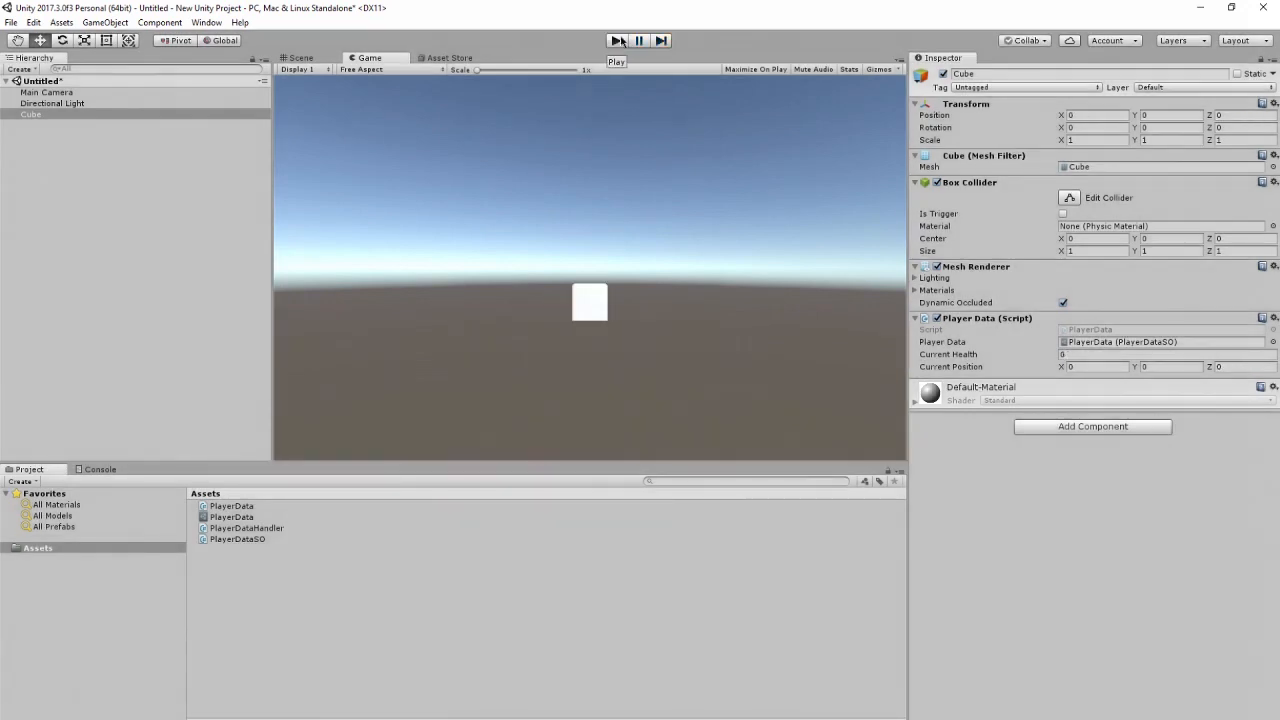